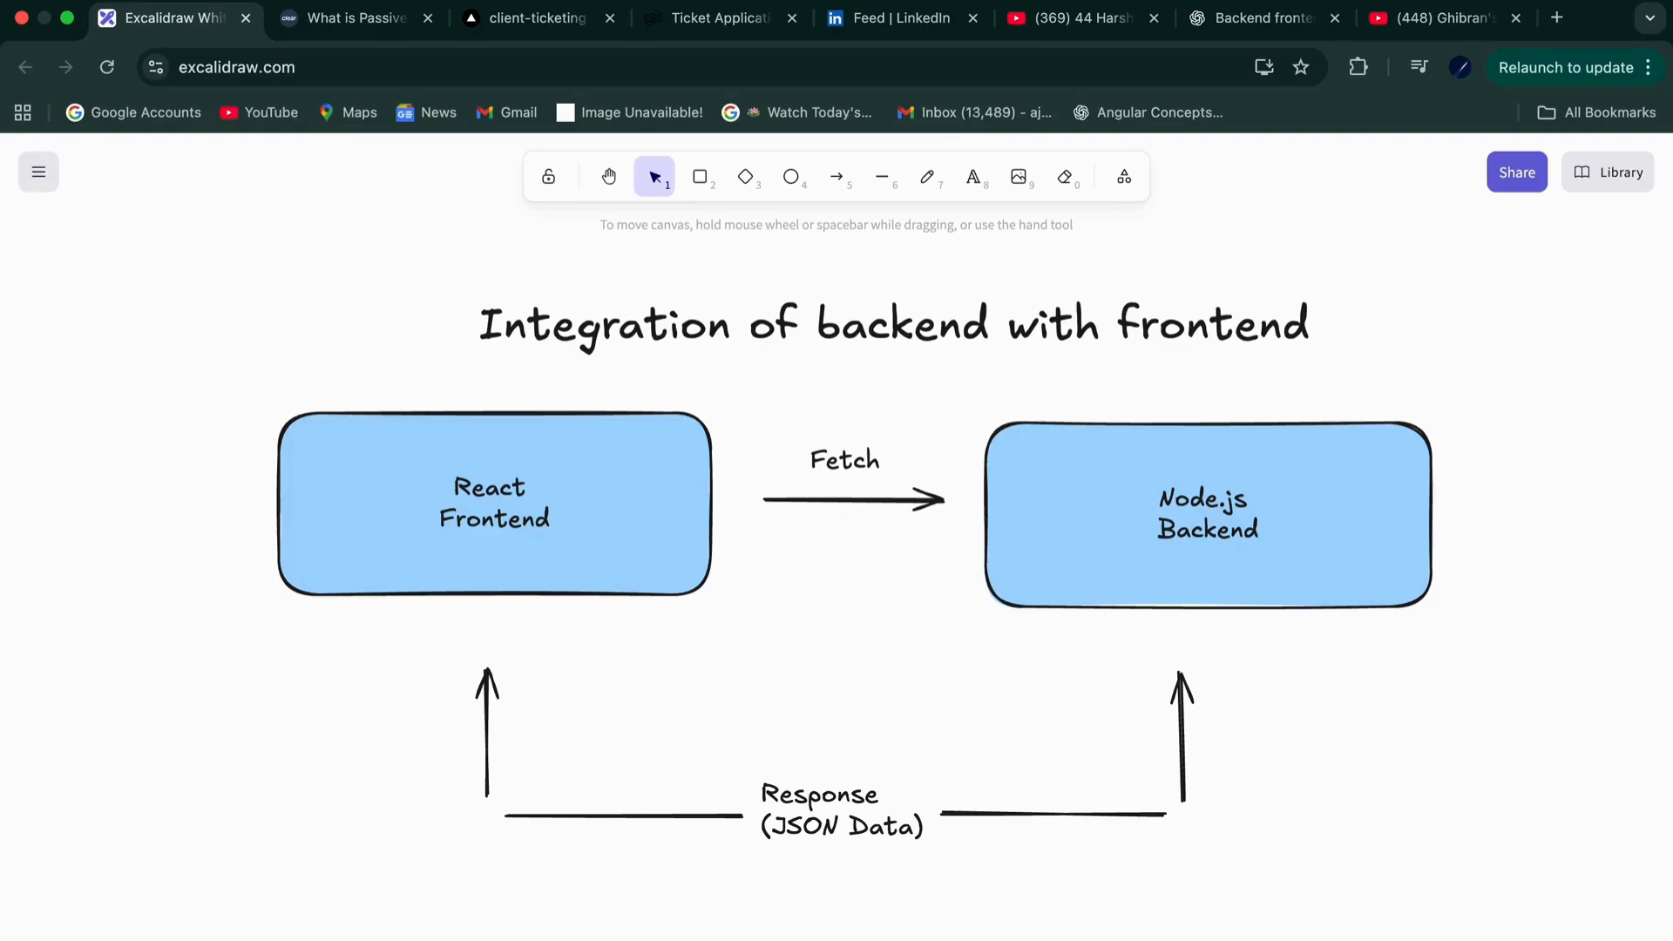
{"action": "mouse_move", "coordinate": [1152, 736]}
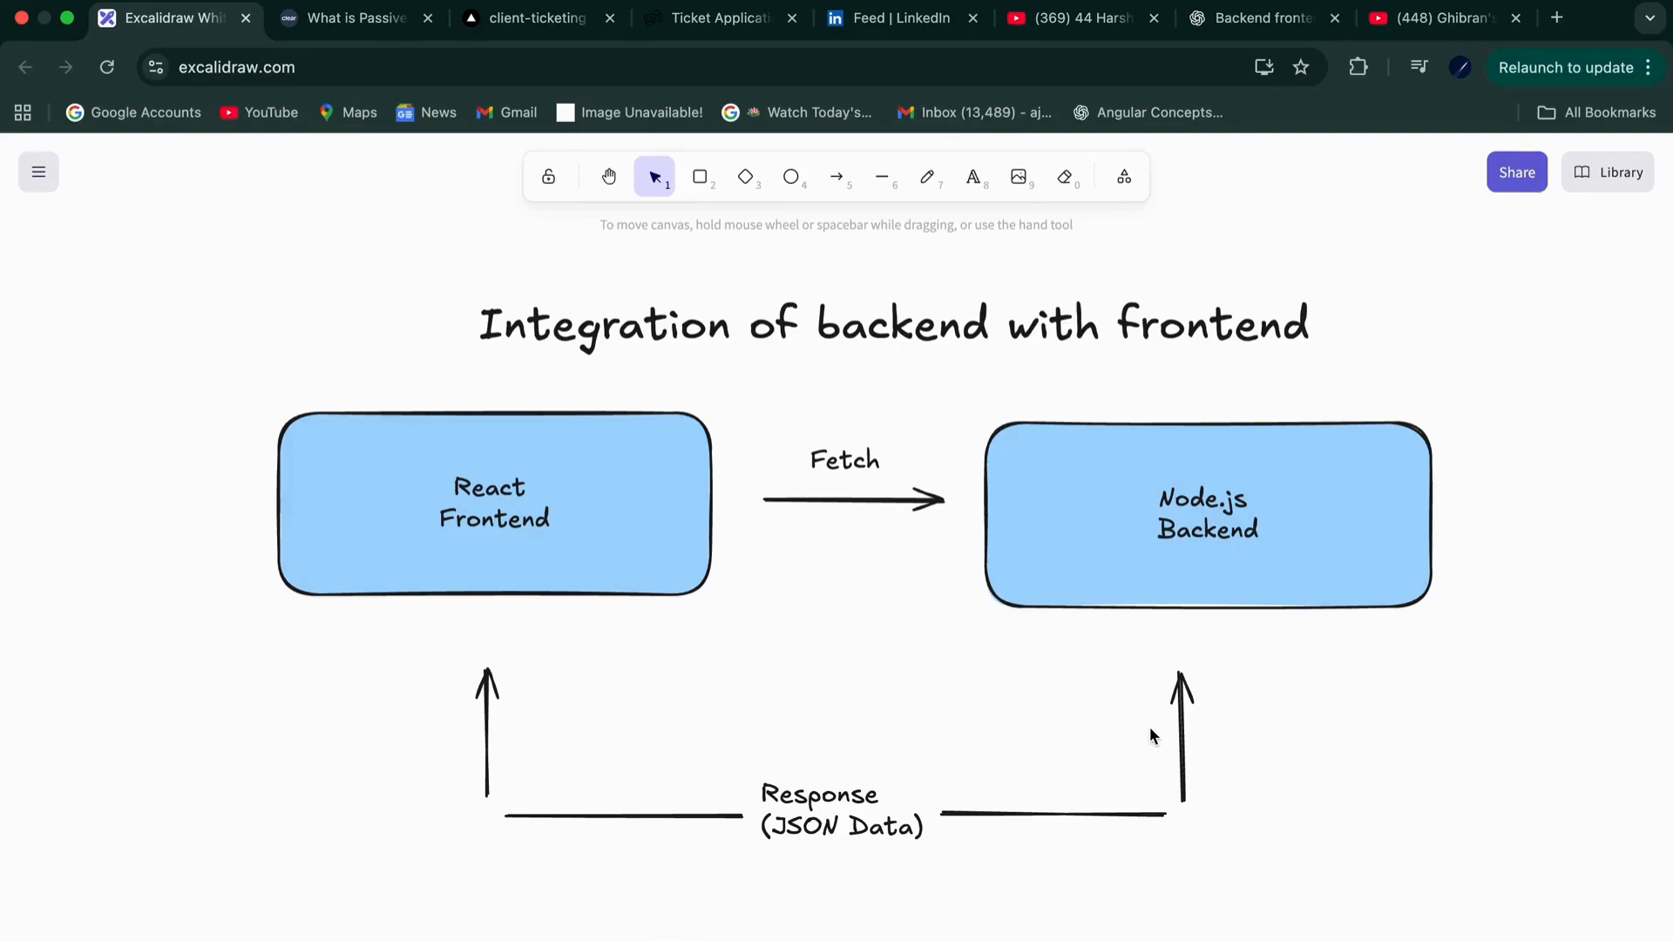
{"action": "mouse_move", "coordinate": [840, 678]}
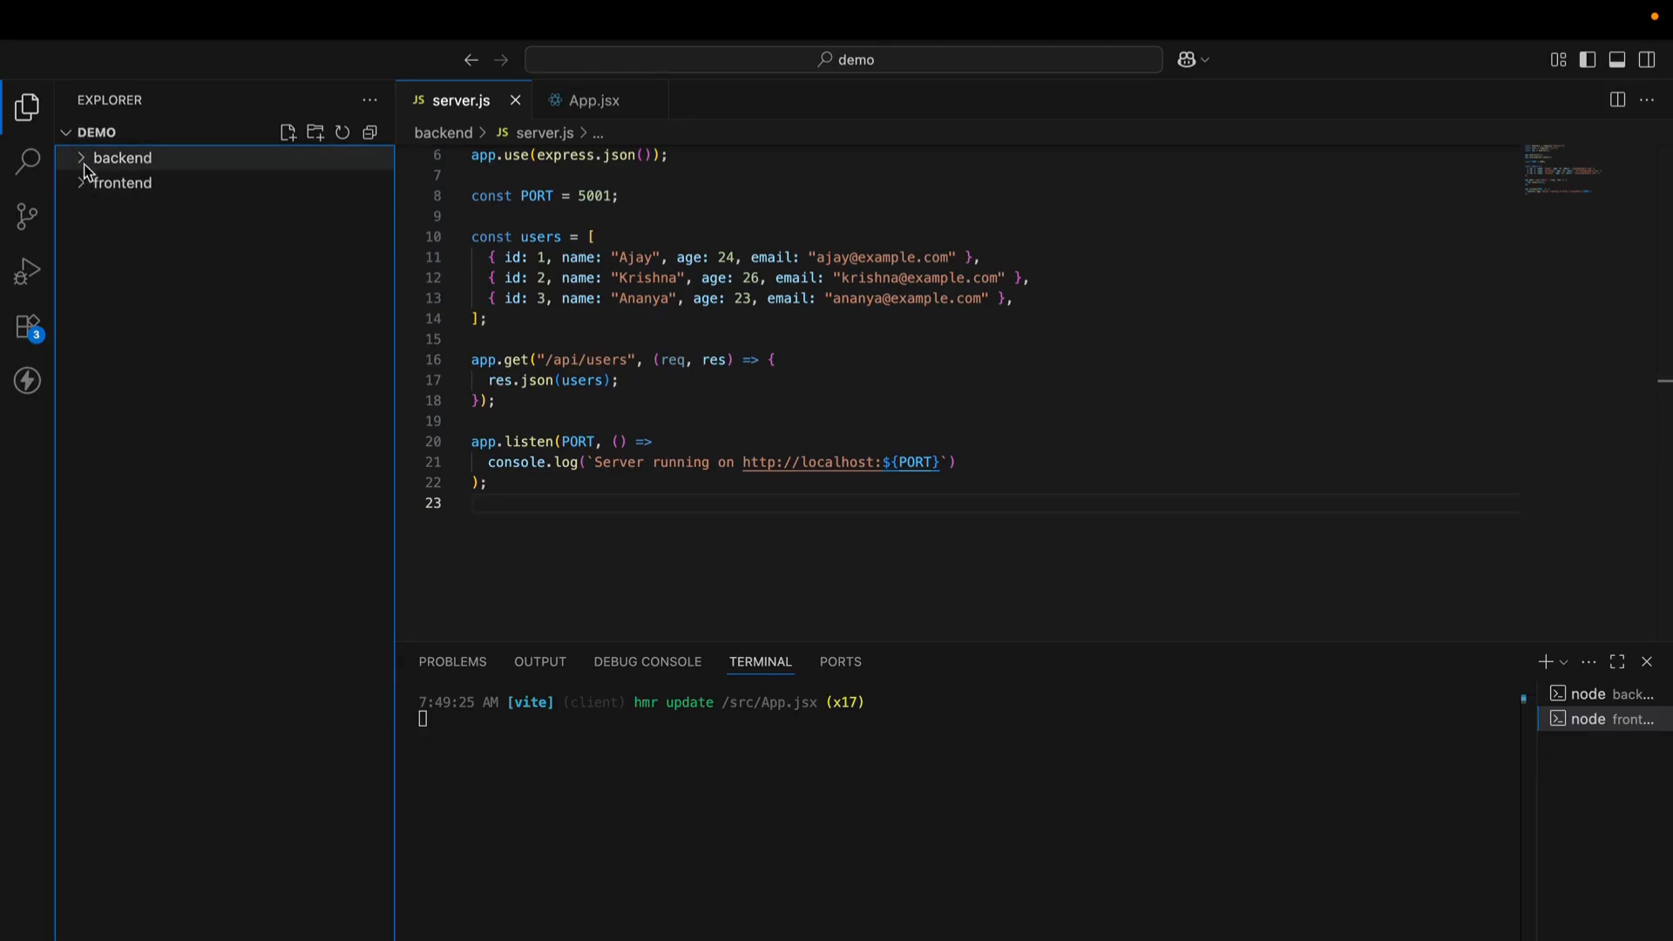
Expand the backend folder in the Explorer to show server.js
{"action": "left_click", "coordinate": [122, 157]}
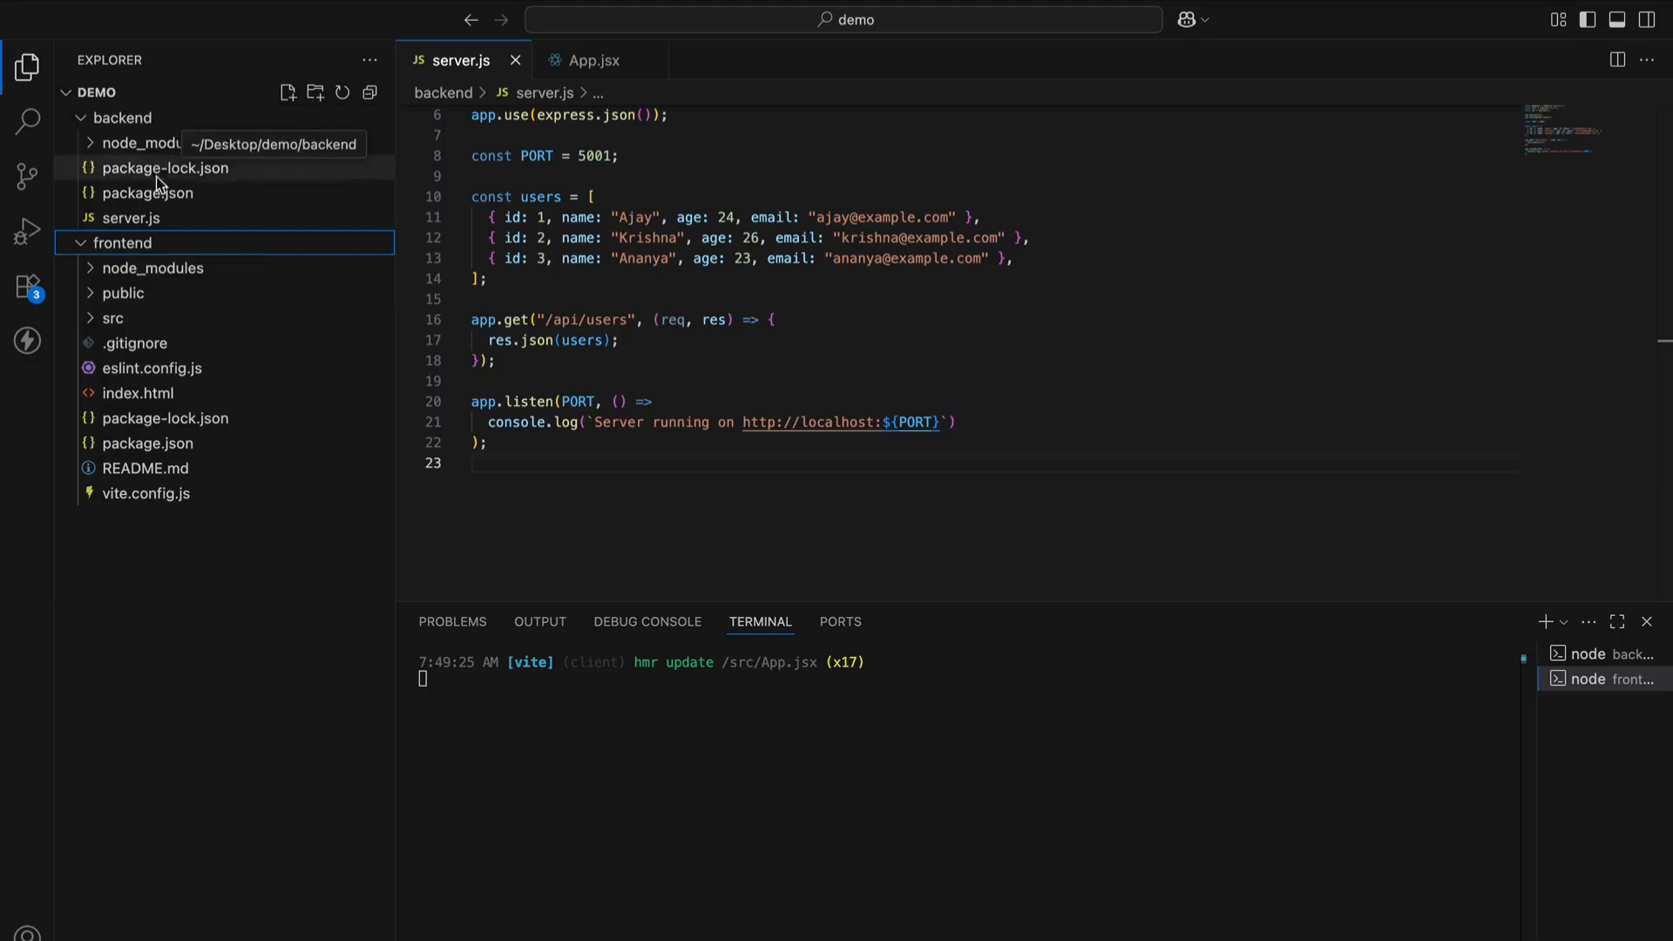
{"action": "mouse_move", "coordinate": [112, 318]}
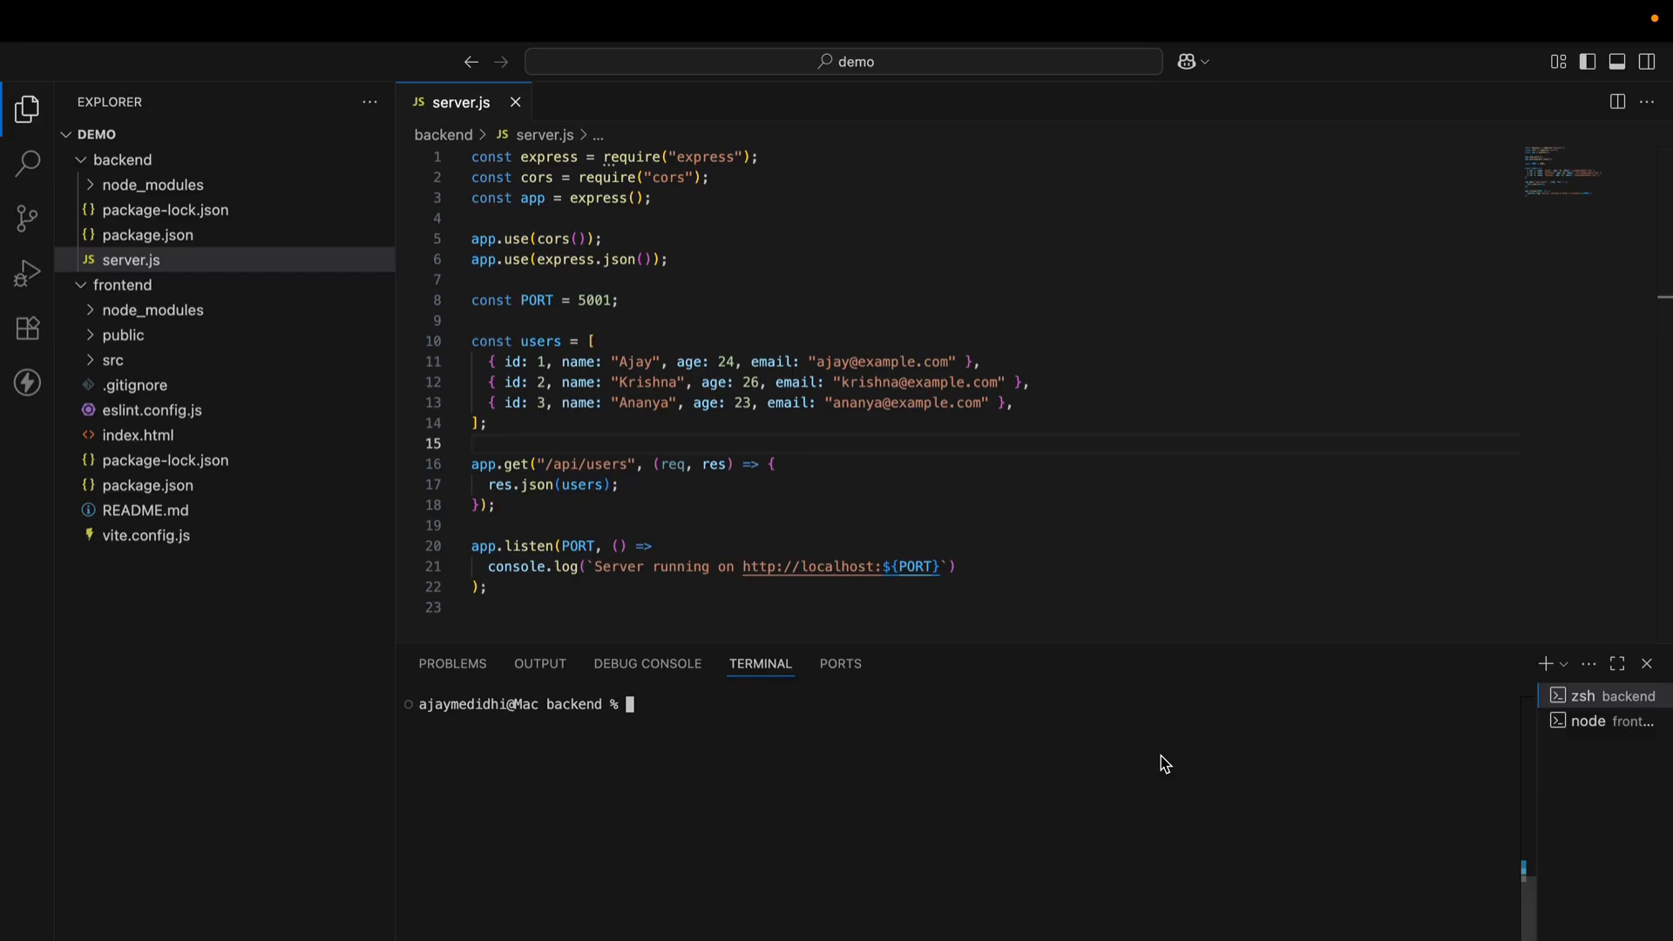
{"action": "mouse_move", "coordinate": [1037, 490]}
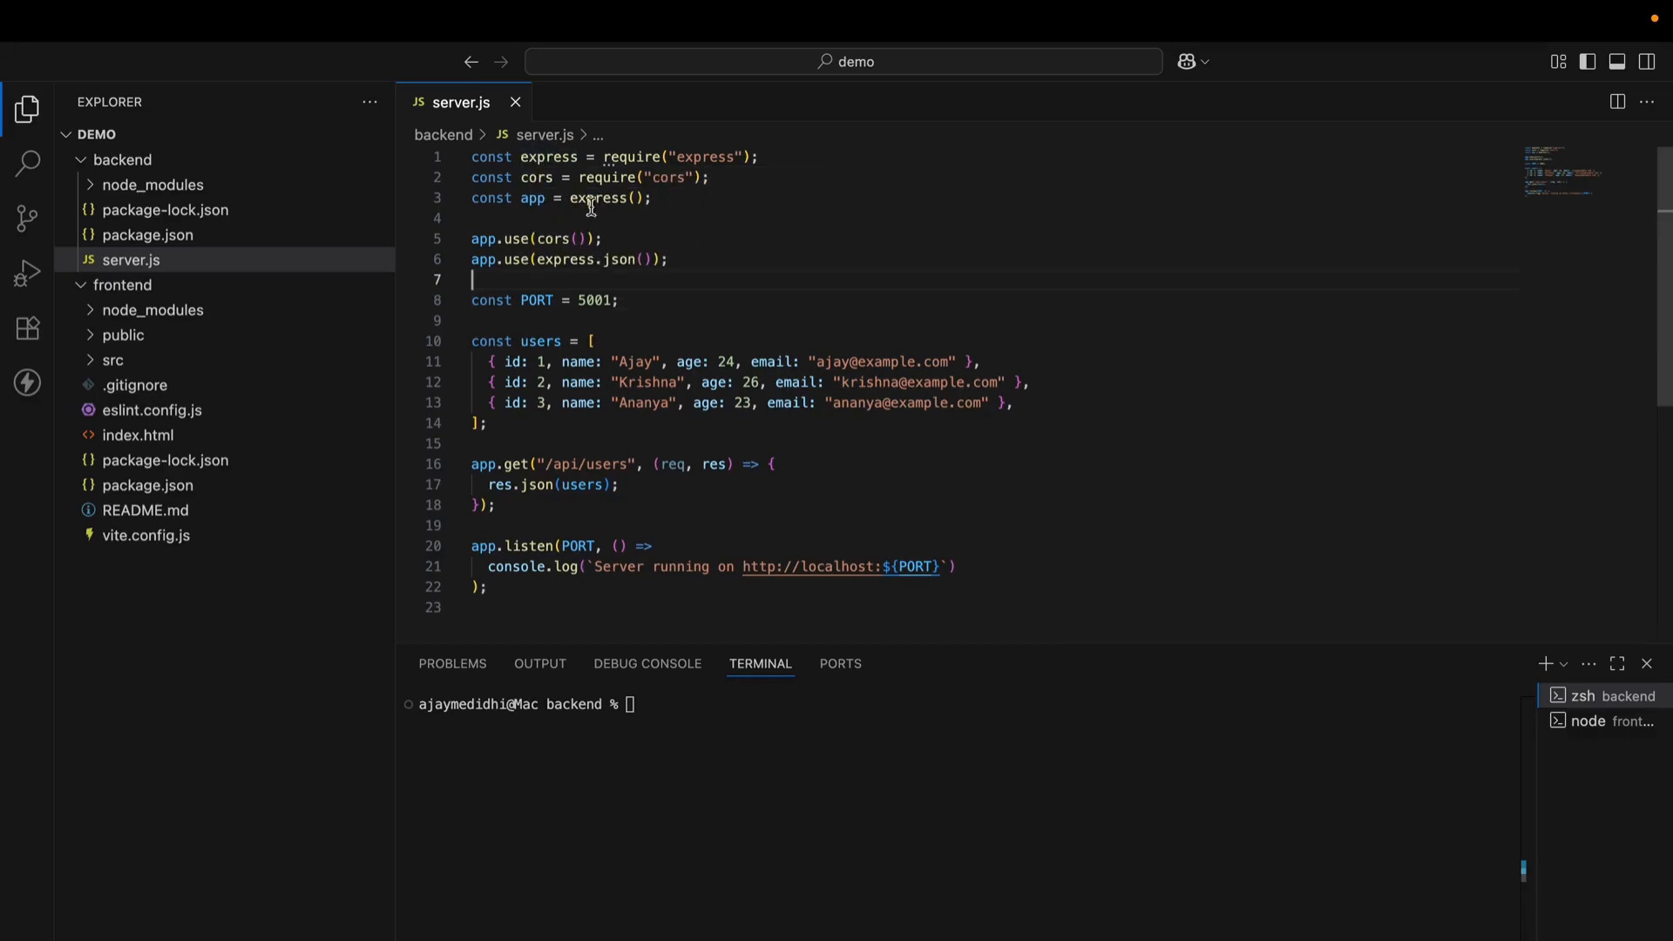
{"action": "triple_click", "coordinate": [560, 198]}
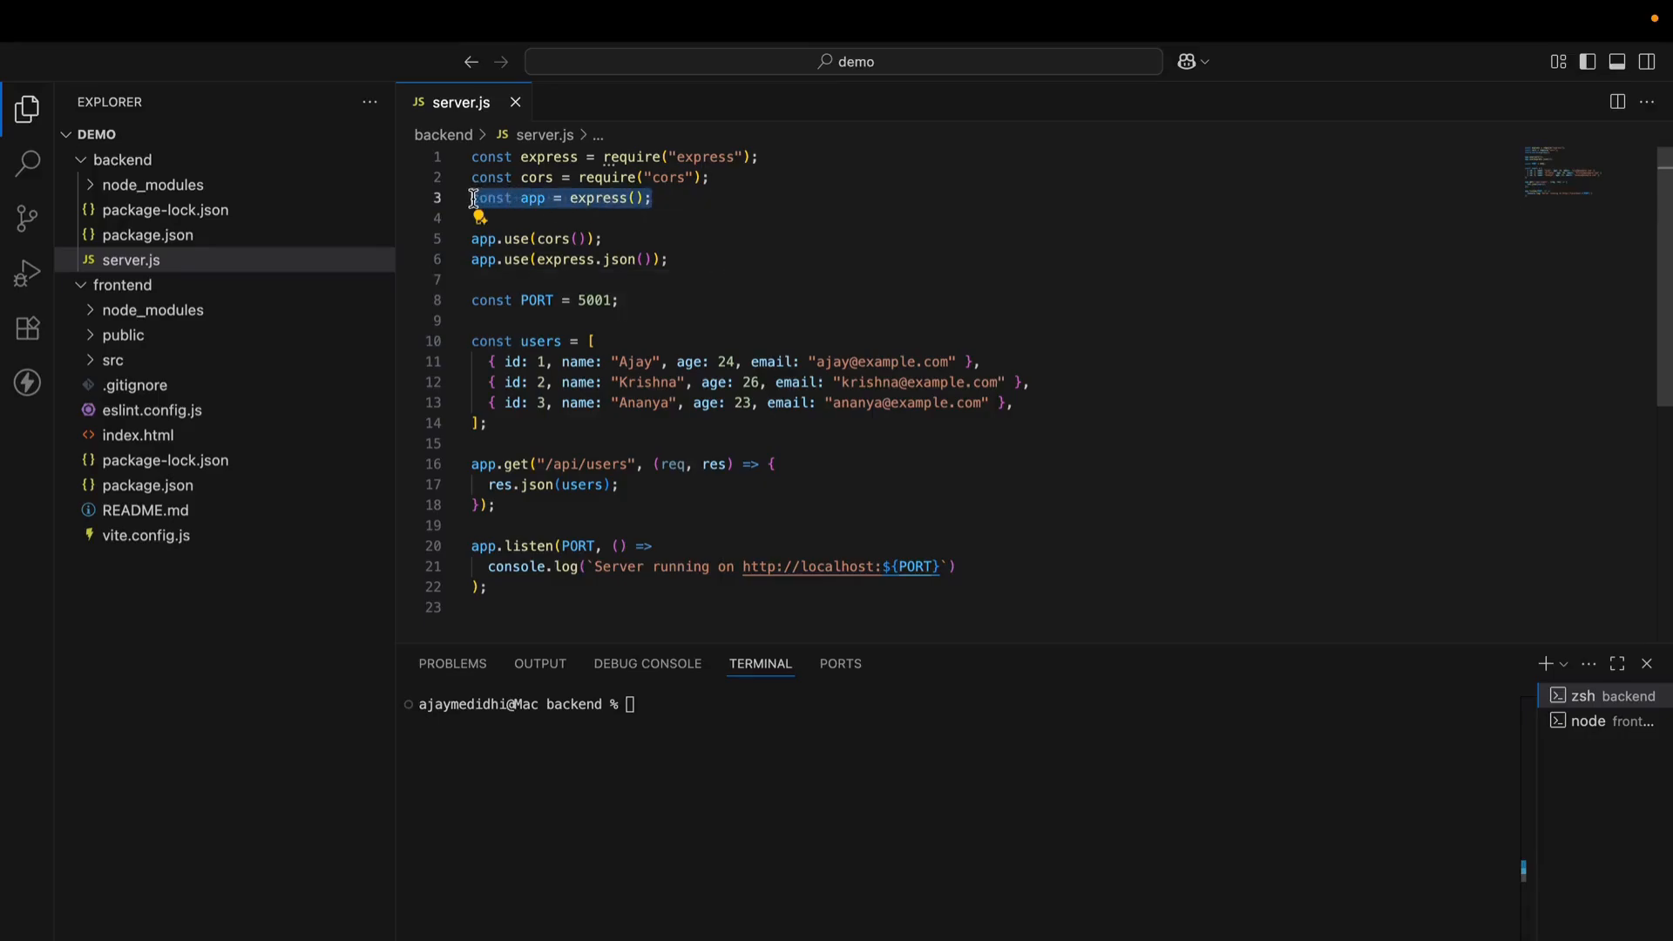
{"action": "left_click", "coordinate": [605, 238]}
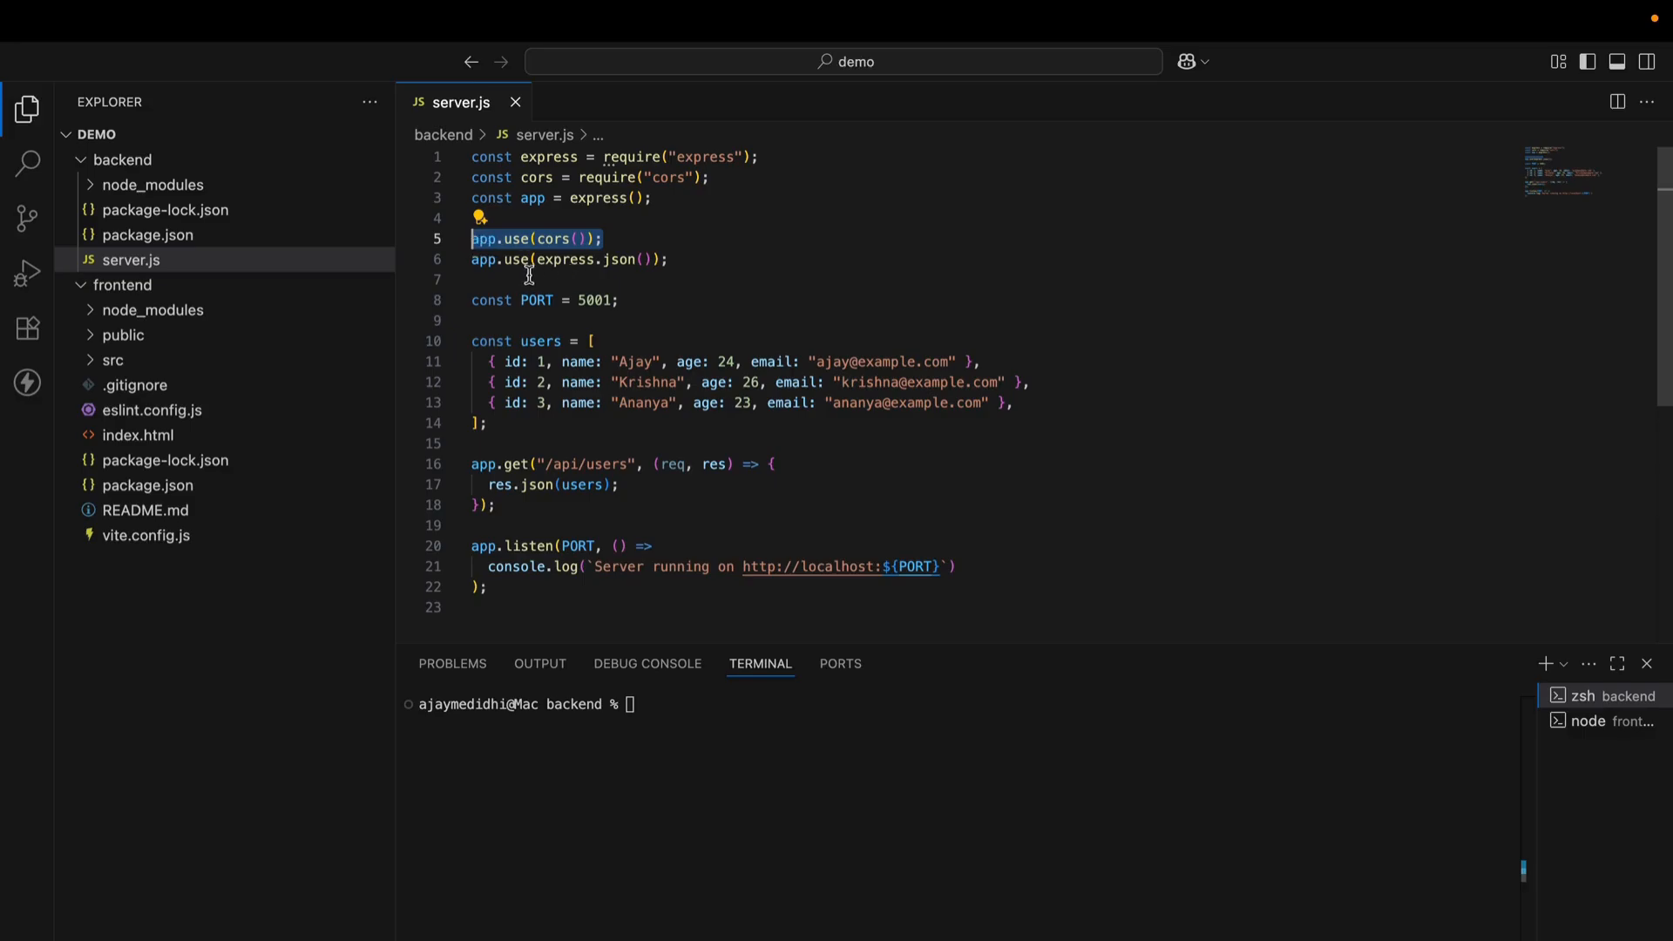
{"action": "left_click", "coordinate": [570, 260]}
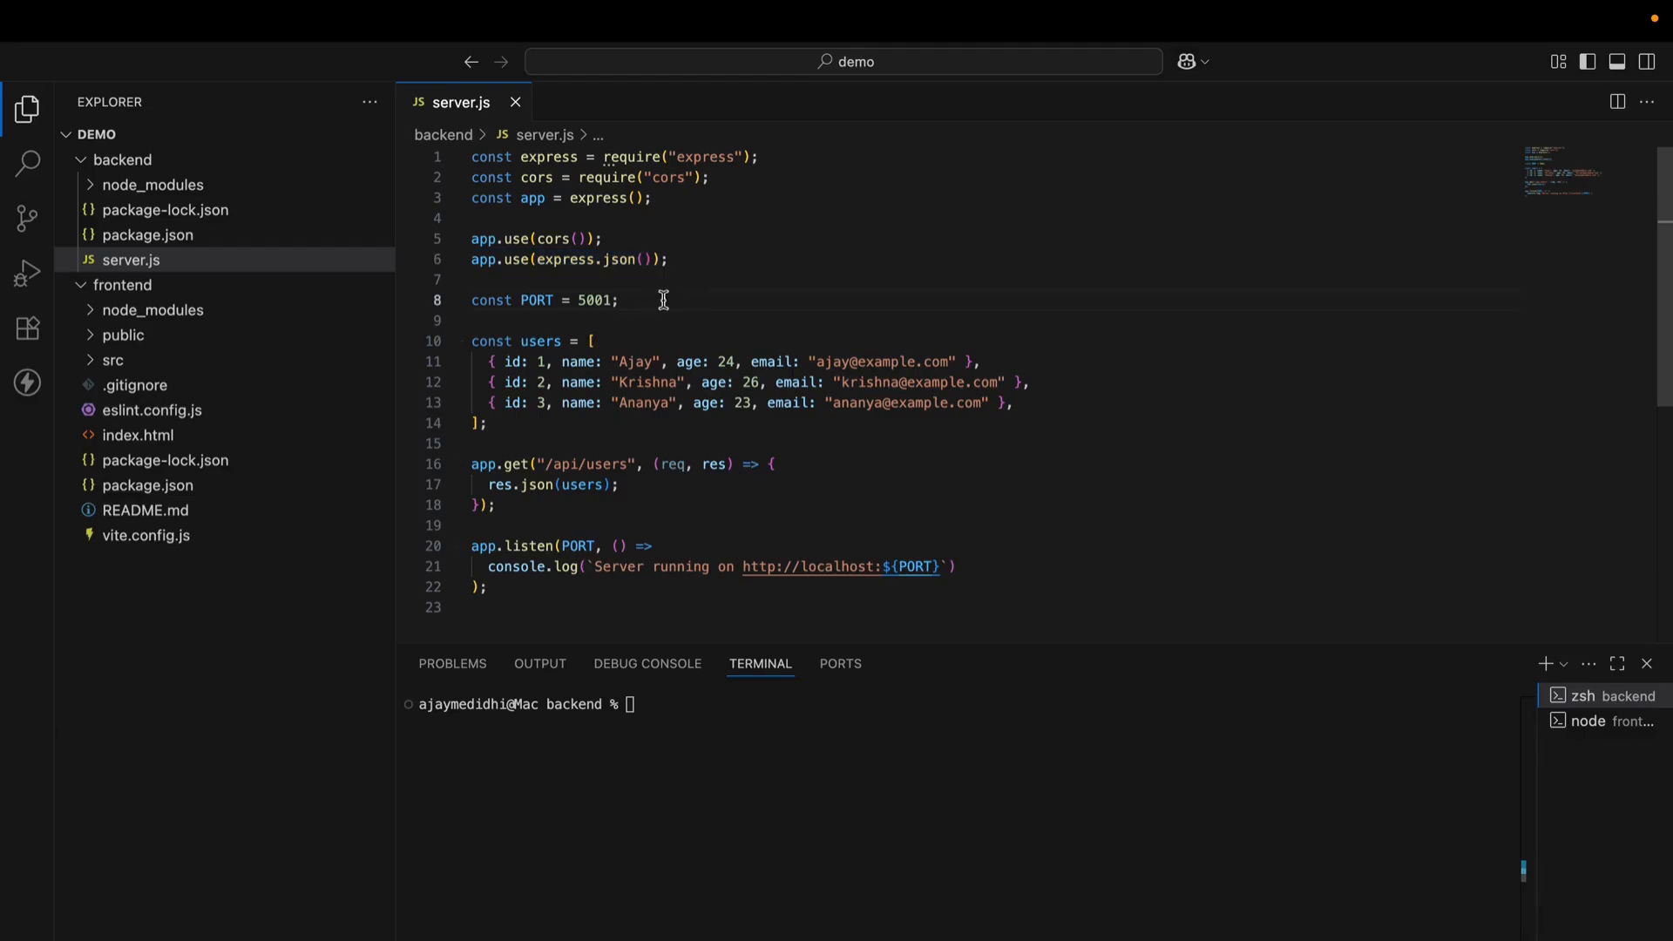
{"action": "triple_click", "coordinate": [543, 300]}
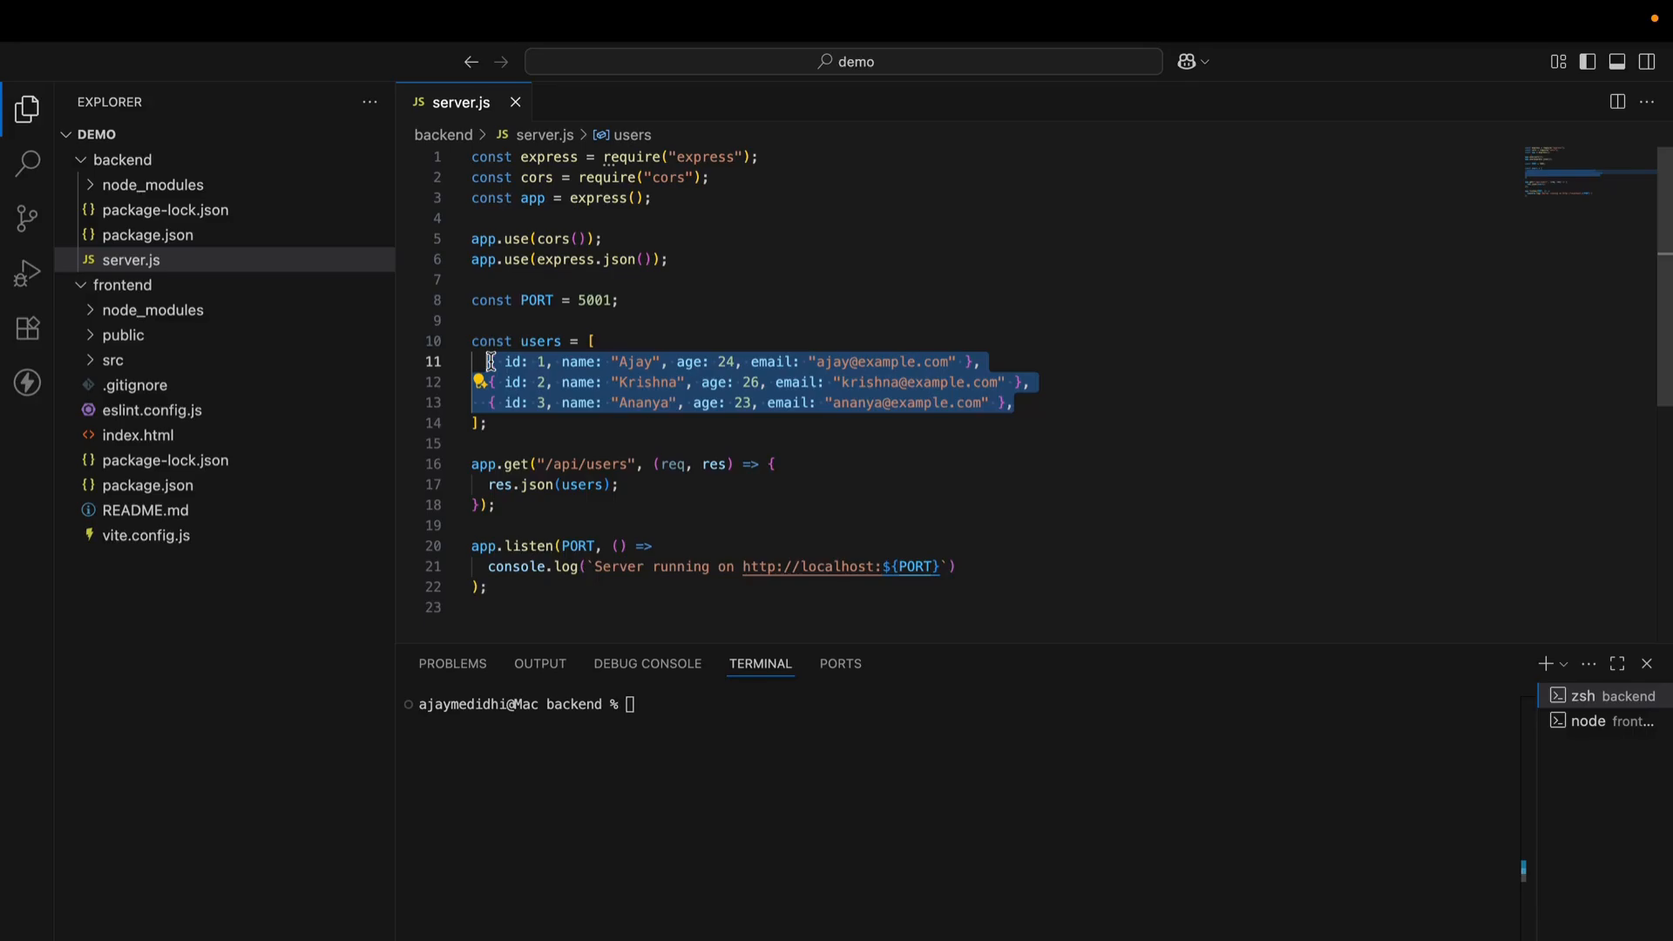
{"action": "mouse_move", "coordinate": [517, 362]}
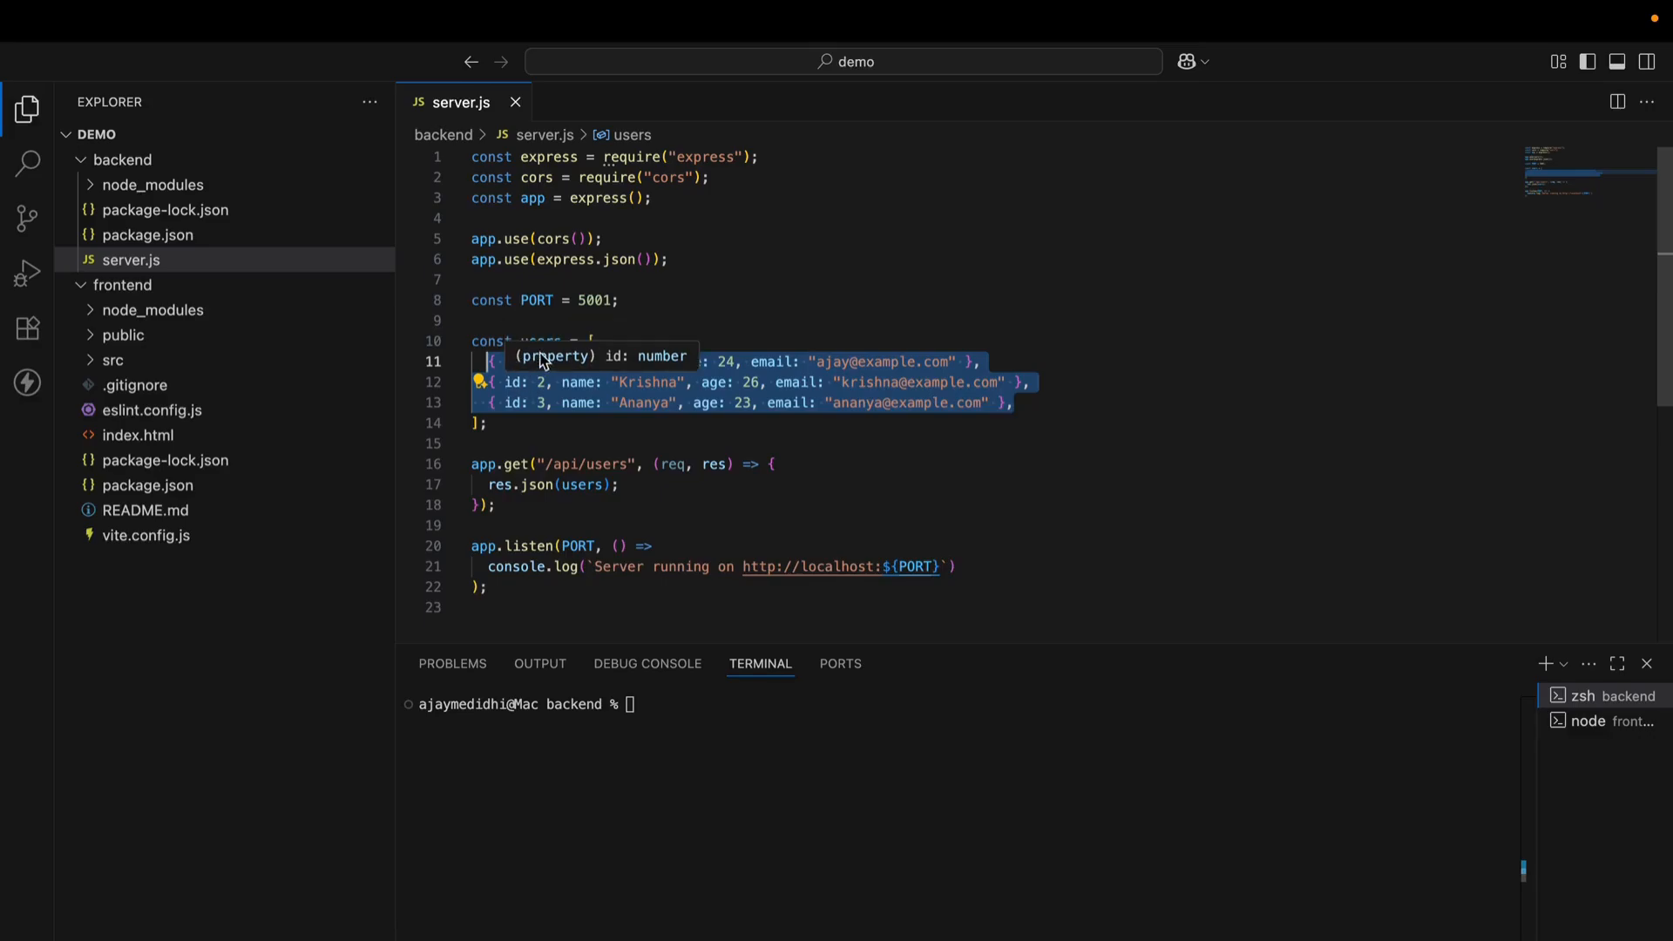
{"action": "mouse_move", "coordinate": [624, 362]}
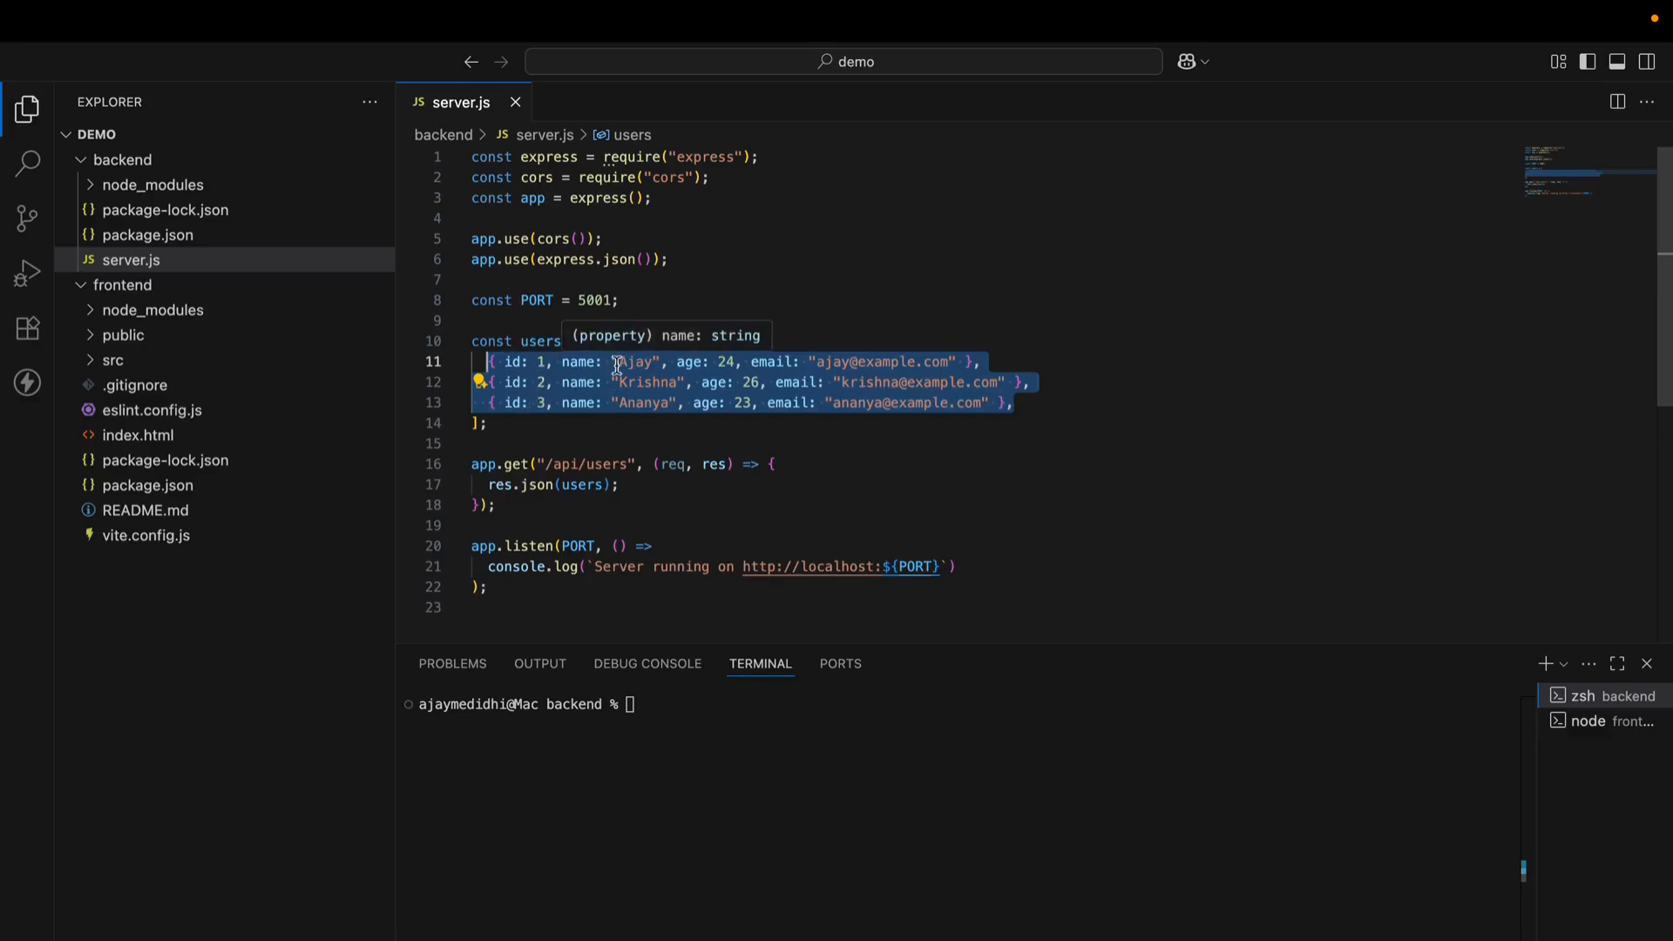
{"action": "mouse_move", "coordinate": [765, 361]}
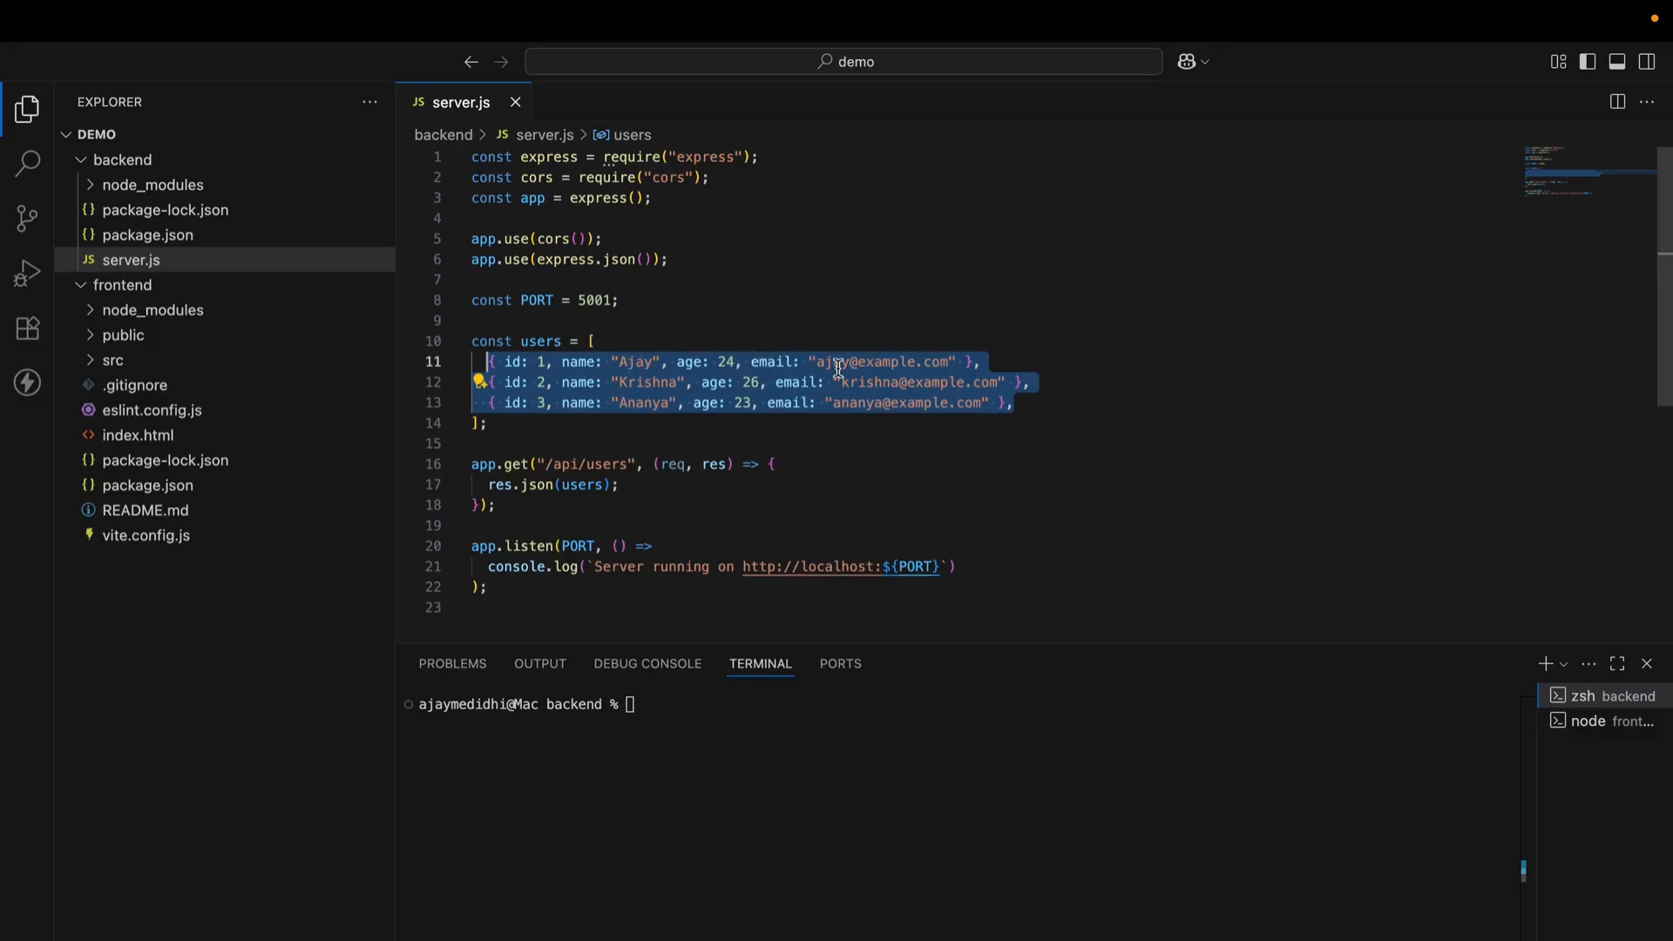
{"action": "mouse_move", "coordinate": [781, 361]}
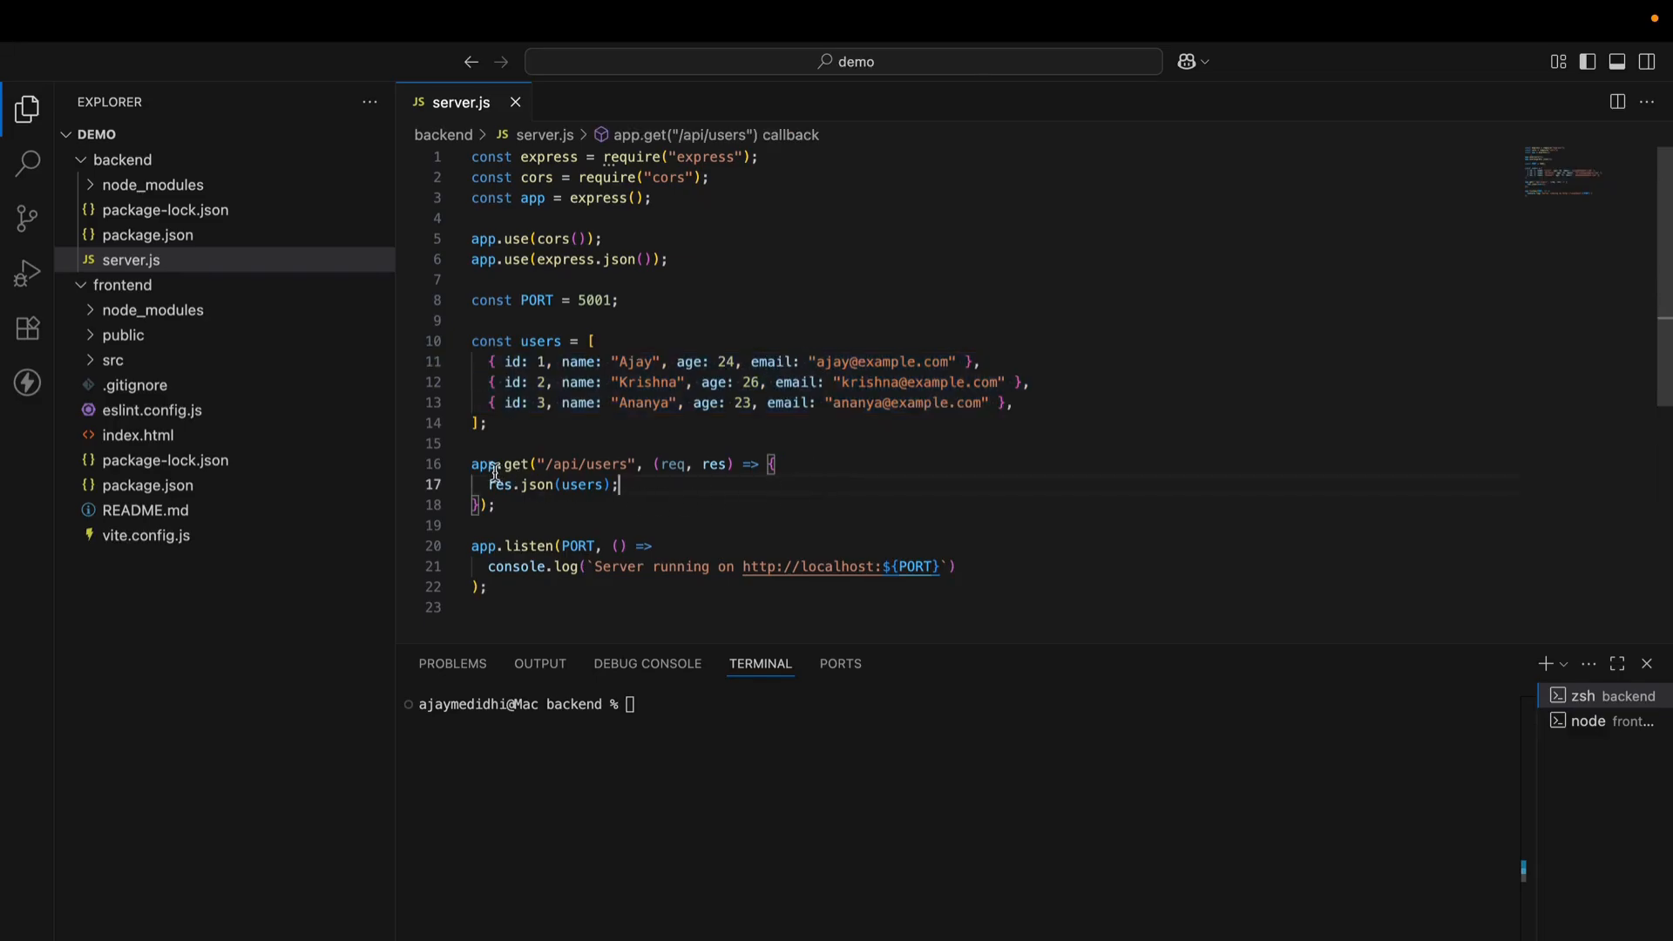
{"action": "mouse_move", "coordinate": [561, 507]}
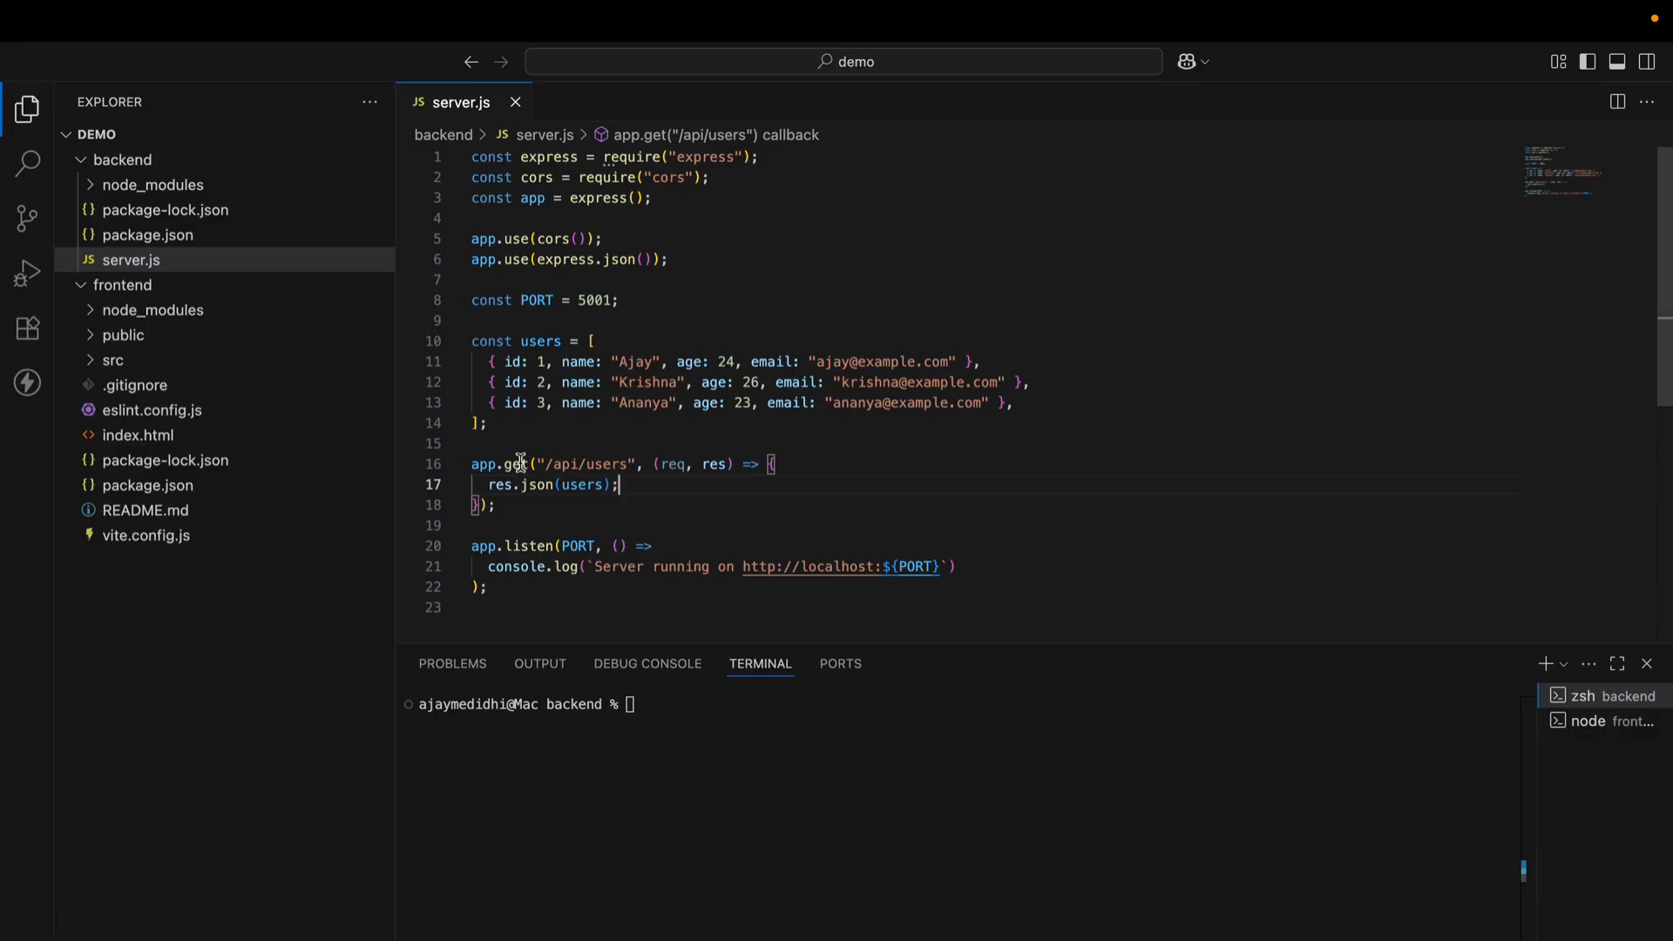
{"action": "mouse_move", "coordinate": [508, 462]}
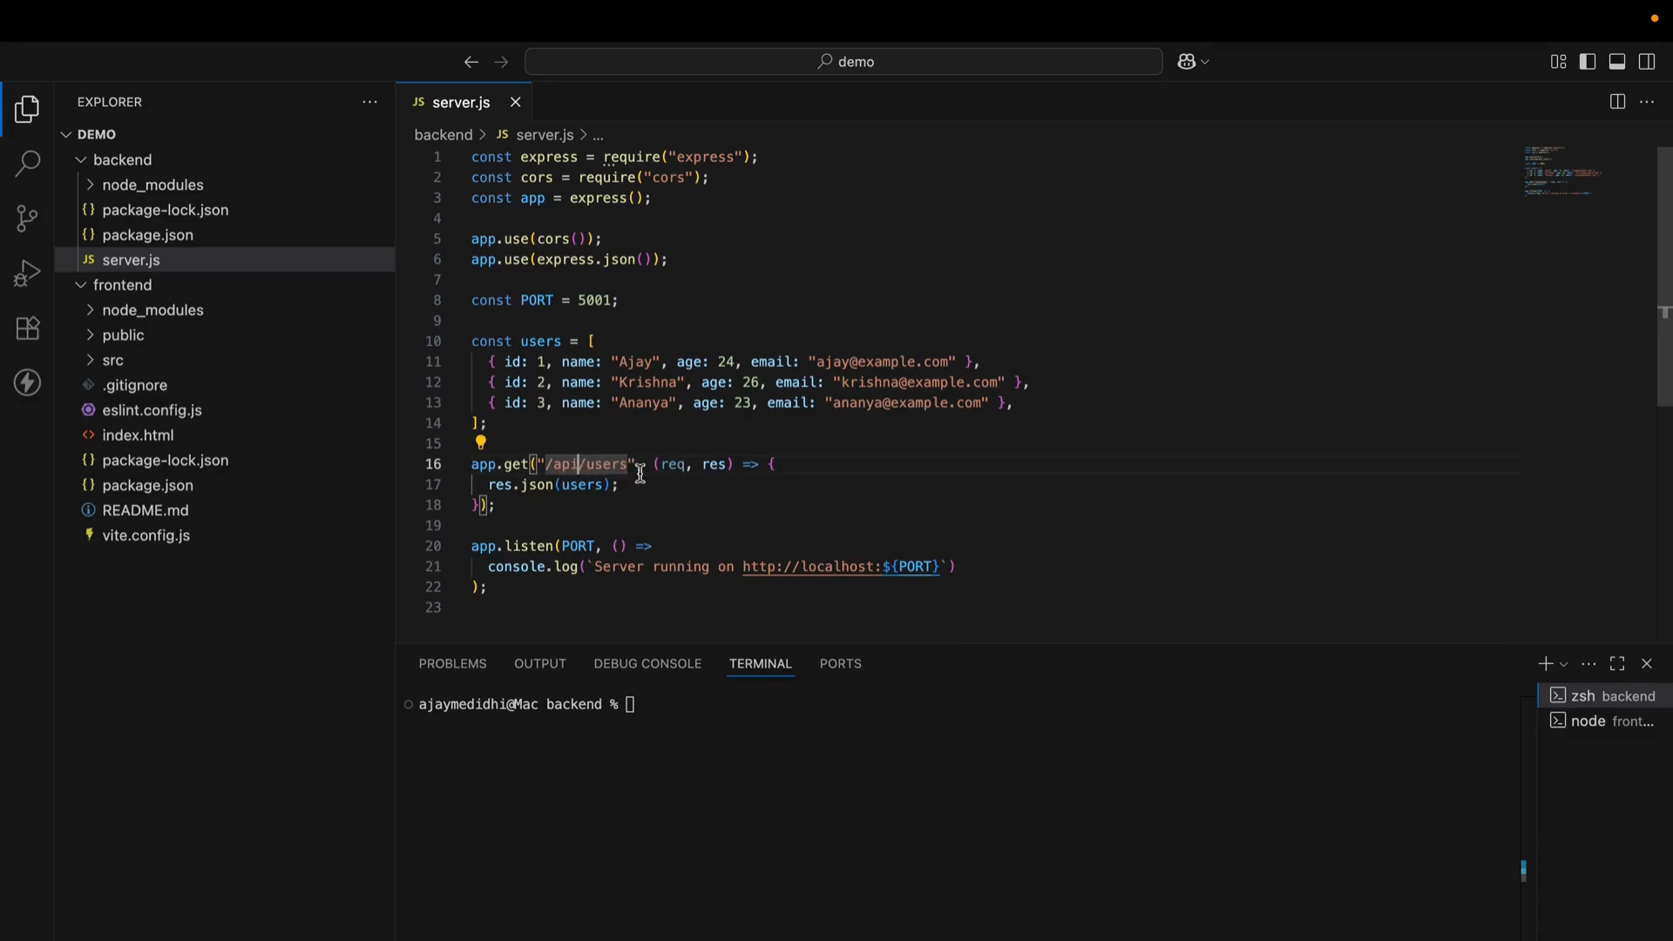
{"action": "mouse_move", "coordinate": [669, 465]}
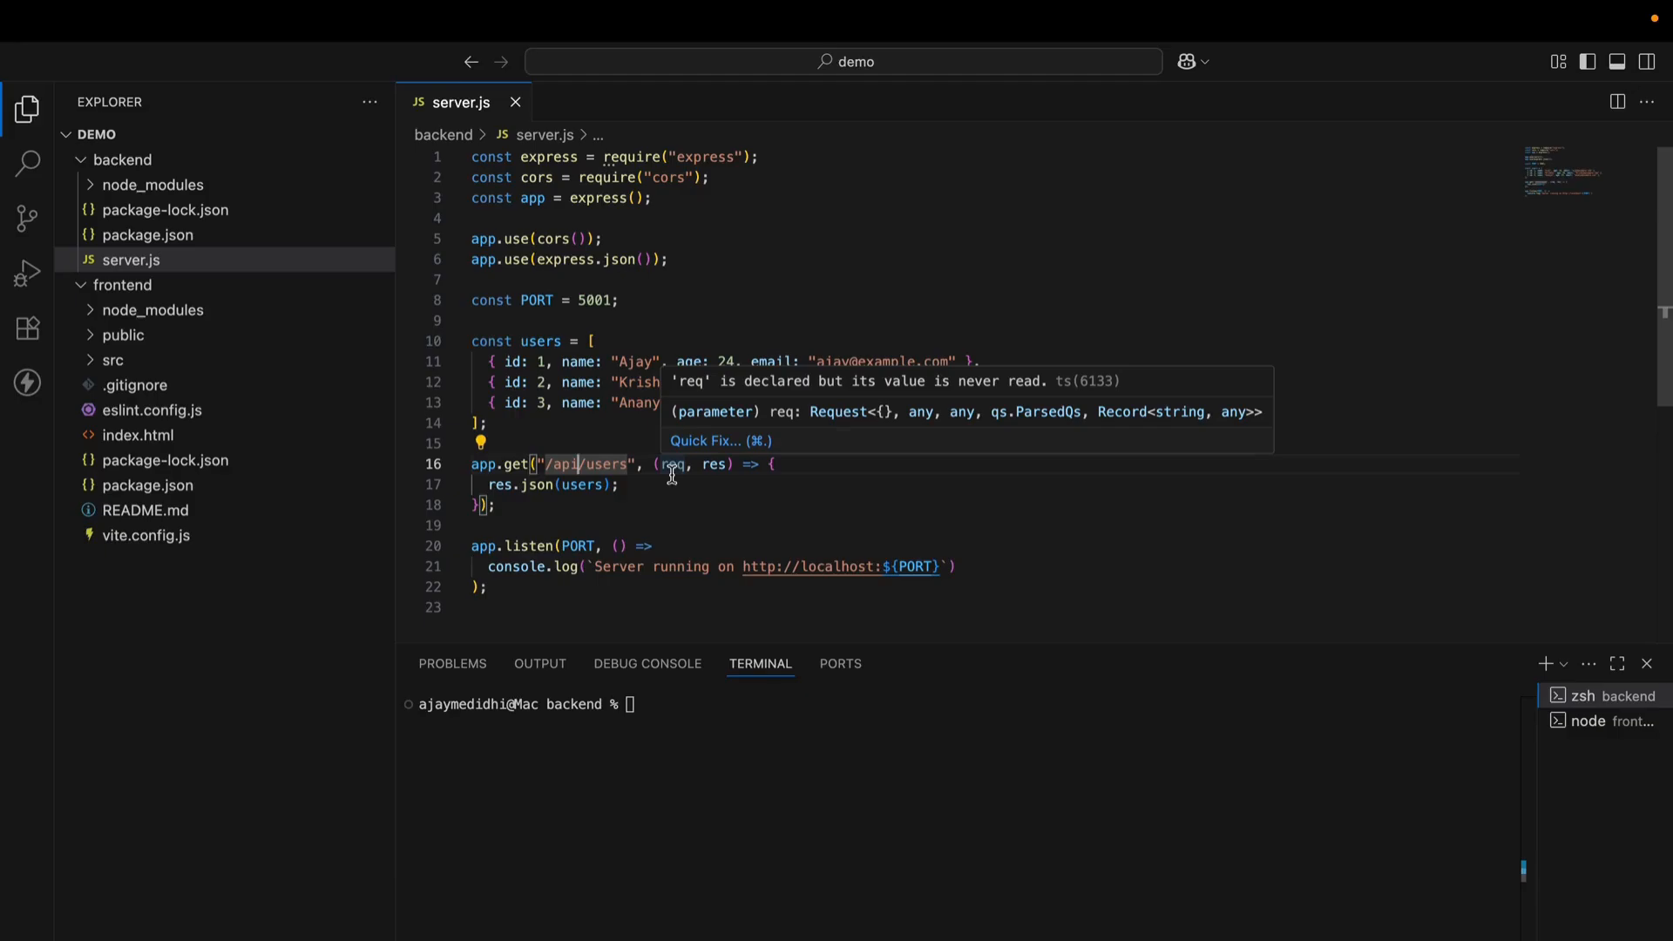
{"action": "mouse_move", "coordinate": [619, 493]}
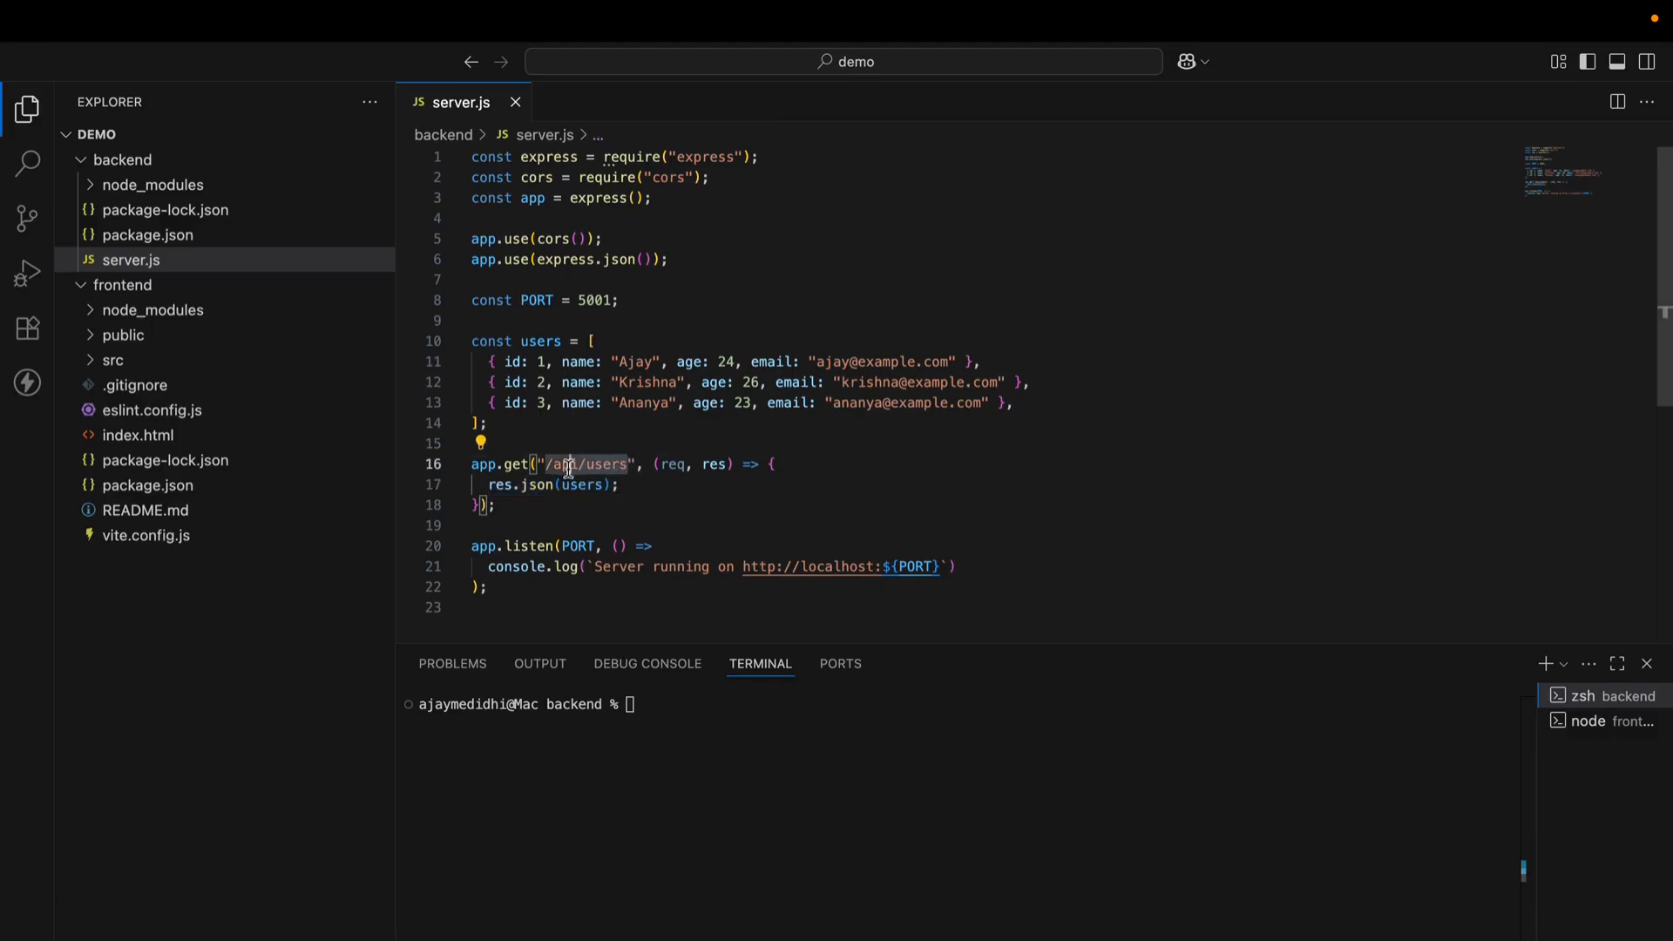
{"action": "mouse_move", "coordinate": [491, 484]}
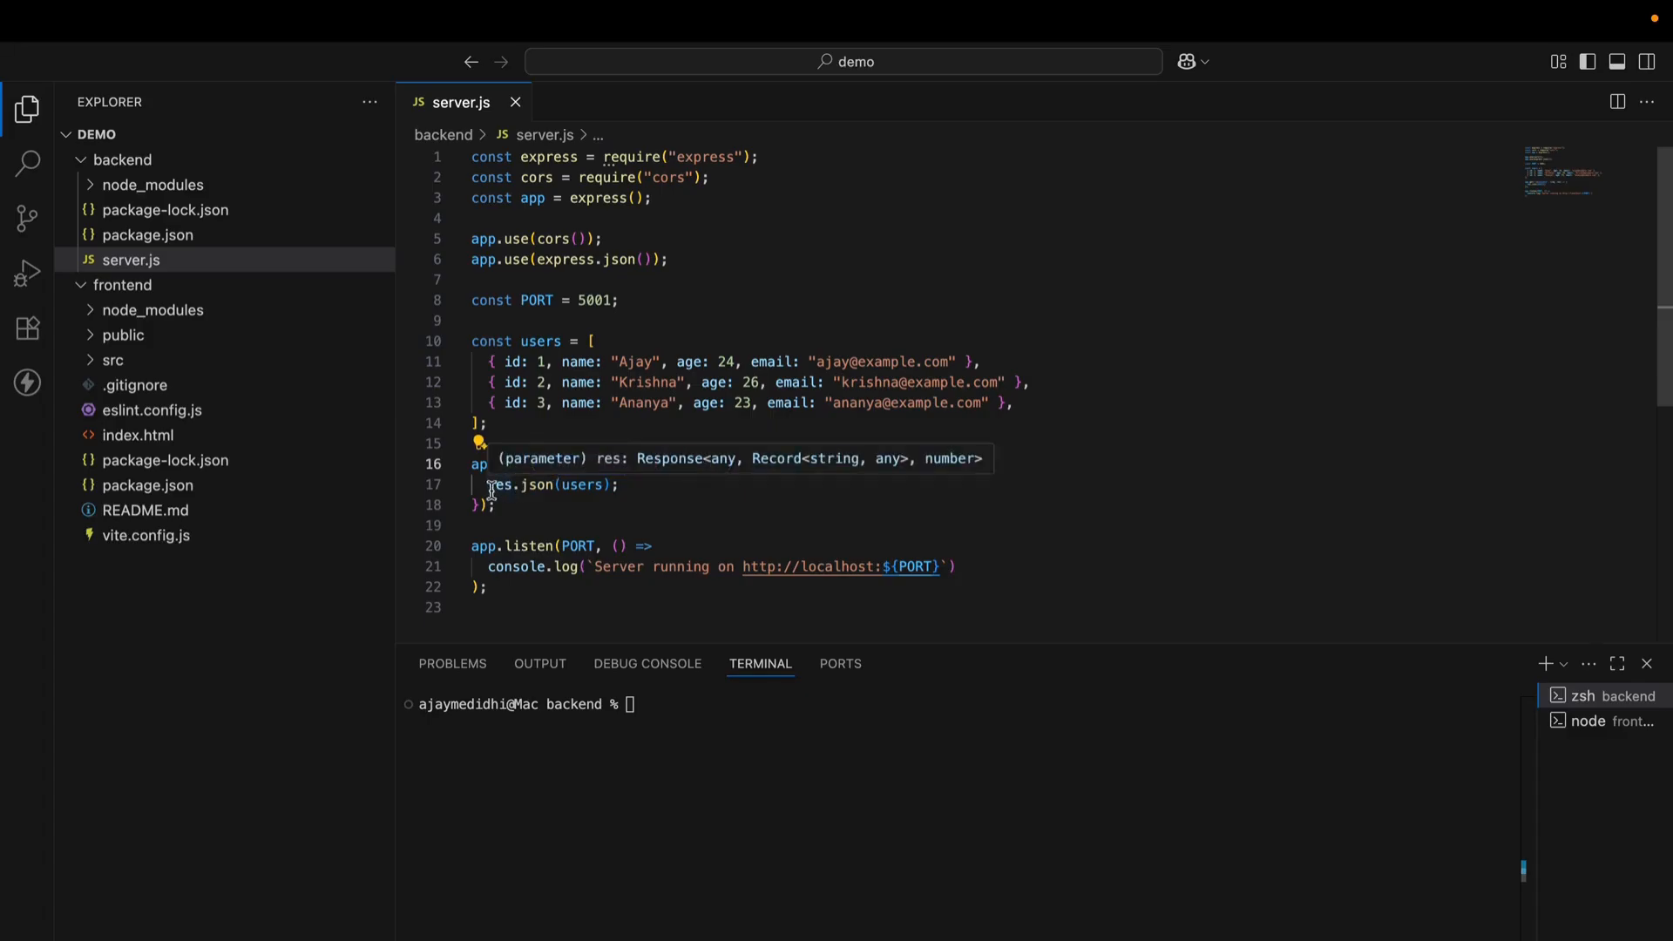
{"action": "double_click", "coordinate": [523, 485]}
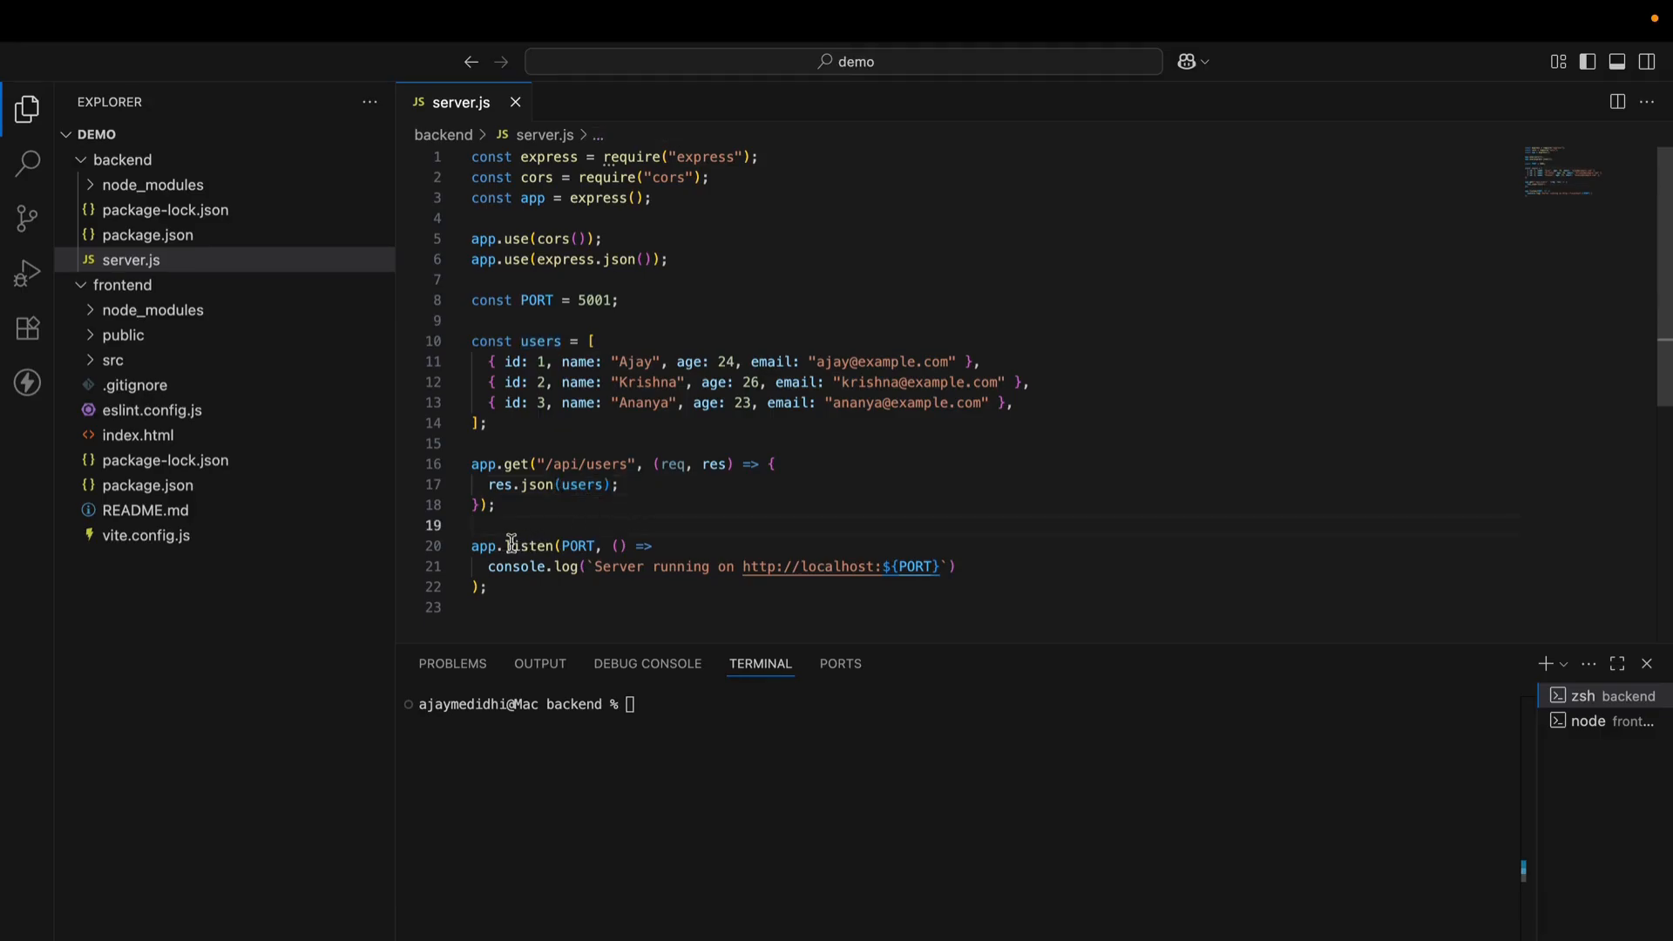
{"action": "mouse_move", "coordinate": [525, 545]}
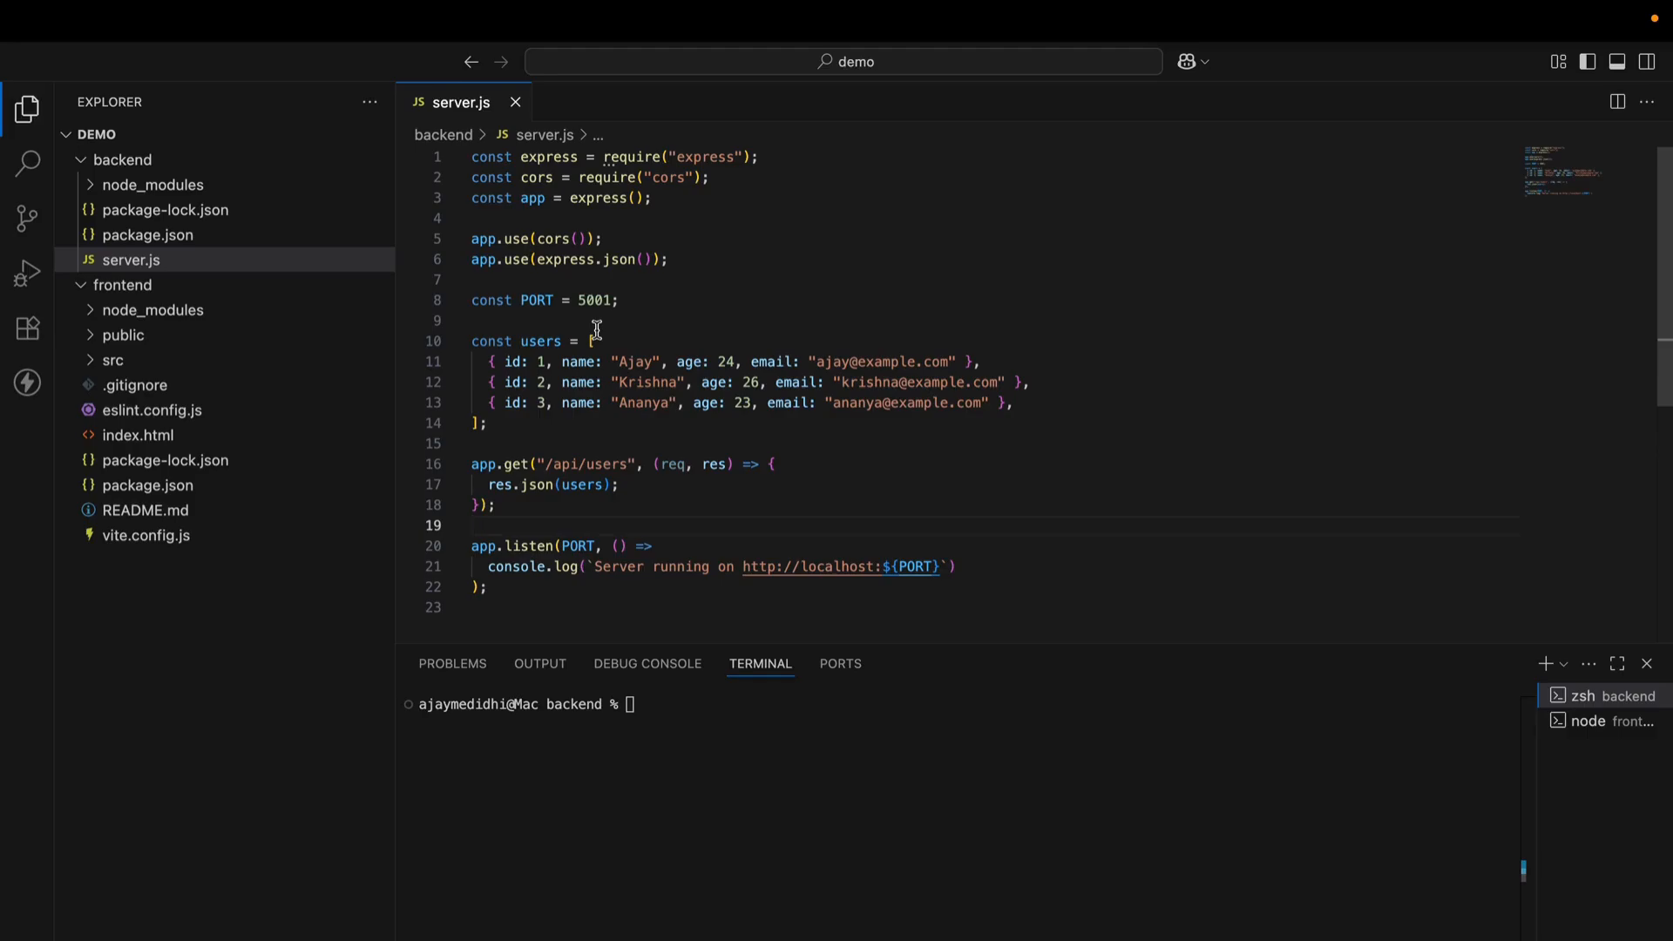
{"action": "mouse_move", "coordinate": [589, 545]}
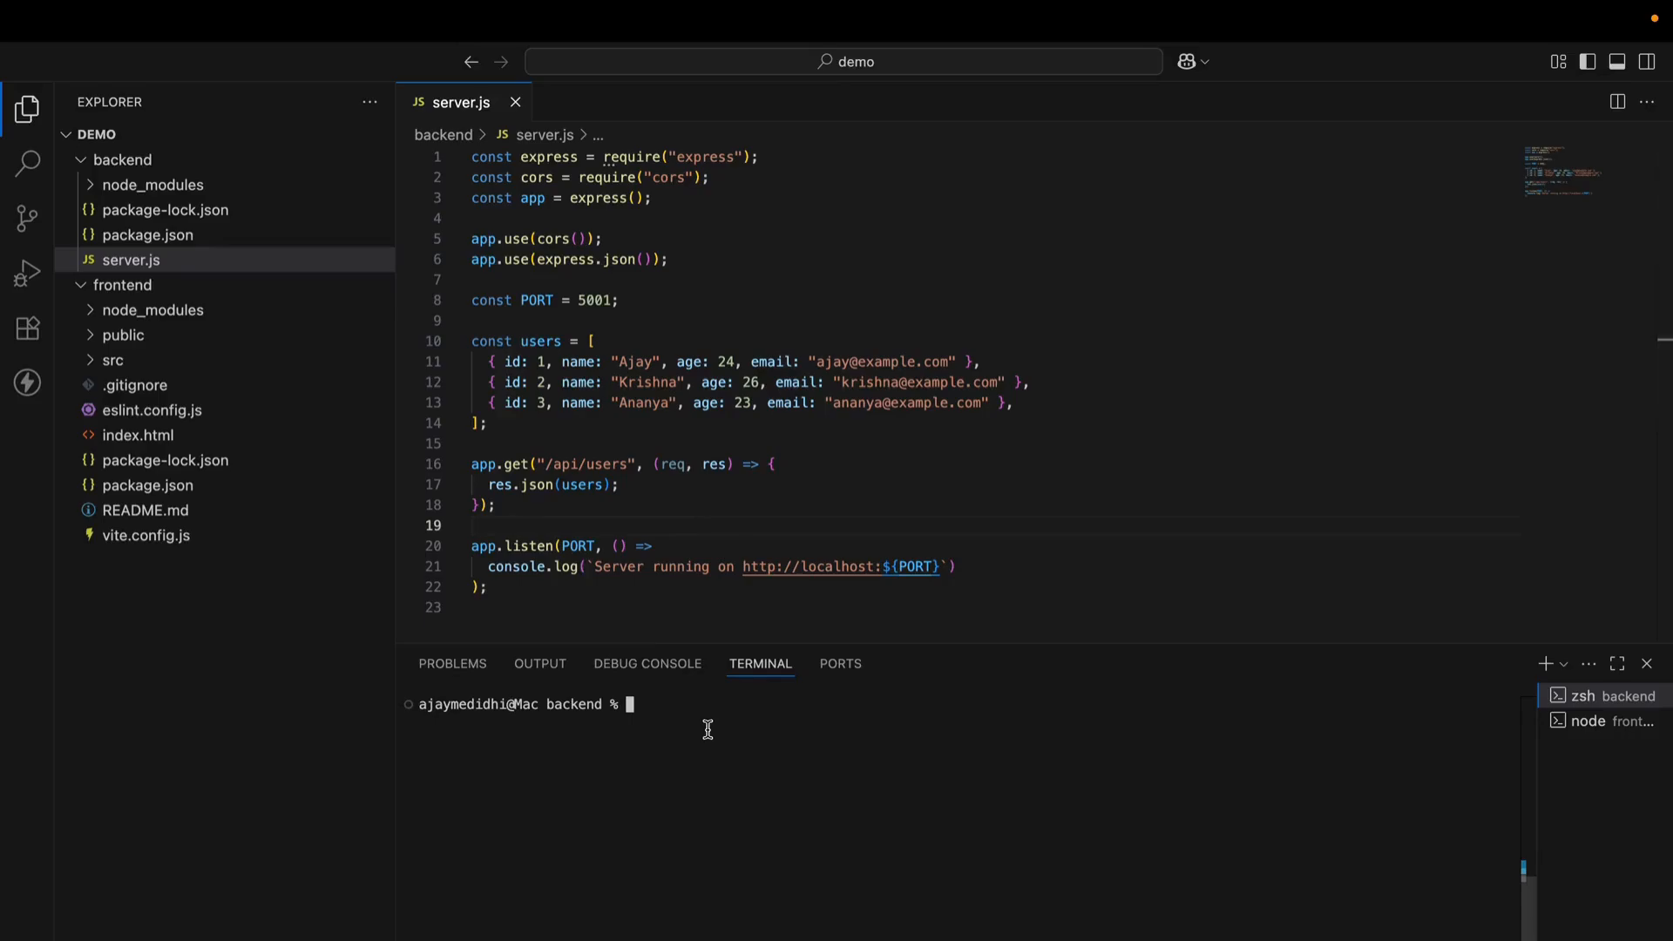
Run nodemon server.js in the backend terminal
{"action": "type", "text": "nodemon server.js"}
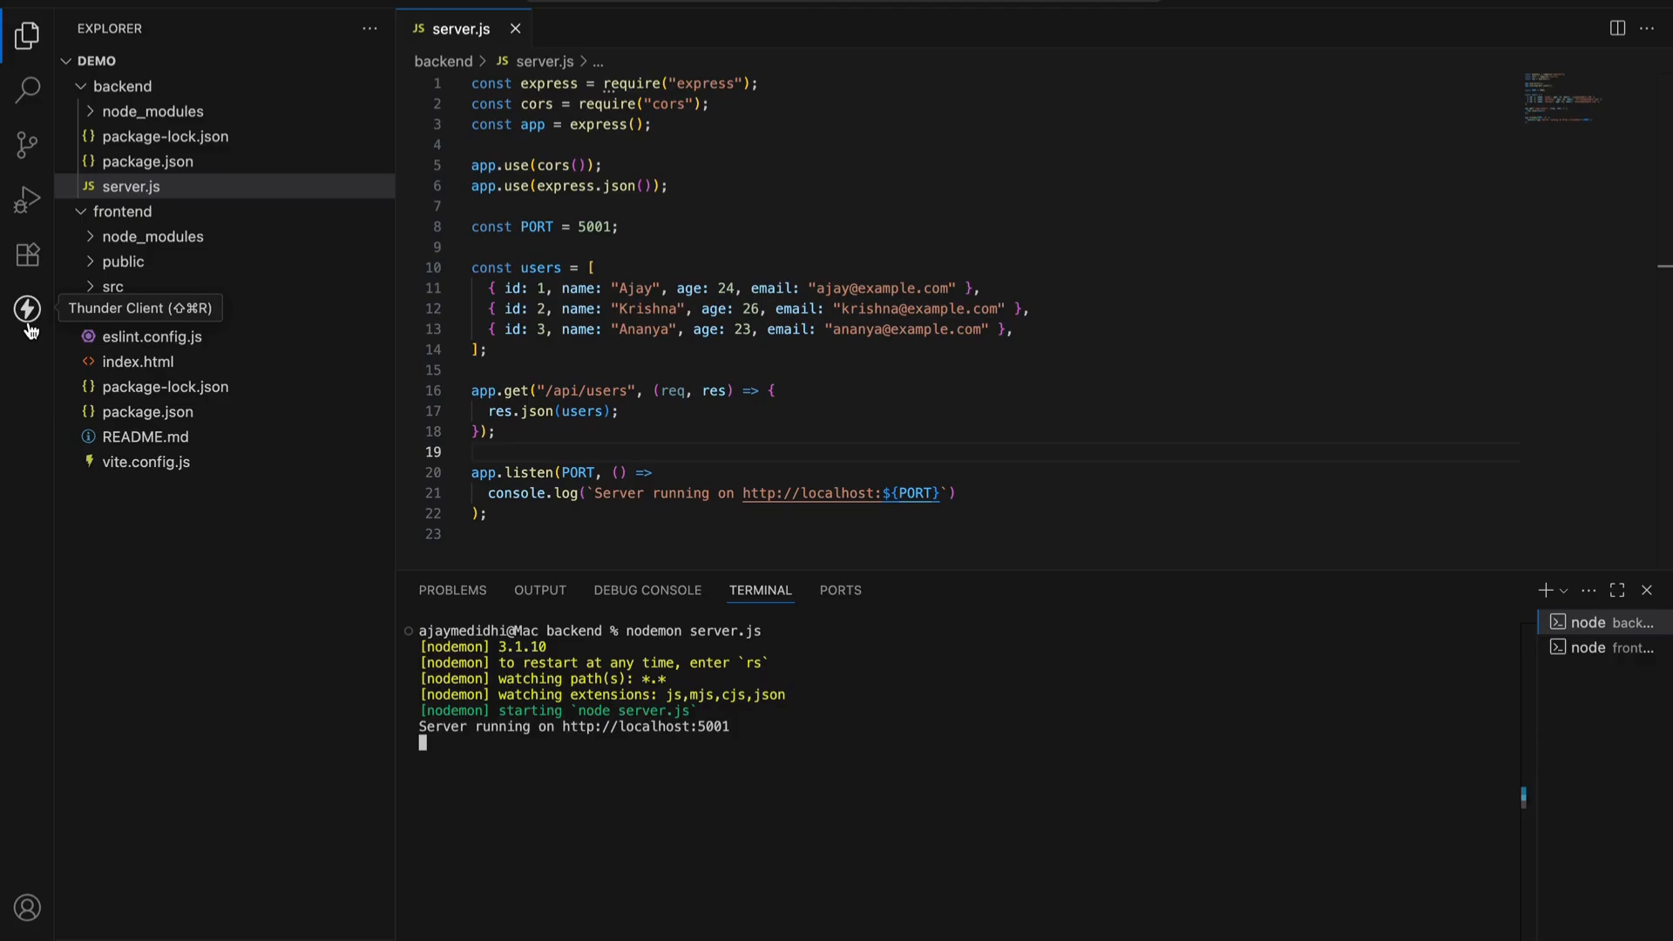
Send the saved GET localhost:5001/api/users request from Thunder Client
{"action": "left_click", "coordinate": [27, 309]}
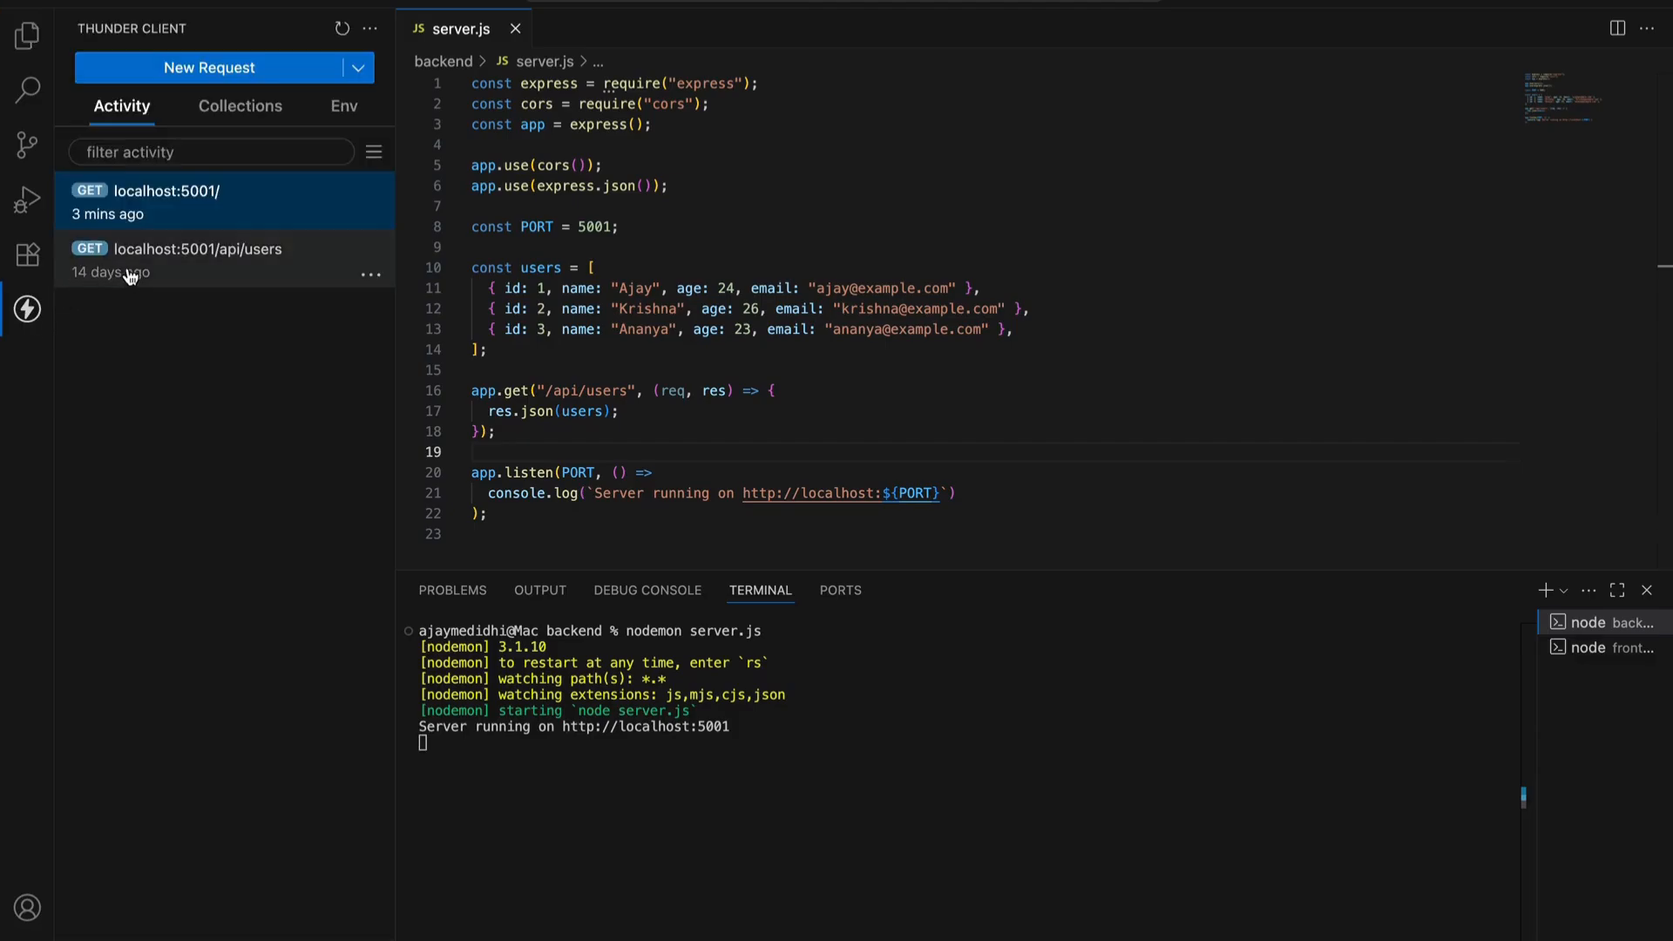
{"action": "left_click", "coordinate": [190, 260]}
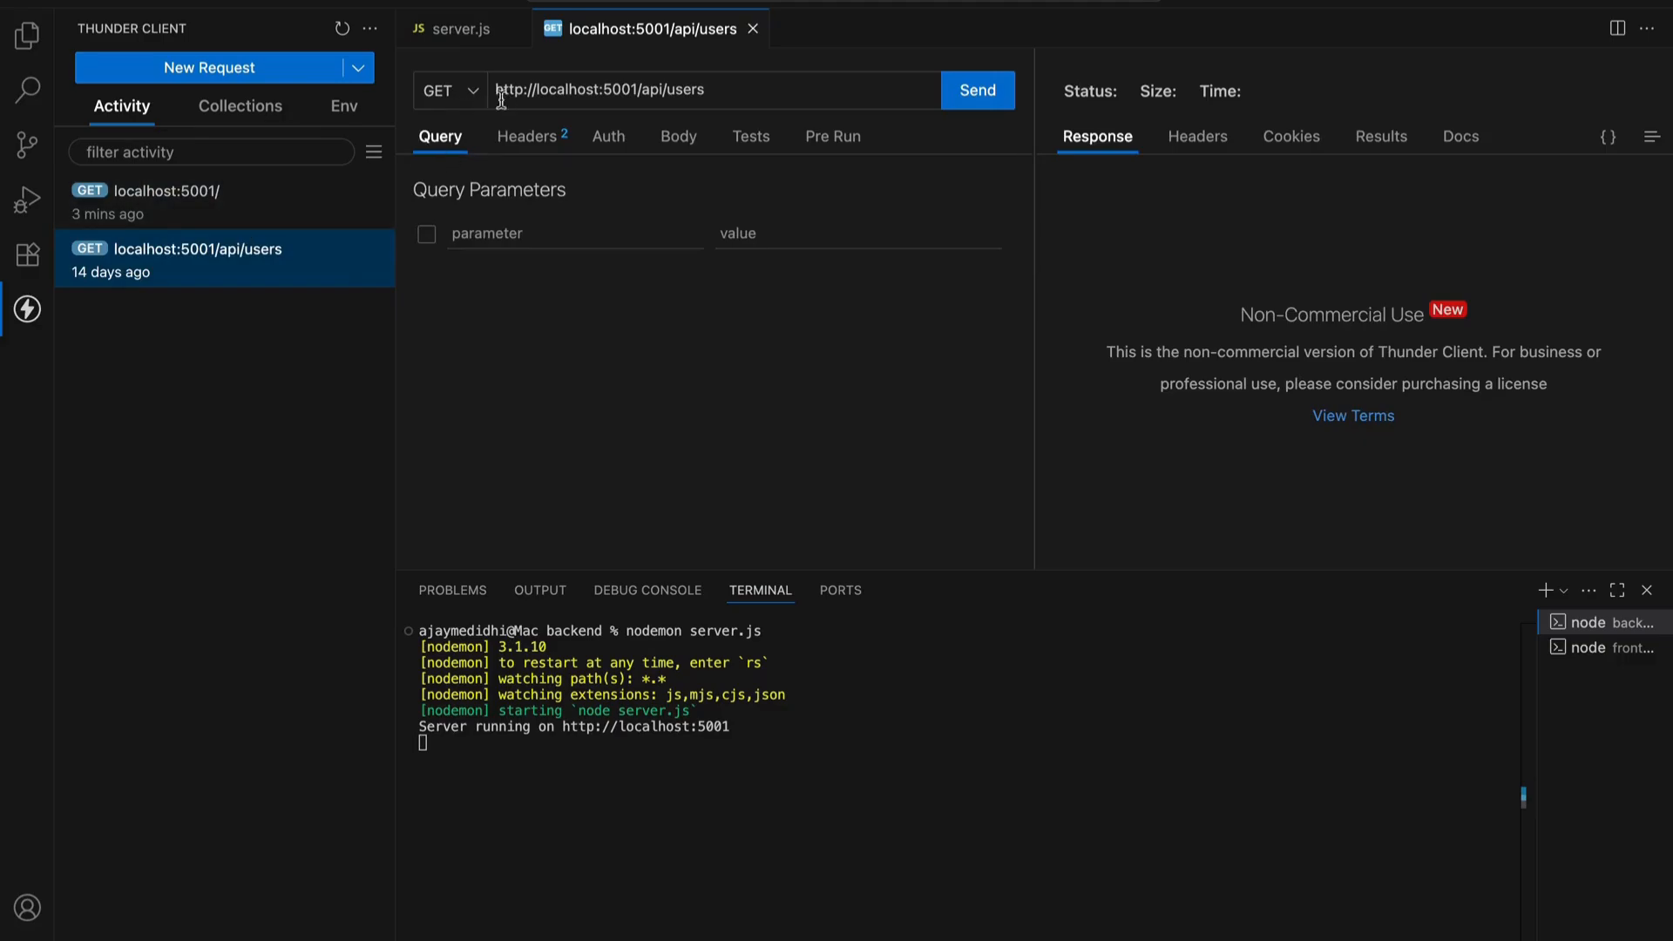
{"action": "left_click", "coordinate": [640, 90]}
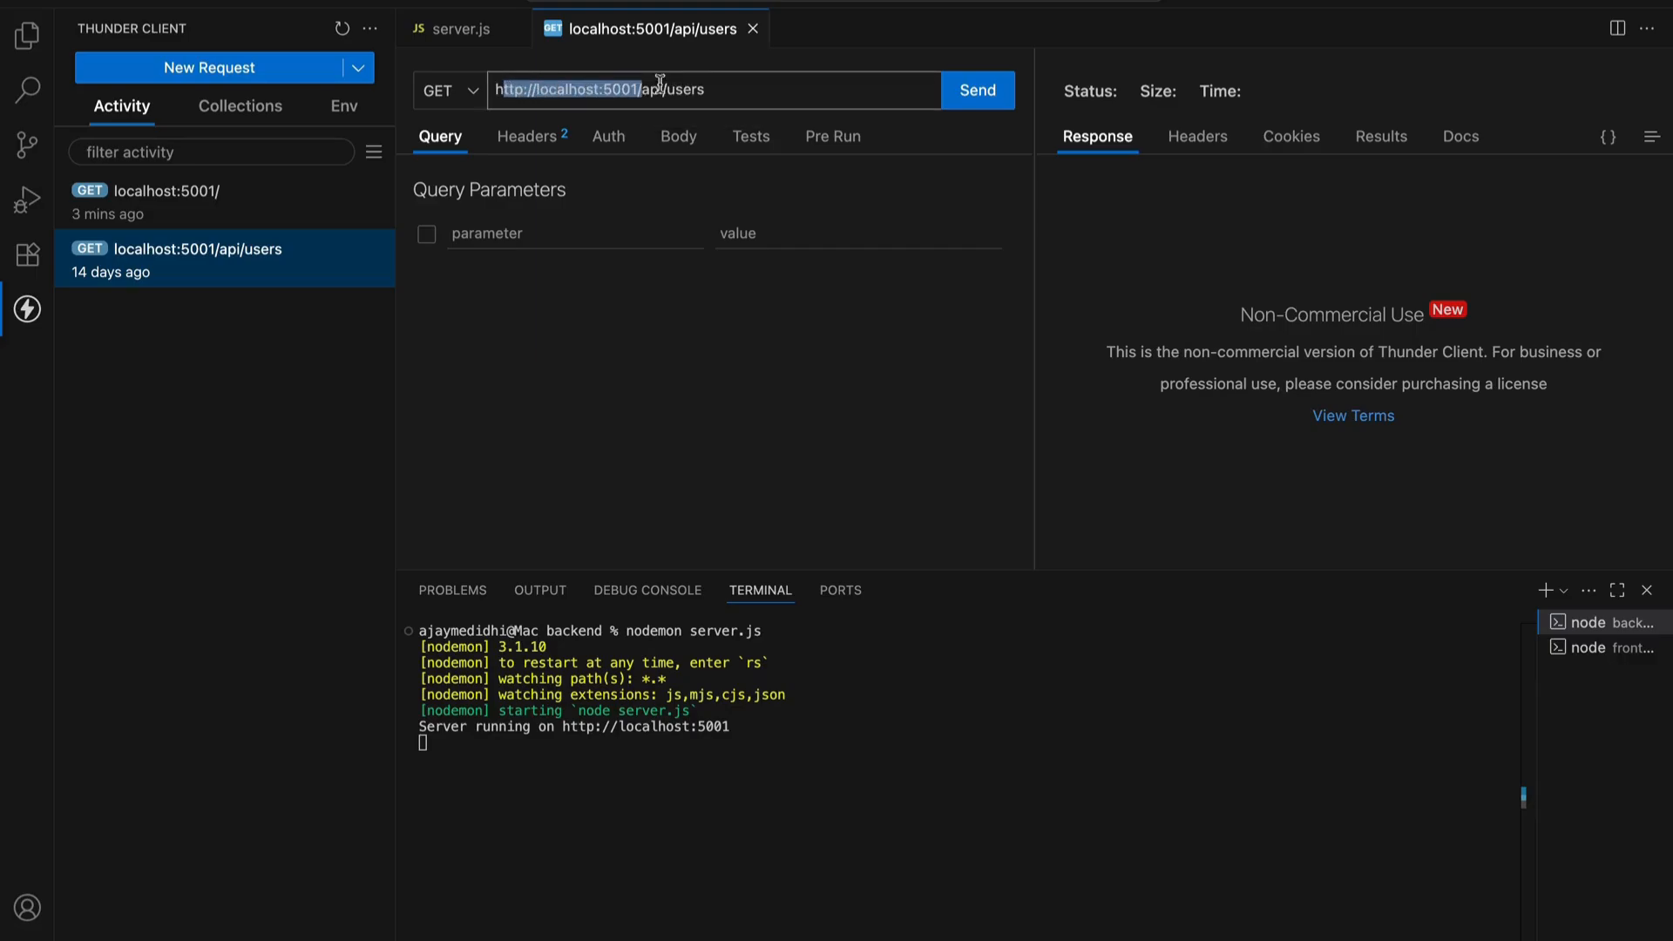
{"action": "mouse_move", "coordinate": [651, 90]}
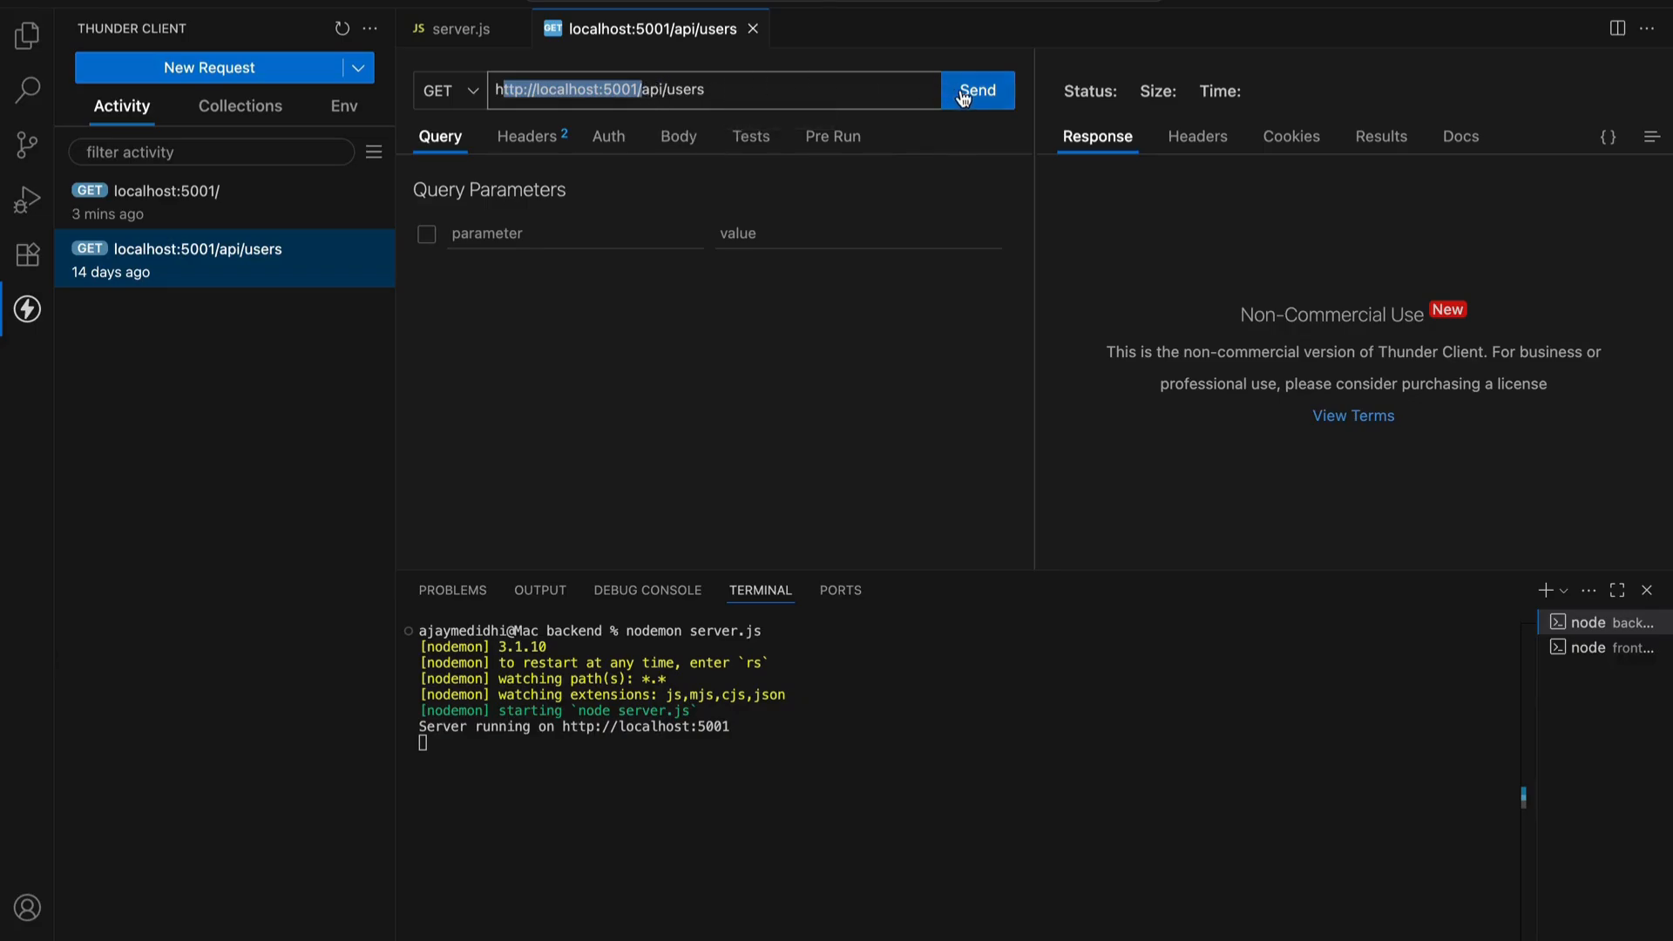
{"action": "left_click", "coordinate": [975, 89]}
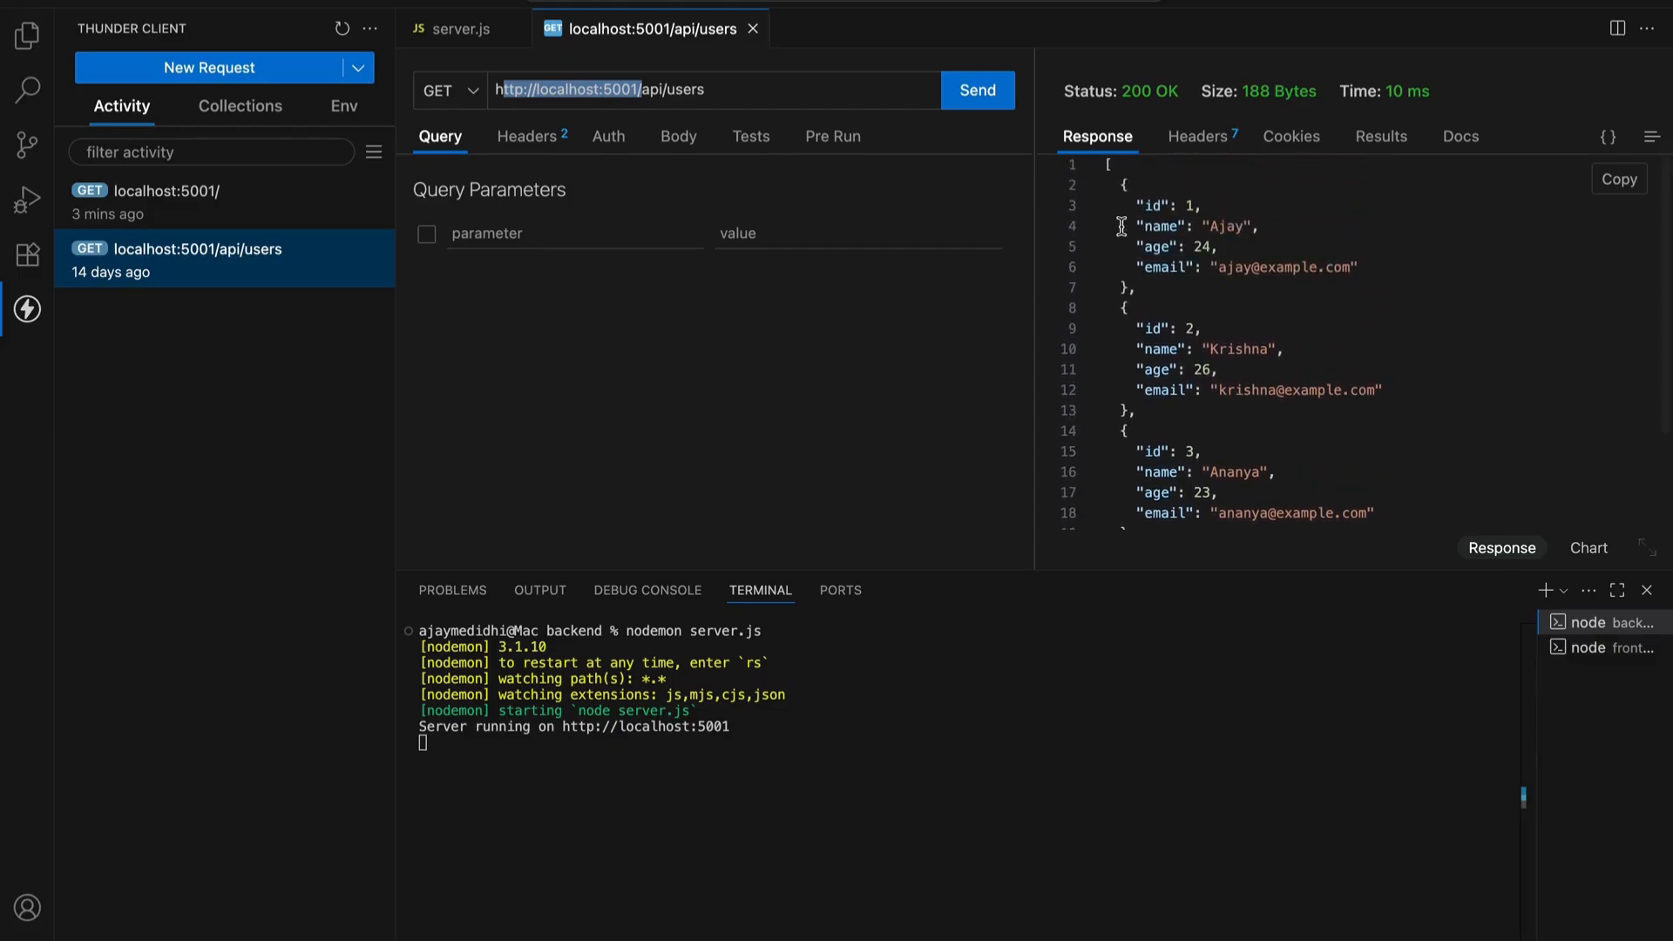
Compare the server code with the users response, highlighting the api/users path
{"action": "left_click", "coordinate": [459, 29]}
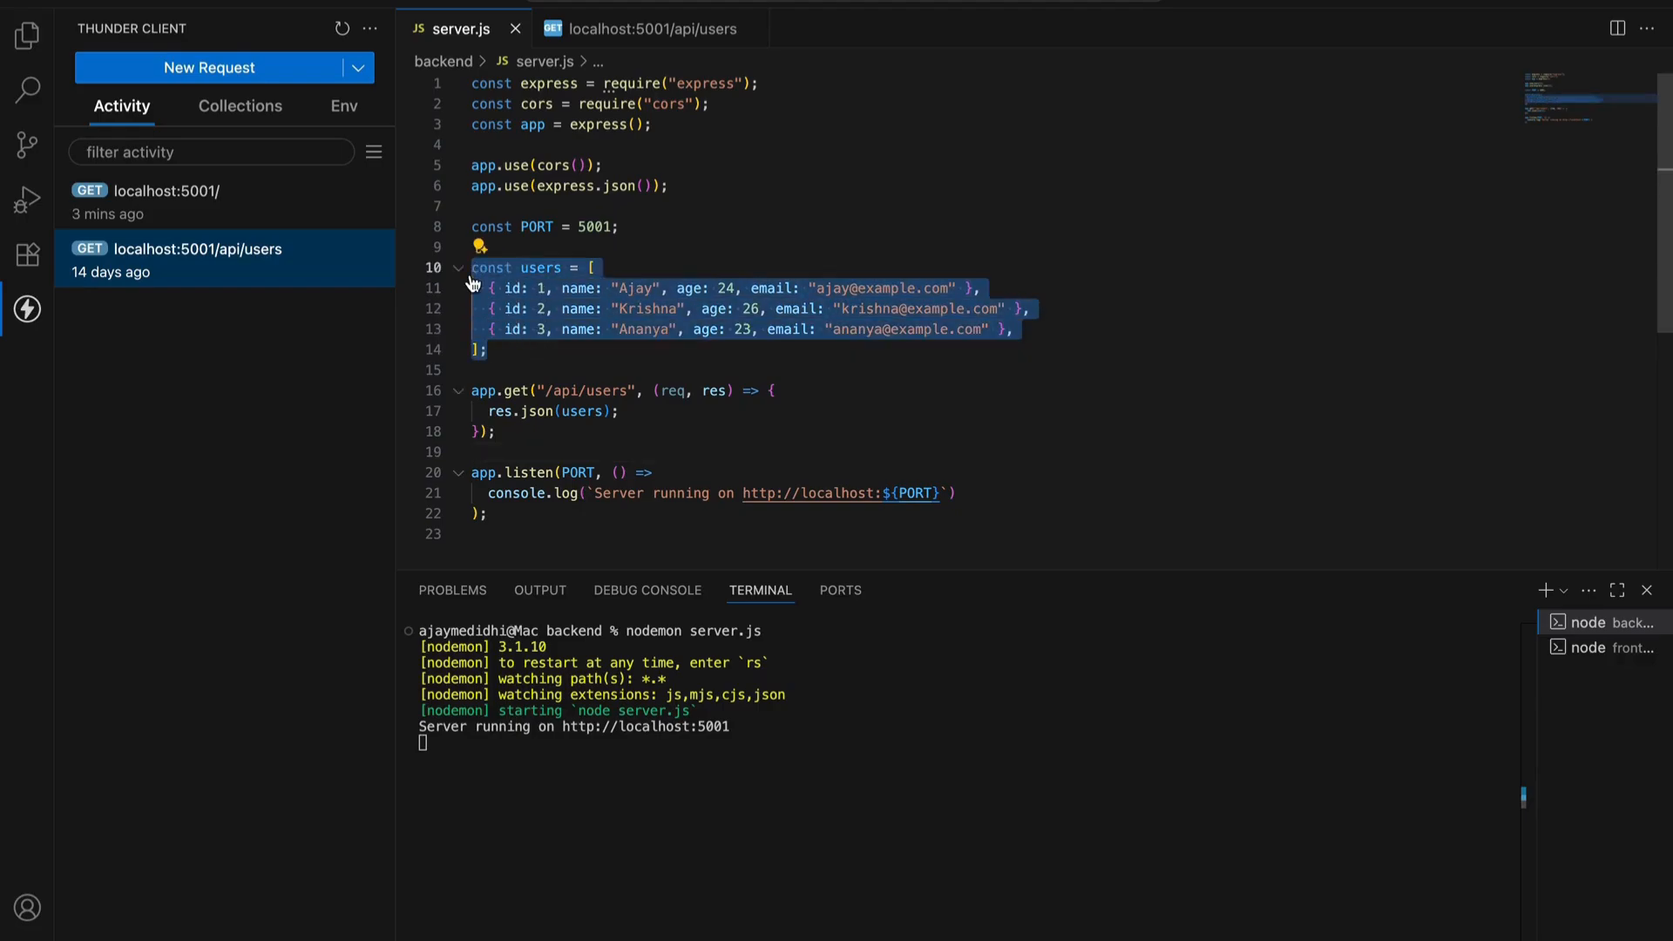
{"action": "left_click", "coordinate": [641, 27]}
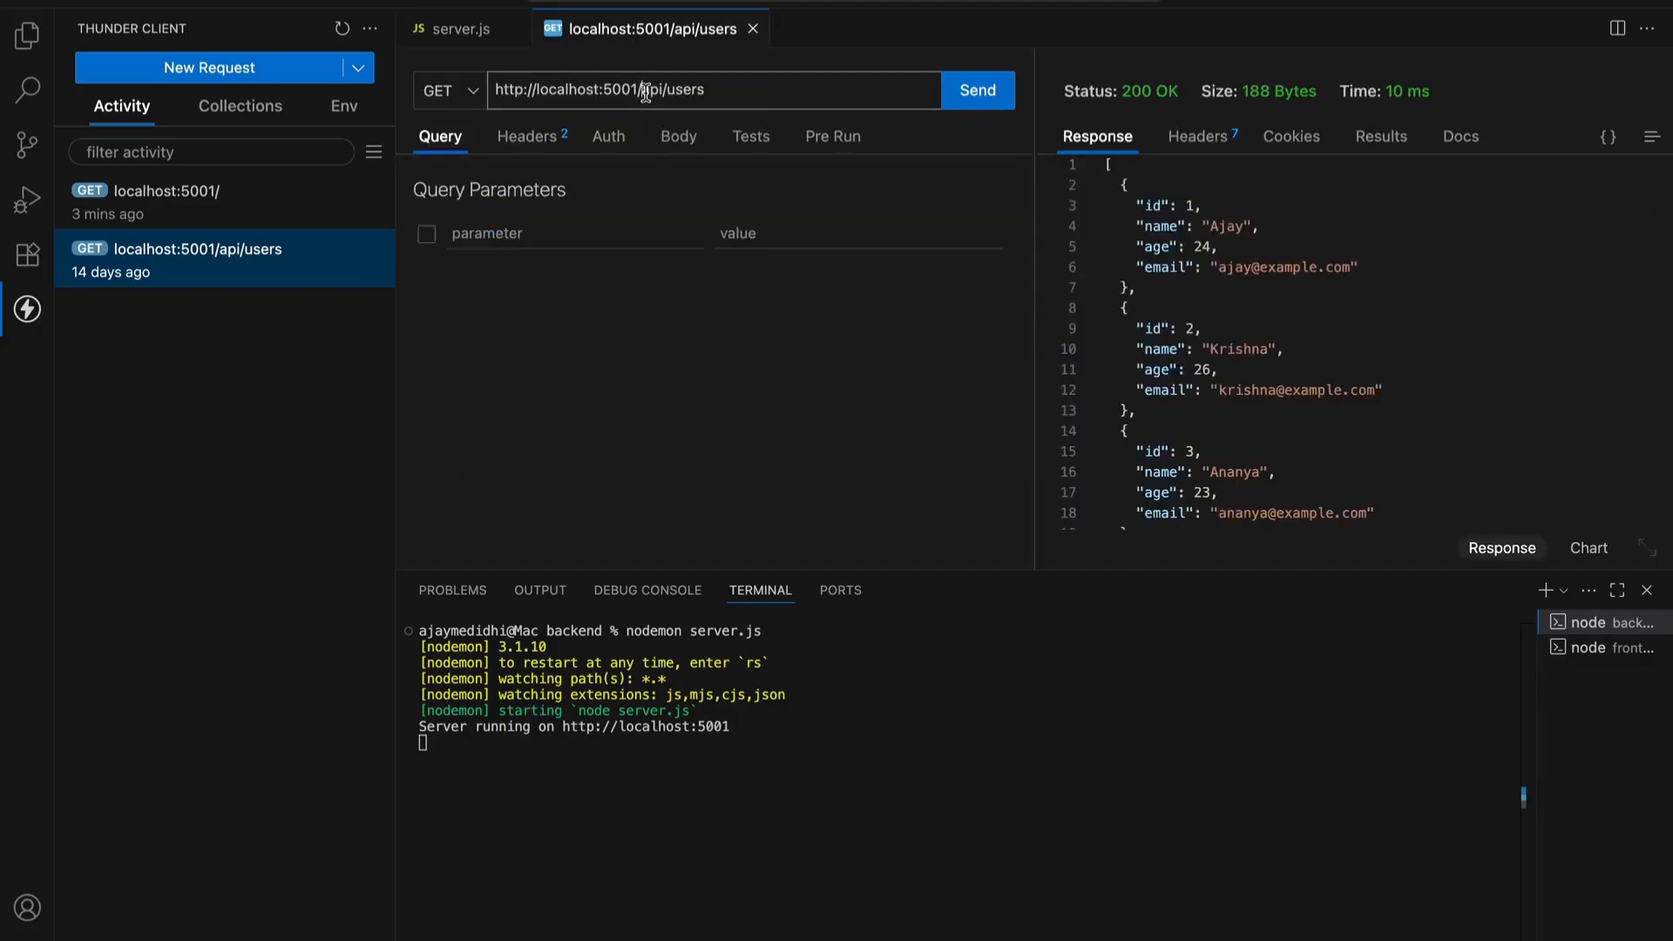
{"action": "double_click", "coordinate": [679, 90]}
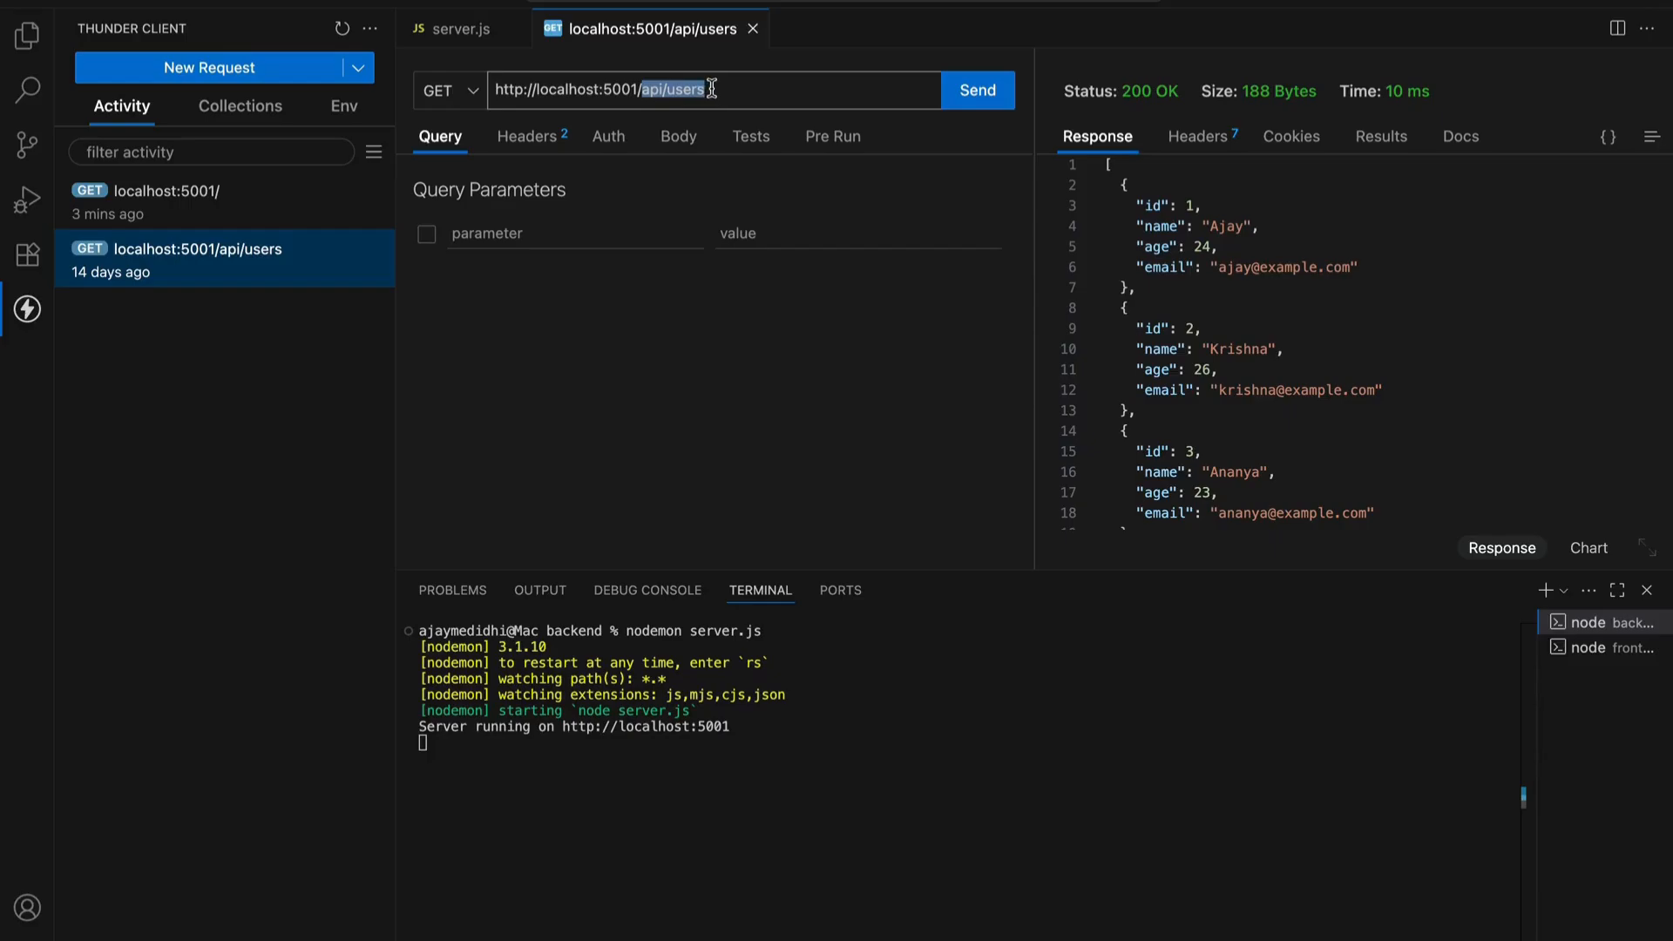
{"action": "mouse_move", "coordinate": [963, 119]}
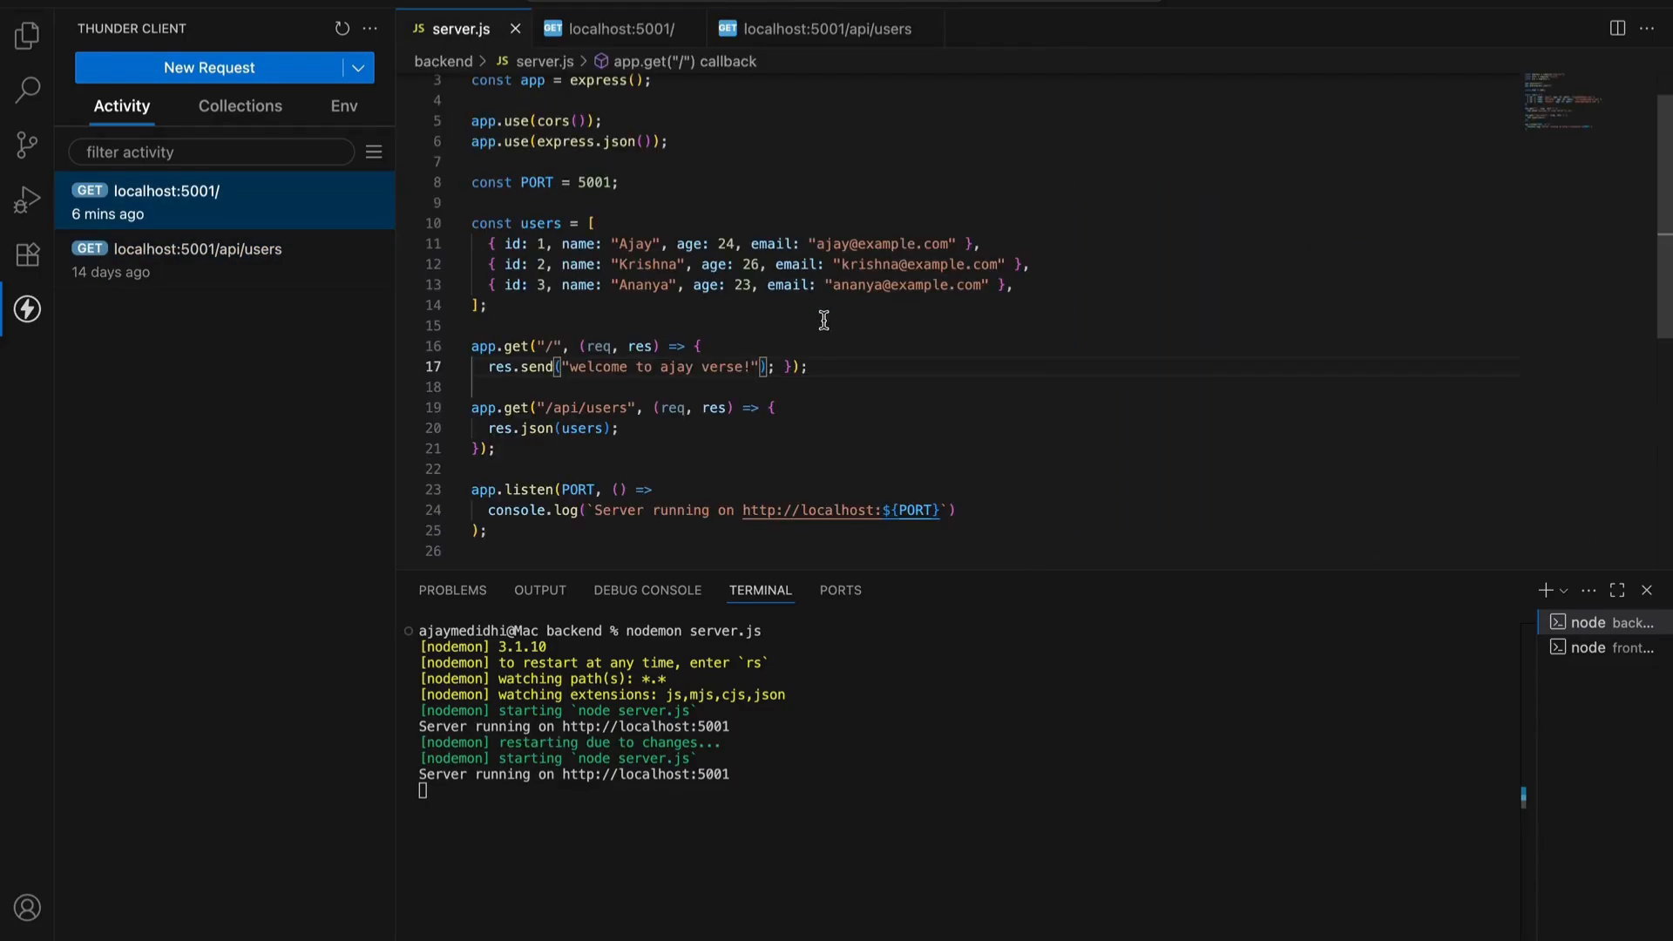
{"action": "mouse_move", "coordinate": [828, 389]}
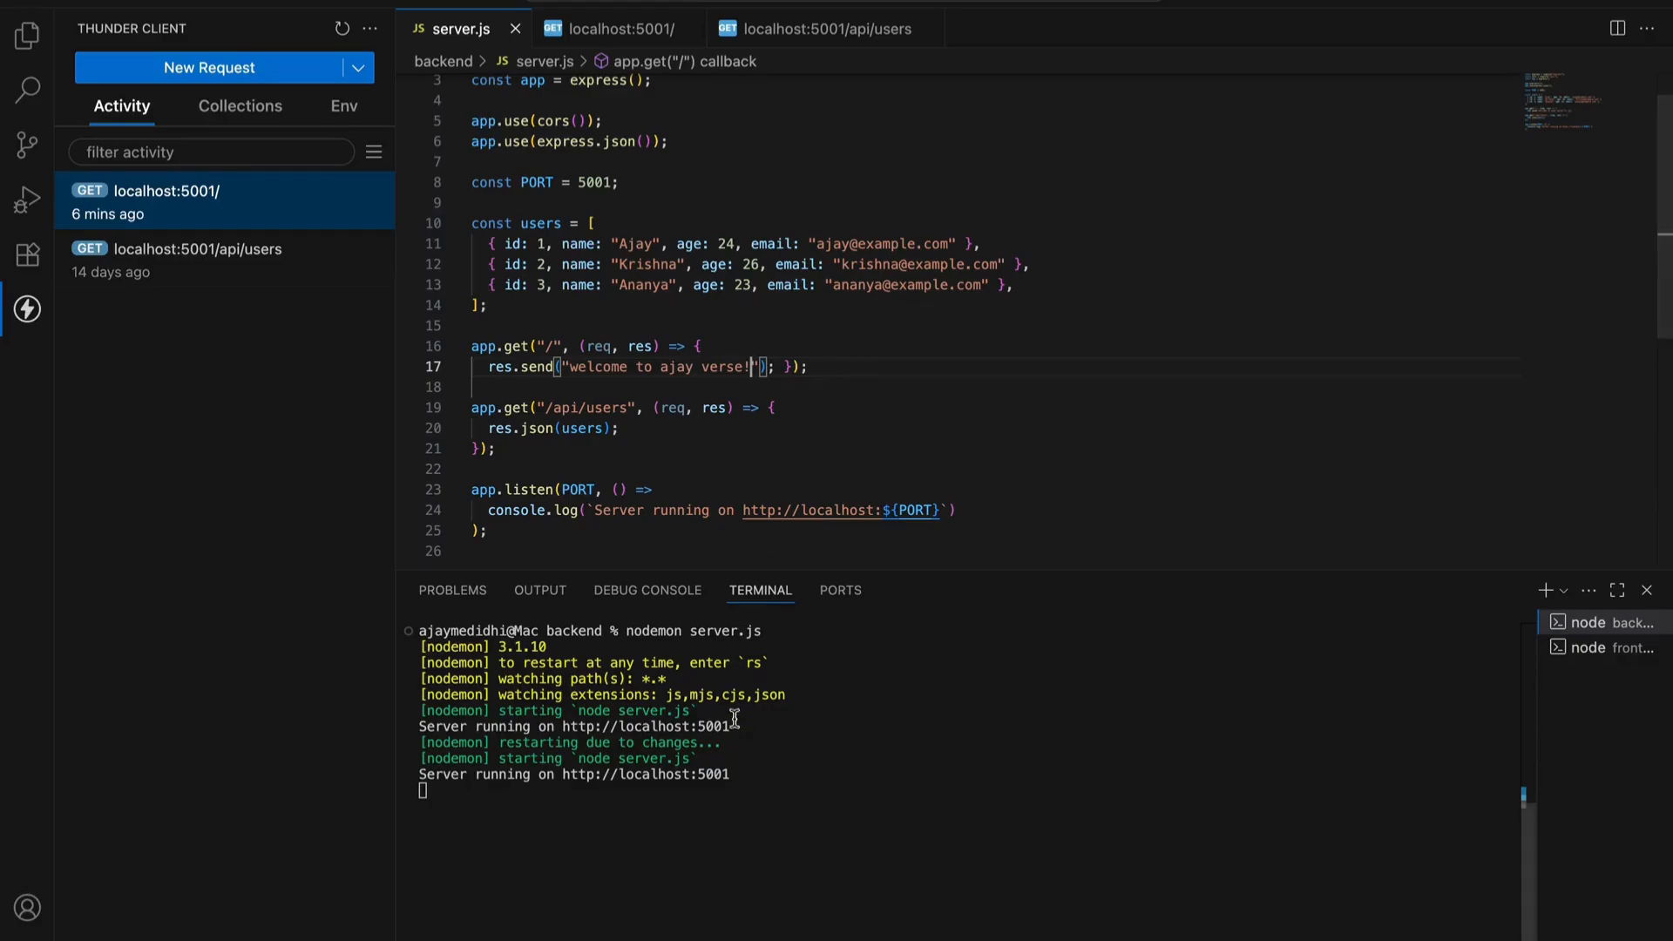
{"action": "mouse_move", "coordinate": [737, 790]}
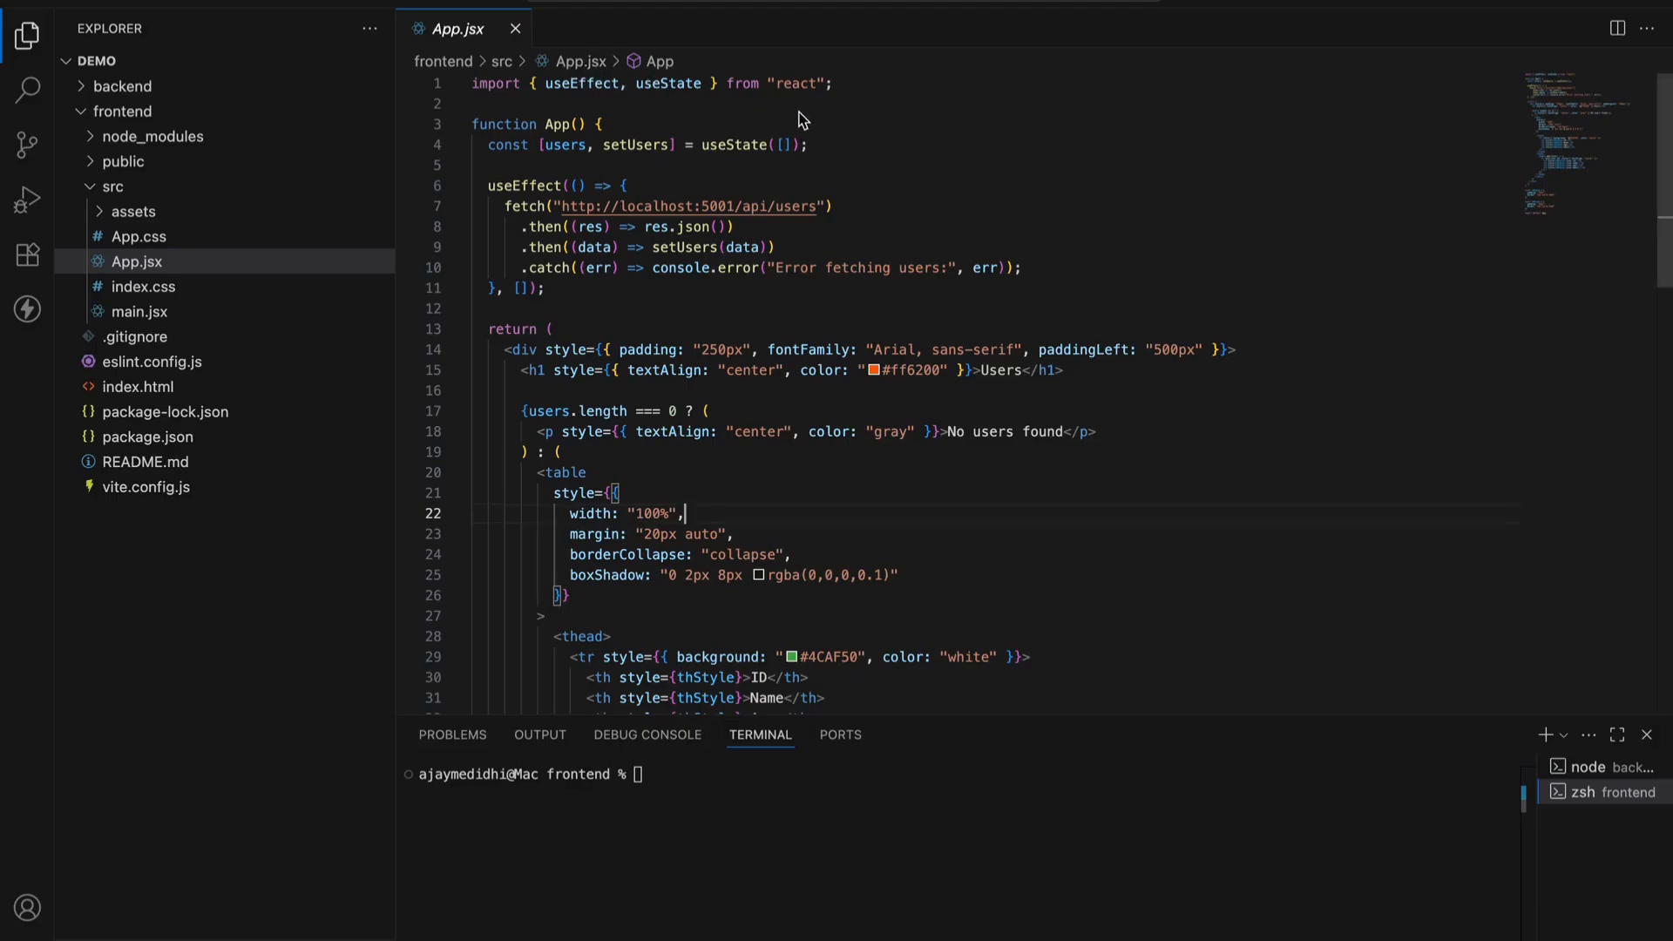
{"action": "mouse_move", "coordinate": [581, 83]}
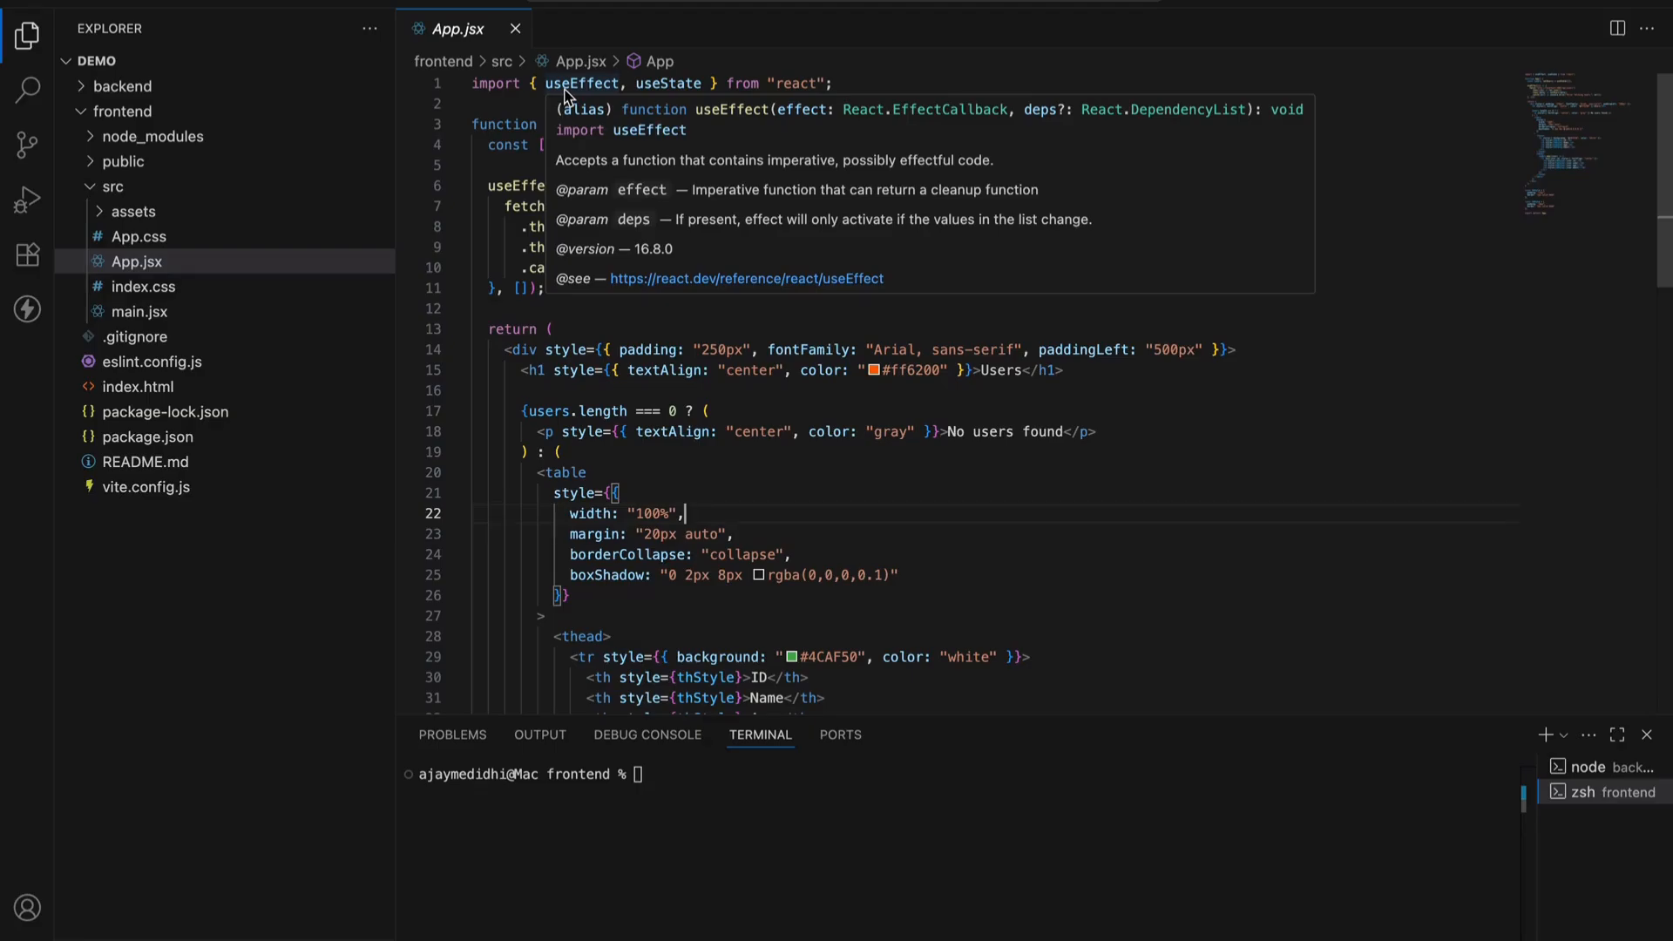
{"action": "mouse_move", "coordinate": [684, 91]}
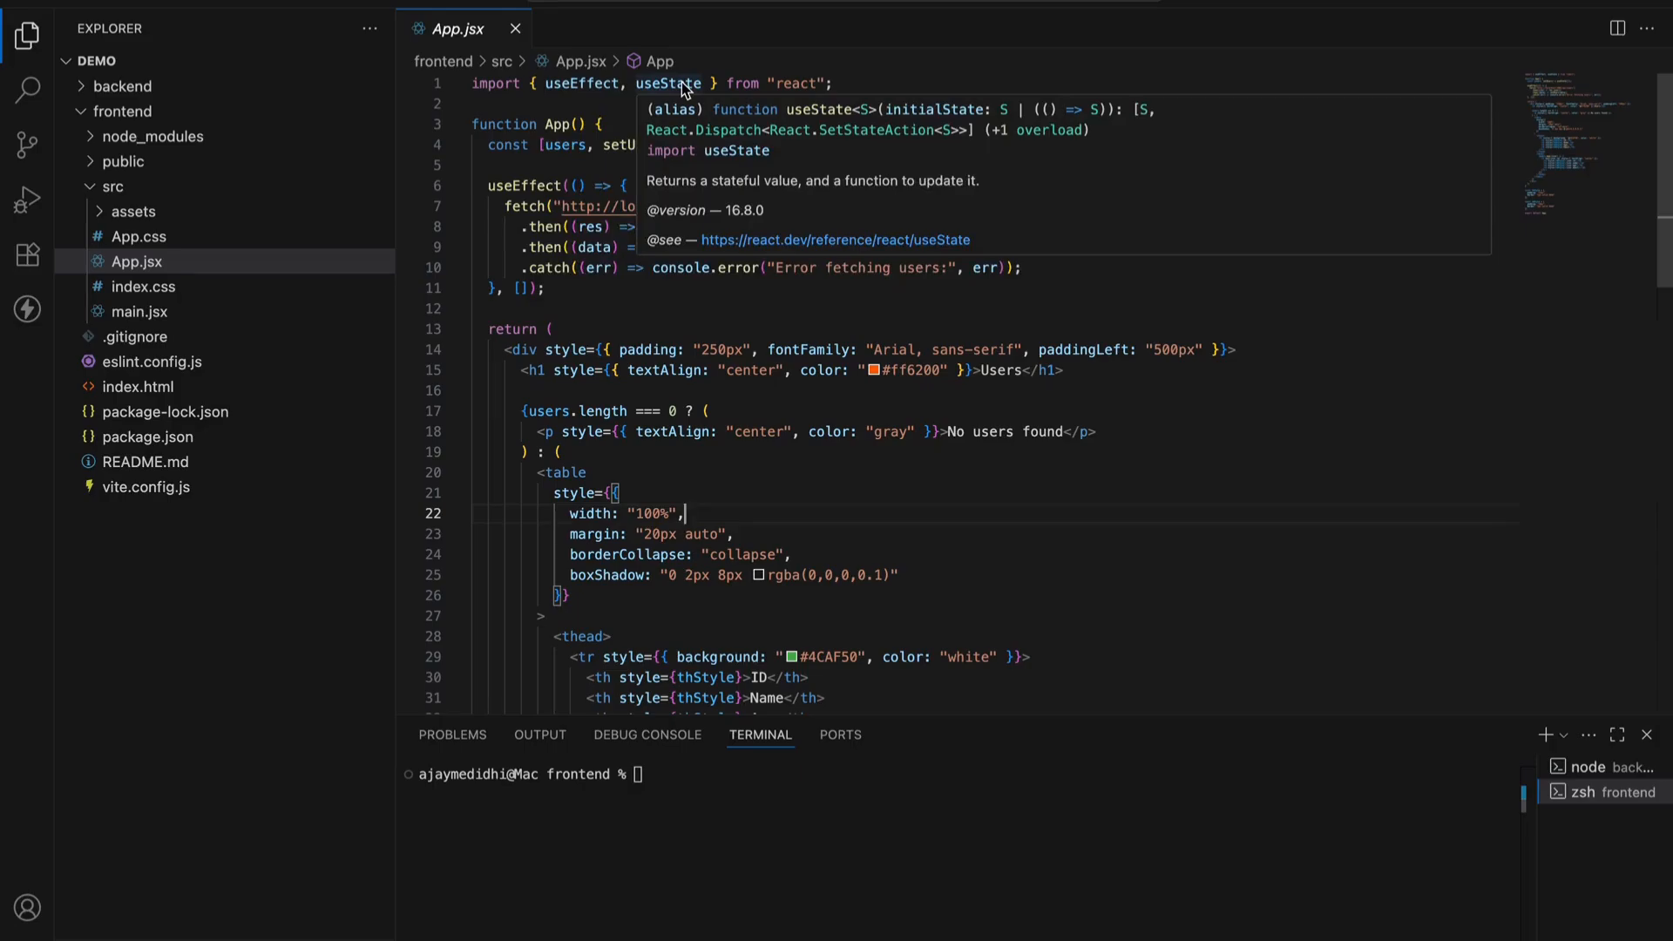
{"action": "mouse_move", "coordinate": [1045, 302]}
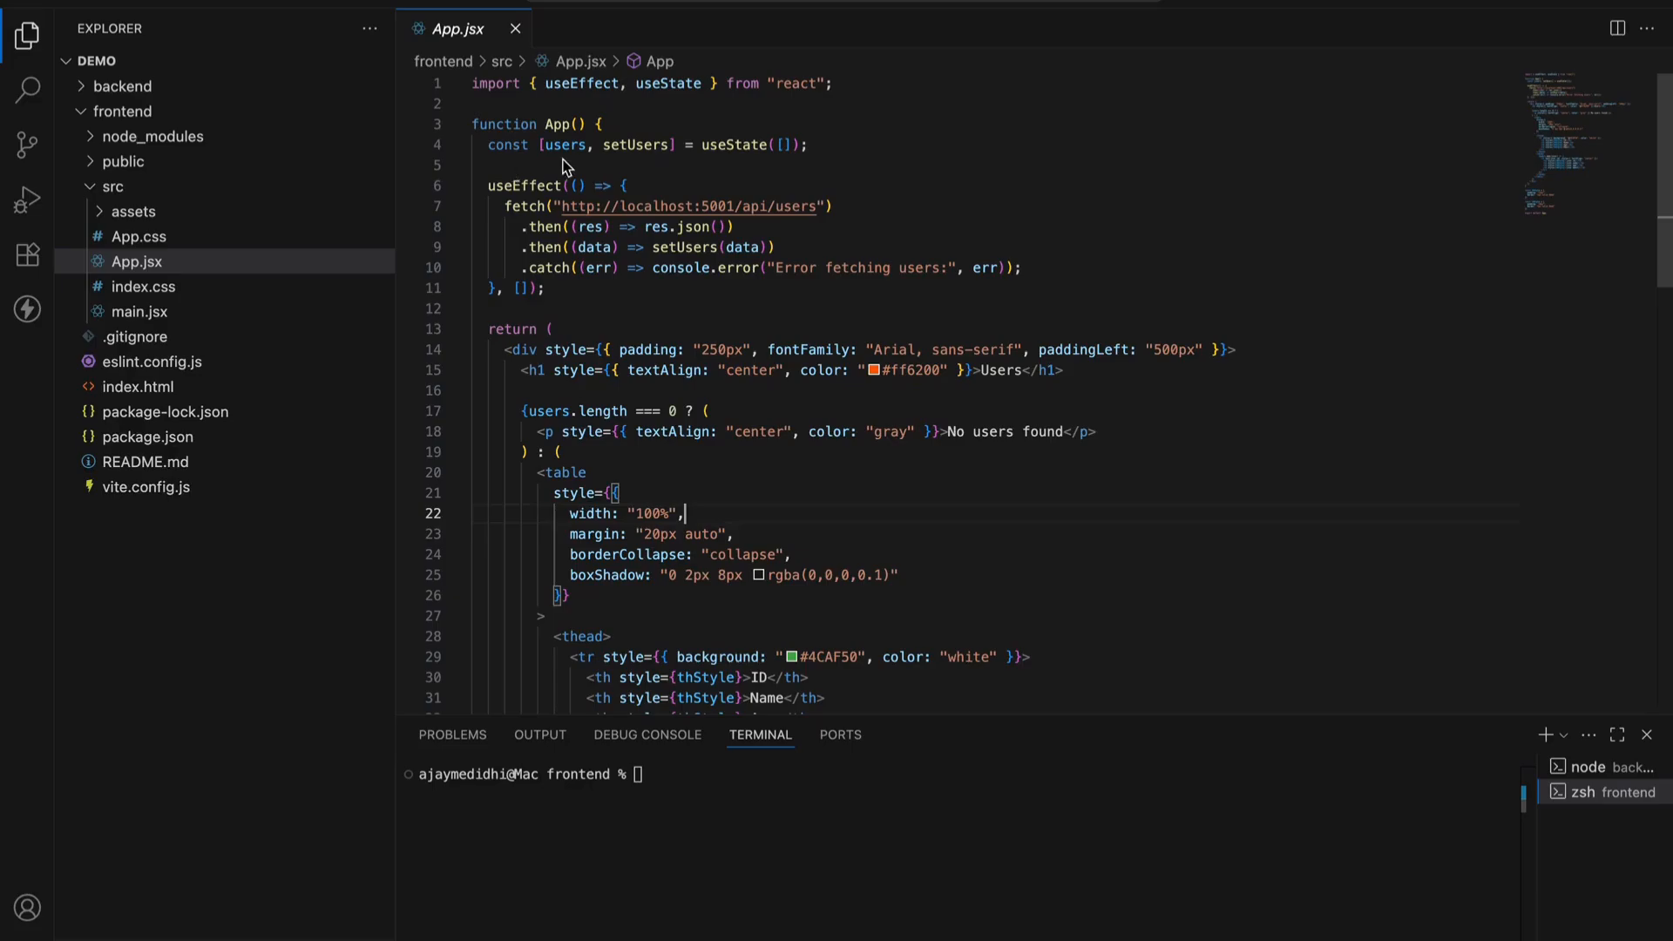
{"action": "mouse_move", "coordinate": [721, 177]}
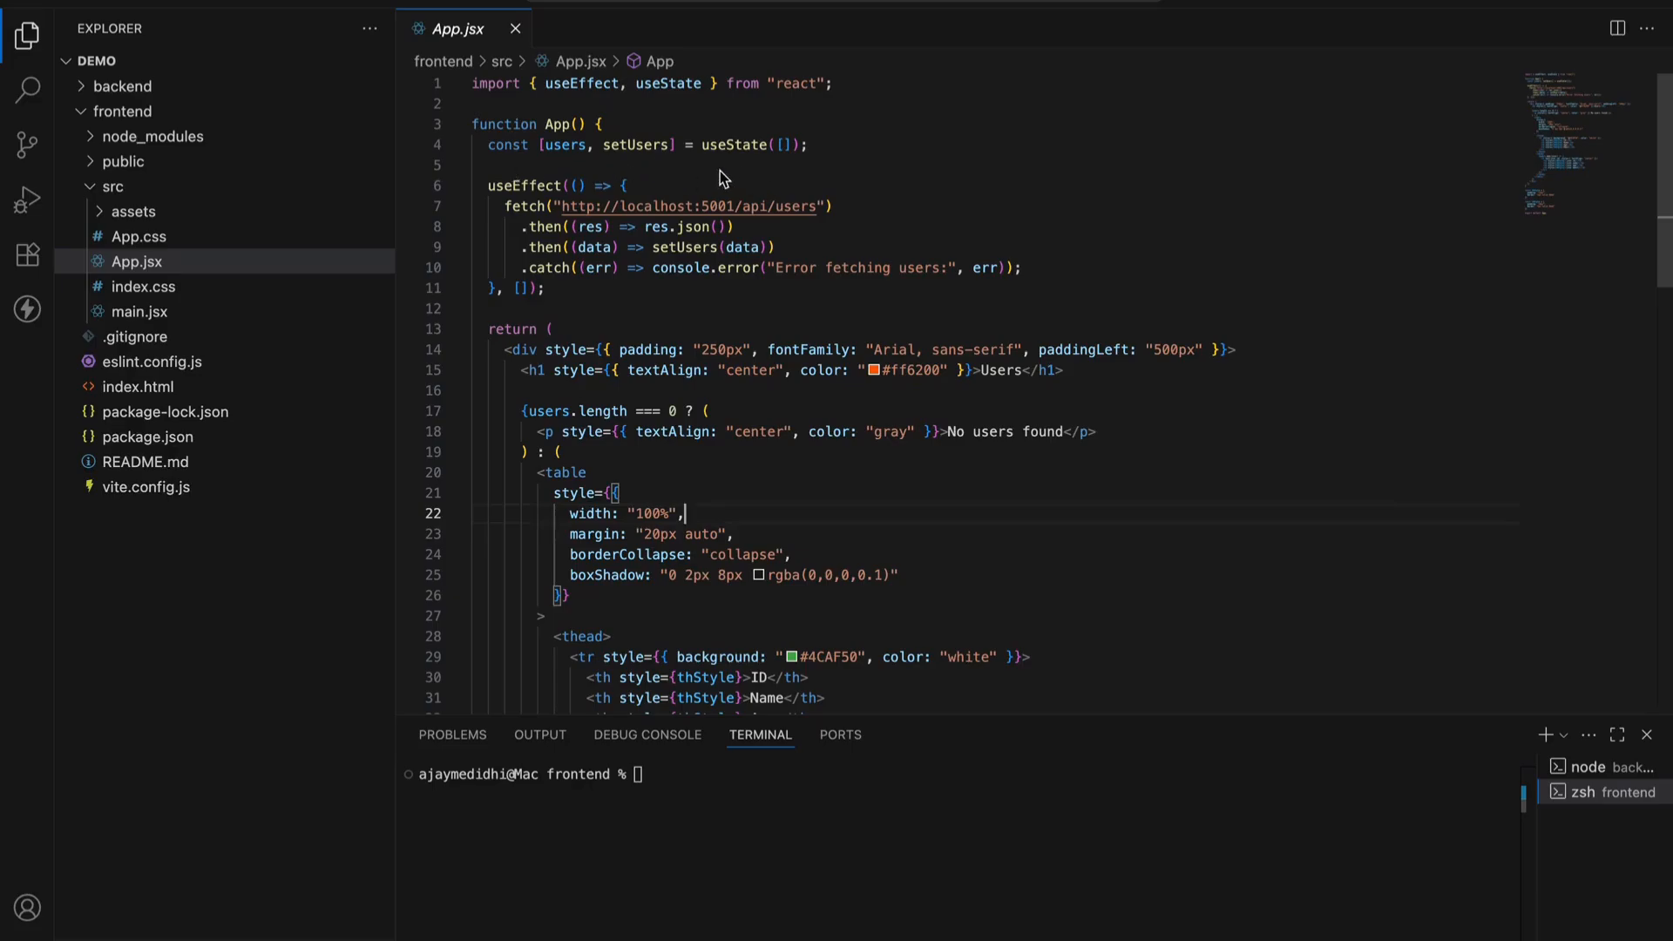
{"action": "mouse_move", "coordinate": [685, 201]}
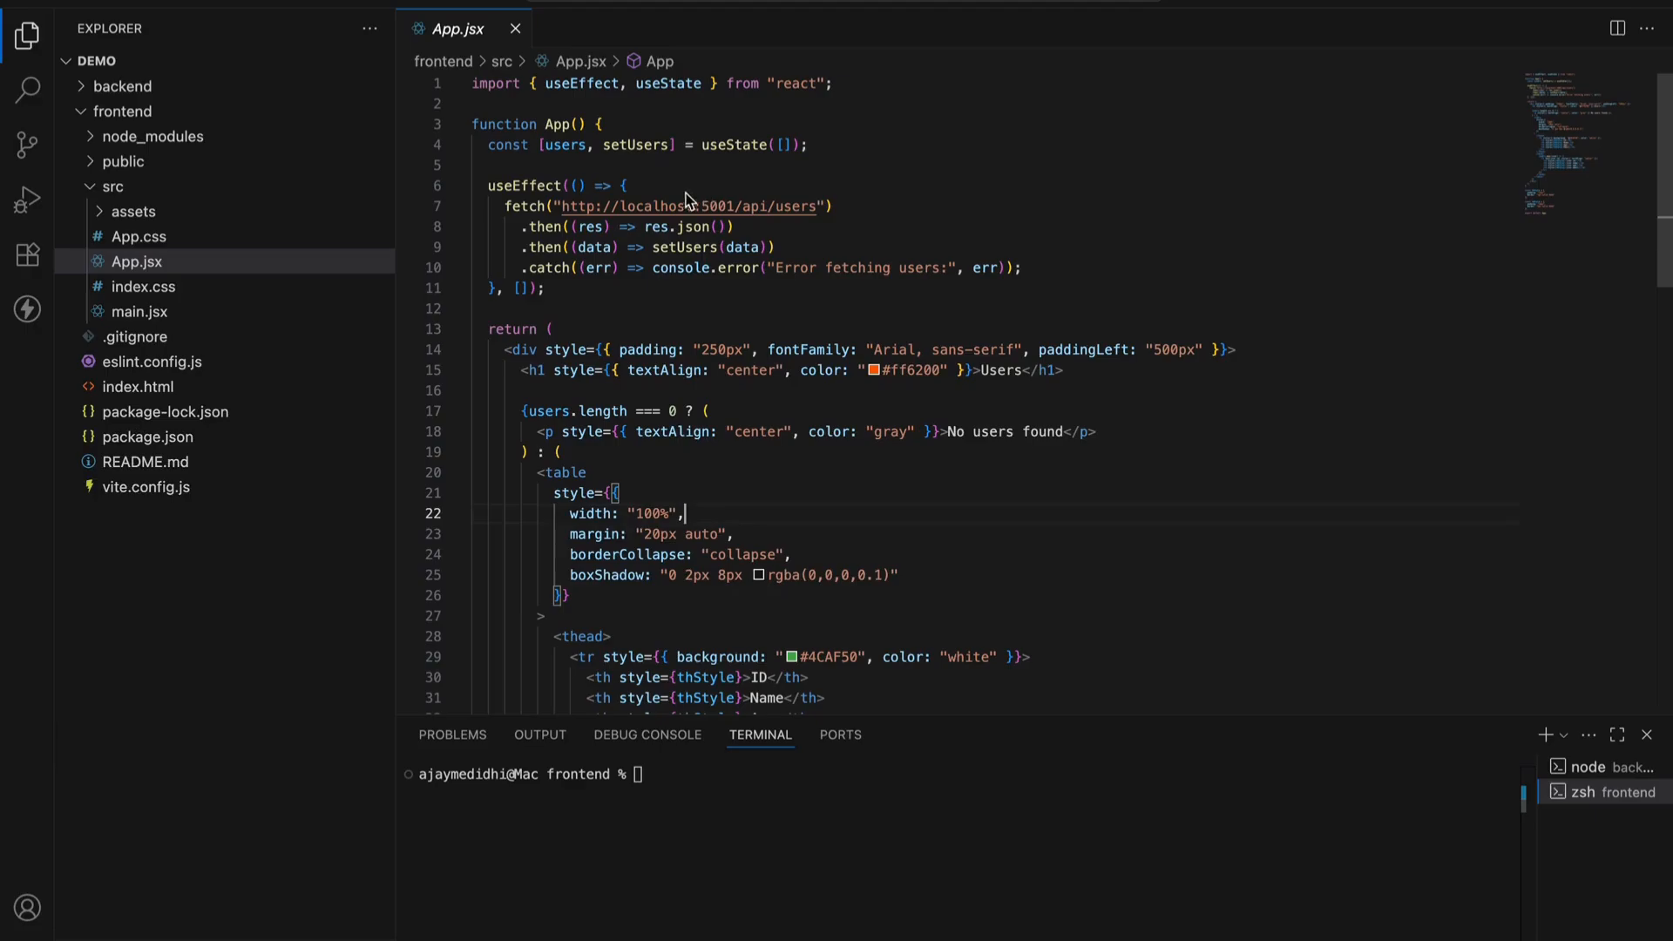
{"action": "mouse_move", "coordinate": [564, 143]}
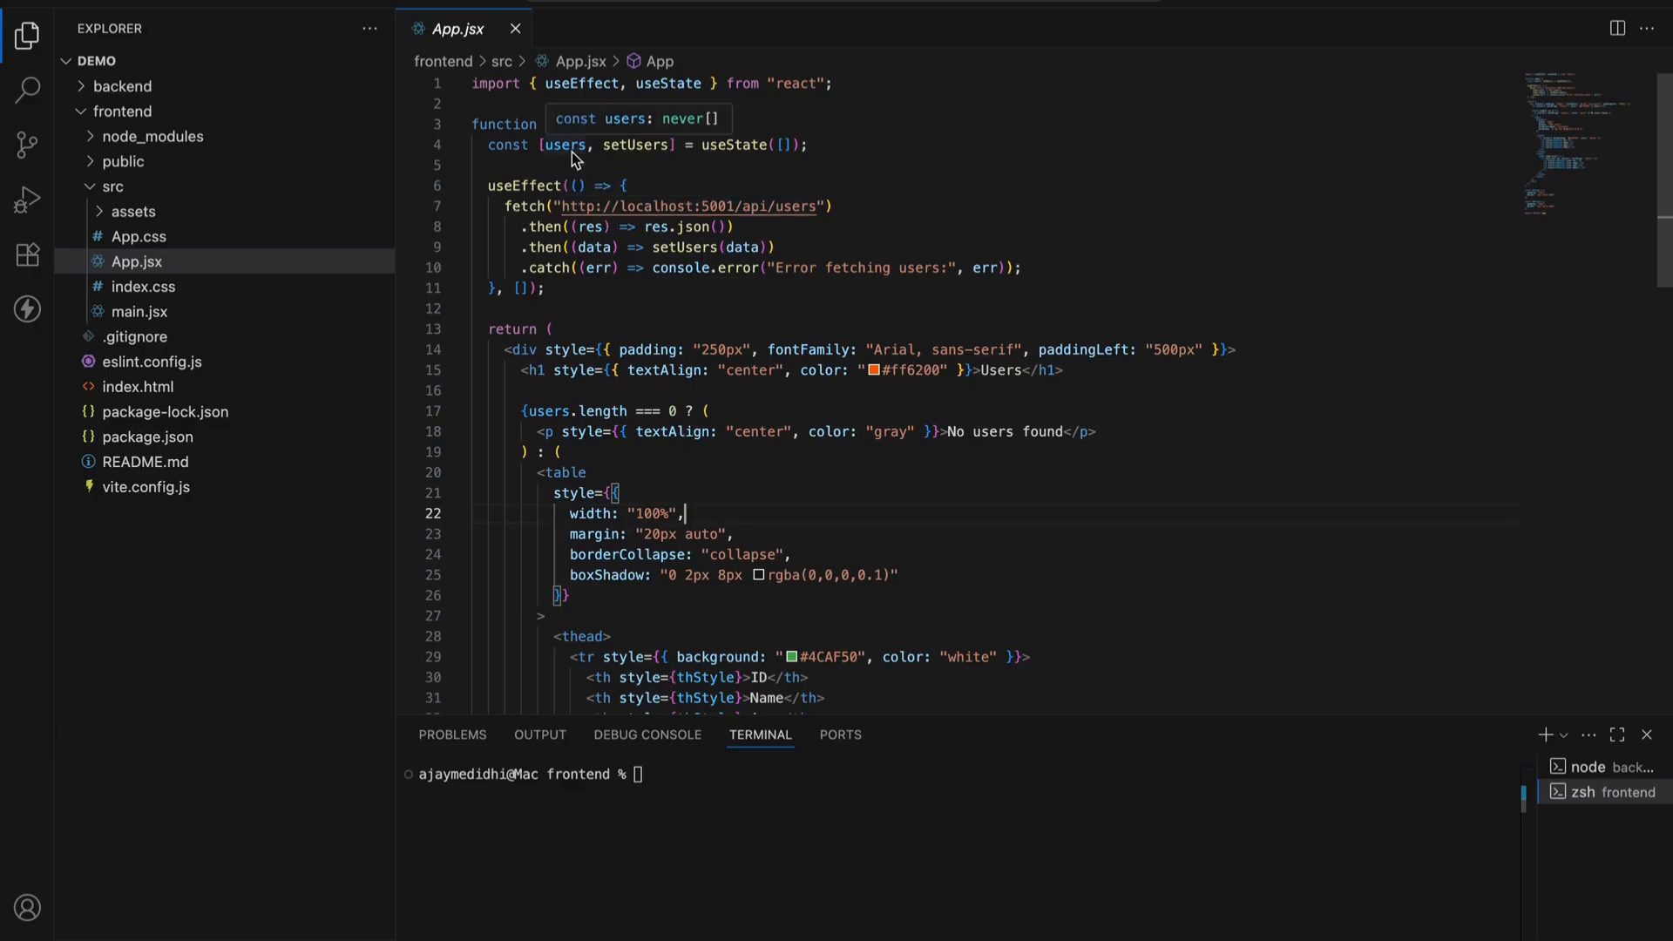
{"action": "mouse_move", "coordinate": [793, 158]}
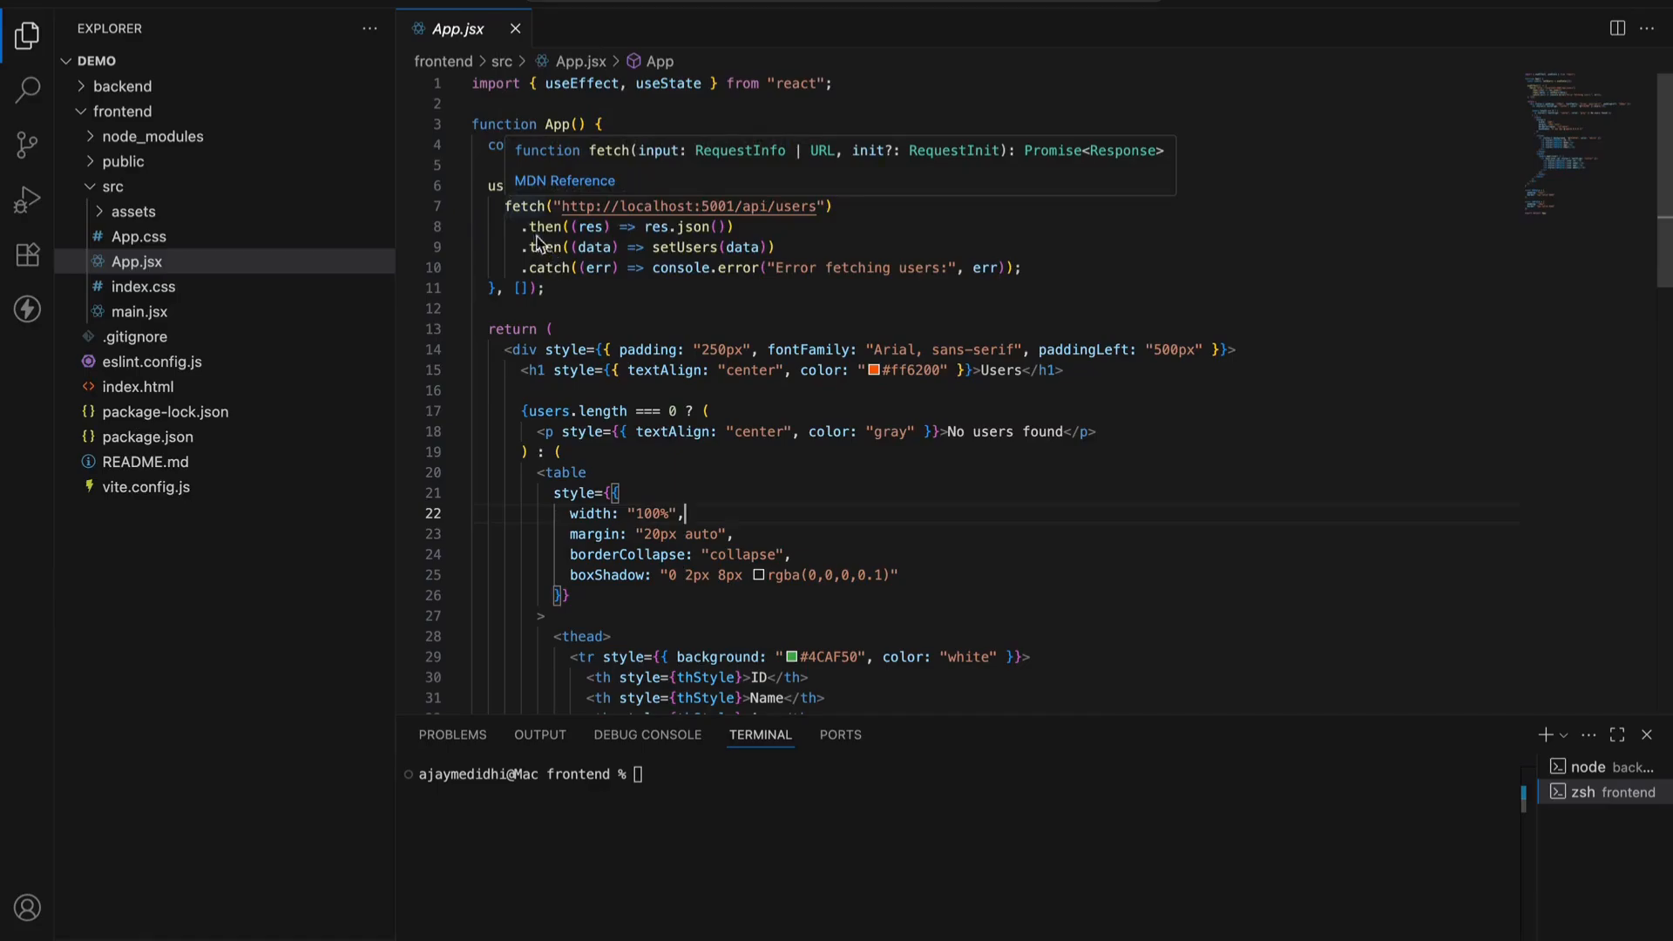
{"action": "mouse_move", "coordinate": [525, 217]}
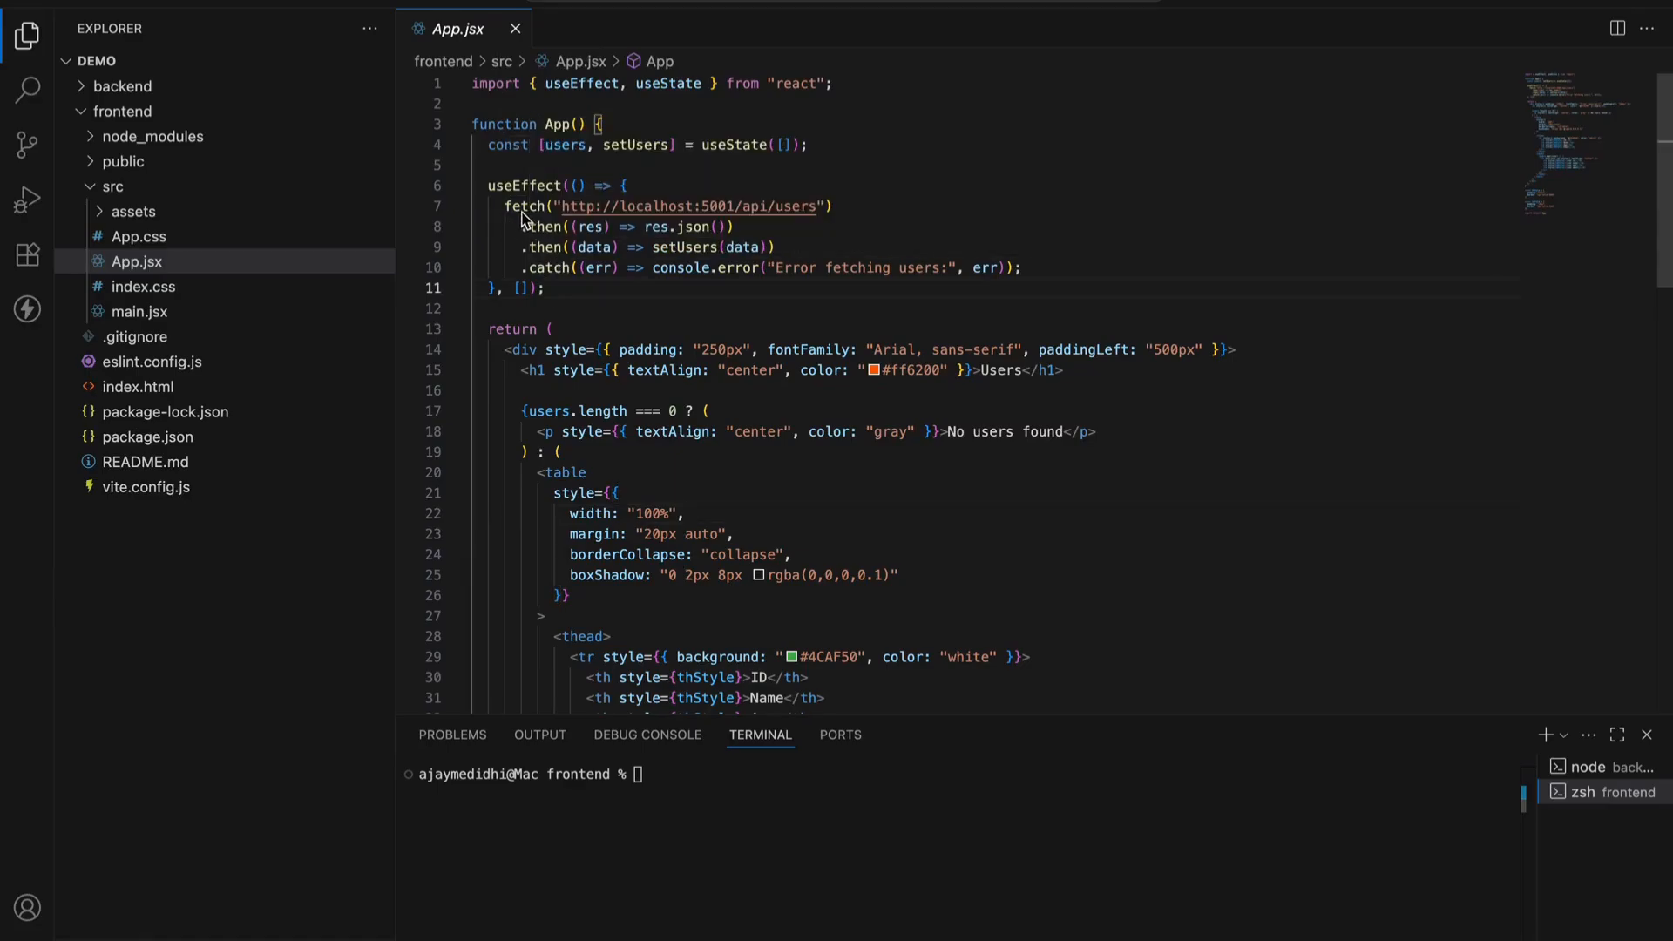
{"action": "mouse_move", "coordinate": [694, 206]}
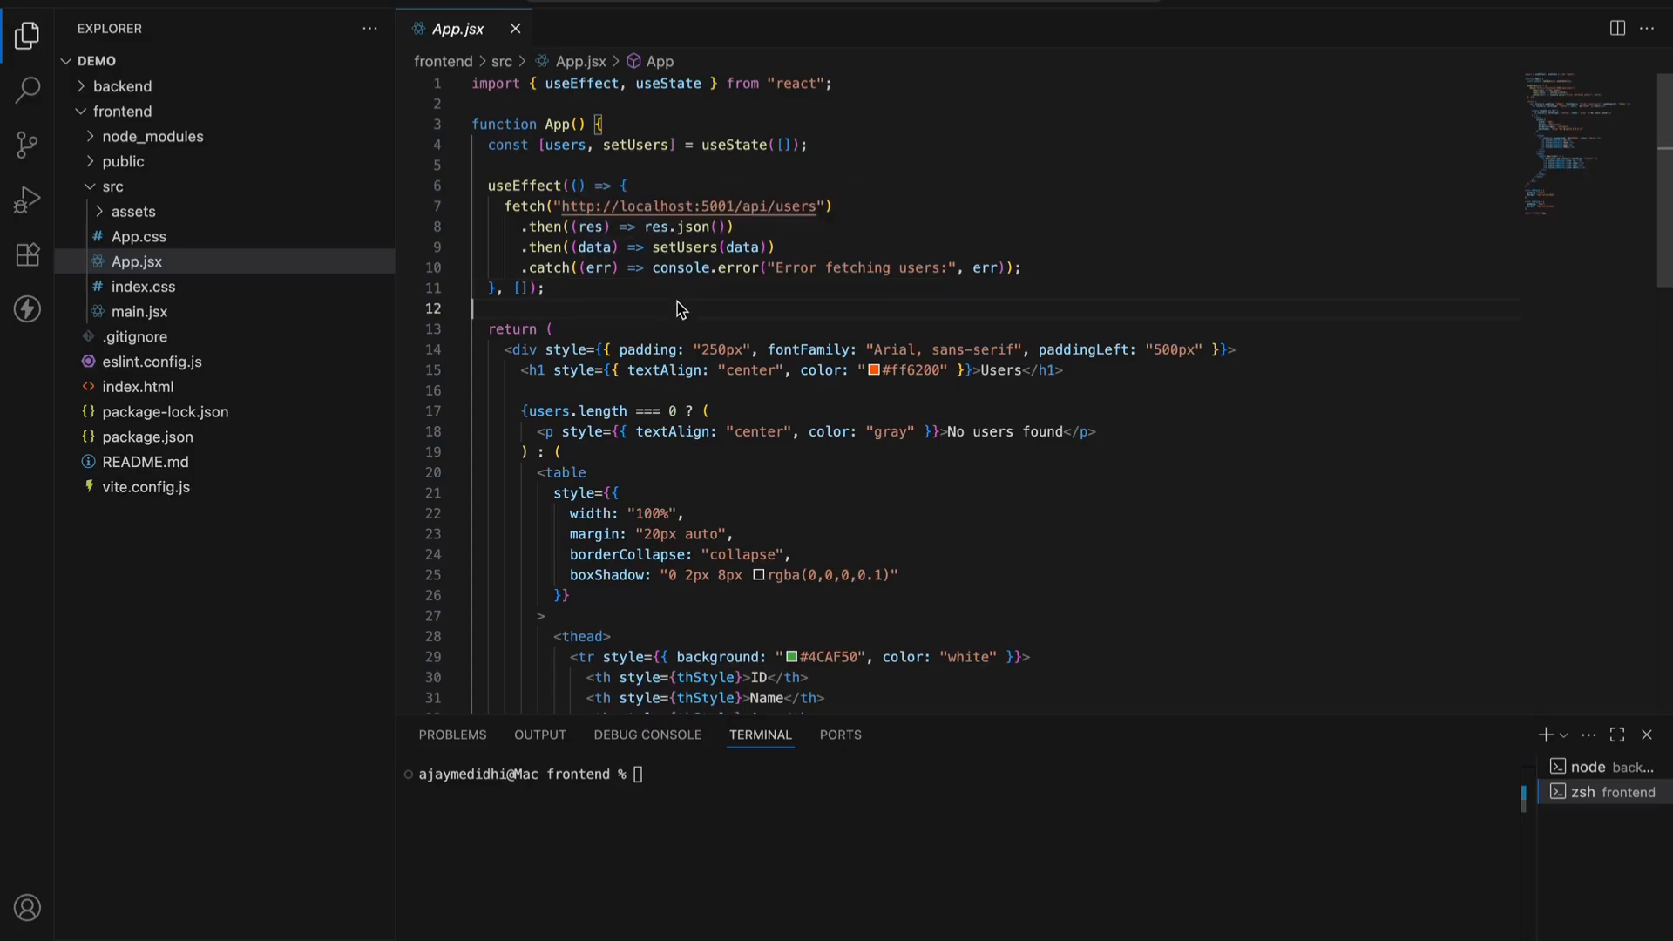
{"action": "mouse_move", "coordinate": [603, 247]}
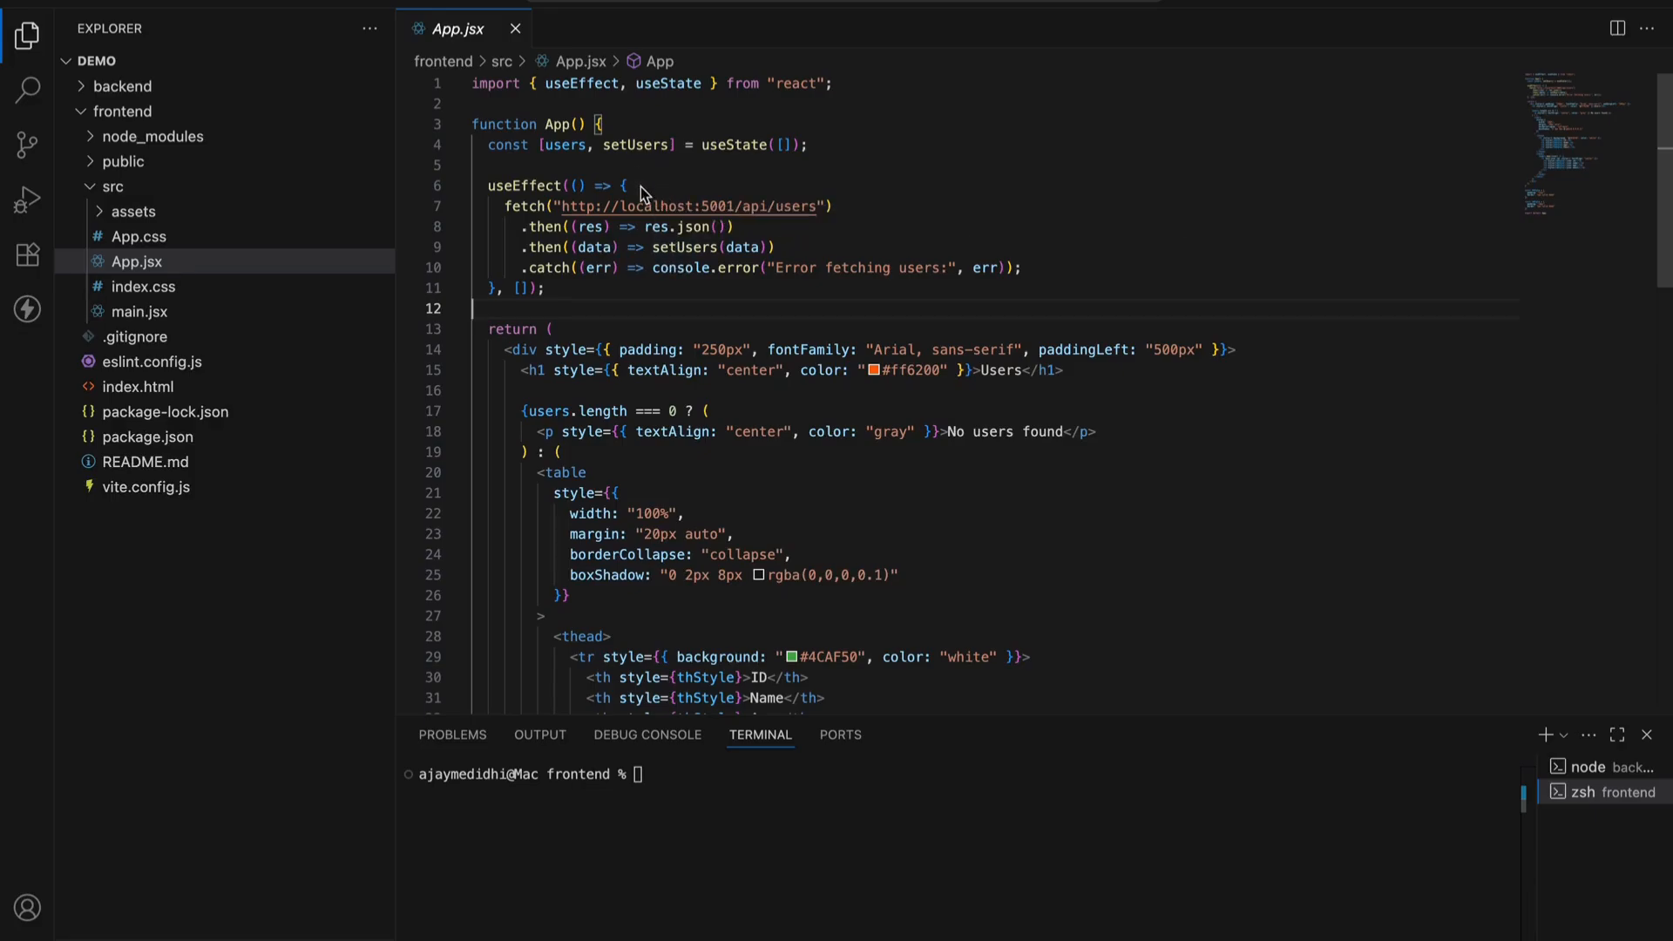
Scroll through App.jsx past the fetch effect, table rows and th/td styles
{"action": "scroll", "scroll_direction": "down", "scroll_amount": 3}
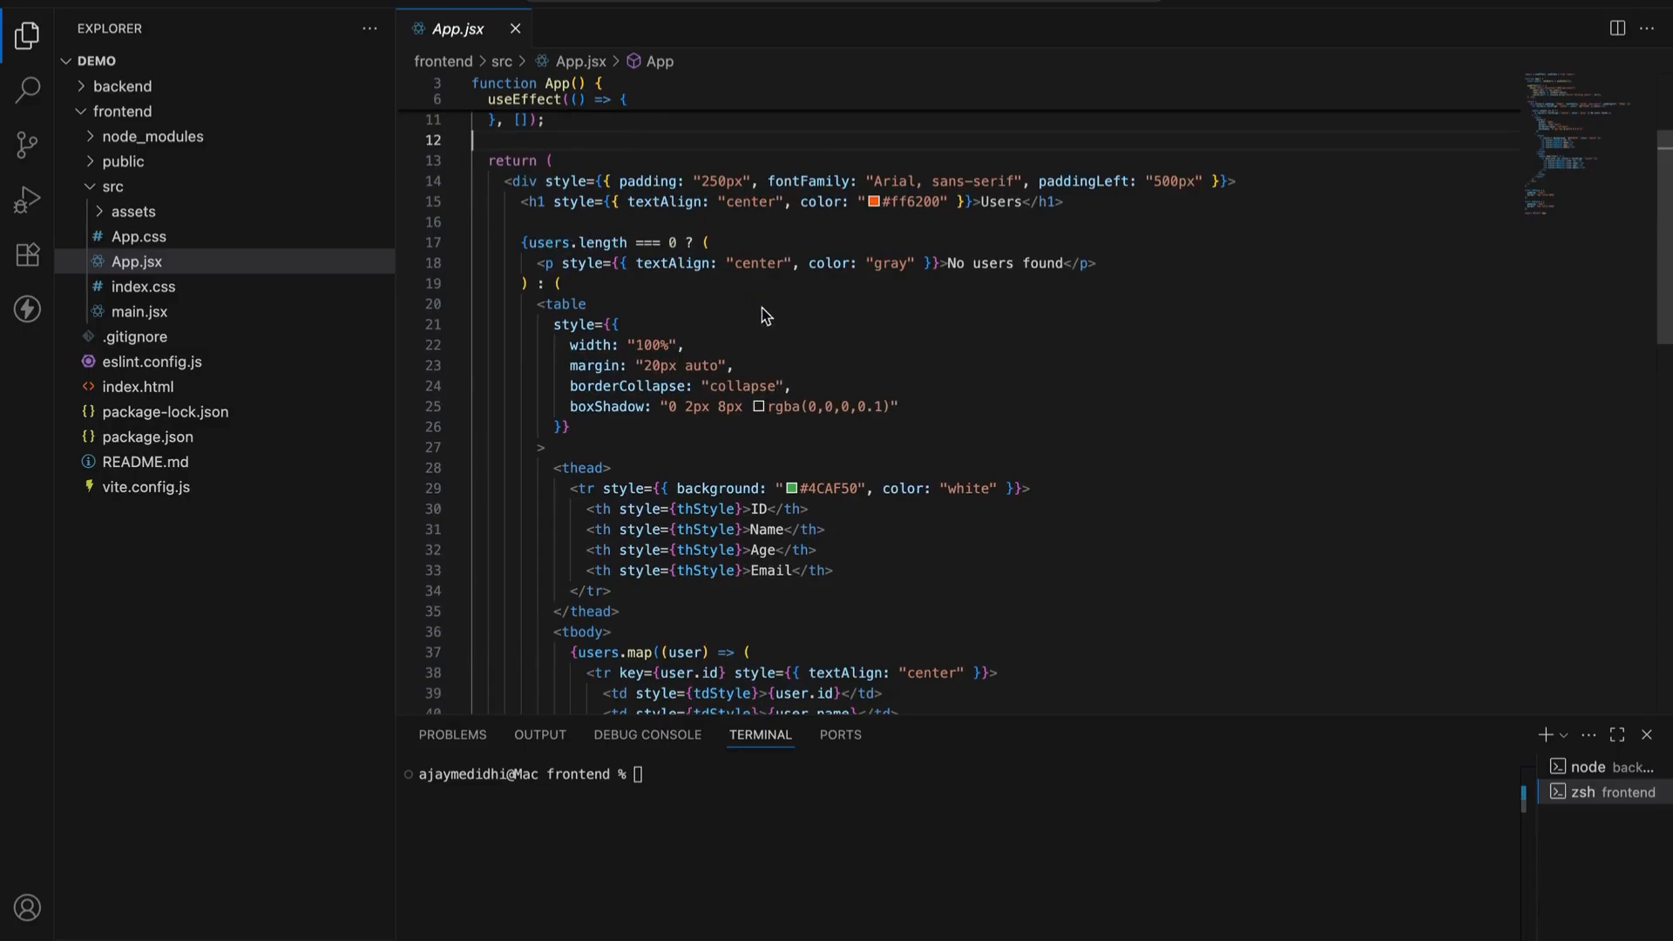
{"action": "mouse_move", "coordinate": [902, 359]}
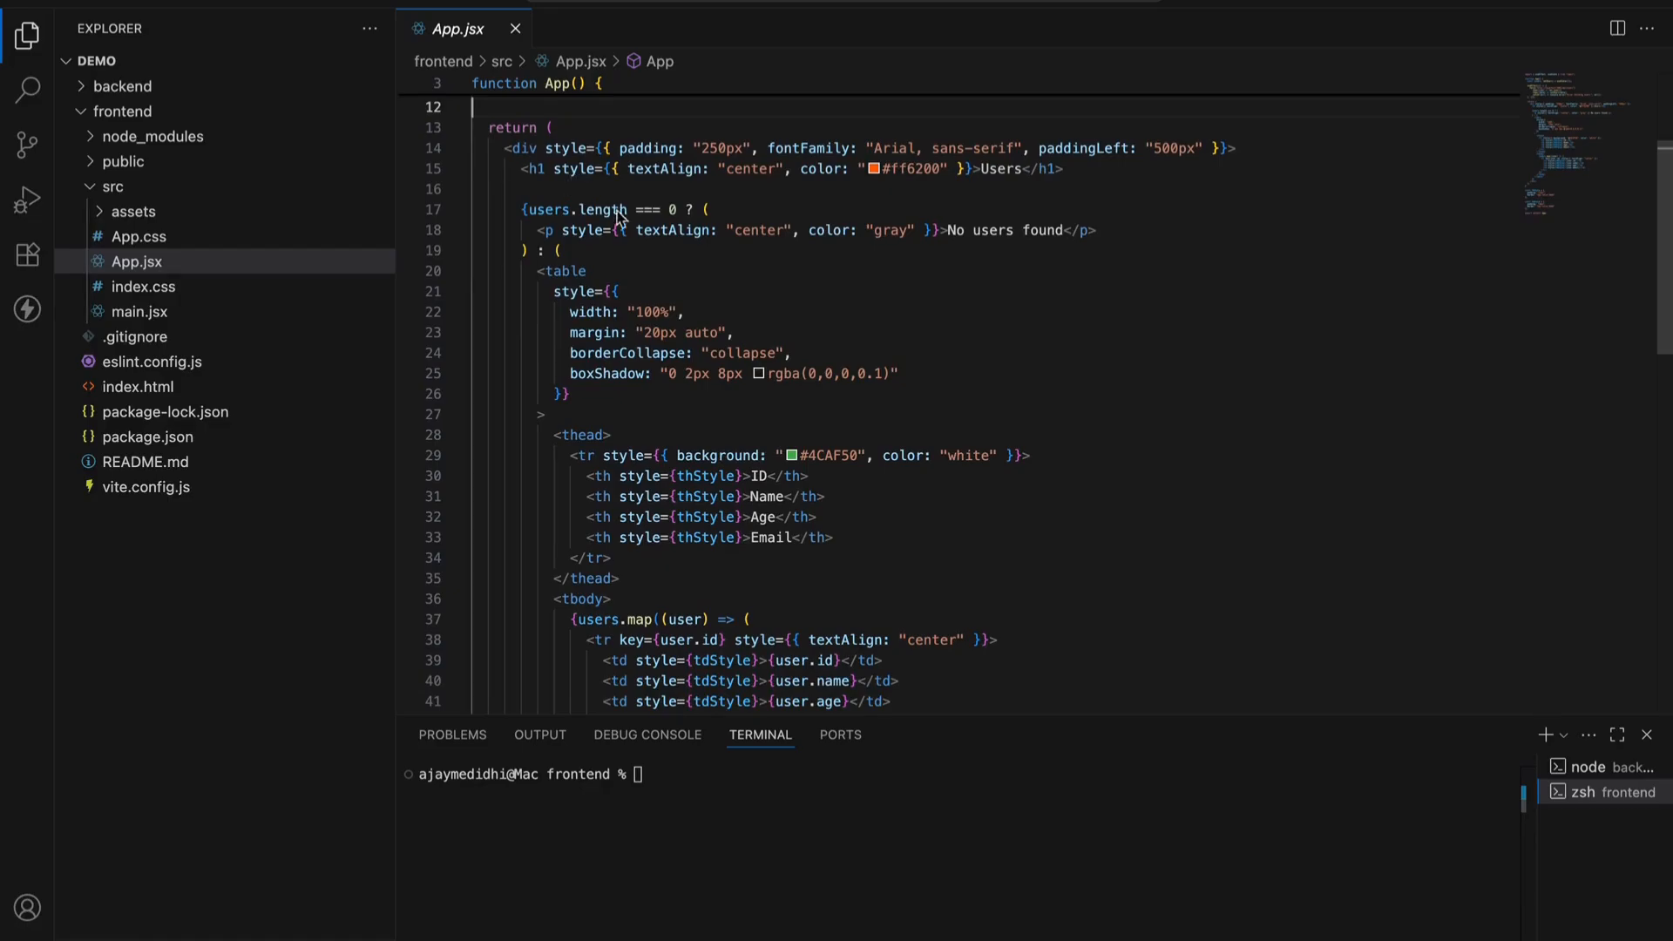
{"action": "mouse_move", "coordinate": [623, 281]}
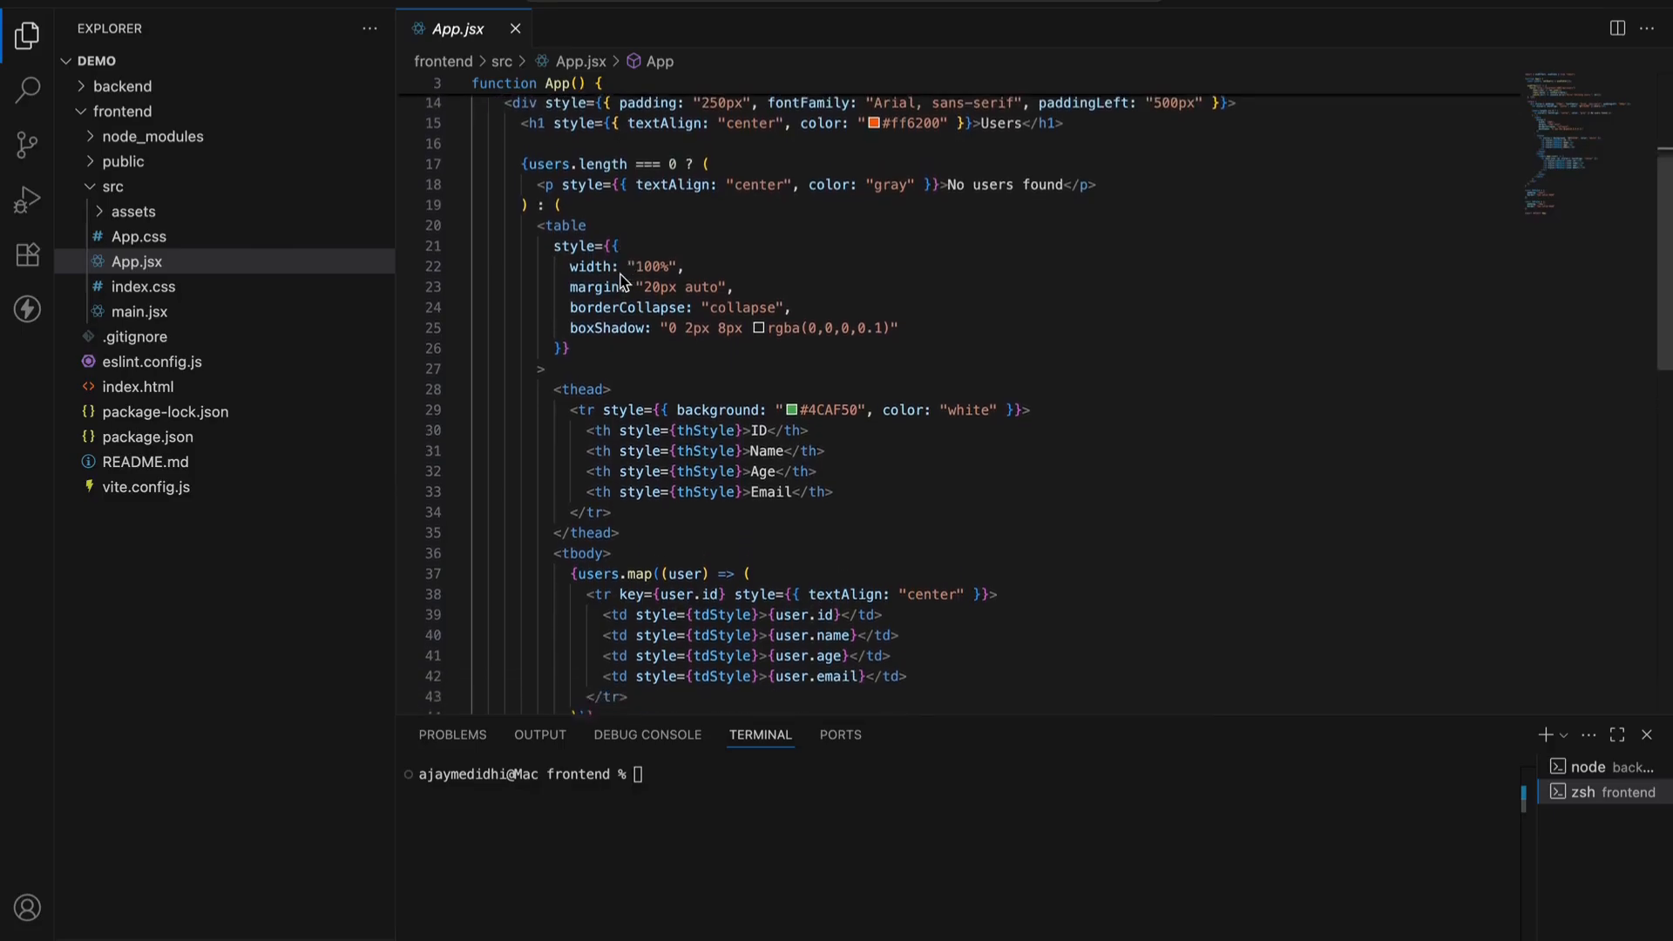
{"action": "scroll", "scroll_direction": "down", "scroll_amount": 3}
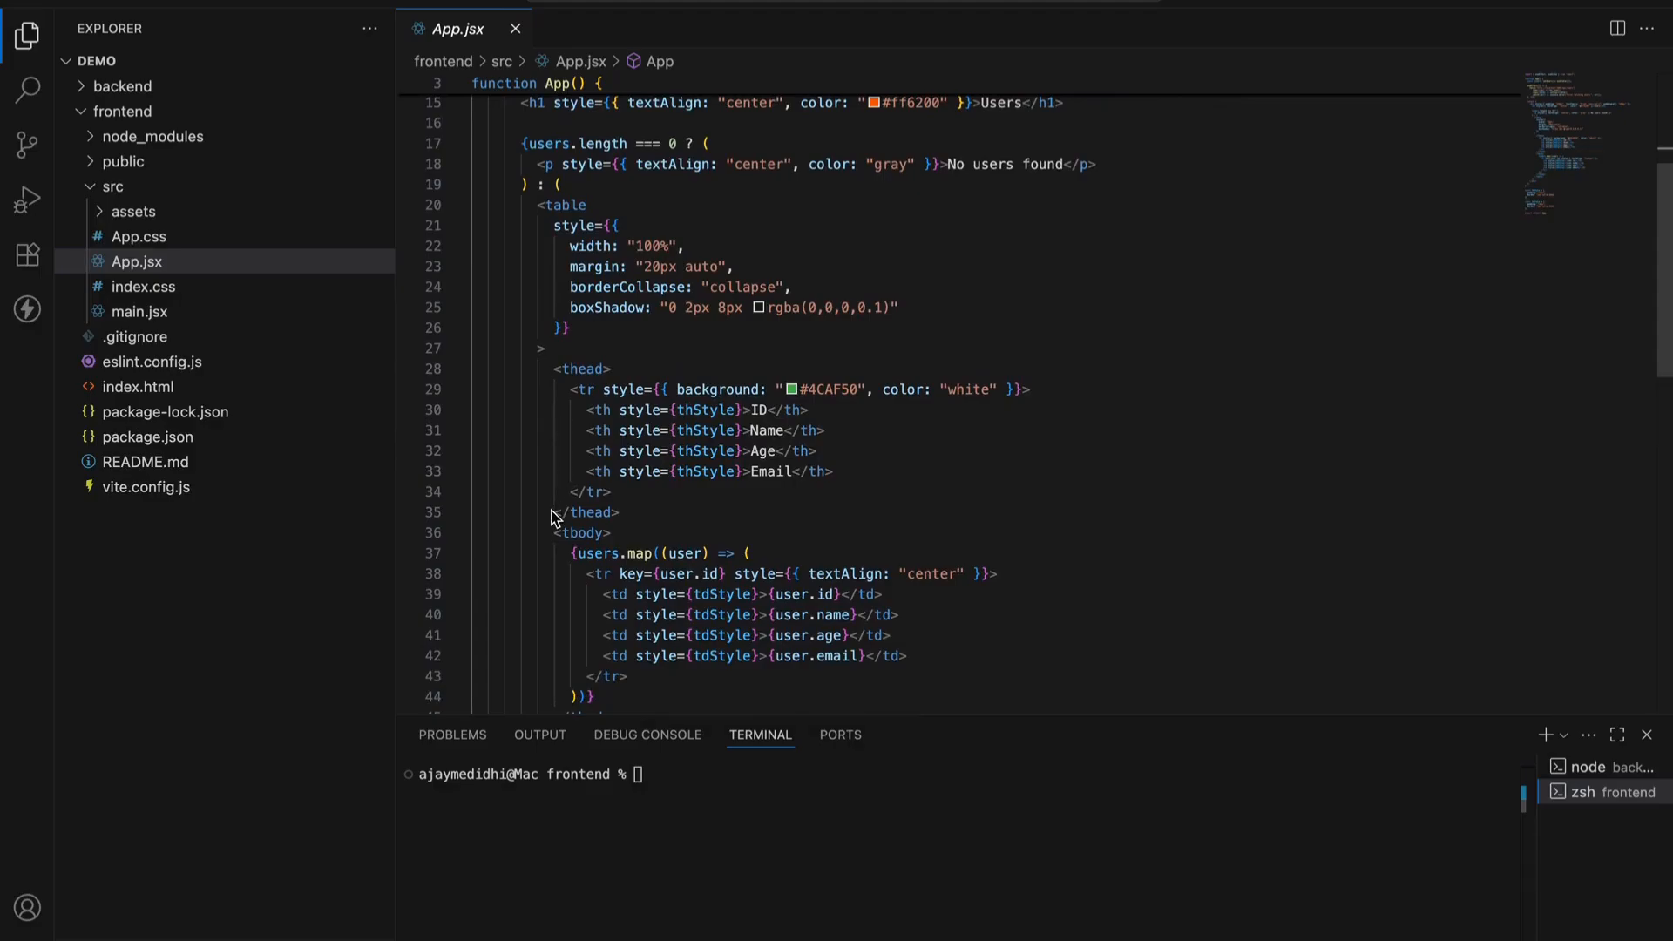
{"action": "scroll", "scroll_direction": "down", "scroll_amount": 3}
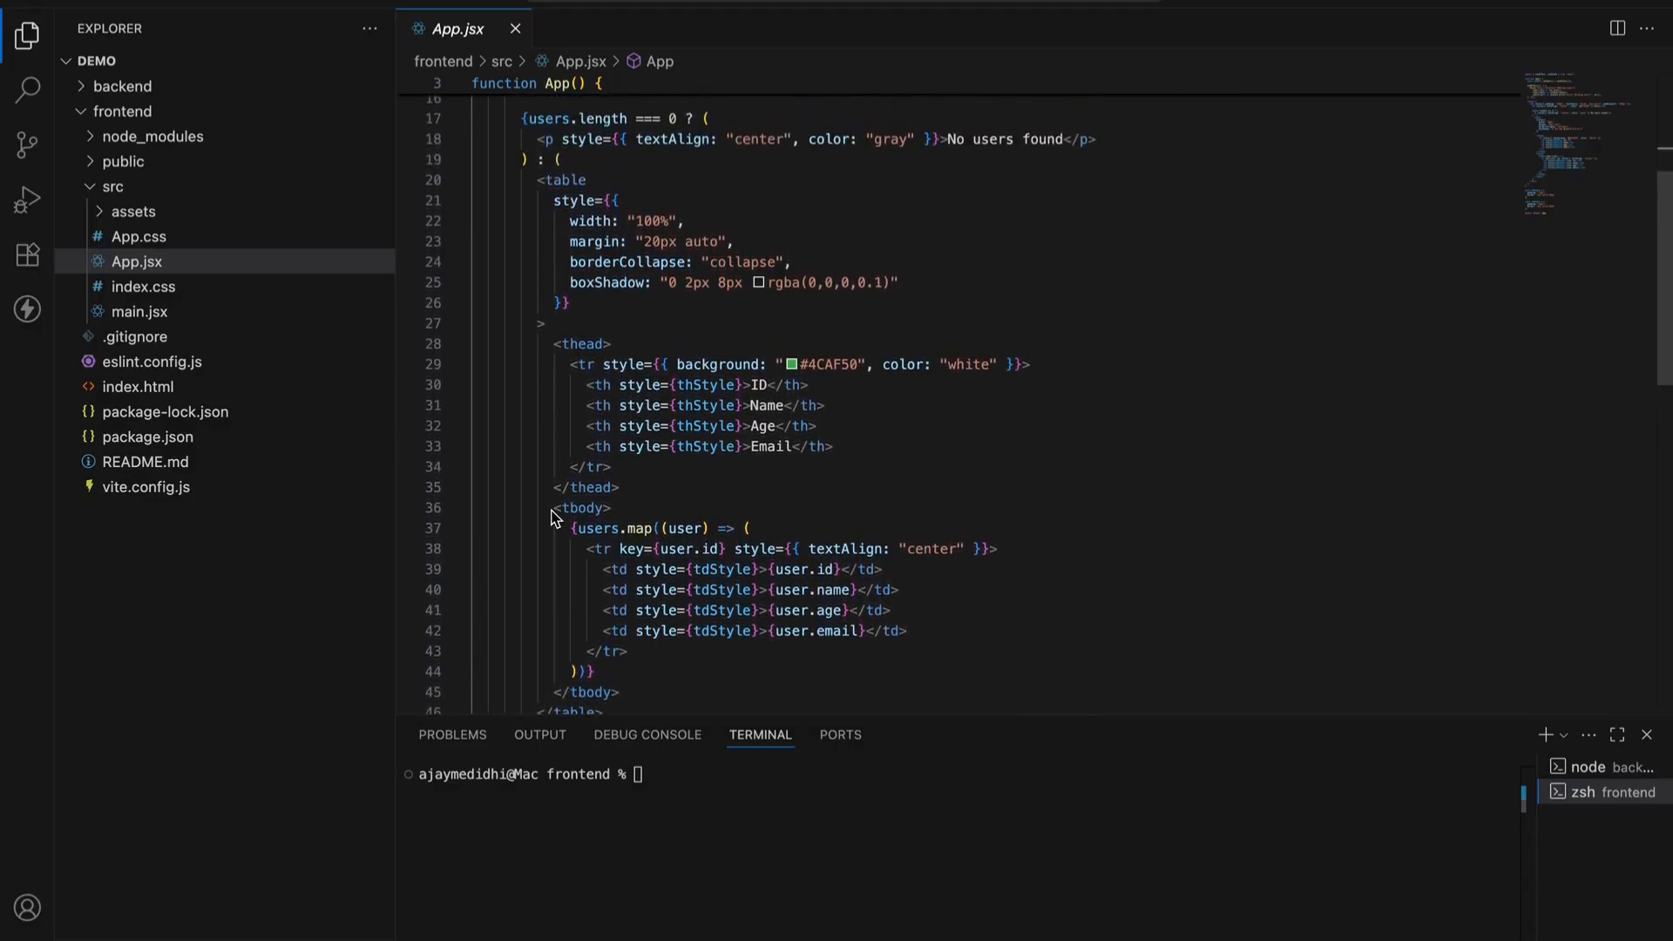
{"action": "mouse_move", "coordinate": [786, 441]}
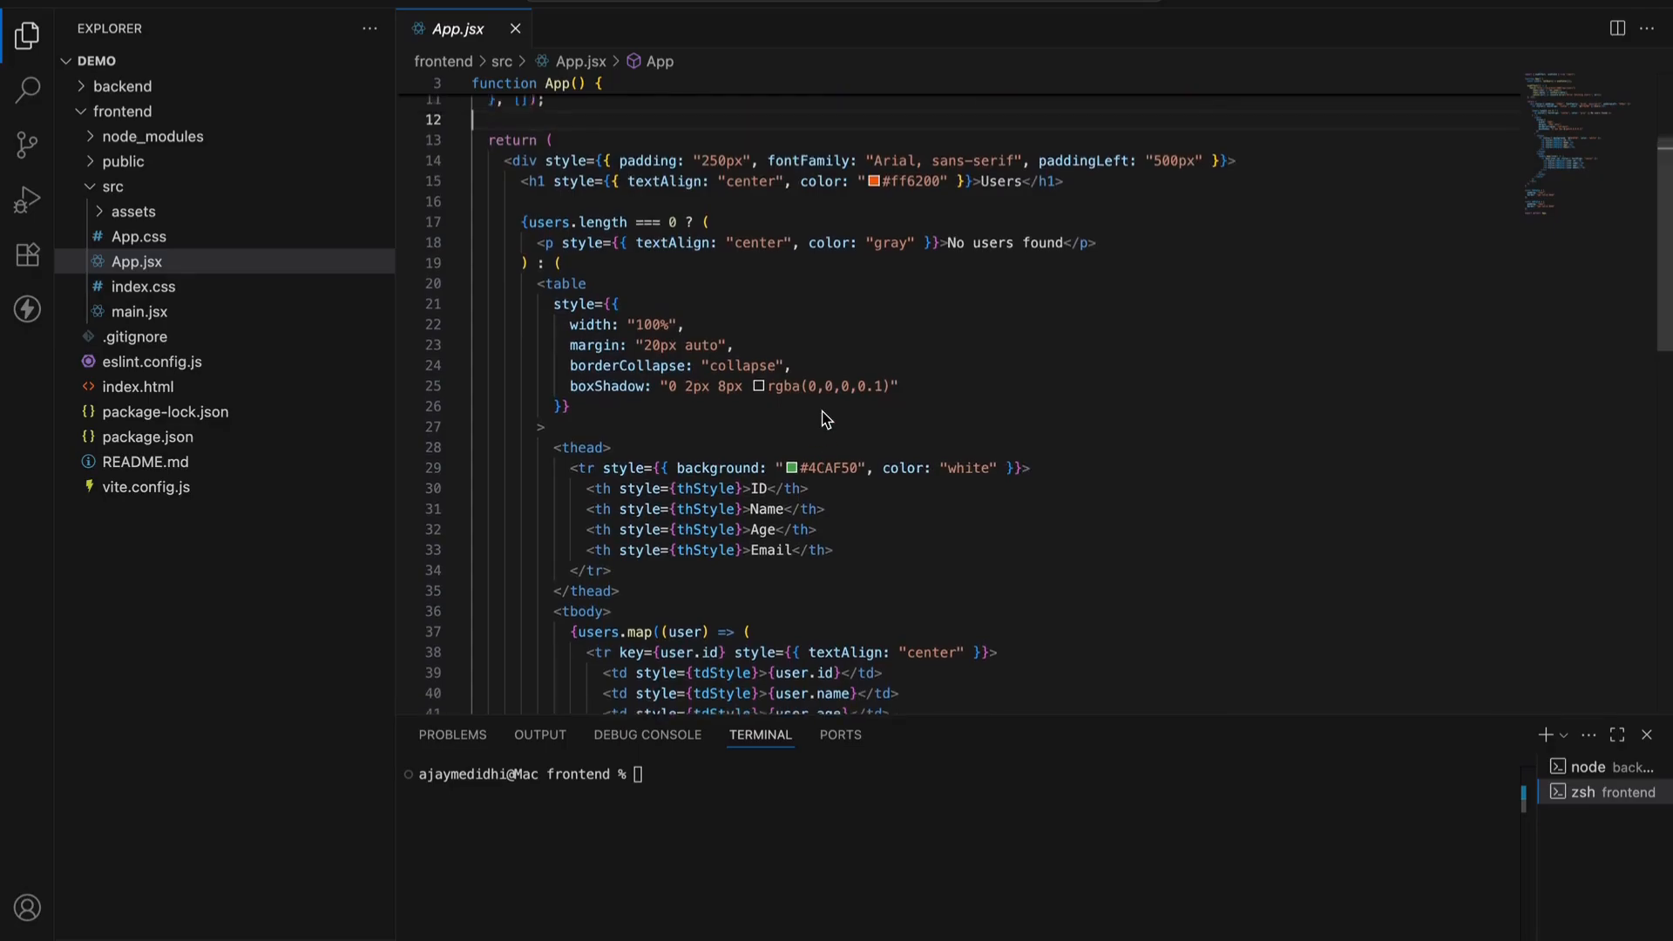
{"action": "scroll", "scroll_direction": "down", "scroll_amount": 3}
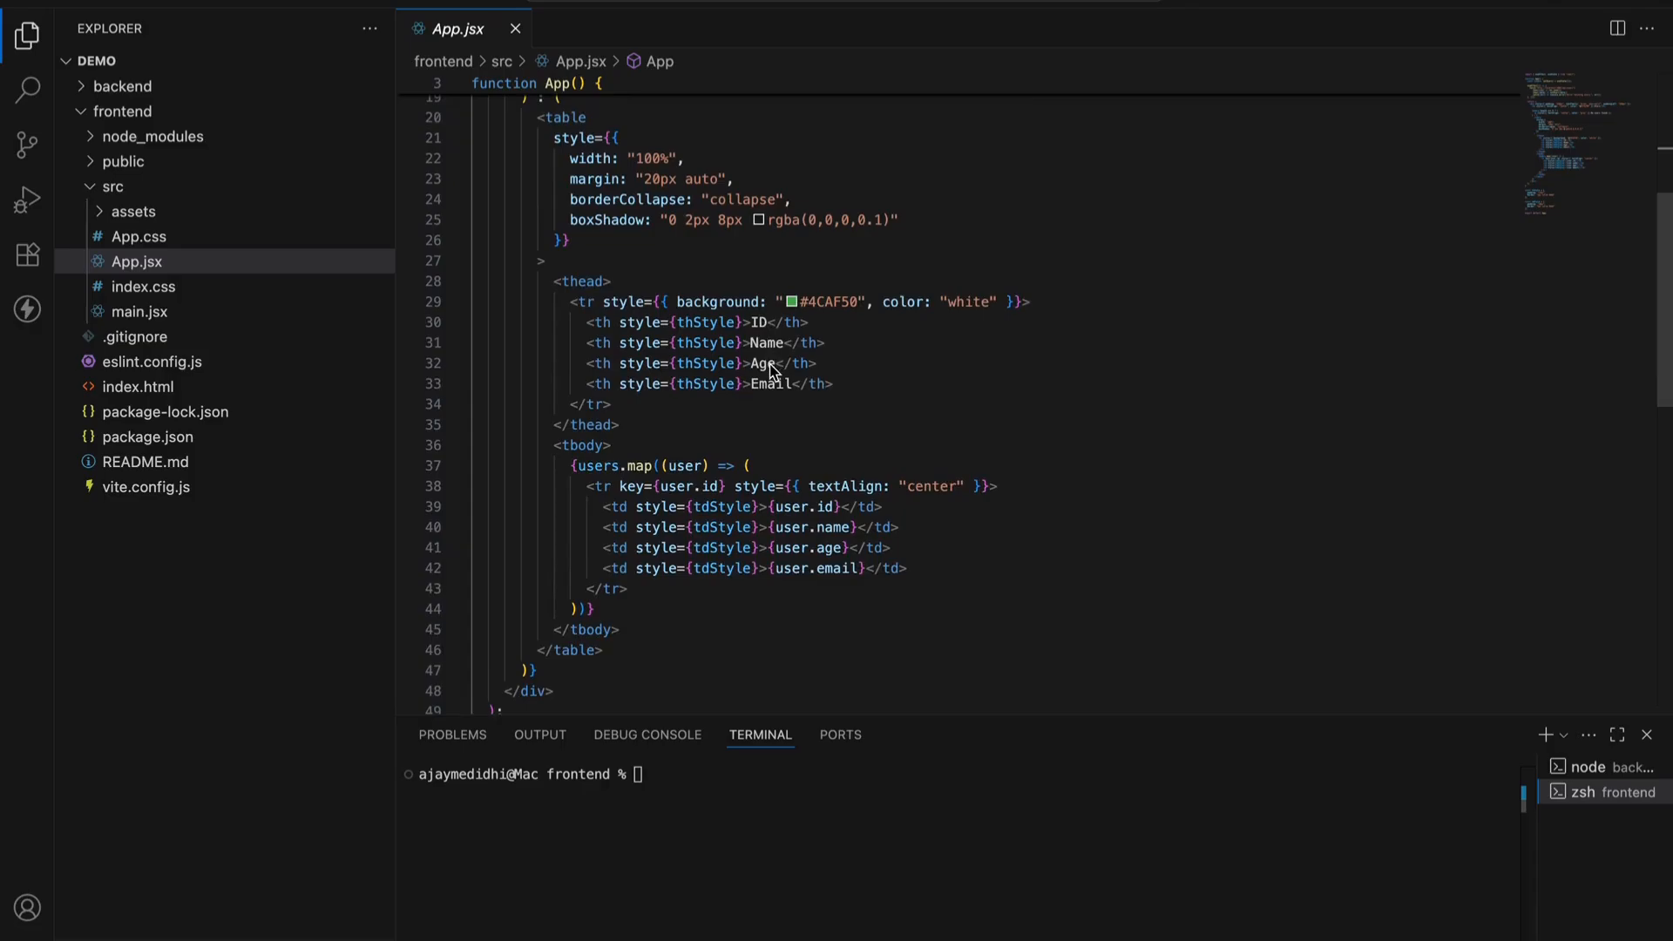
{"action": "mouse_move", "coordinate": [779, 404]}
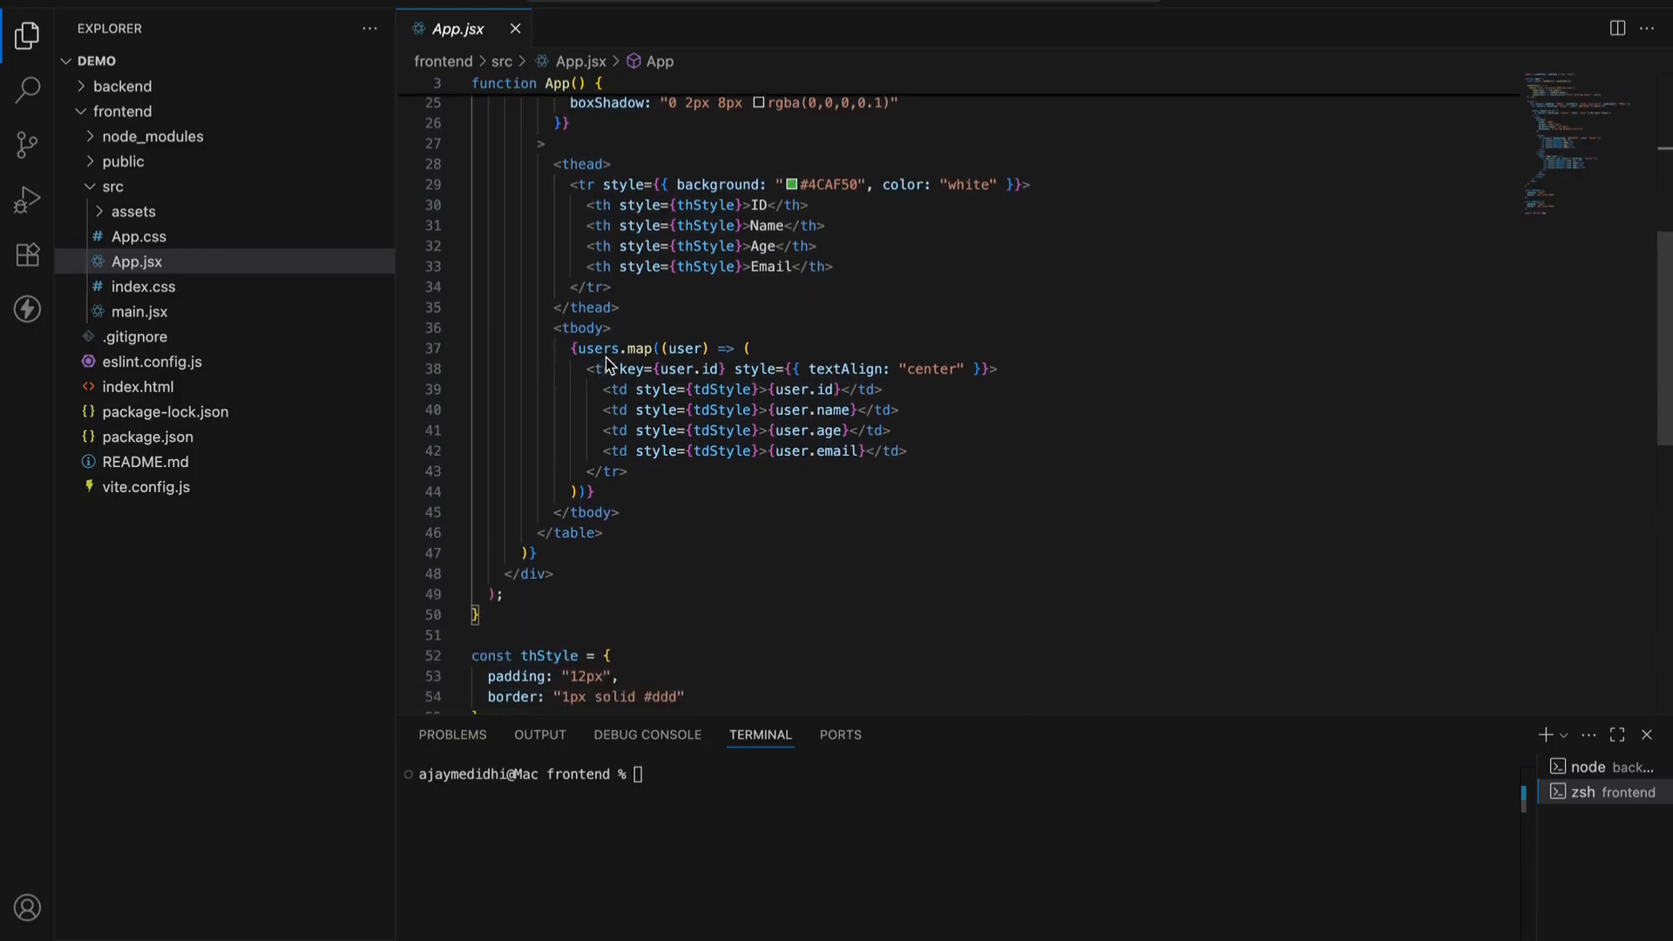
{"action": "mouse_move", "coordinate": [595, 348]}
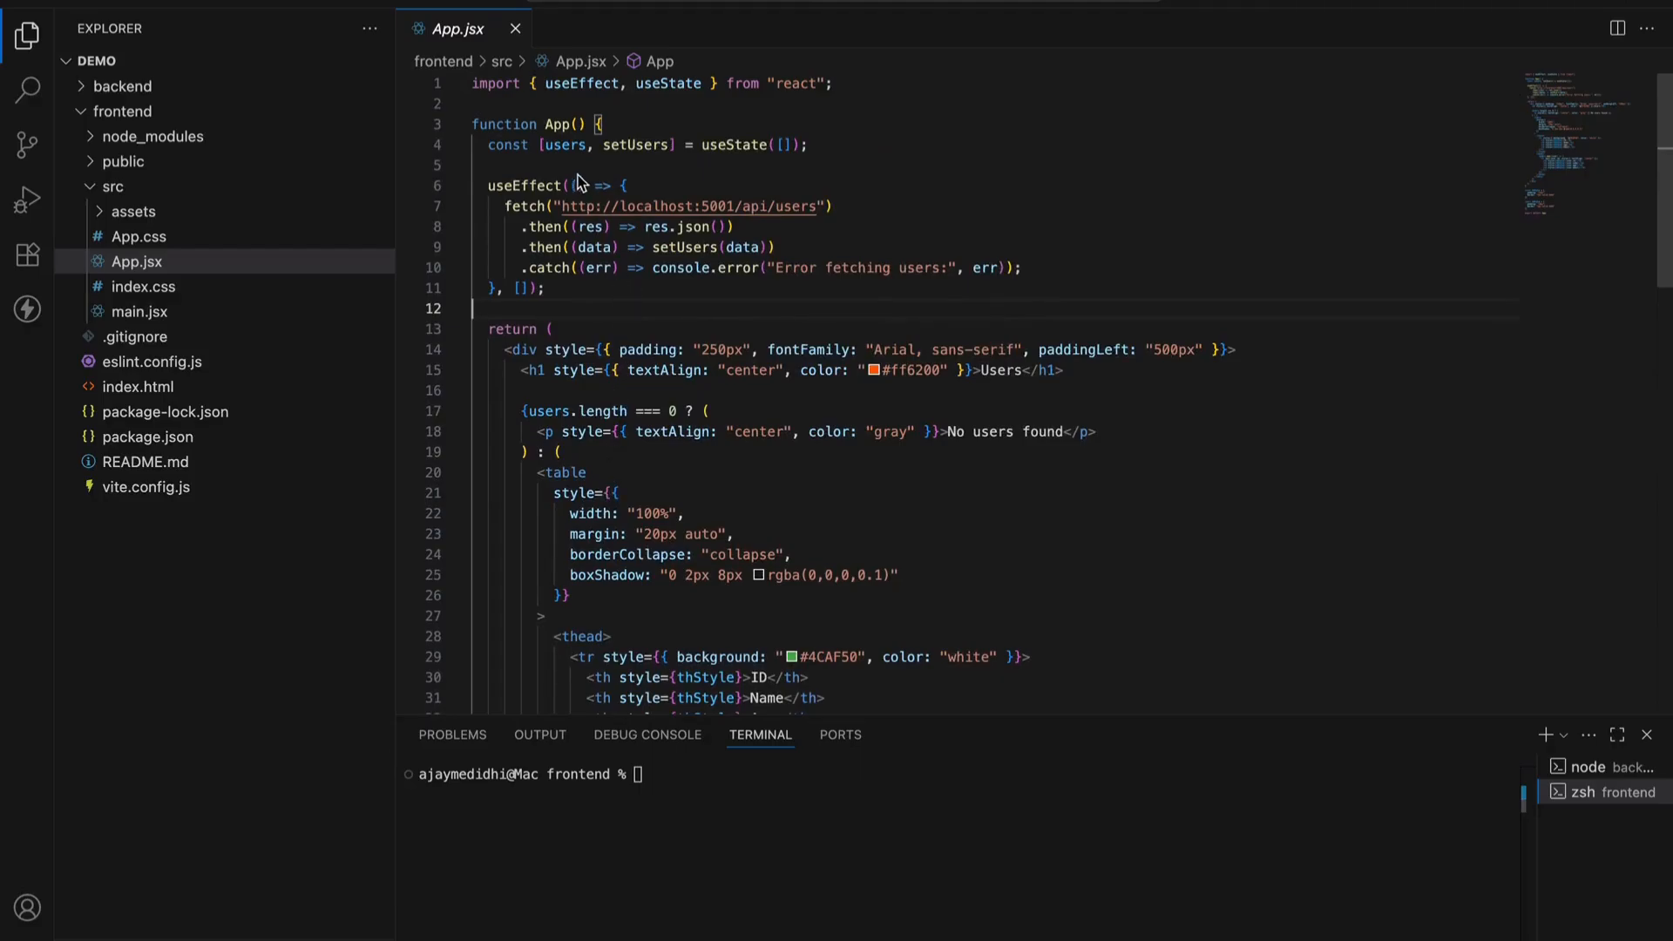
{"action": "mouse_move", "coordinate": [565, 146]}
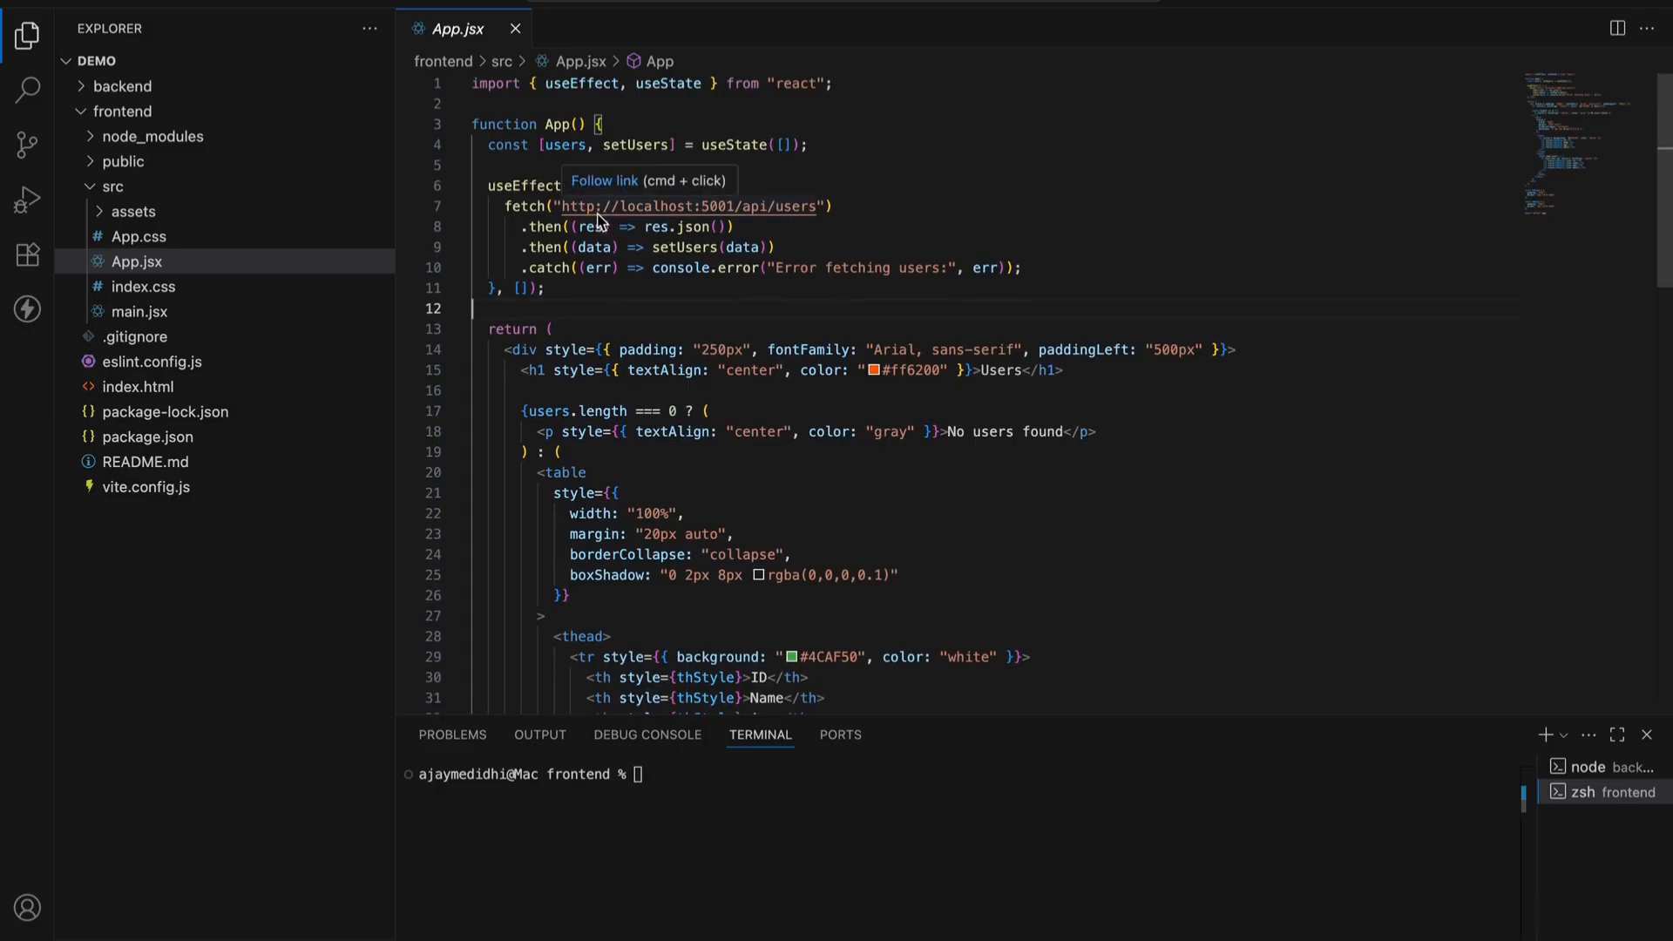
{"action": "mouse_move", "coordinate": [588, 247]}
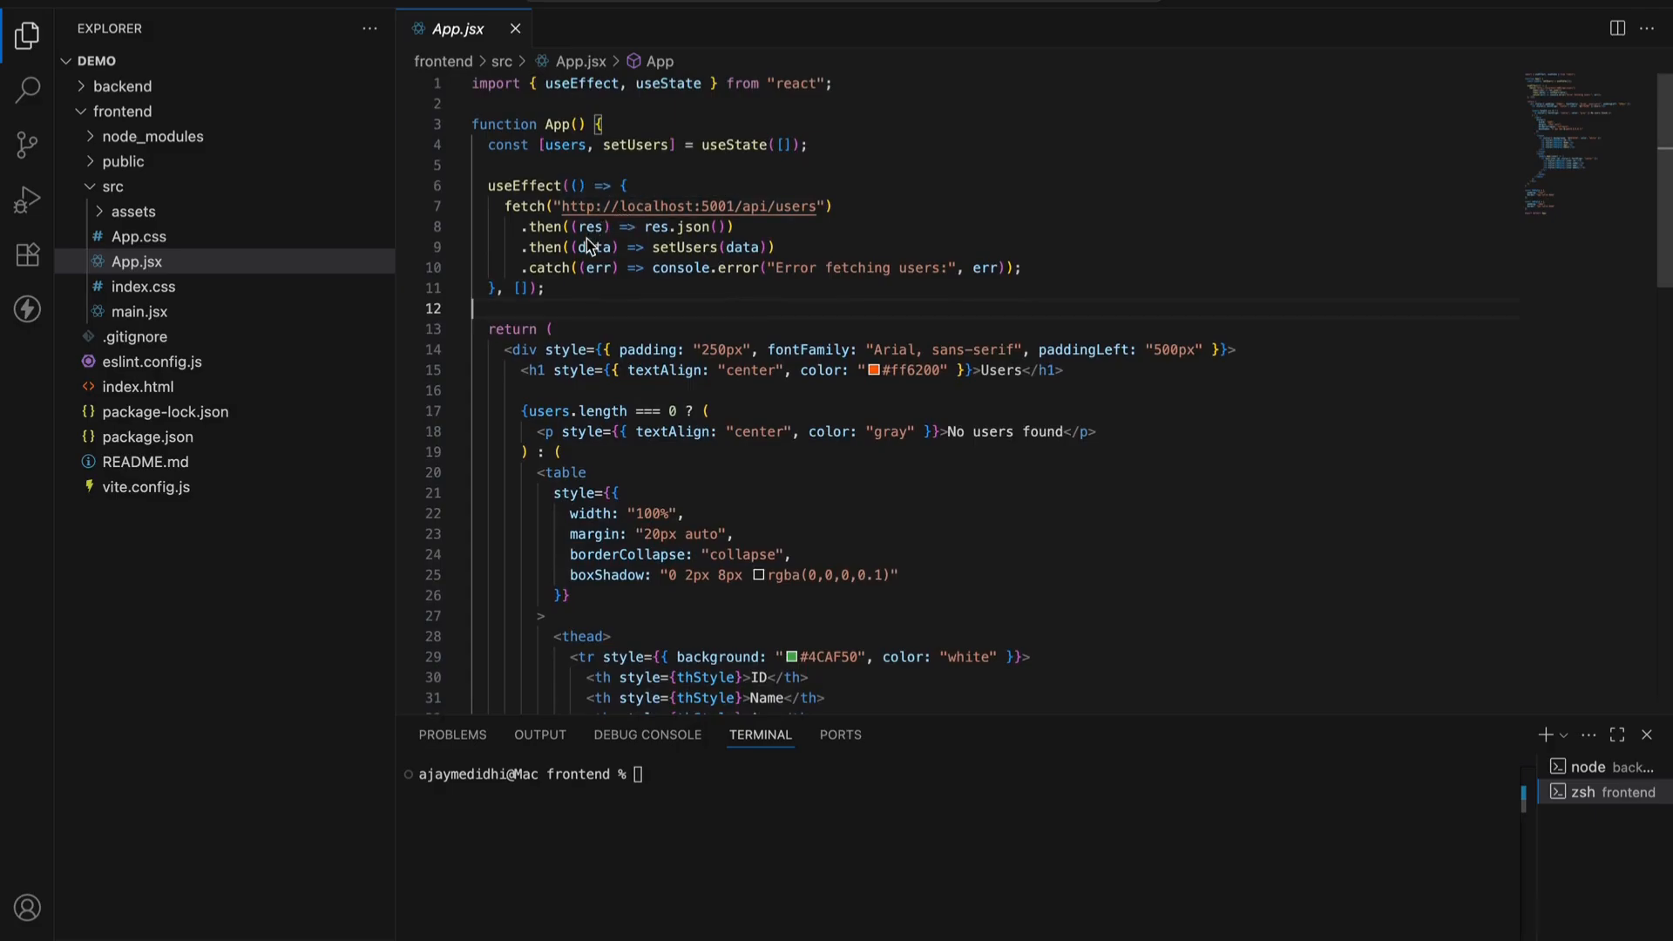
{"action": "mouse_move", "coordinate": [576, 165]}
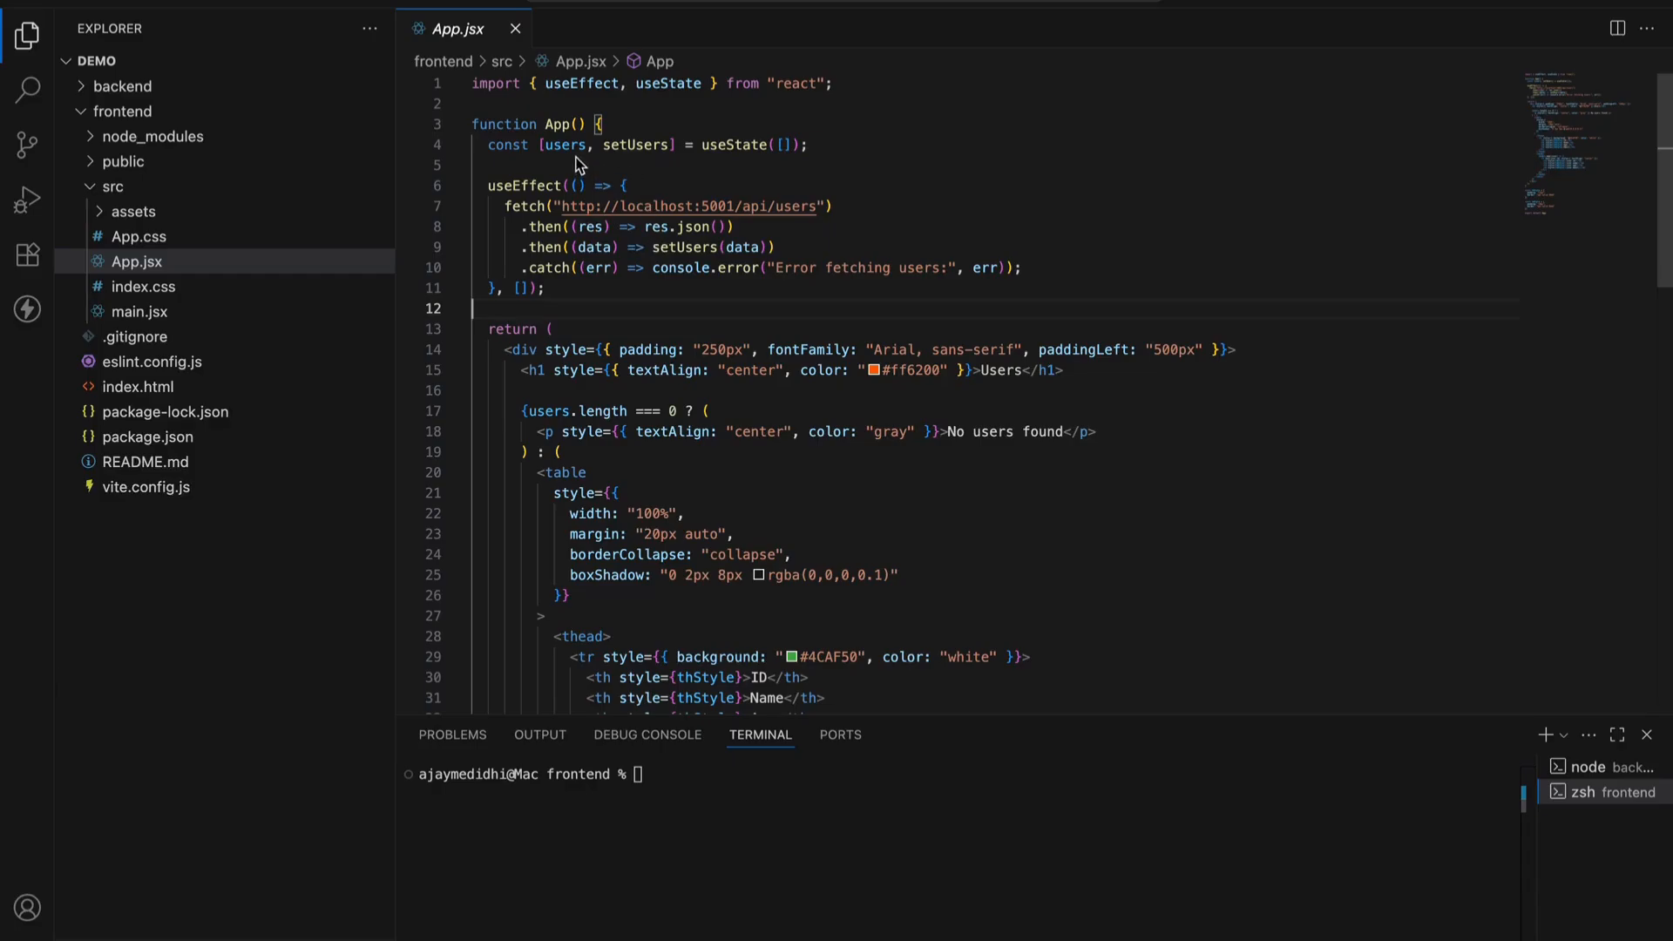
{"action": "mouse_move", "coordinate": [669, 247]}
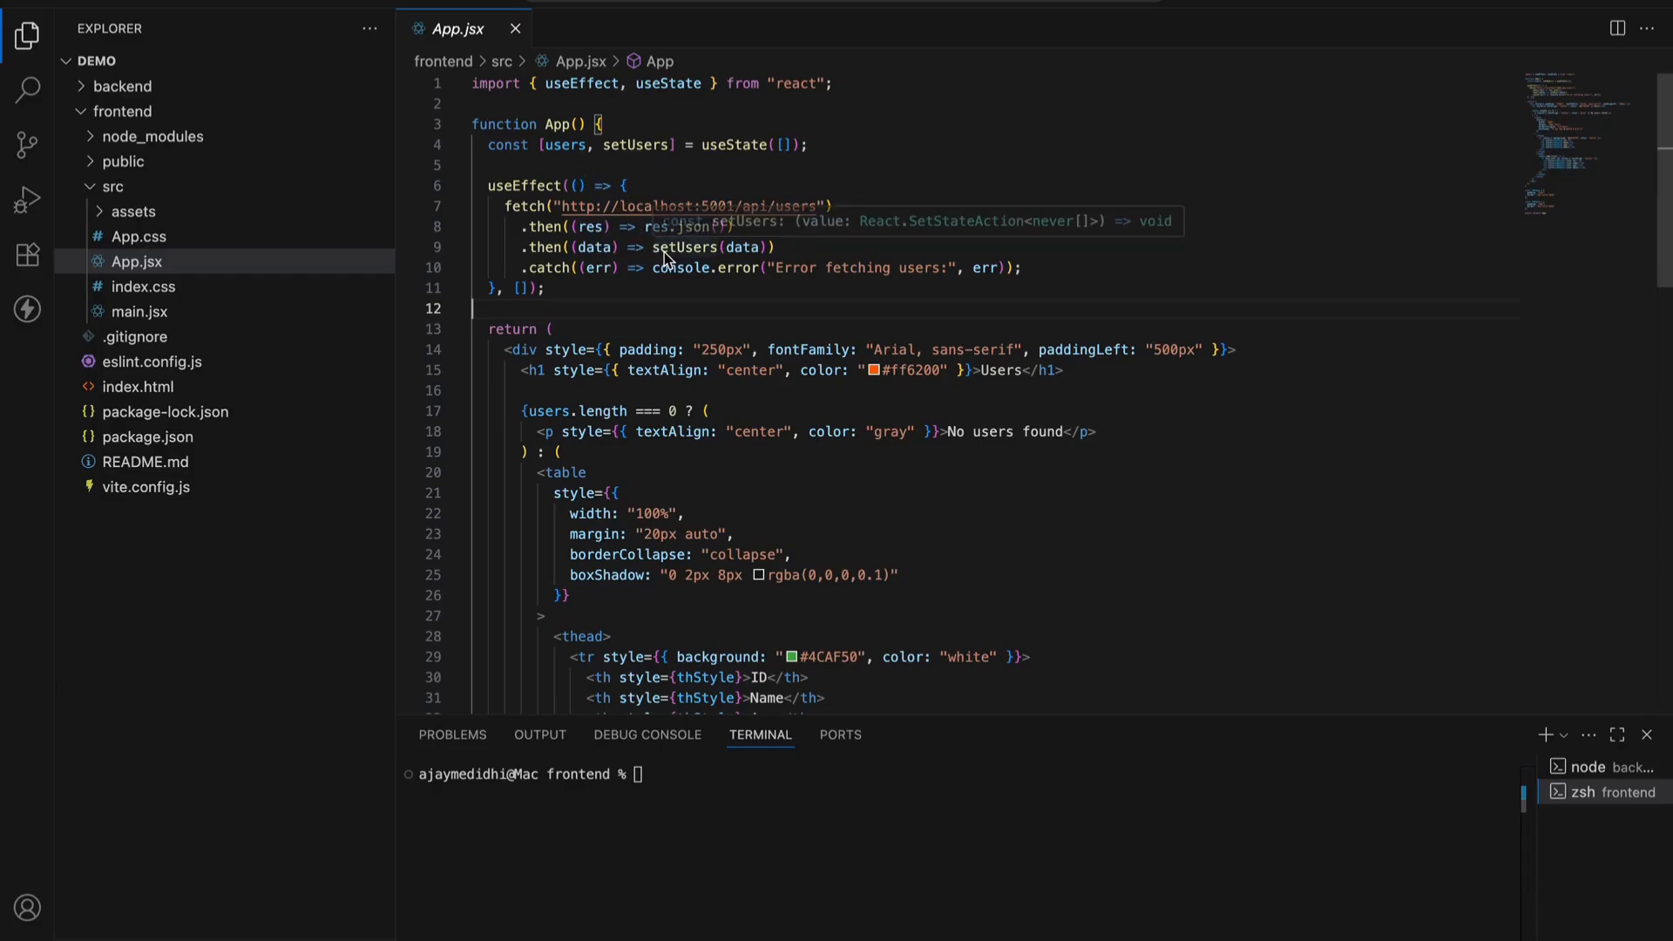
{"action": "scroll", "scroll_direction": "down", "scroll_amount": 3}
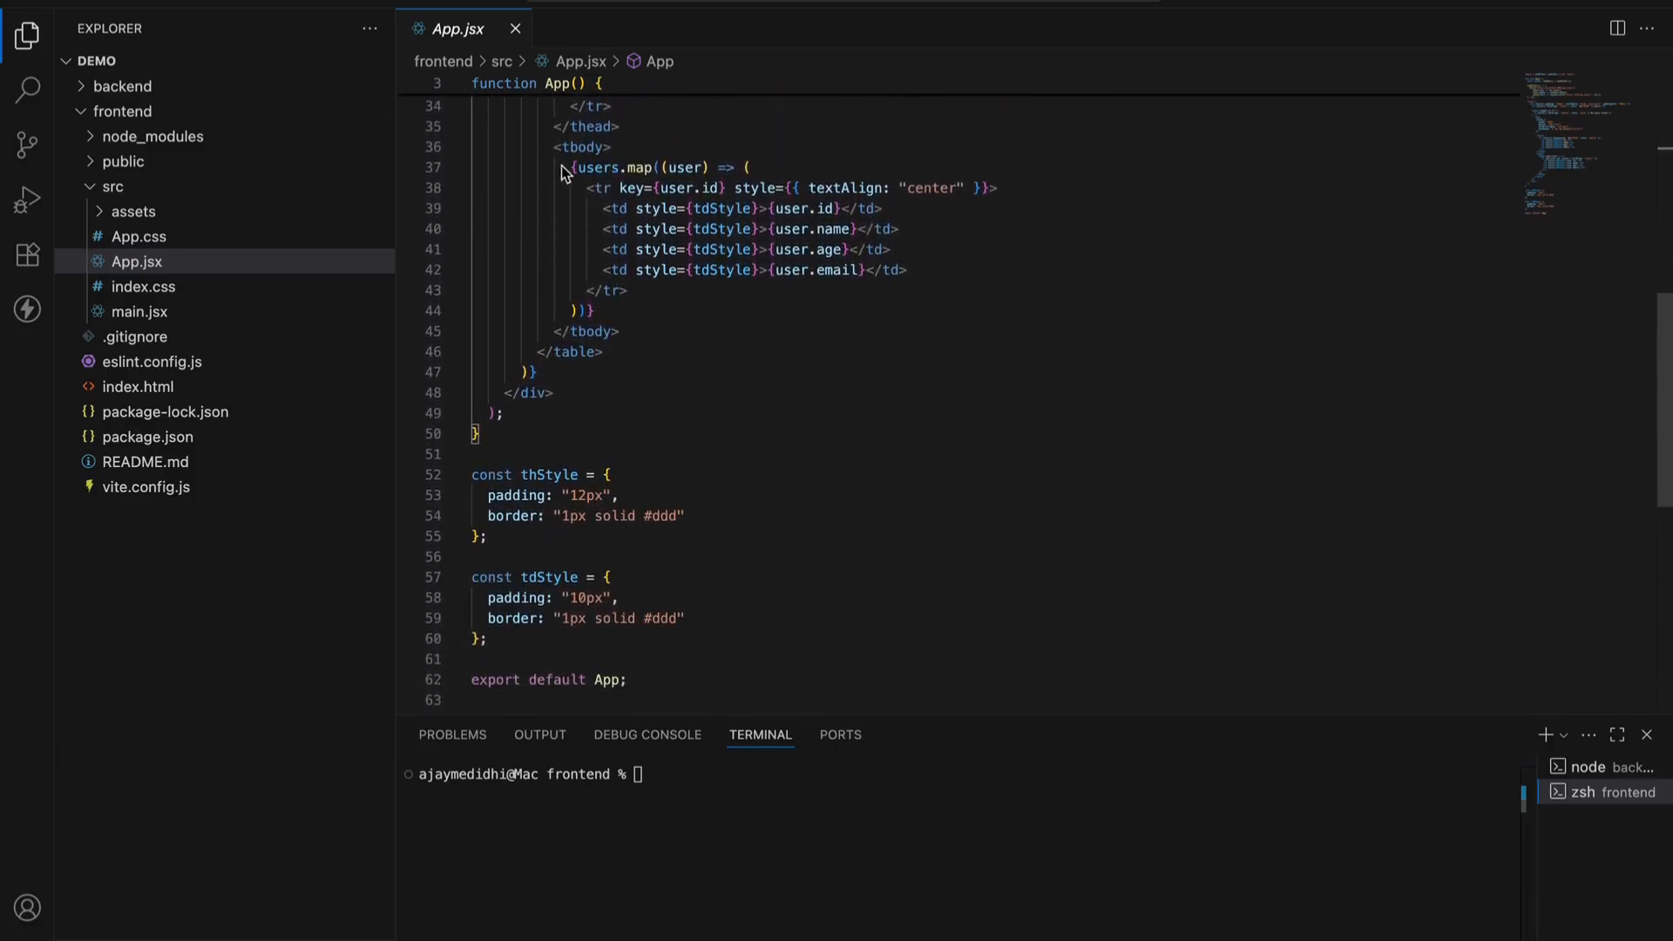
{"action": "mouse_move", "coordinate": [641, 167]}
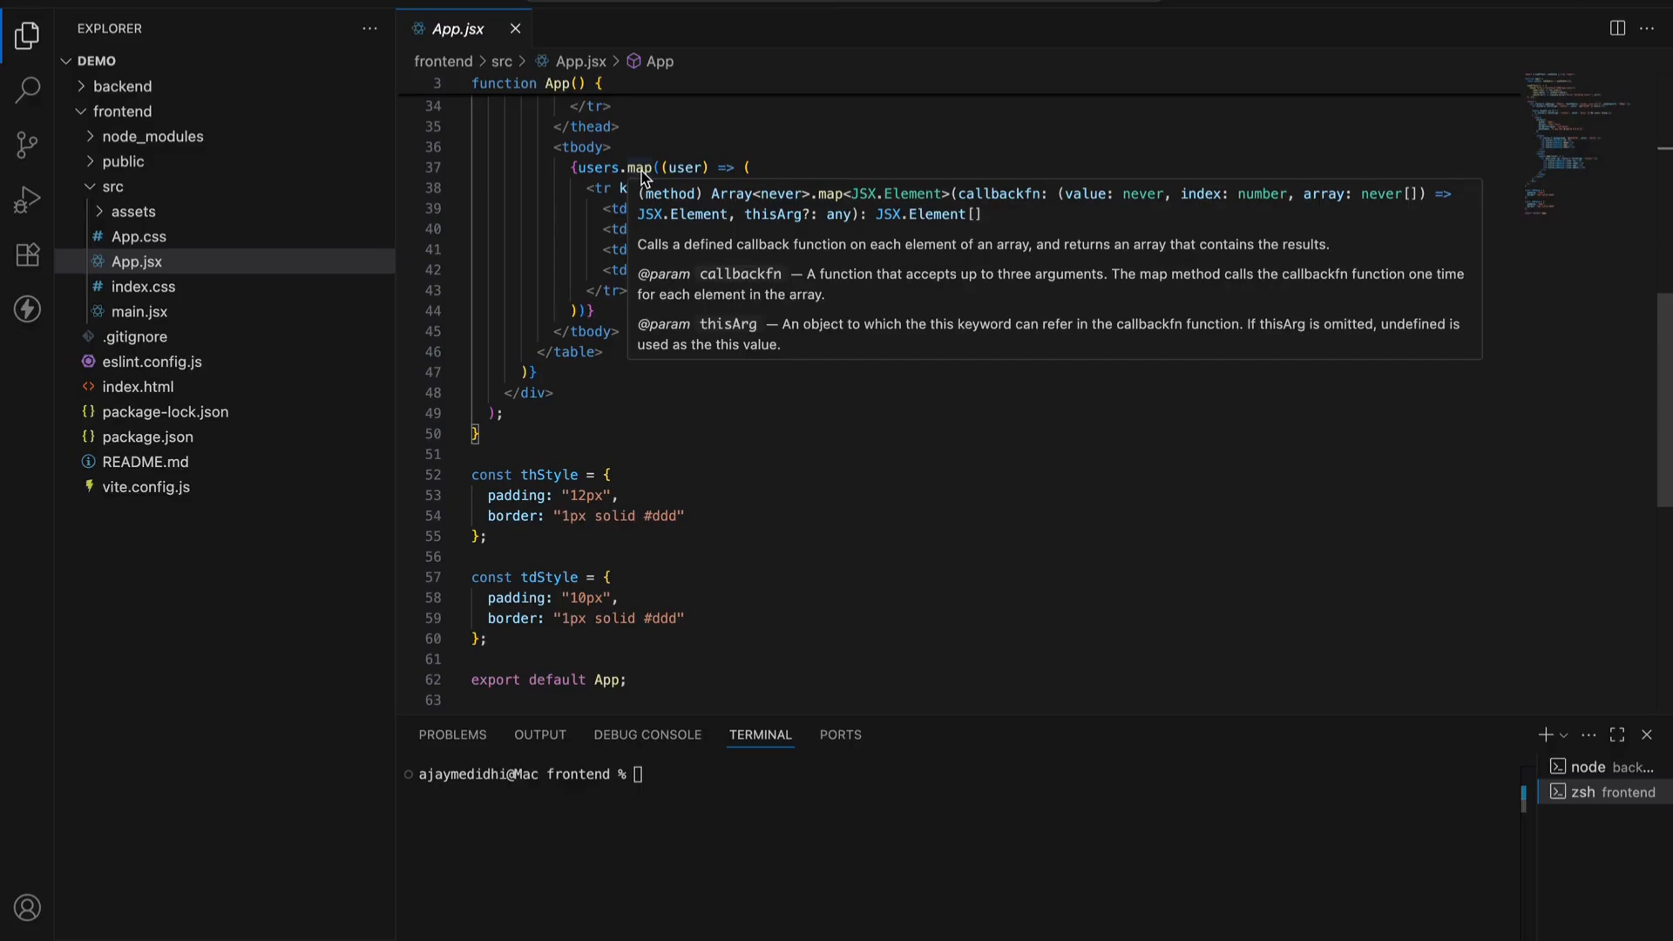
{"action": "mouse_move", "coordinate": [691, 139]}
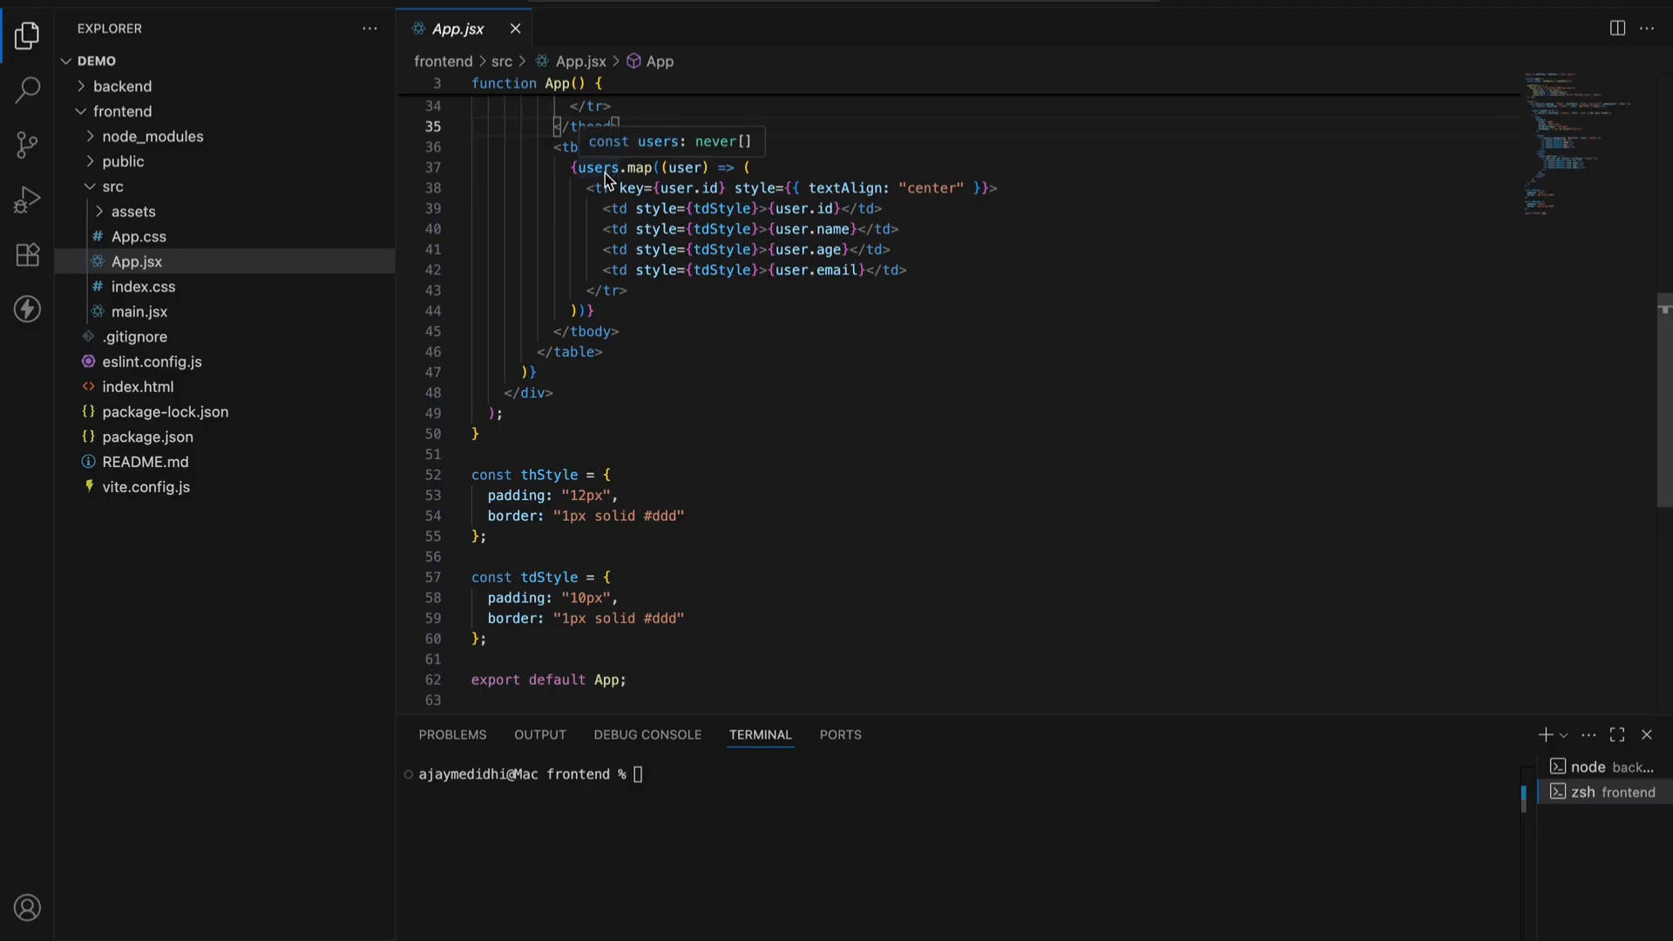
{"action": "mouse_move", "coordinate": [596, 224]}
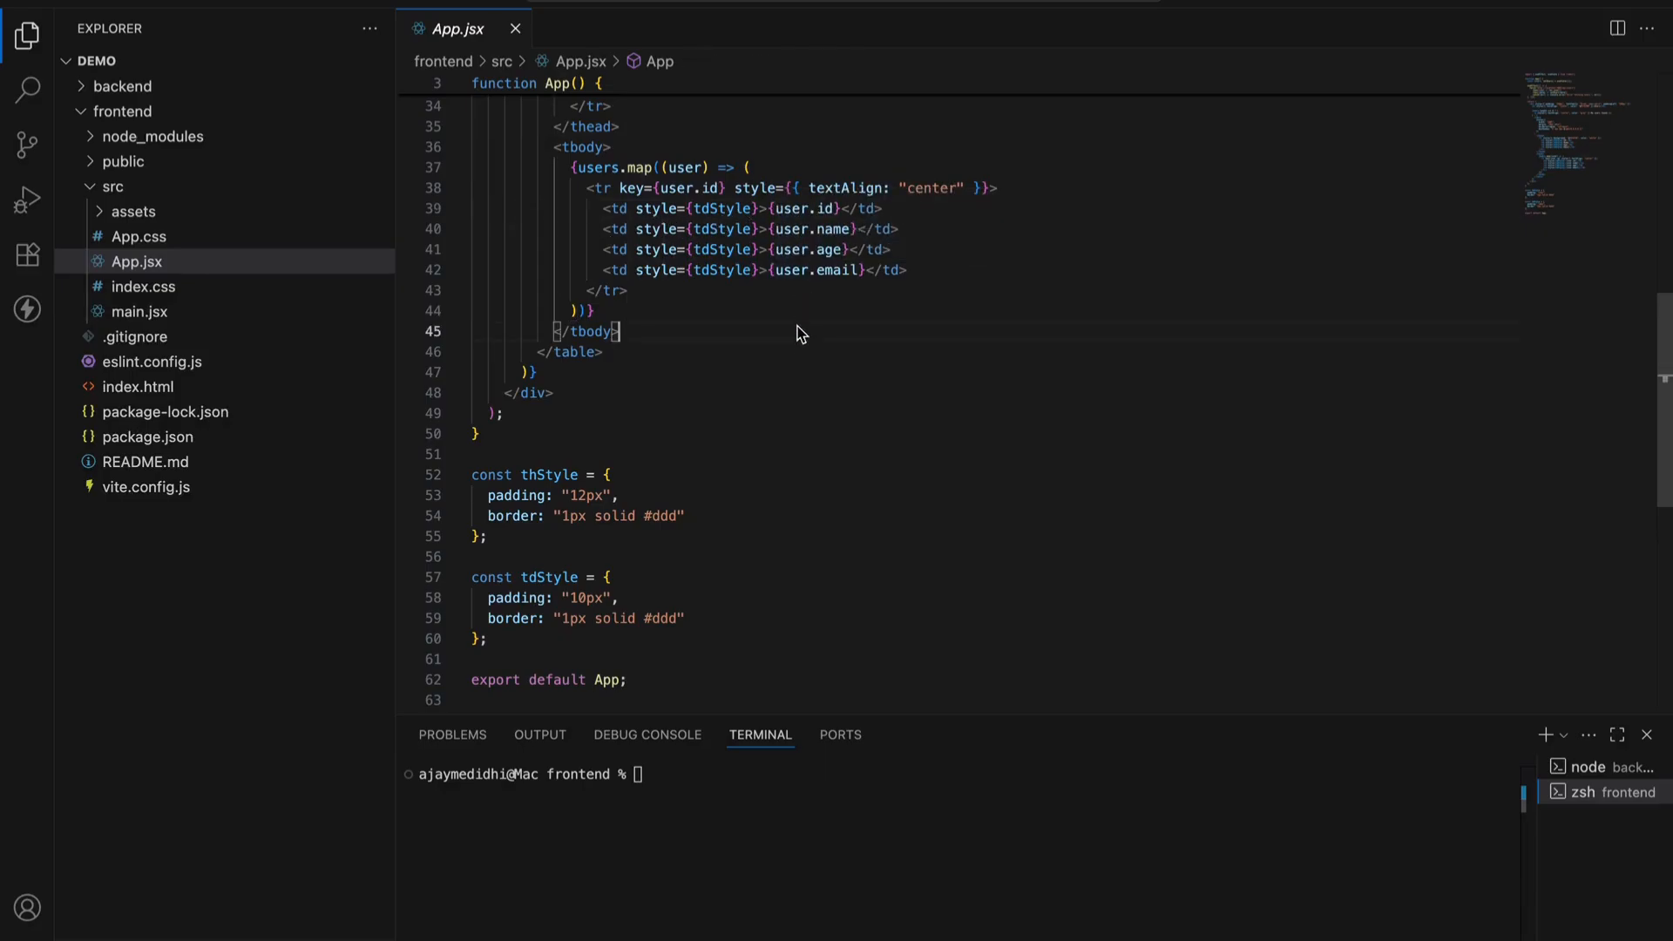
{"action": "mouse_move", "coordinate": [805, 262]}
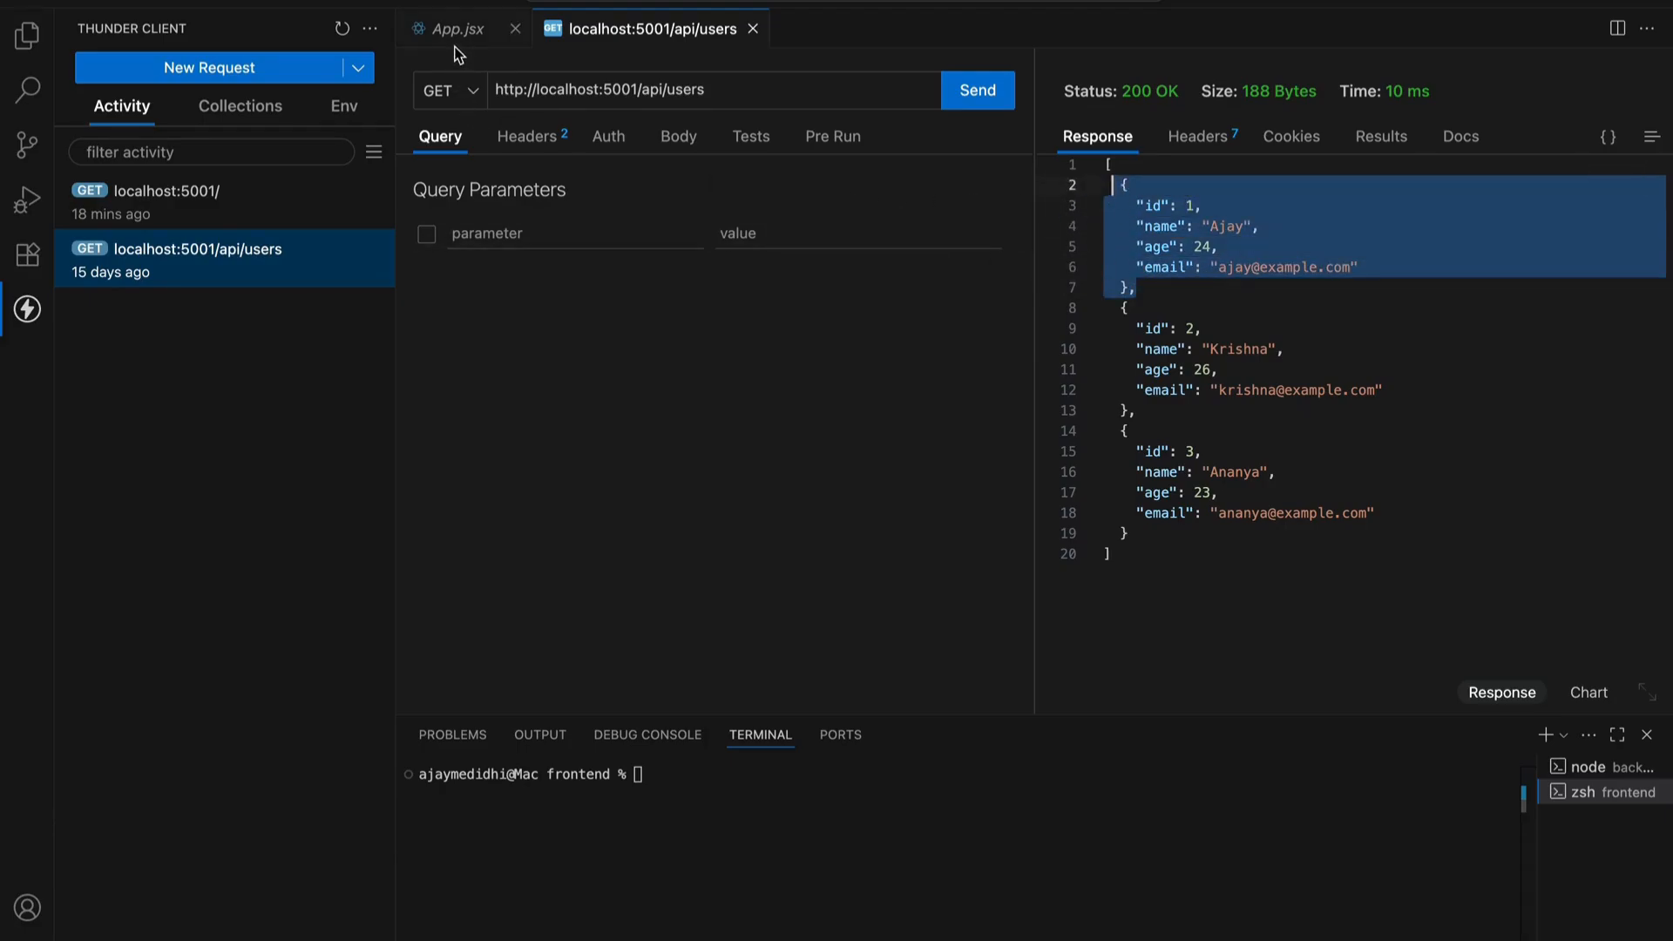
{"action": "mouse_move", "coordinate": [457, 28]}
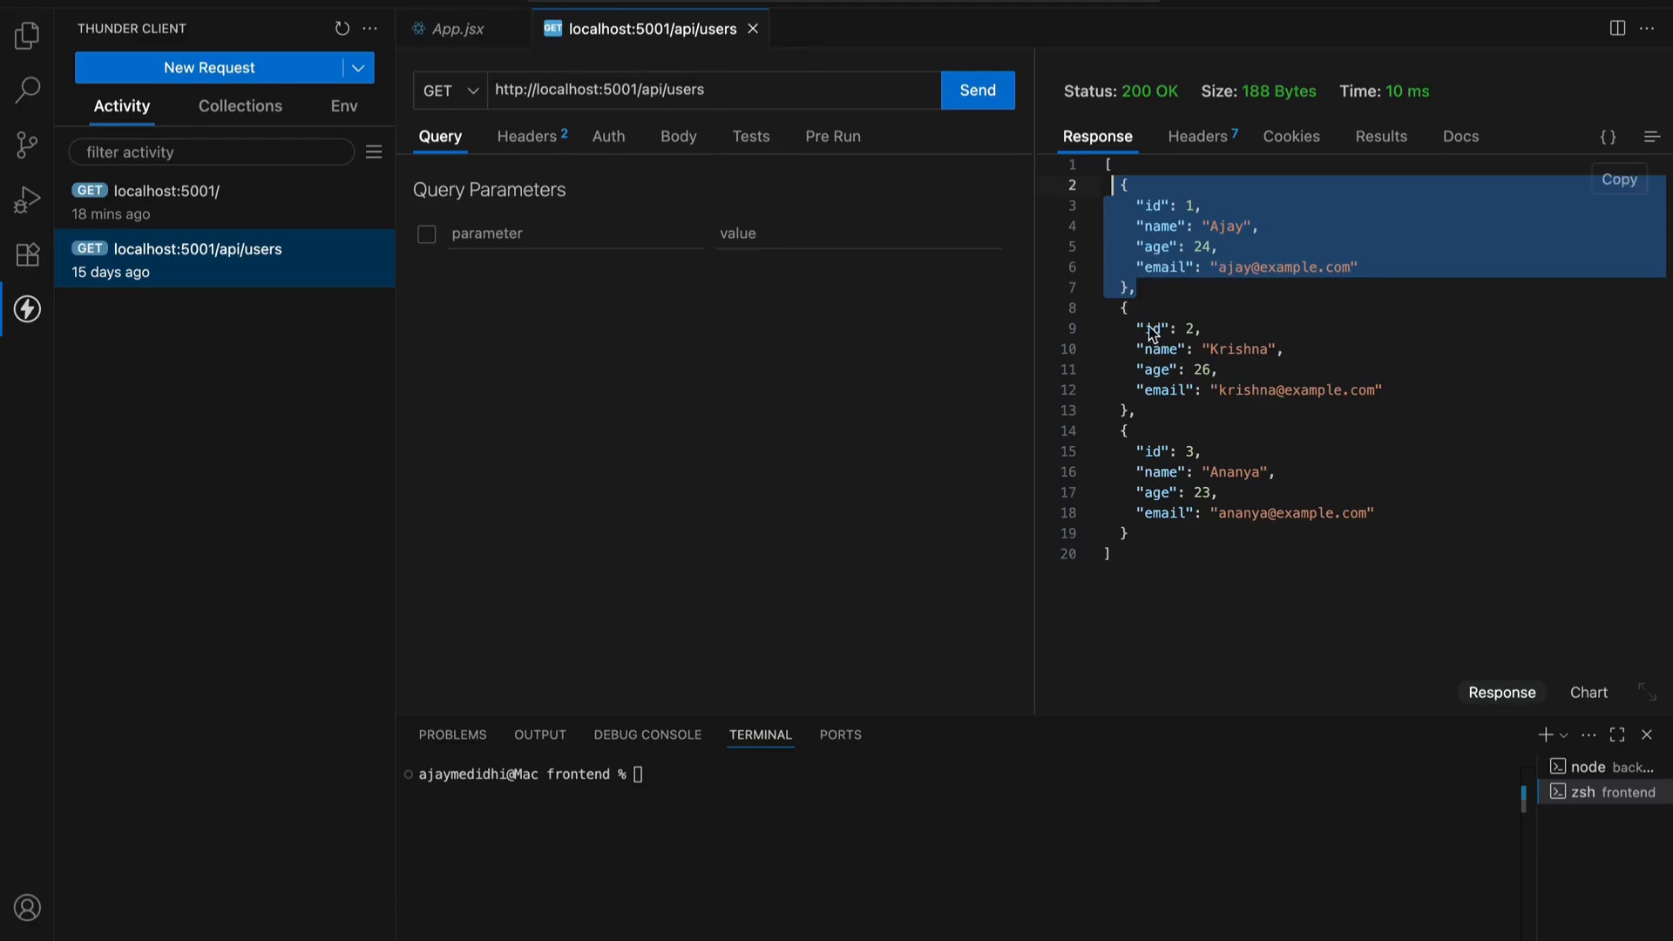
{"action": "mouse_move", "coordinate": [1201, 253]}
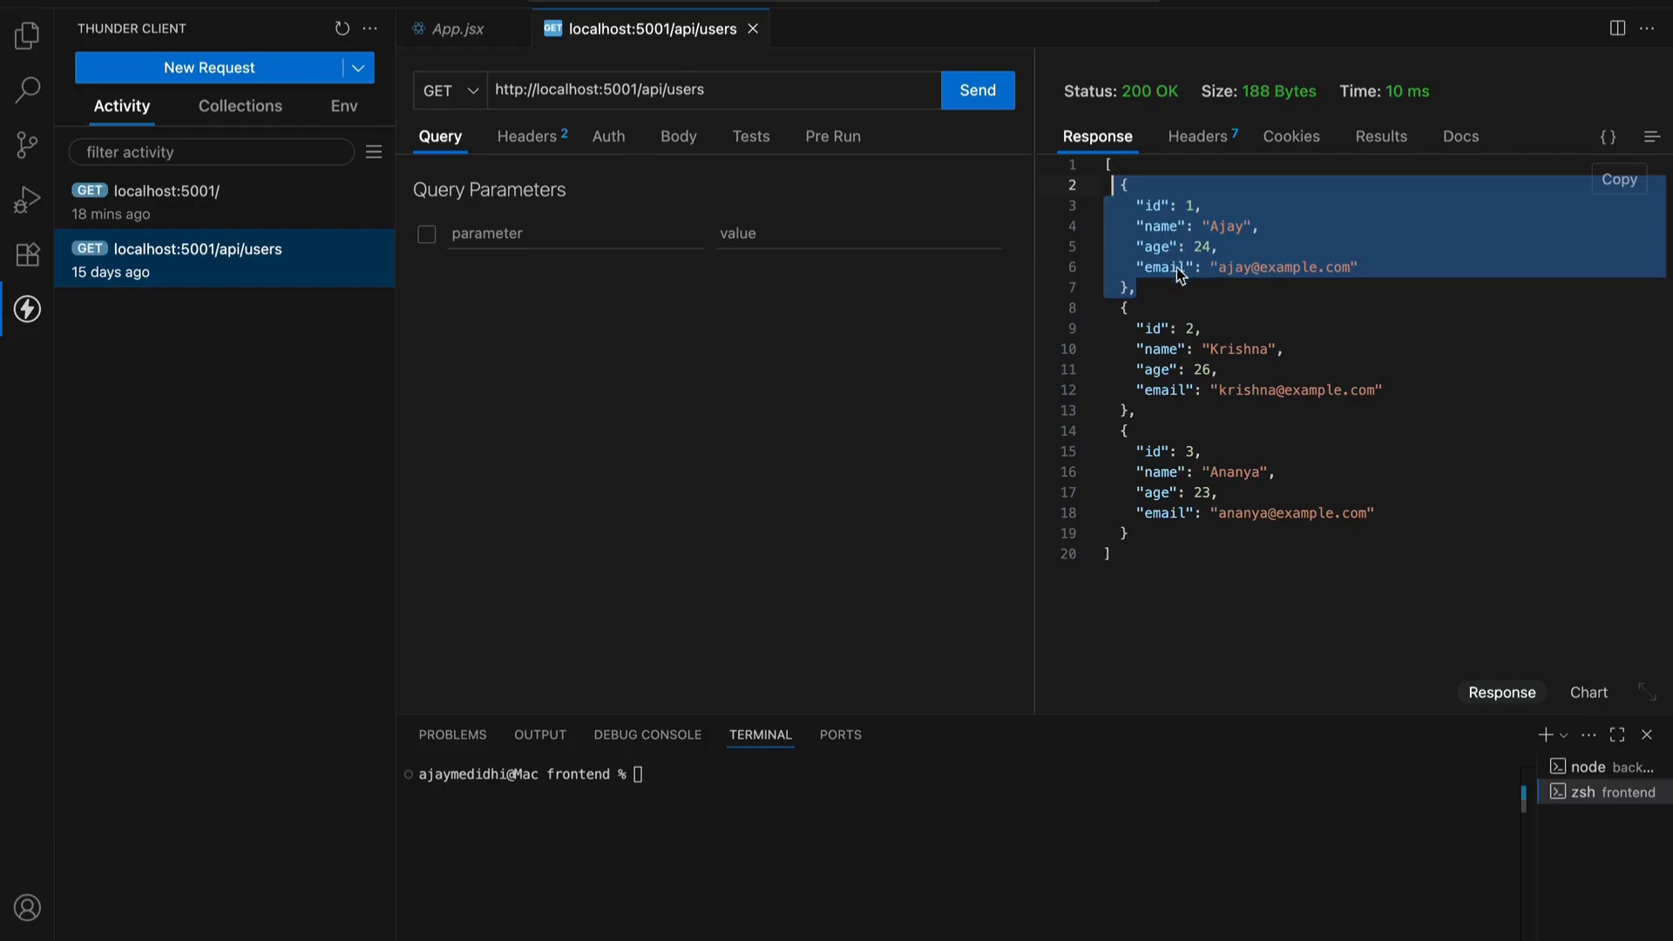
Switch to the App.jsx editor tab
{"action": "left_click", "coordinate": [459, 29]}
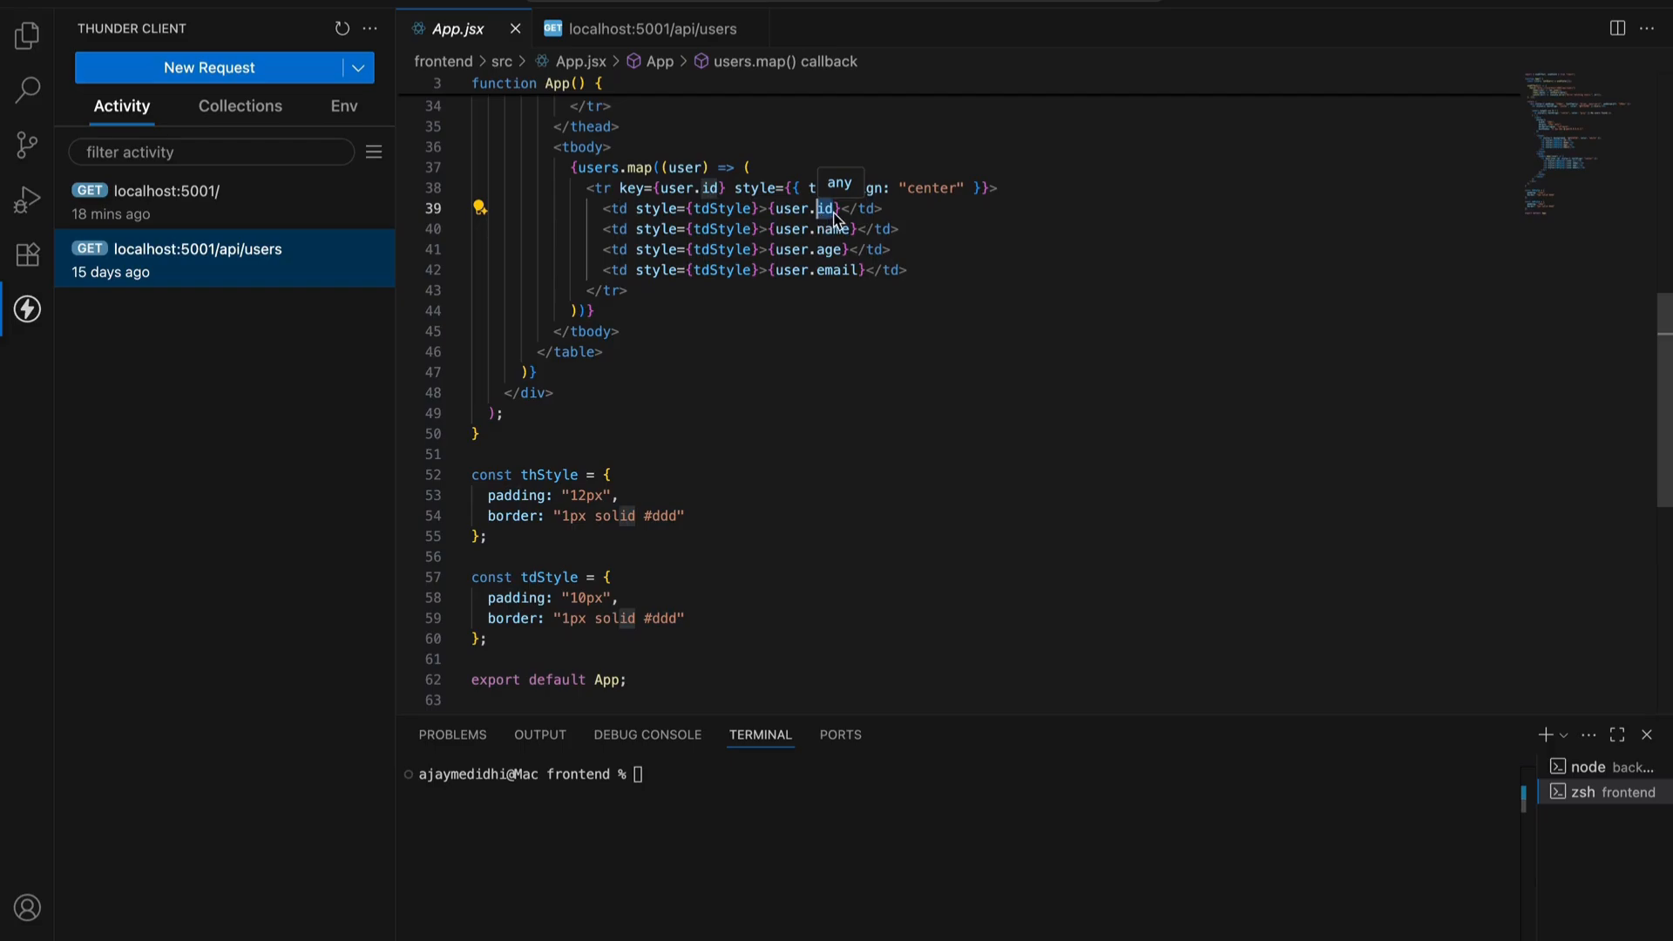
{"action": "mouse_move", "coordinate": [841, 317]}
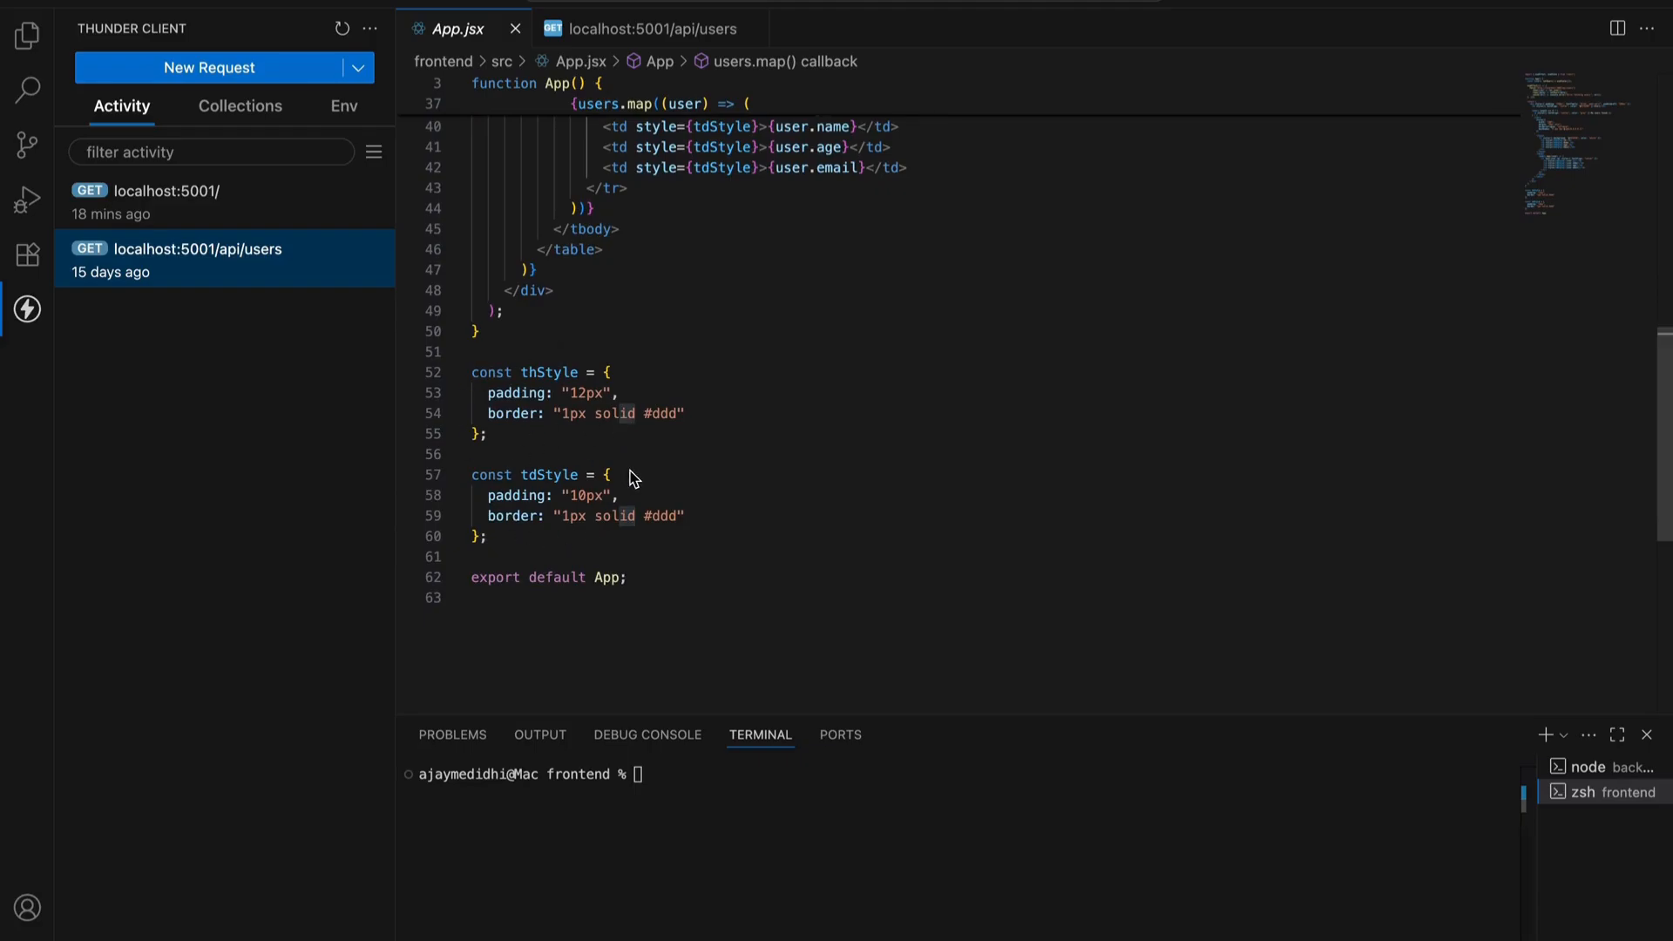
{"action": "scroll", "scroll_direction": "up", "scroll_amount": 3}
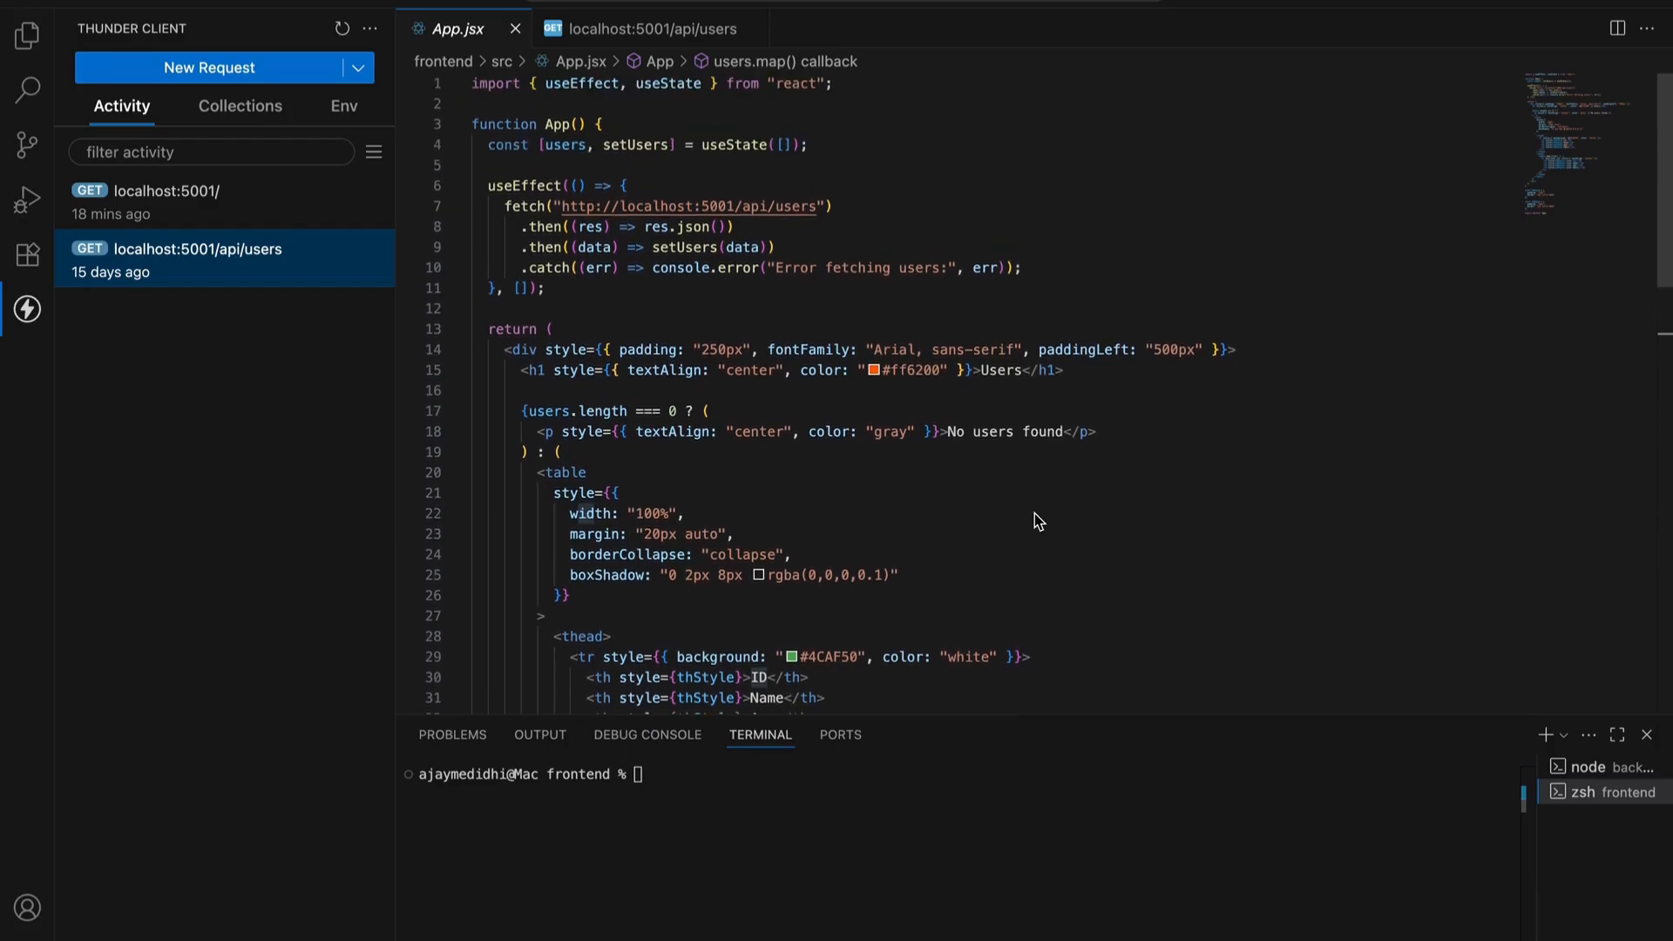
{"action": "mouse_move", "coordinate": [1051, 434]}
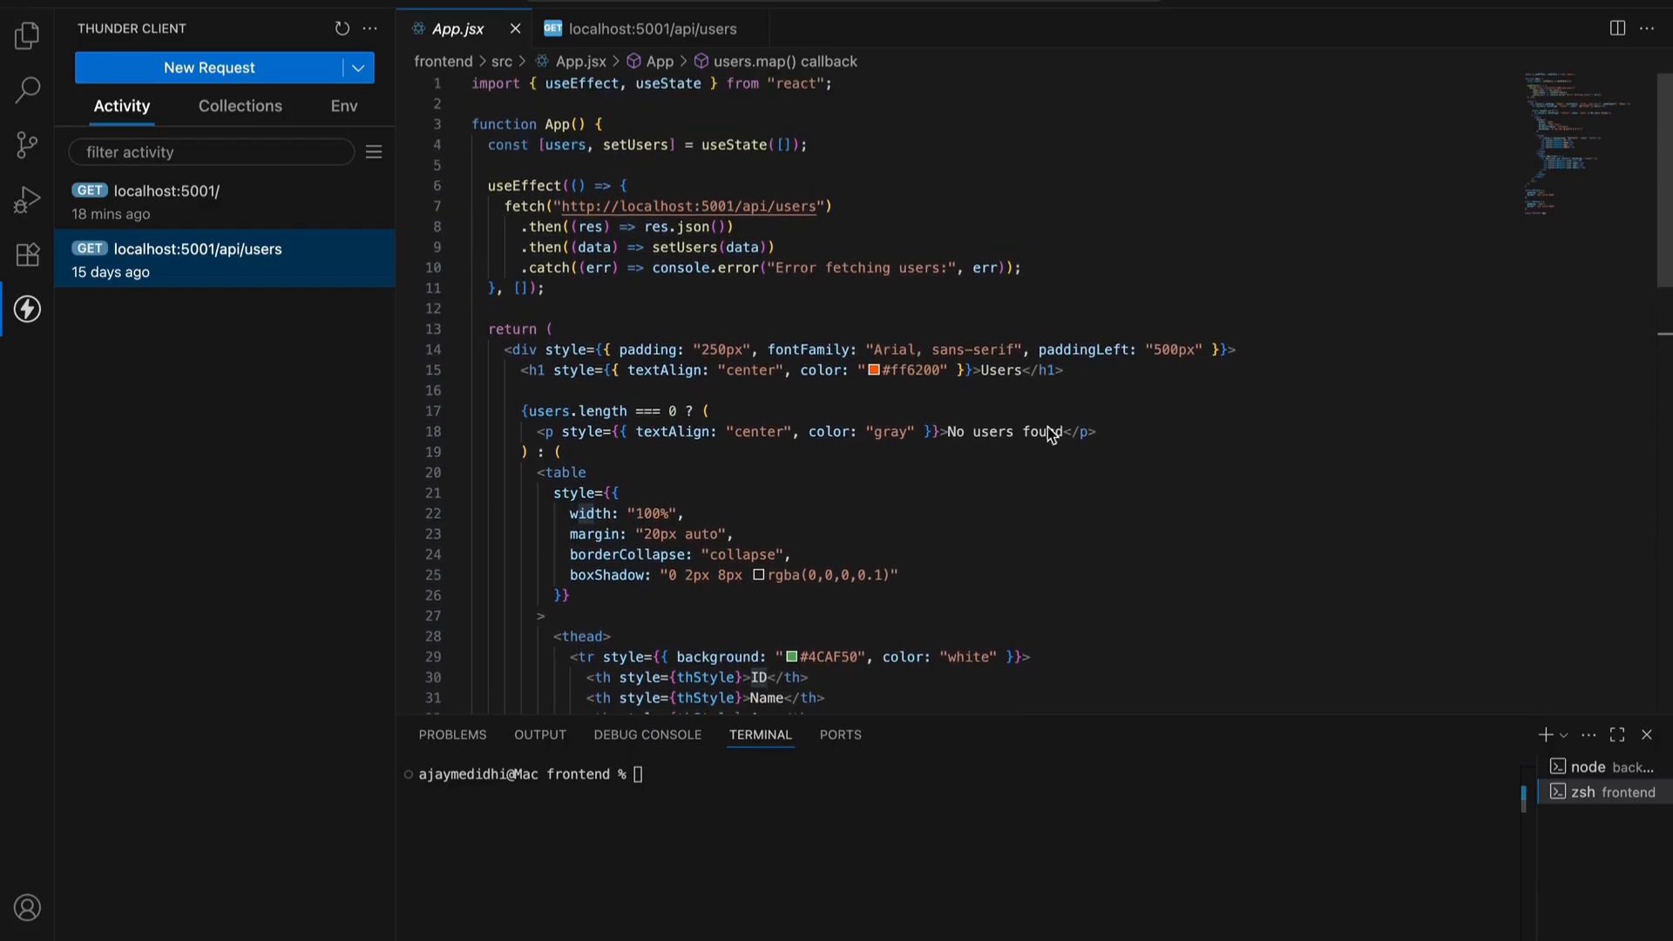
{"action": "mouse_move", "coordinate": [1025, 400]}
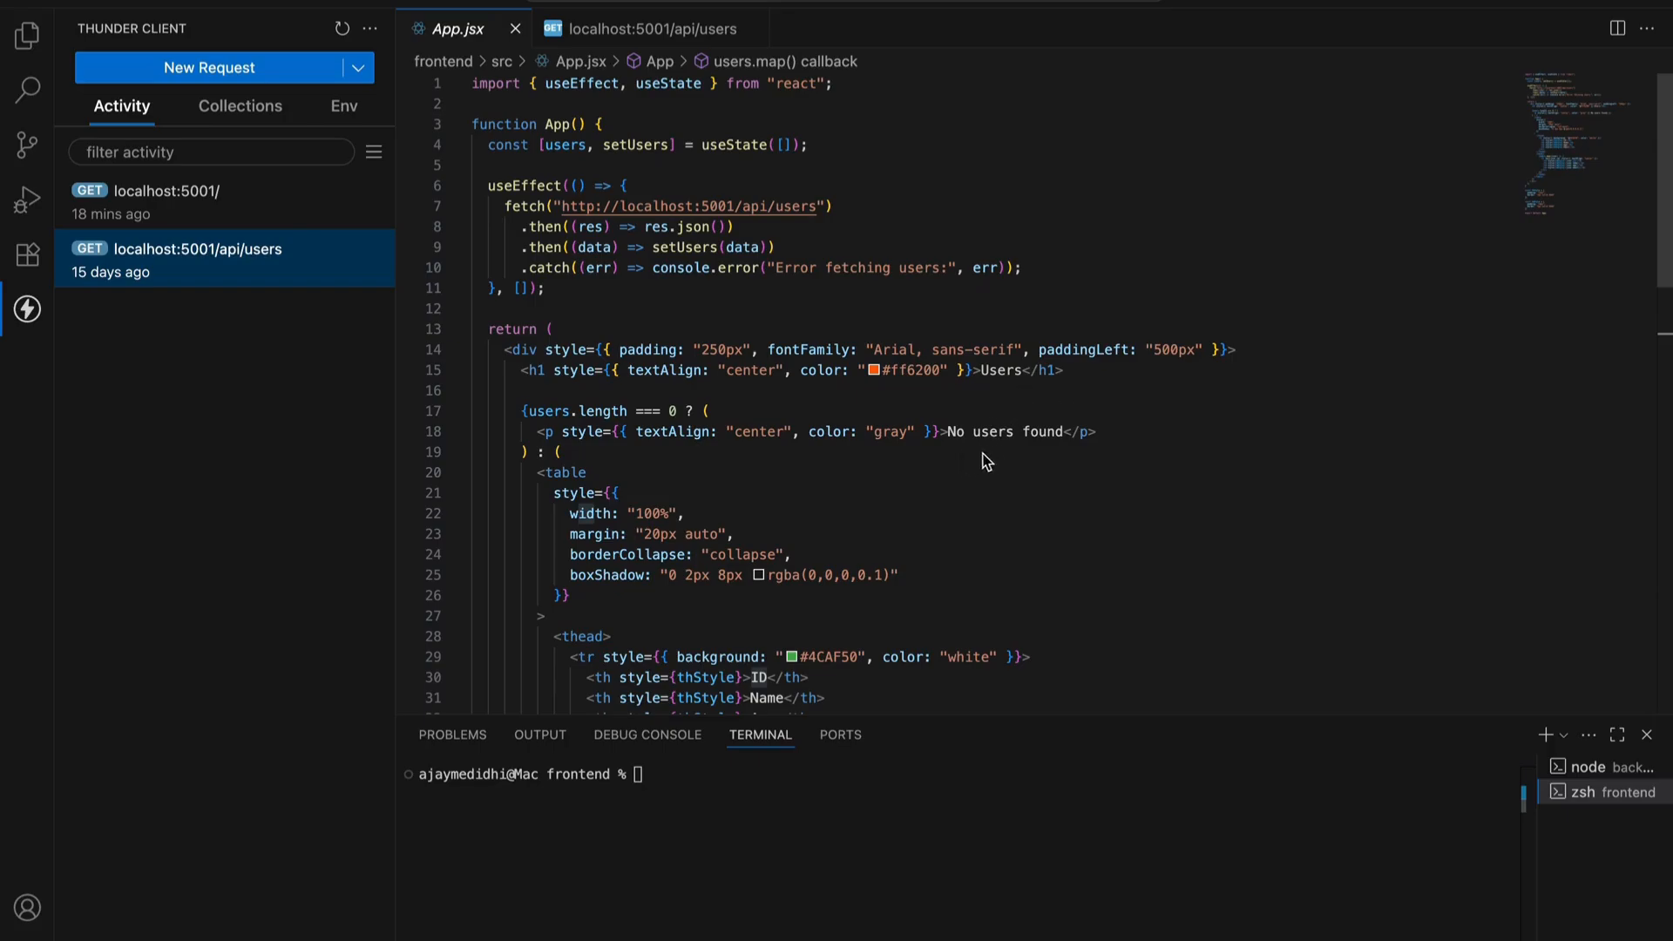
{"action": "mouse_move", "coordinate": [1087, 462]}
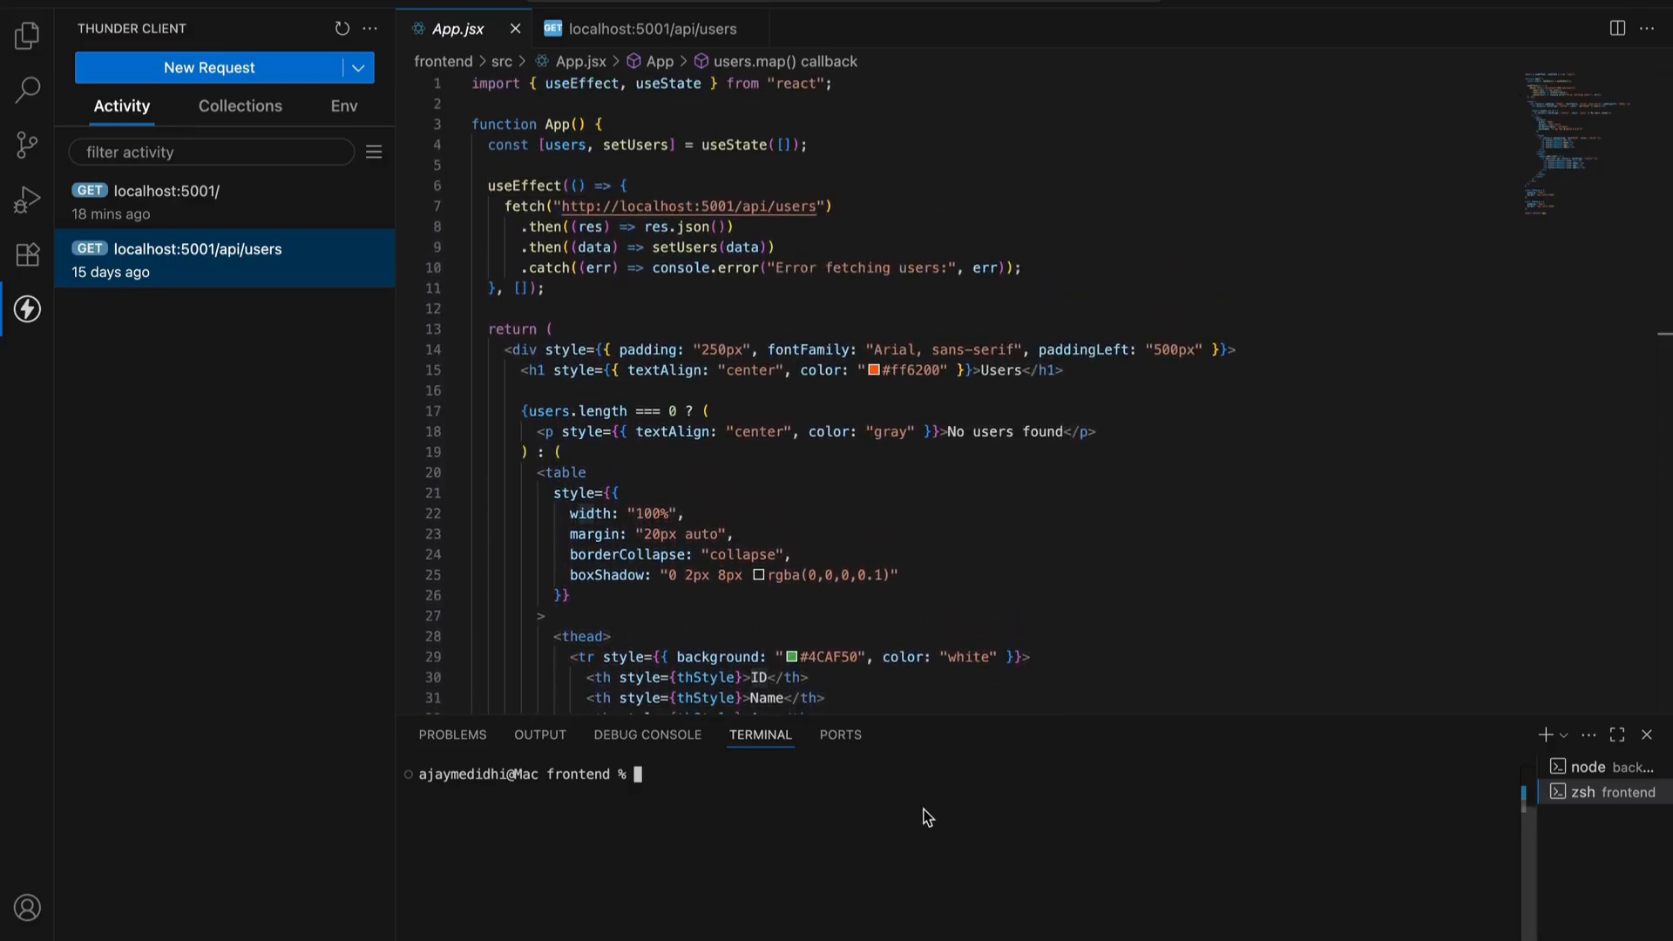
Run npm run dev in the frontend terminal
{"action": "type", "text": "npm run dev"}
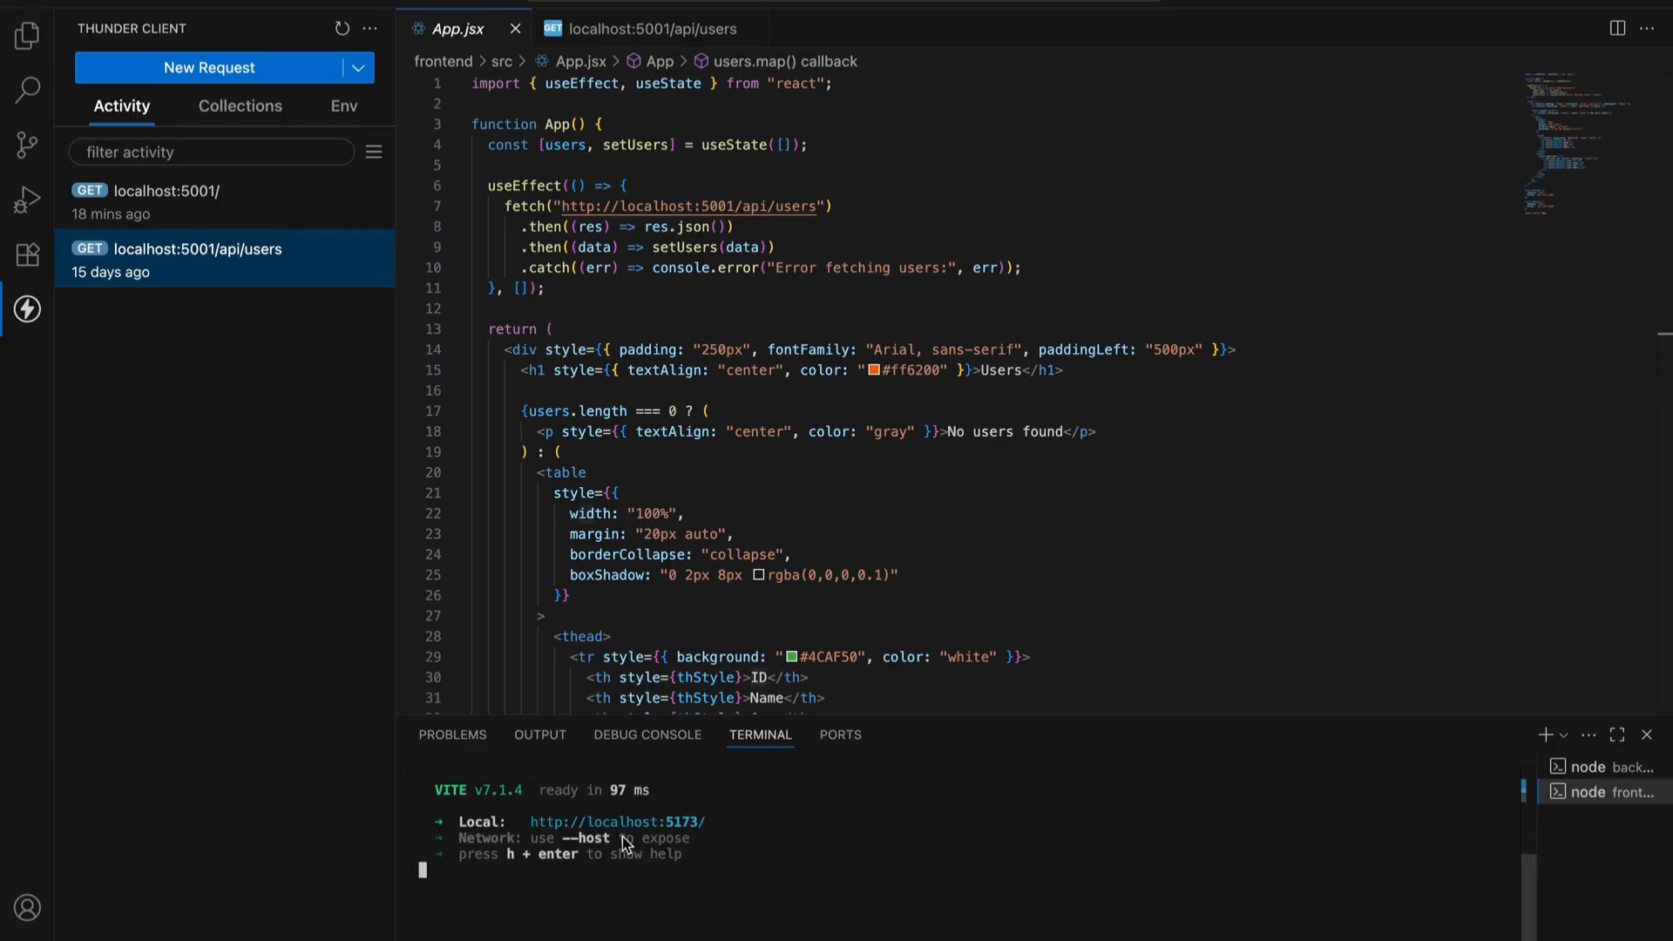
{"action": "mouse_move", "coordinate": [617, 822]}
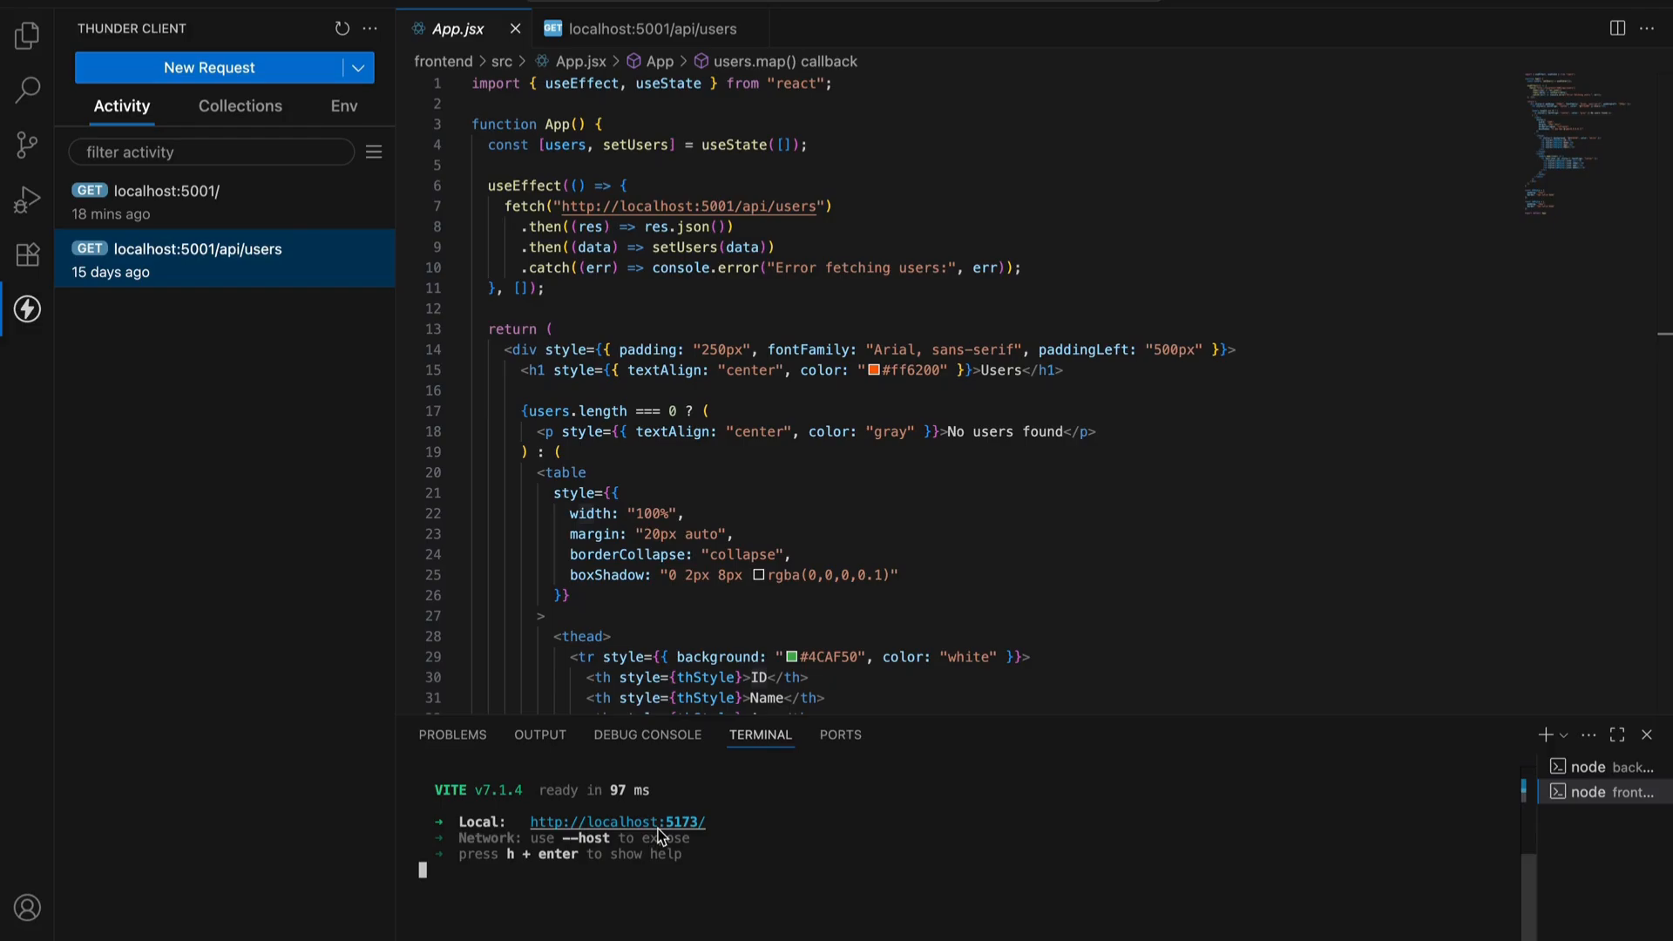
{"action": "mouse_move", "coordinate": [617, 822]}
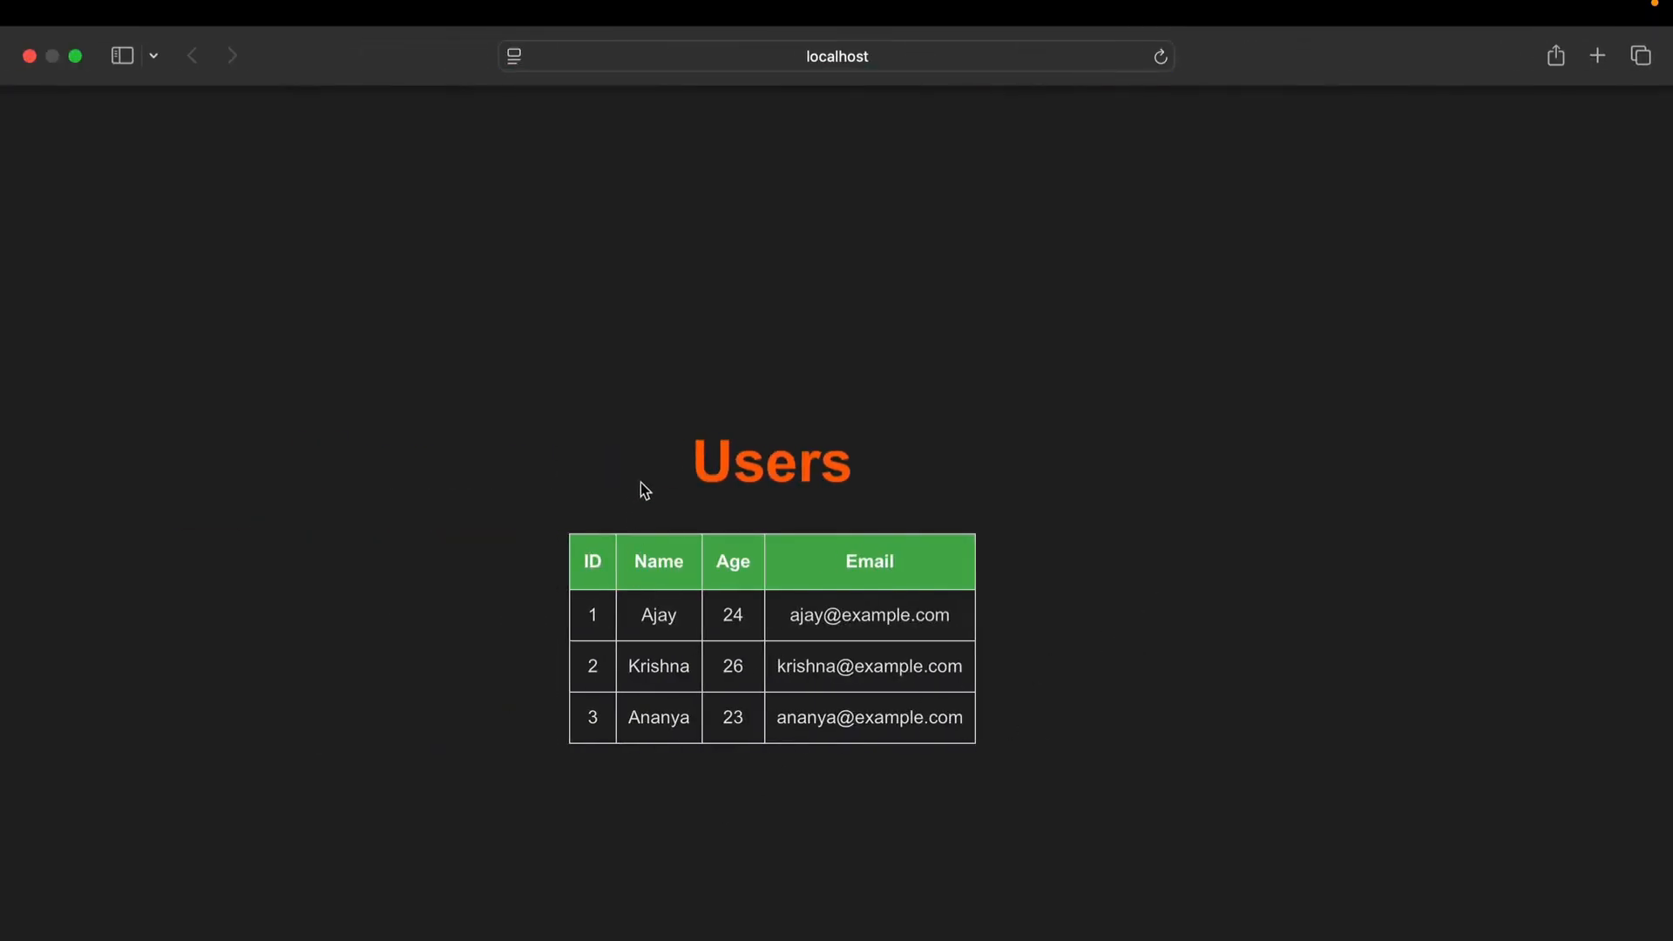
{"action": "mouse_move", "coordinate": [730, 528]}
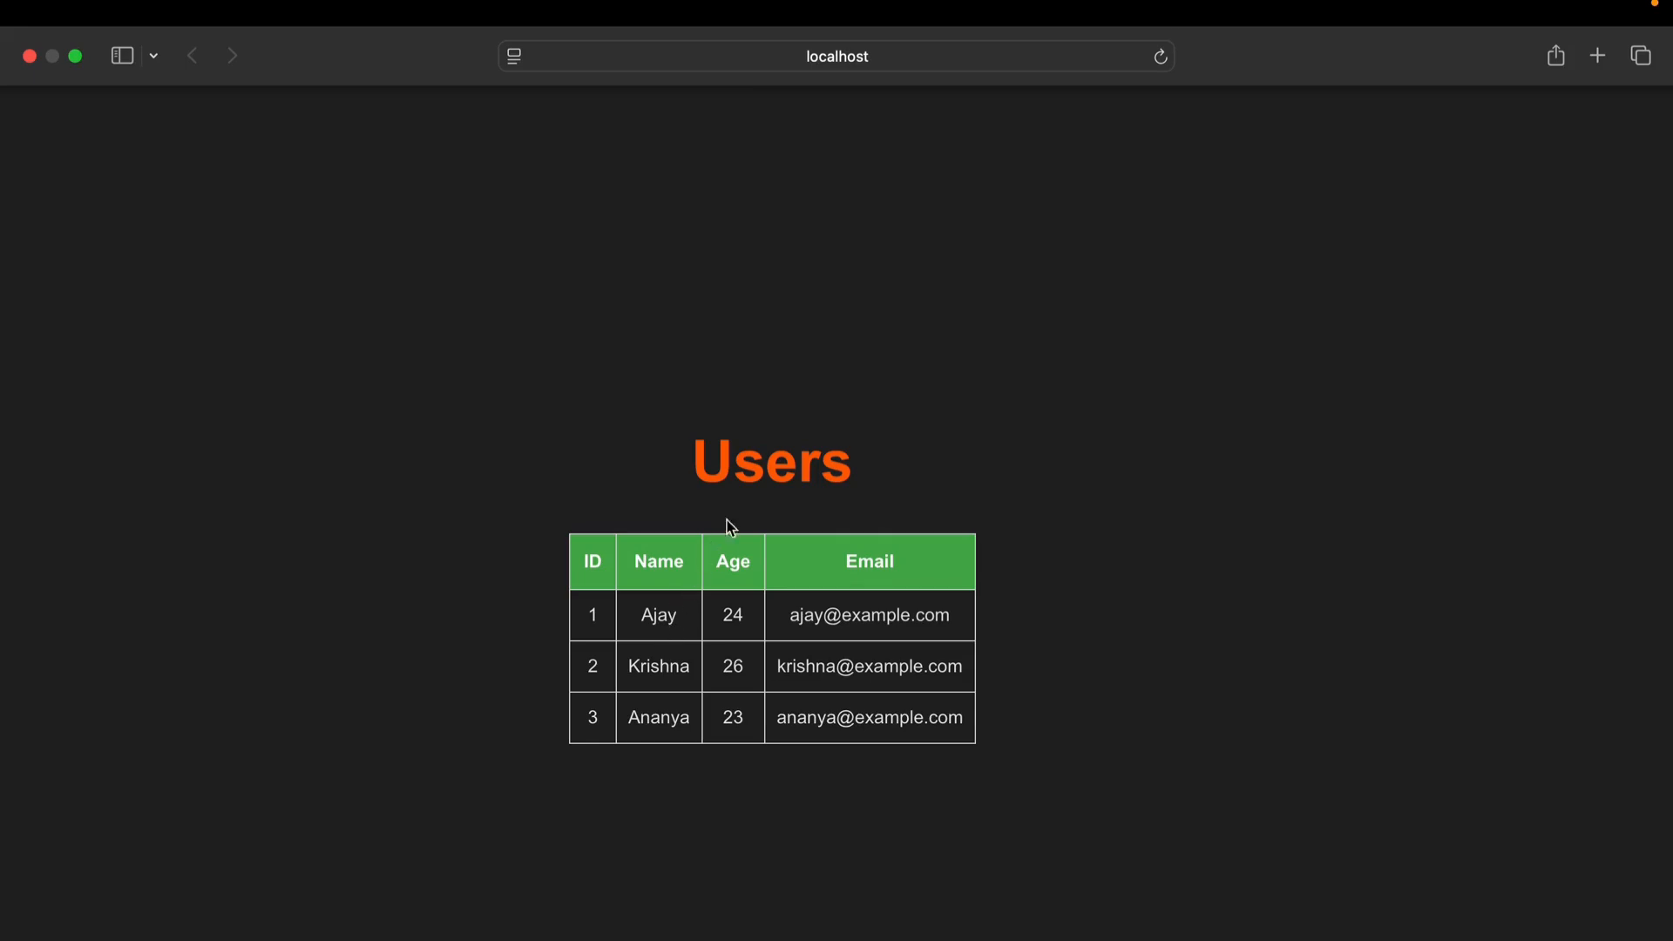
{"action": "mouse_move", "coordinate": [931, 487]}
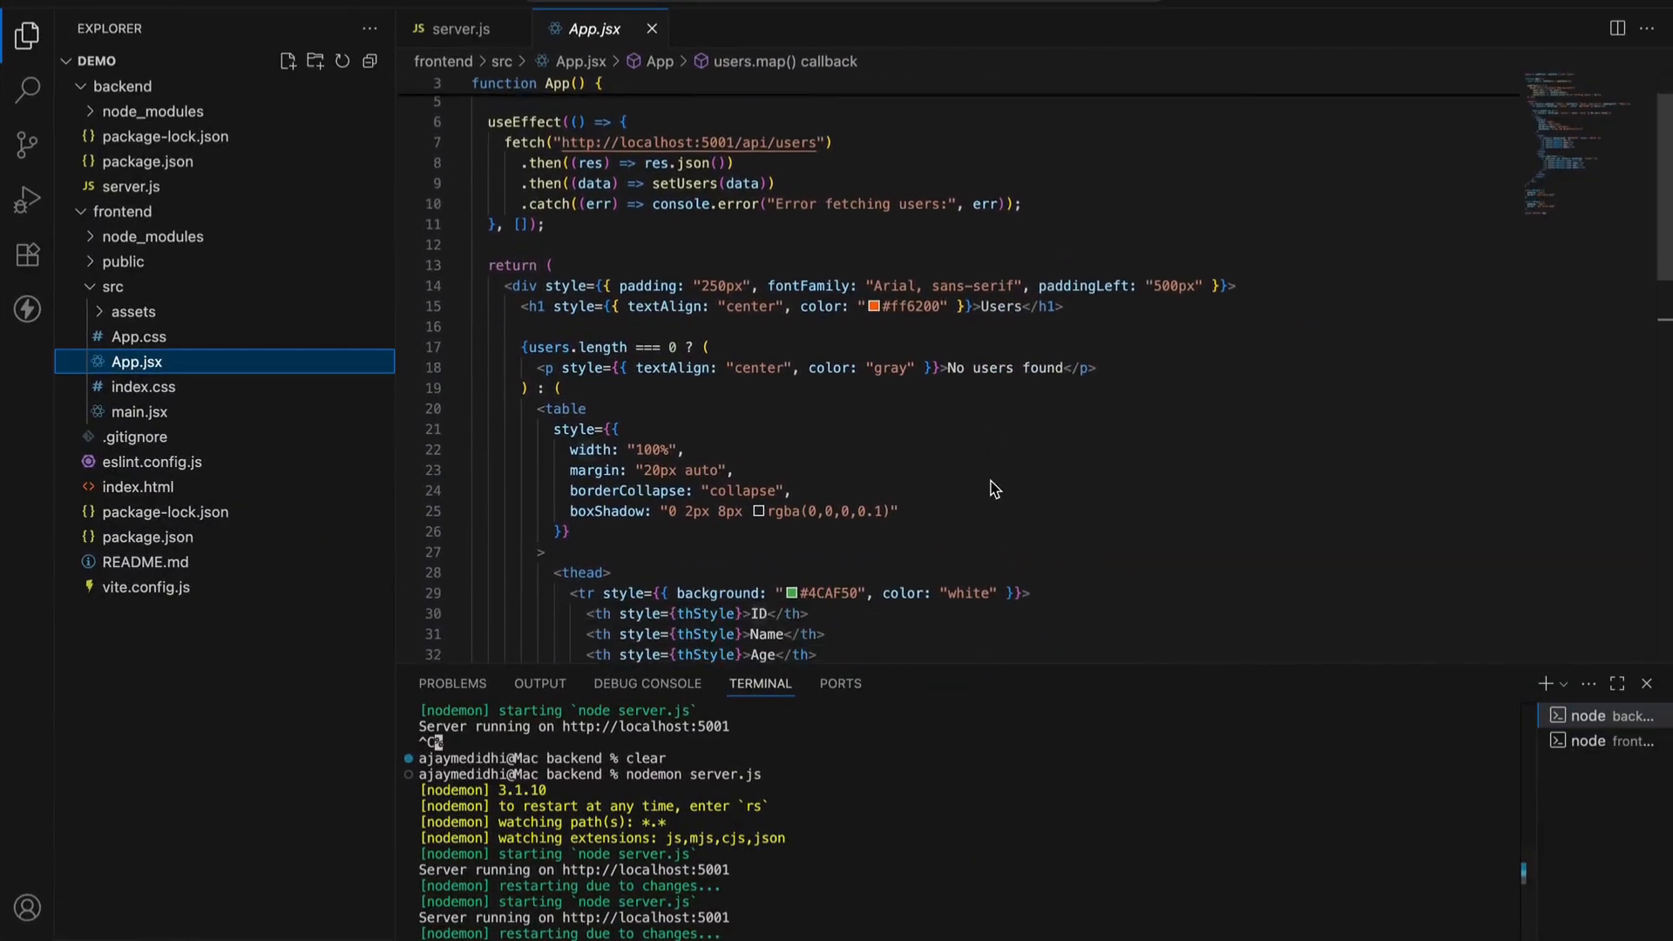
Open server.js, then bring up Thunder Client's saved requests
{"action": "left_click", "coordinate": [465, 28]}
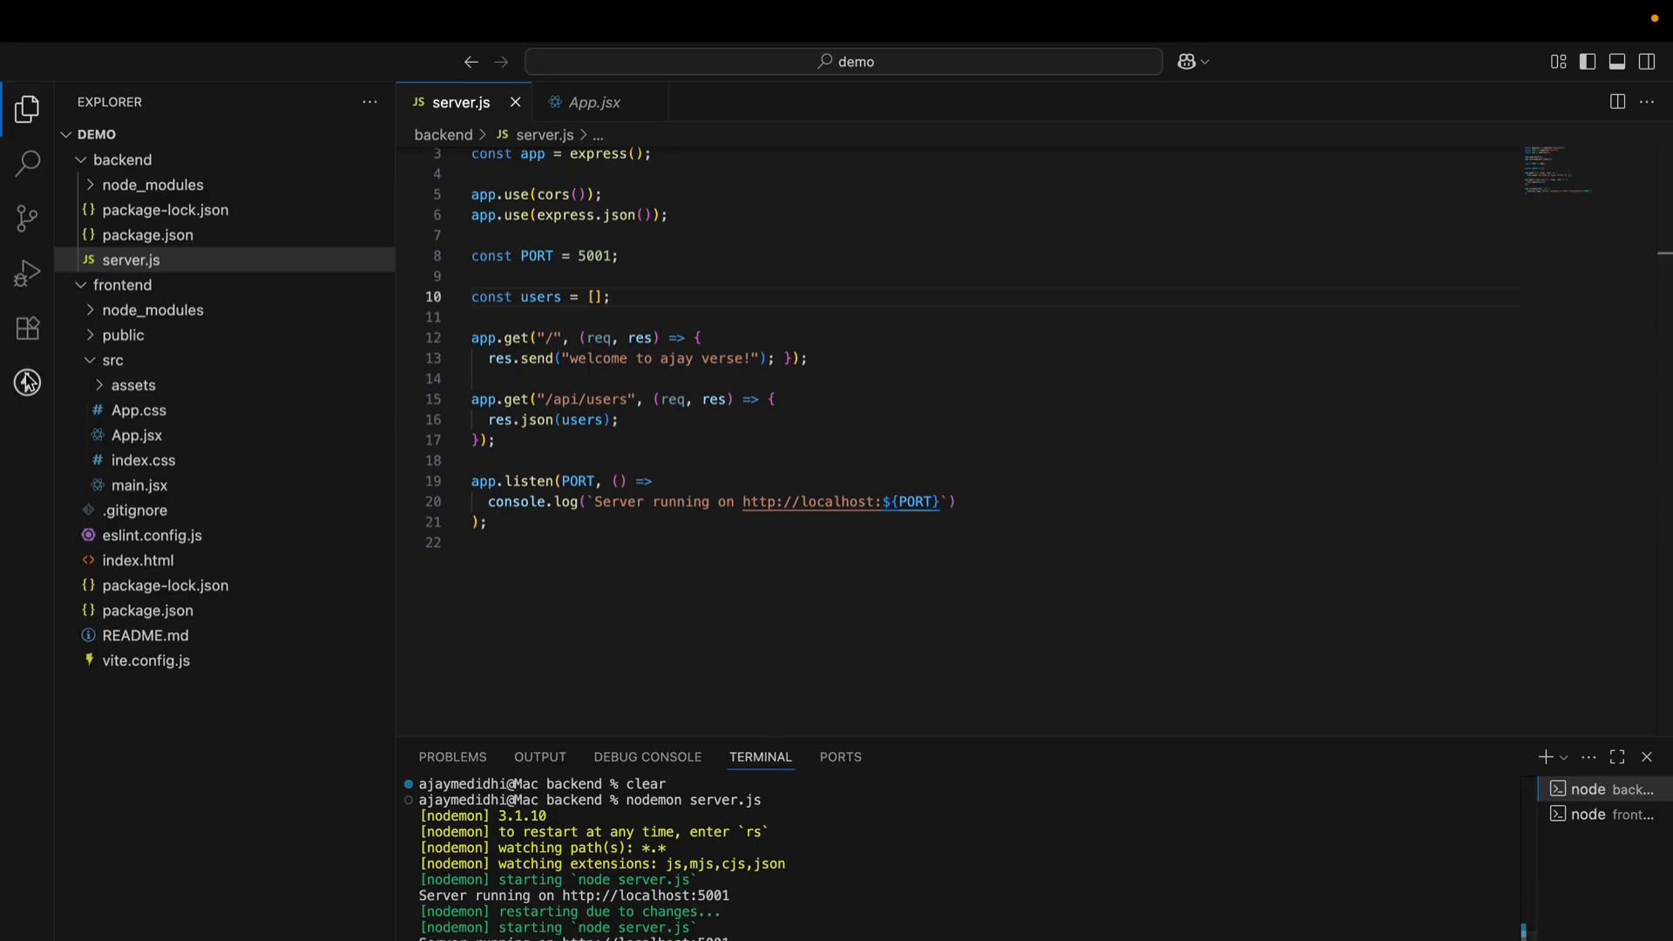
{"action": "left_click", "coordinate": [27, 382]}
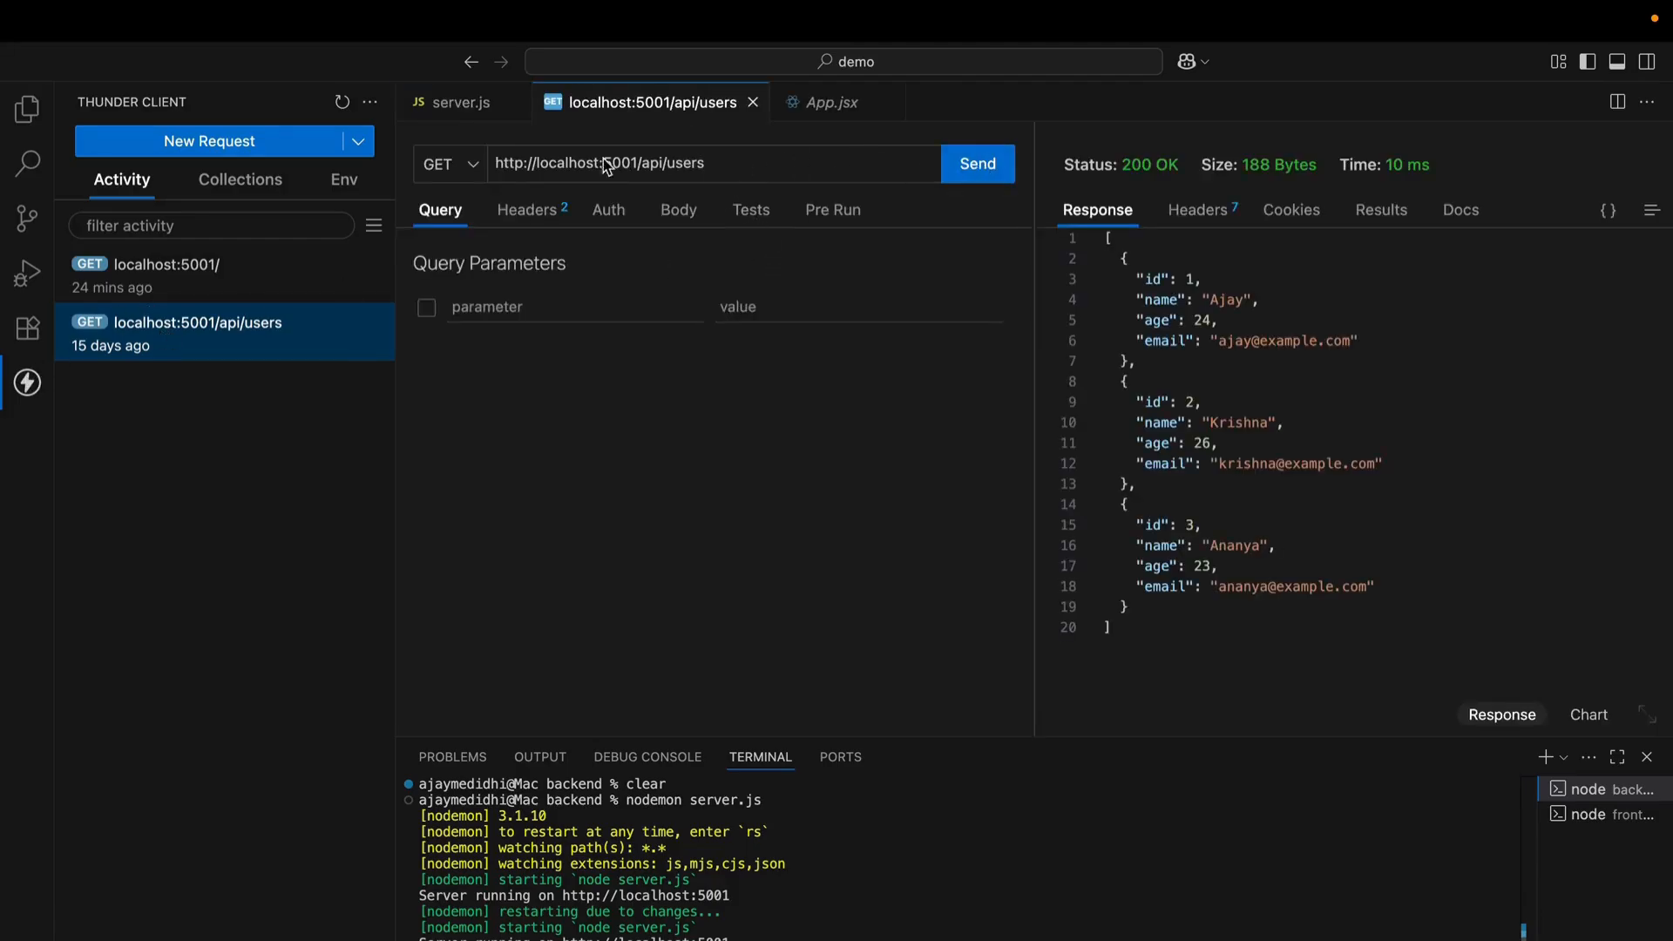
Resend GET localhost:5001/api/users to get an empty array
{"action": "left_click", "coordinate": [975, 163]}
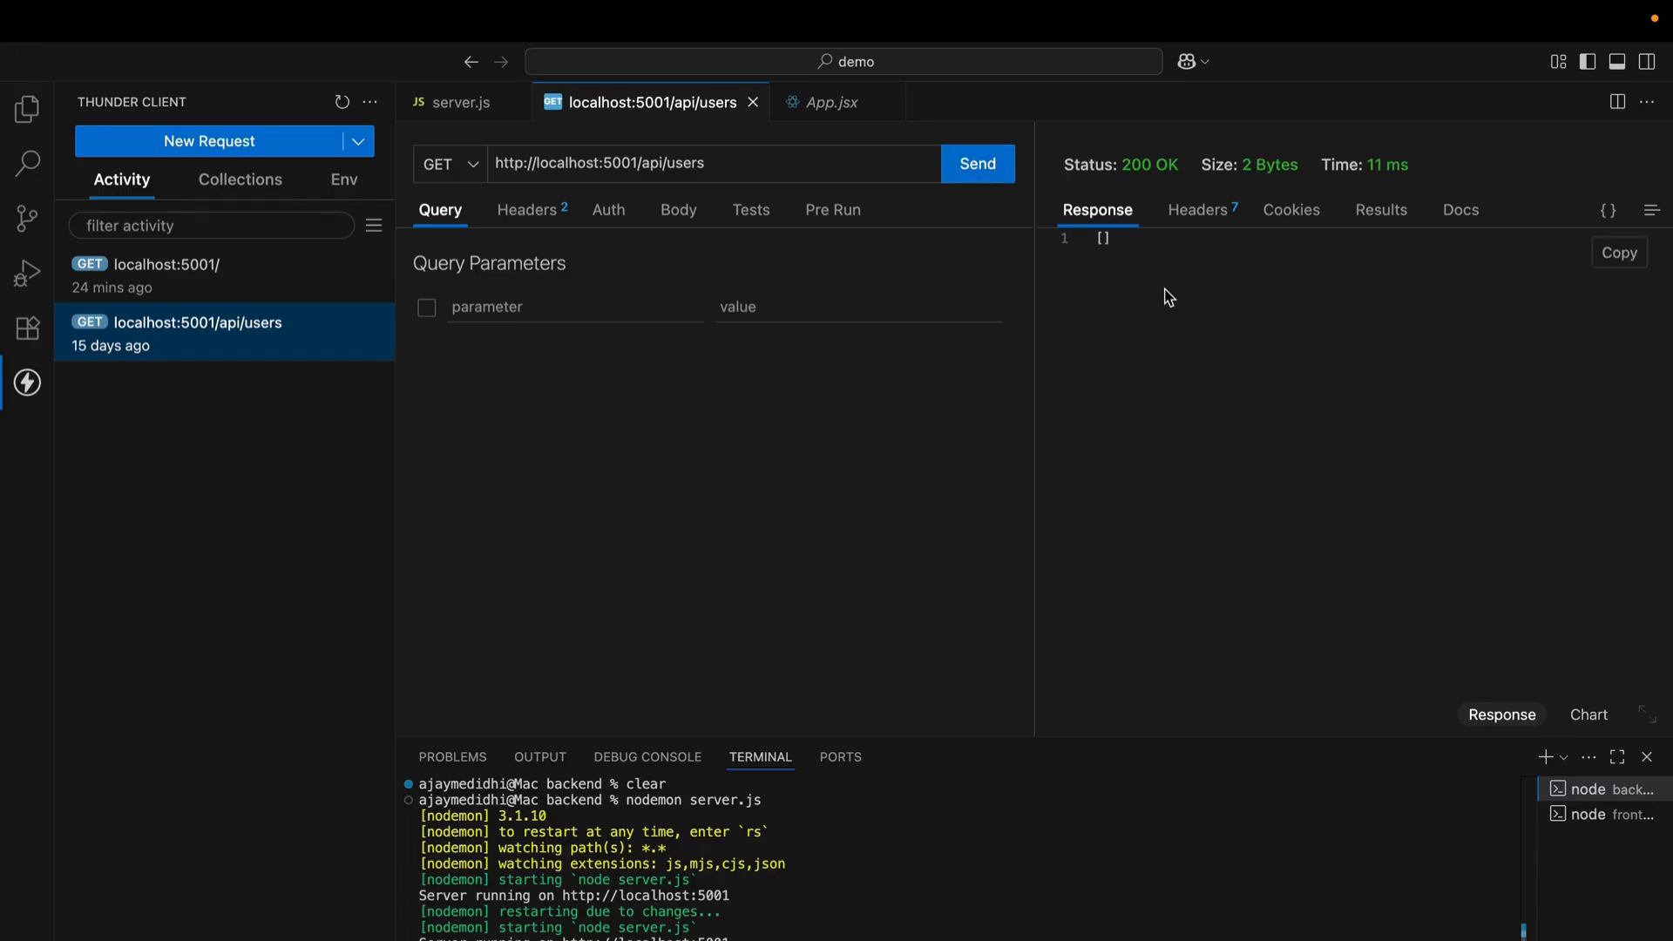
{"action": "mouse_move", "coordinate": [1234, 353]}
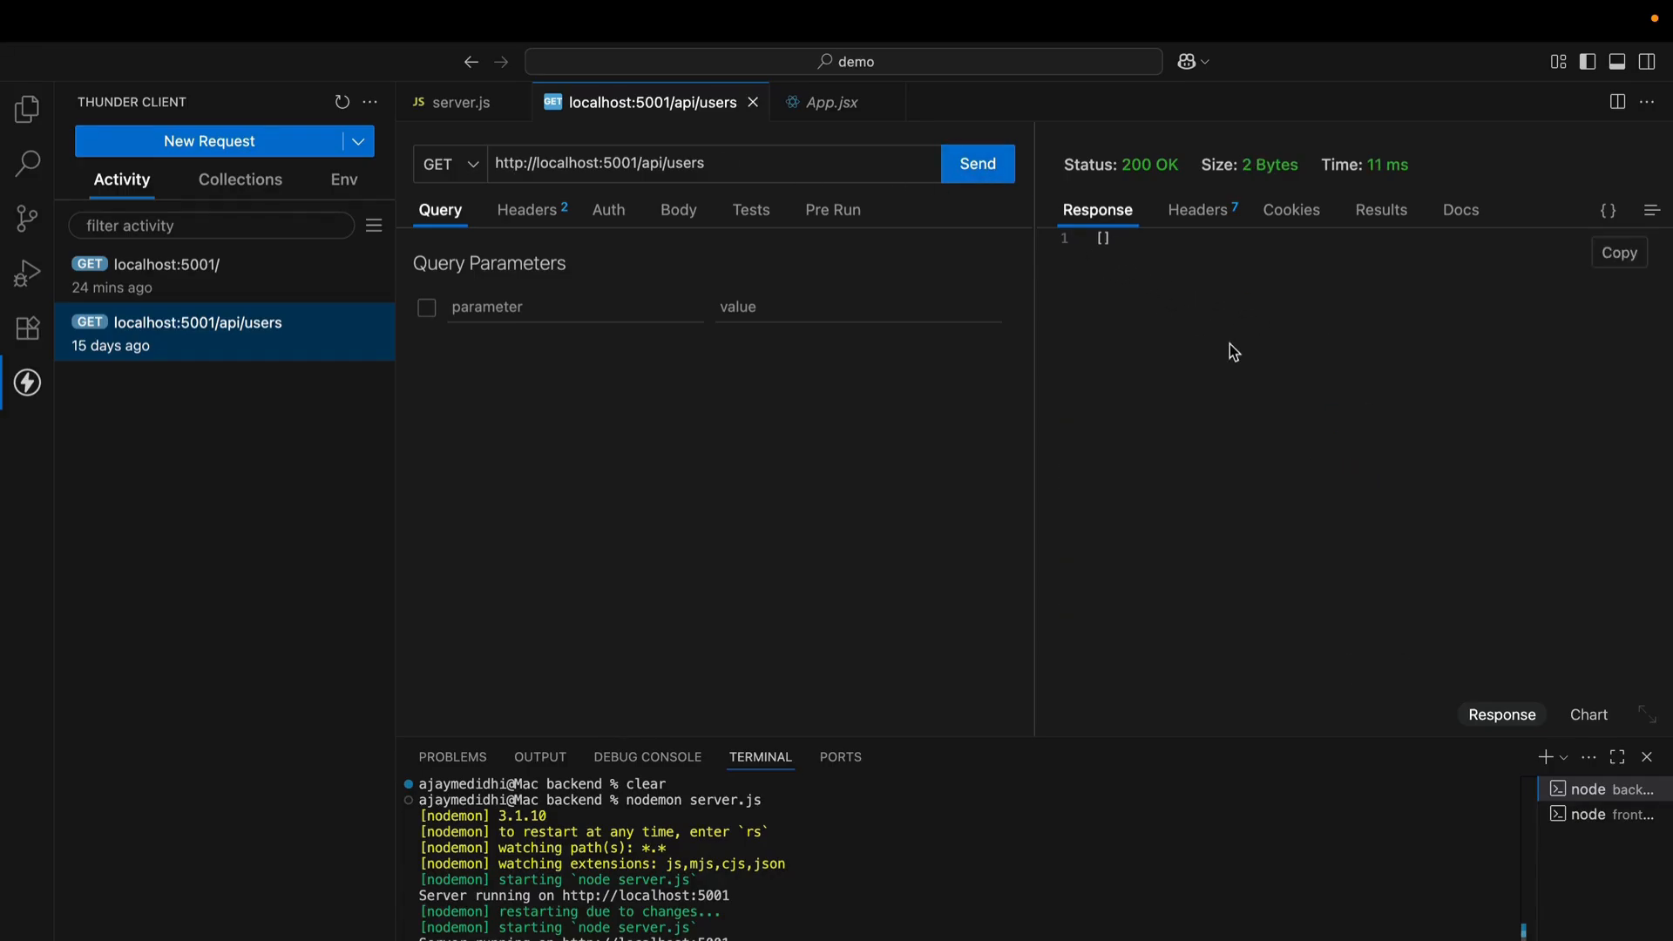
{"action": "mouse_move", "coordinate": [1228, 344]}
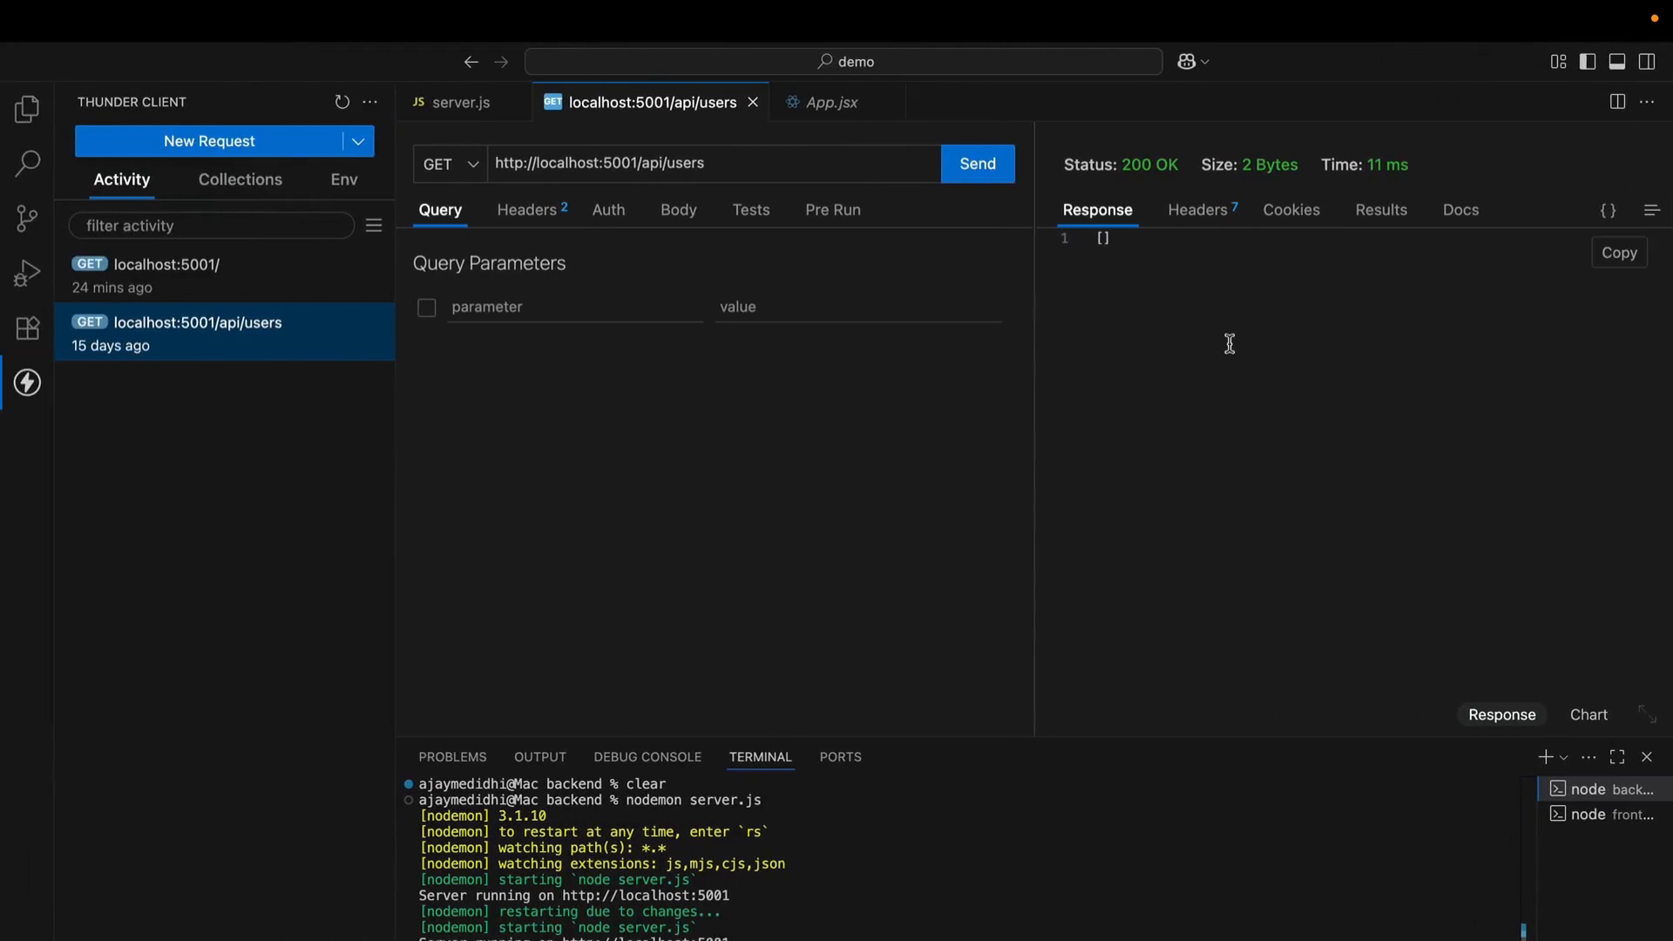
{"action": "left_click", "coordinate": [833, 101]}
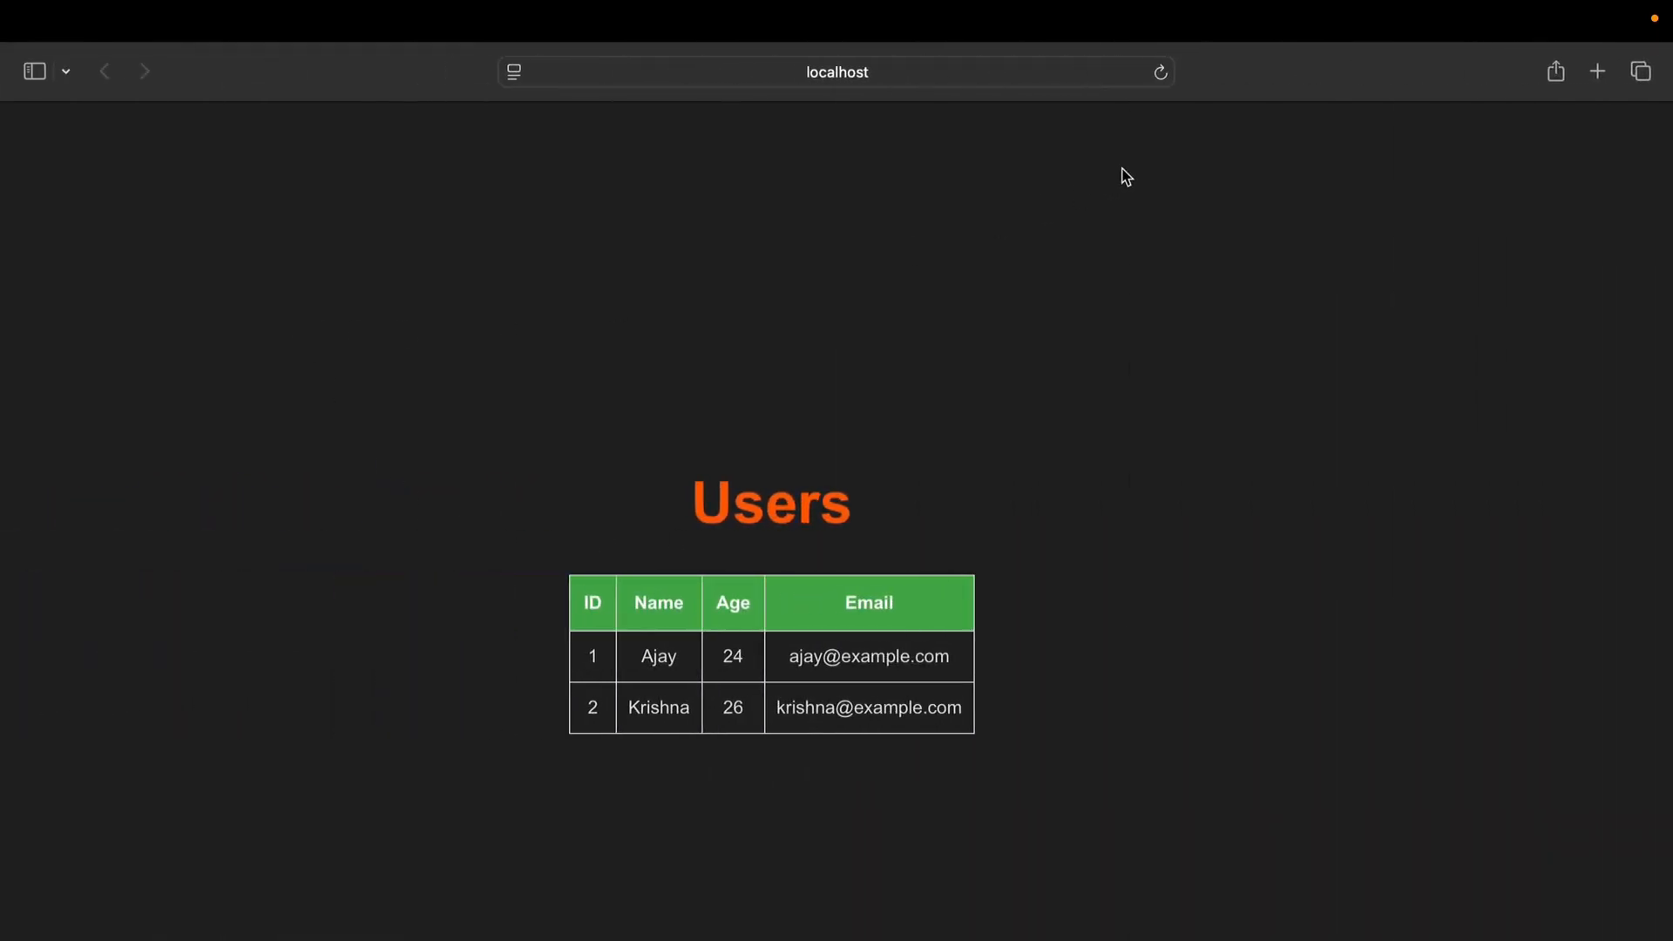
Reload Safari to show 'No users found', then reopen server.js
{"action": "left_click", "coordinate": [1159, 72]}
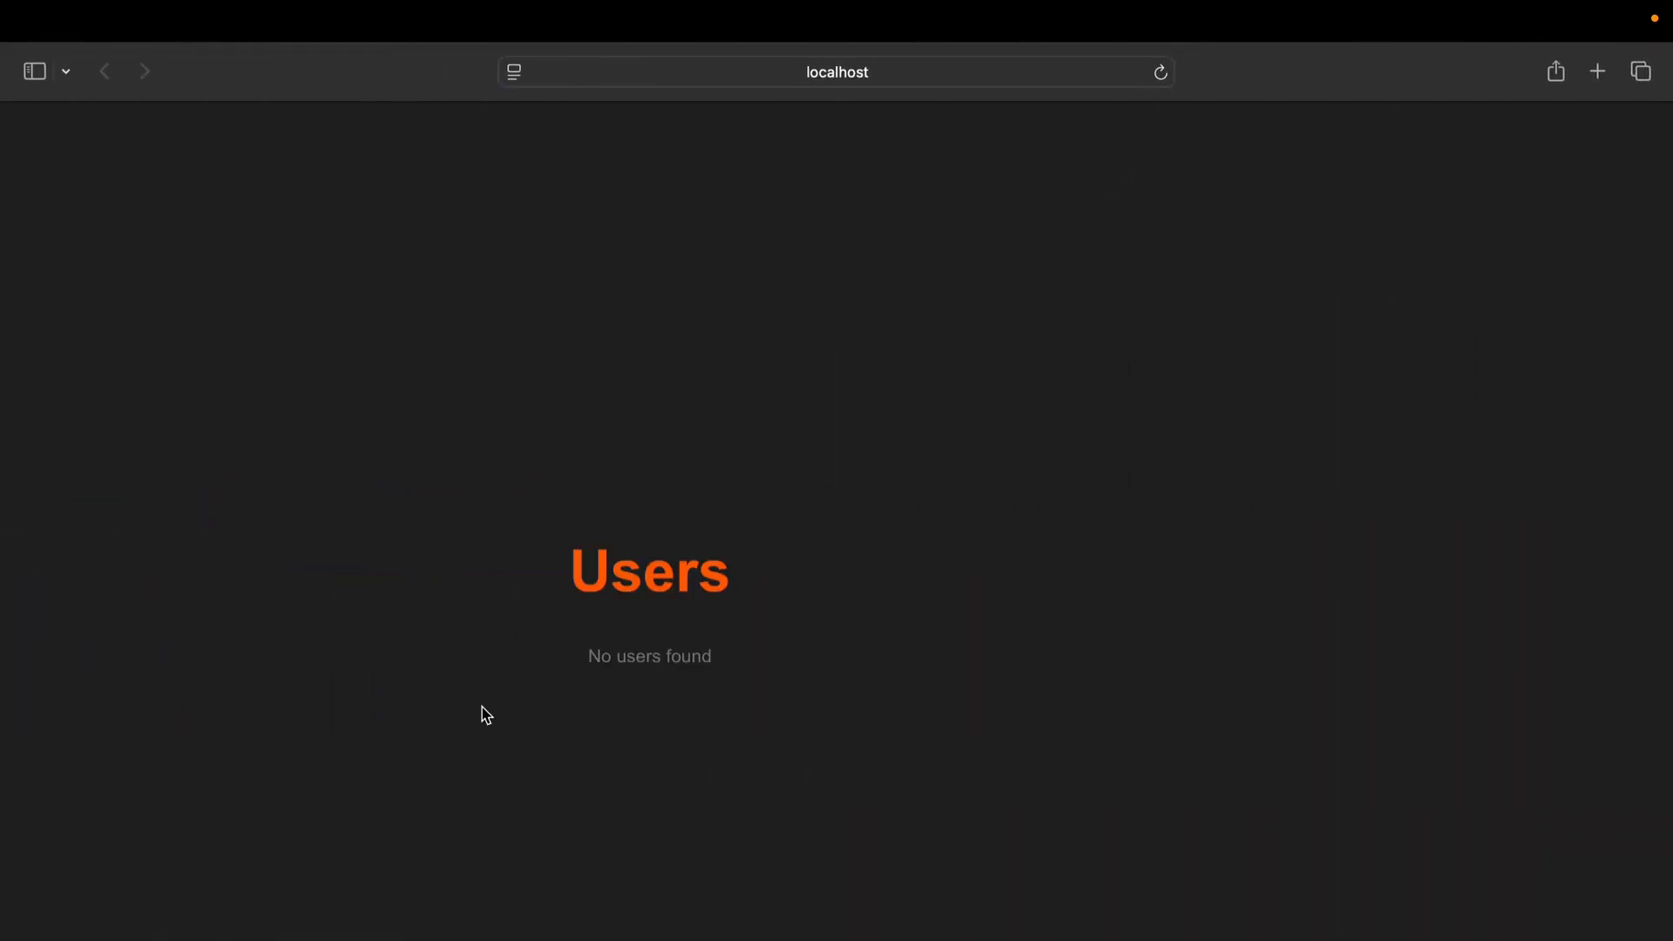
{"action": "double_click", "coordinate": [649, 656]}
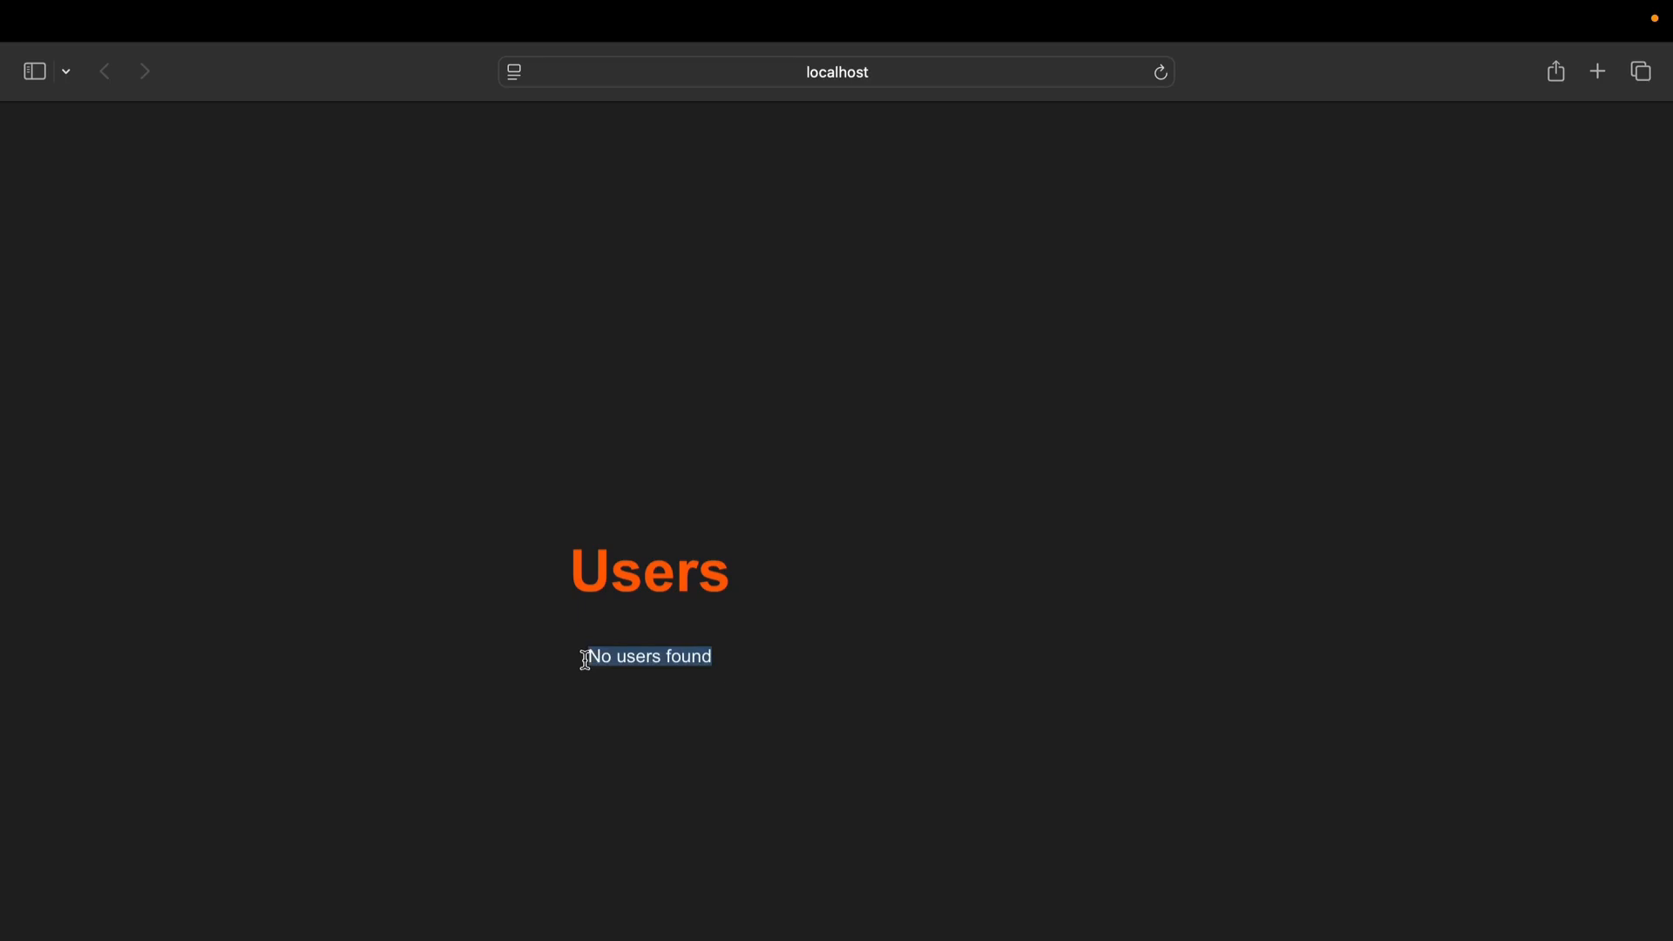
{"action": "mouse_move", "coordinate": [588, 670]}
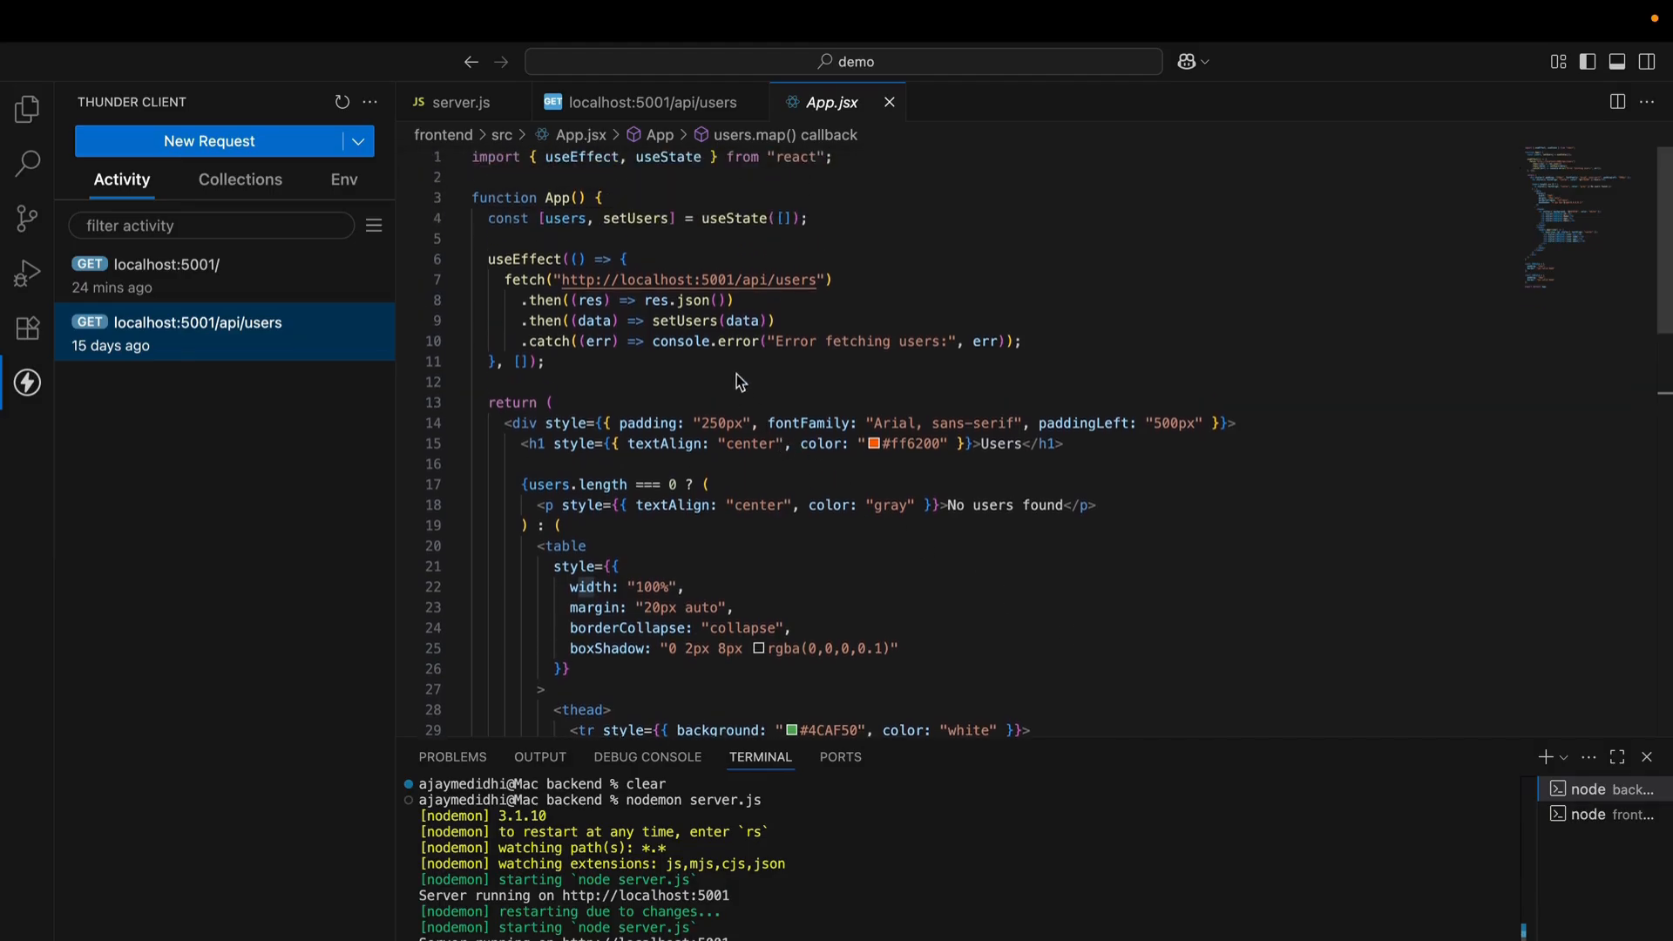
{"action": "mouse_move", "coordinate": [740, 286]}
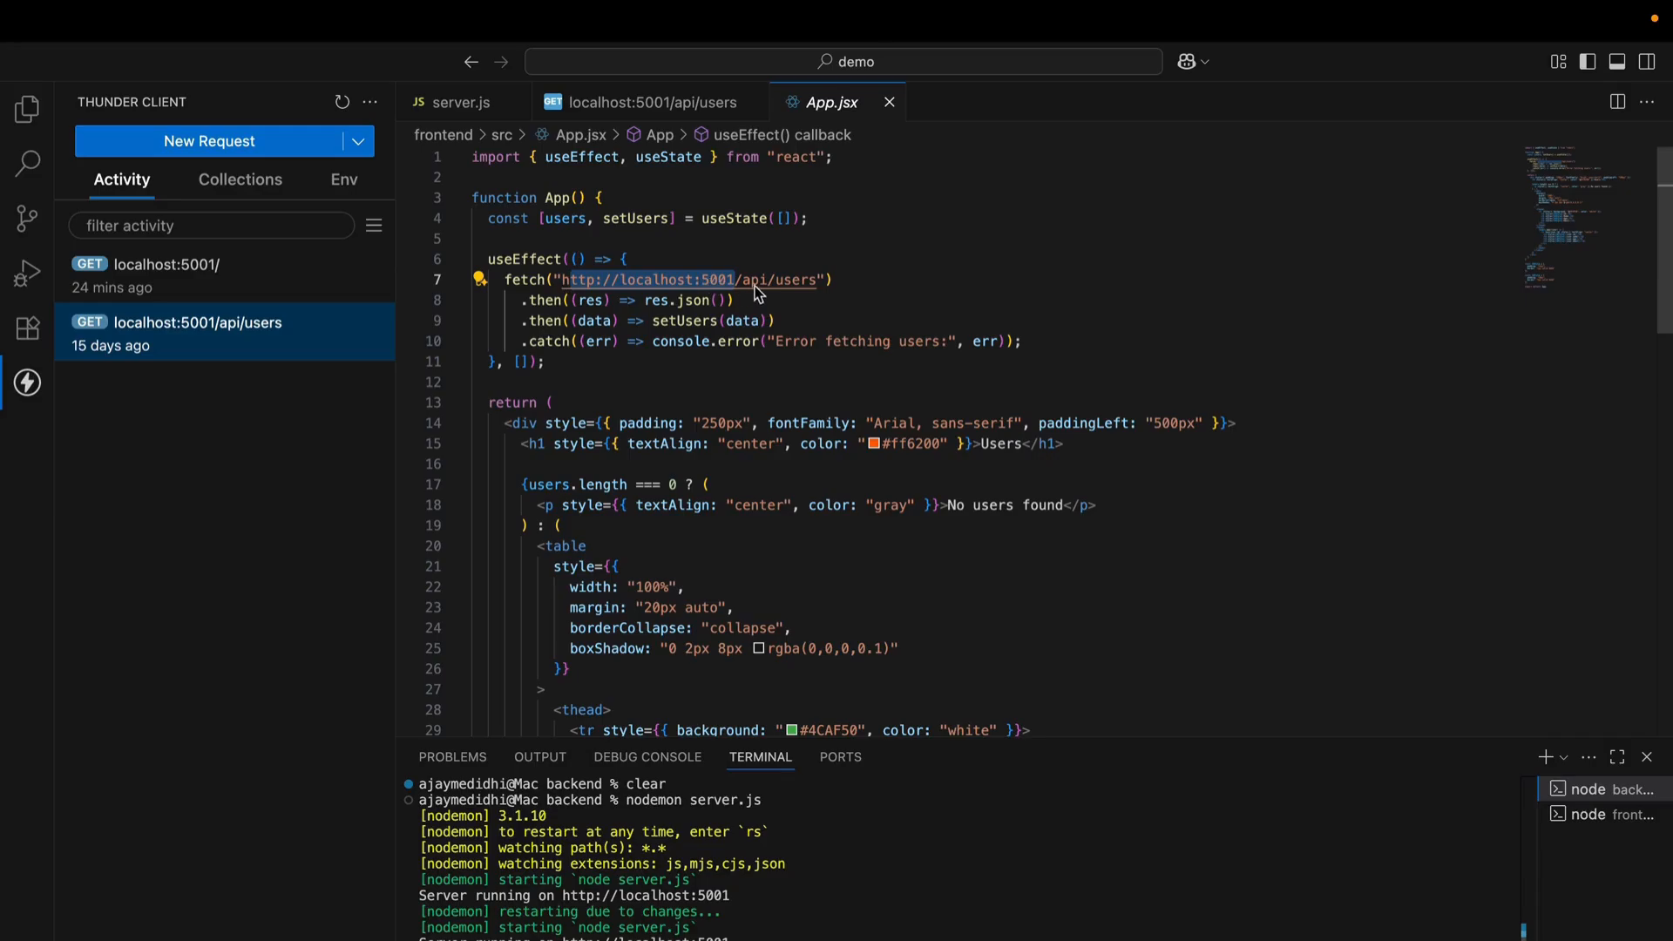
{"action": "mouse_move", "coordinate": [694, 280]}
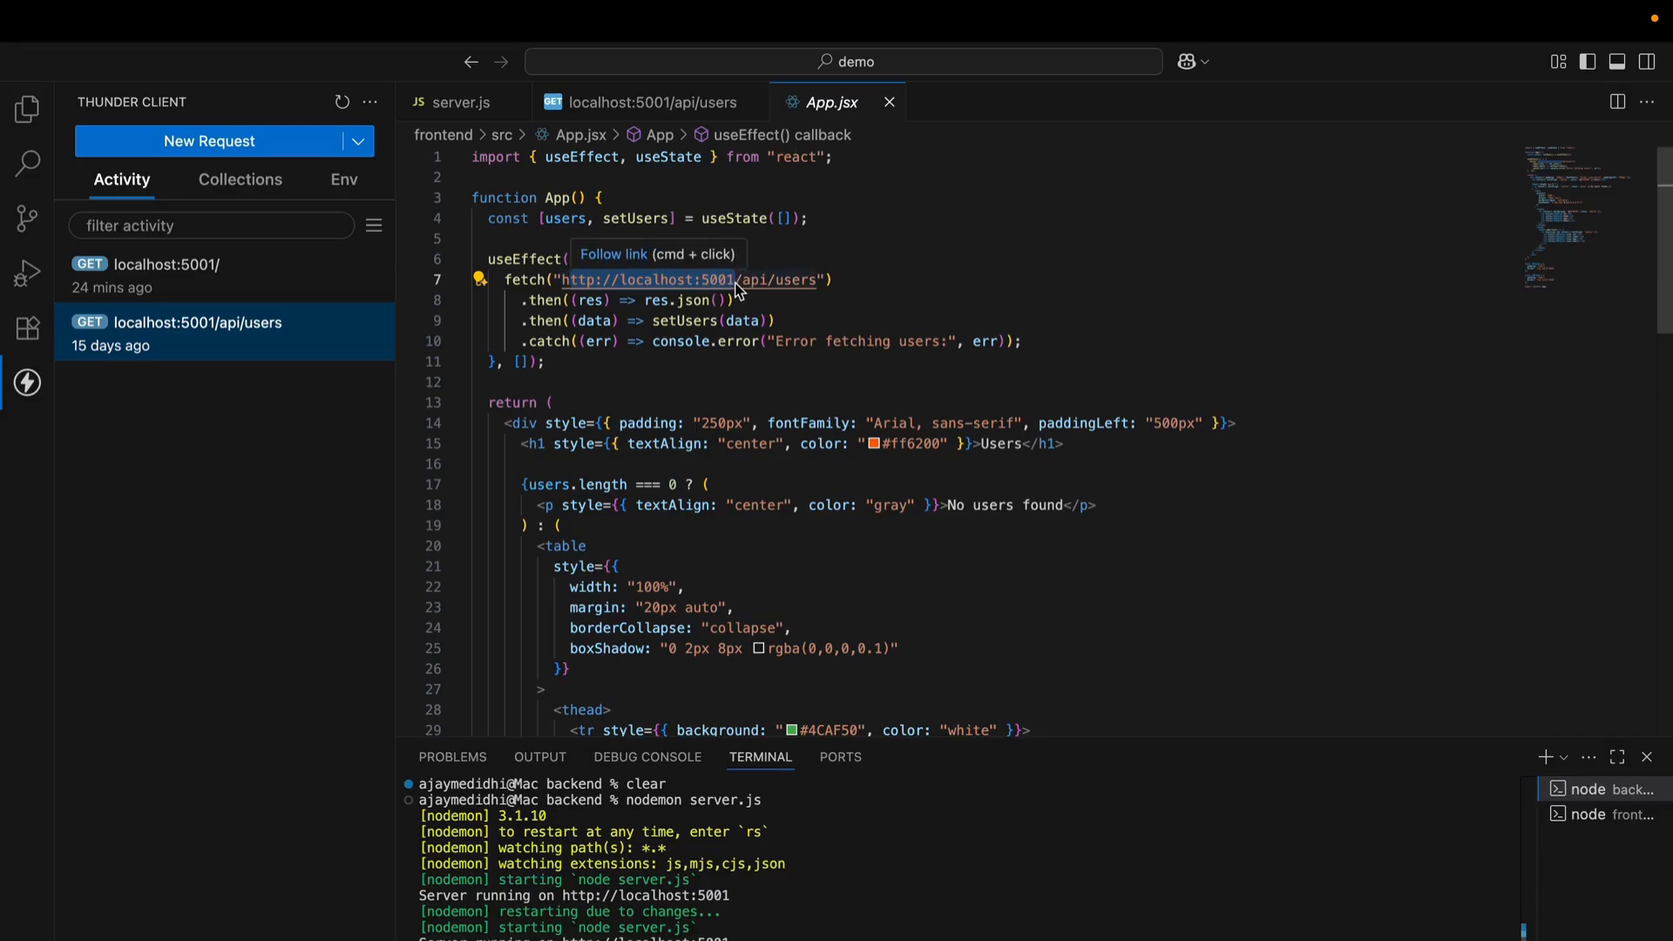
{"action": "left_click", "coordinate": [460, 101]}
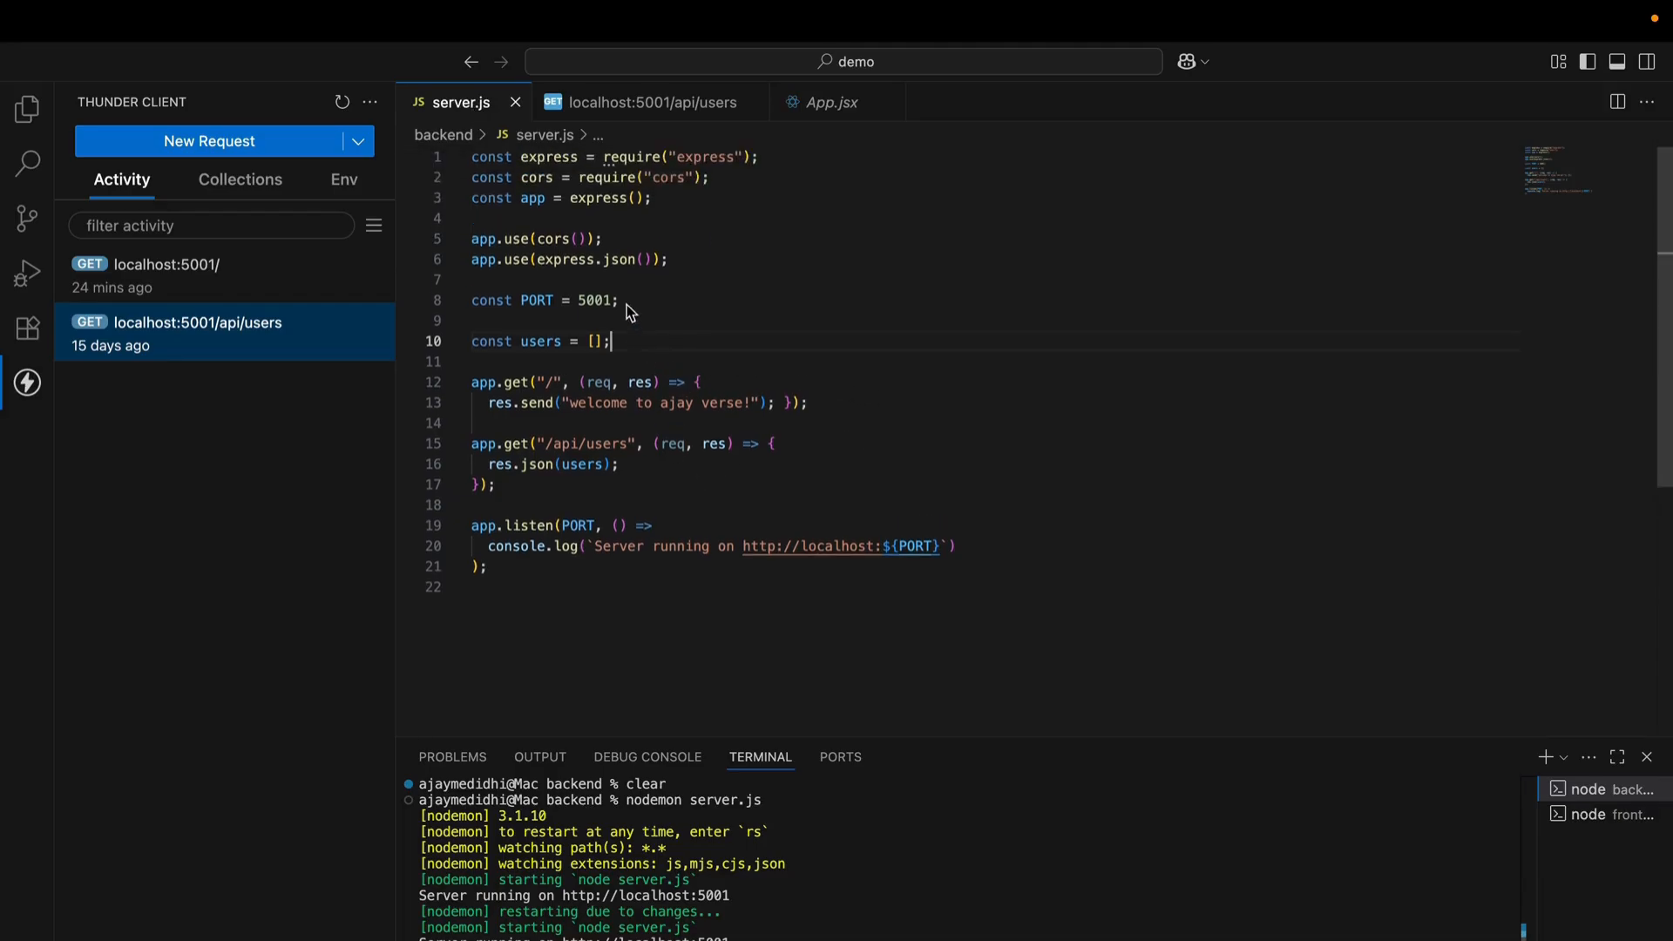
{"action": "mouse_move", "coordinate": [614, 308]}
{"action": "type", "text": "3"}
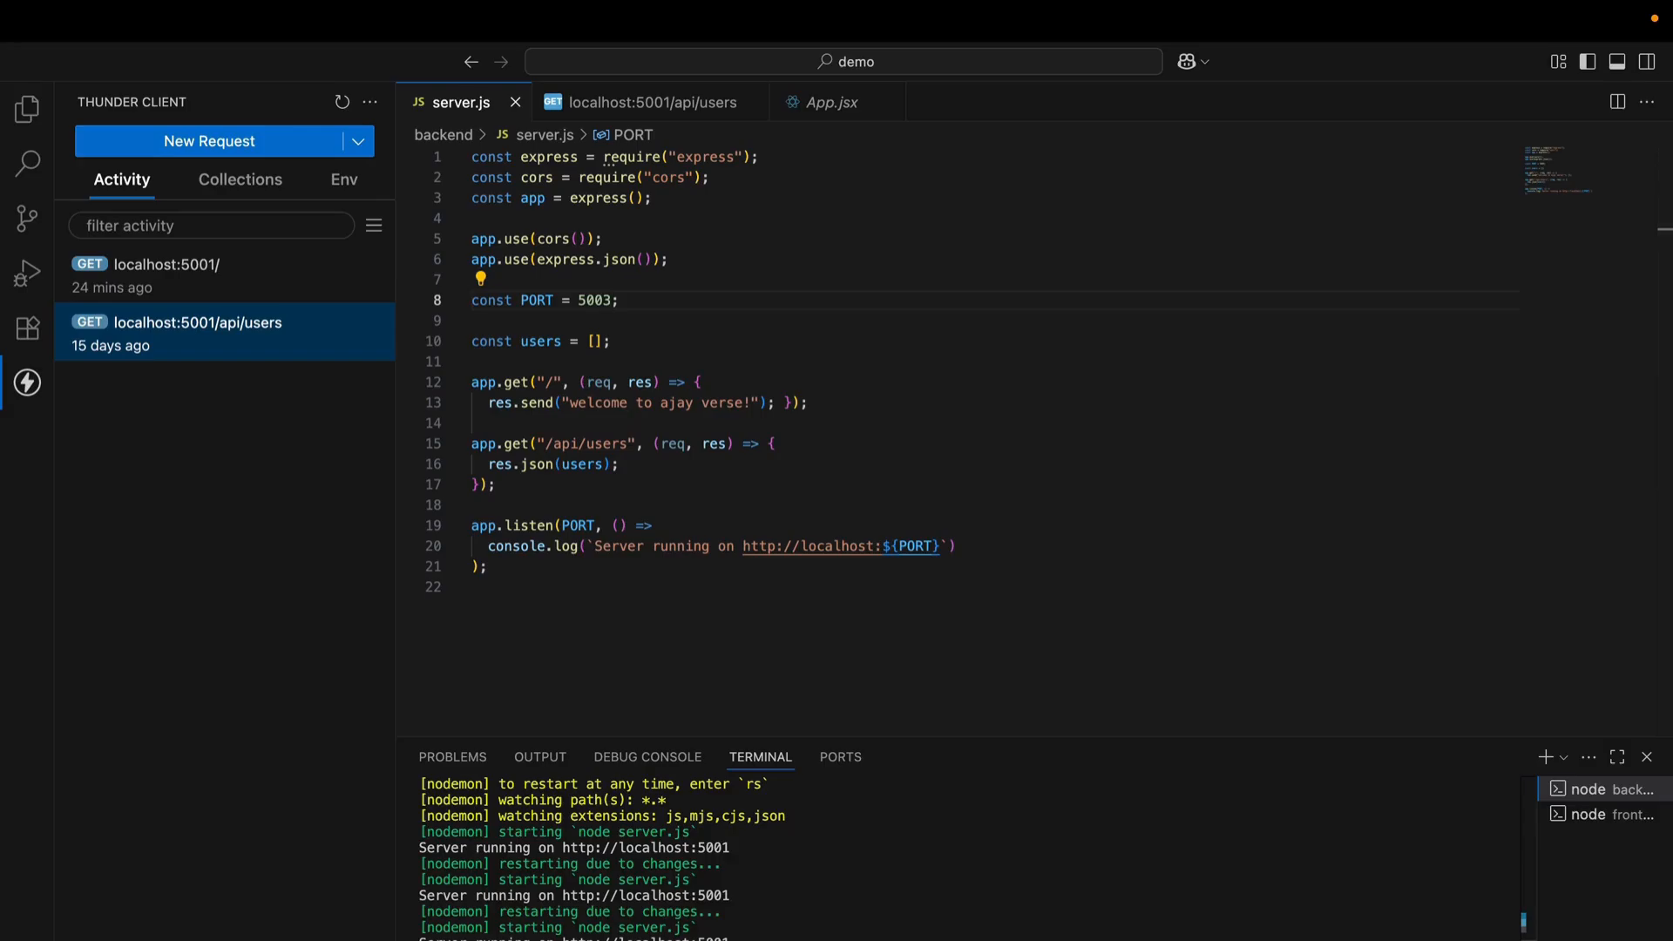
Check the localhost:5001 fetch URL in App.jsx, then return to server.js
{"action": "left_click", "coordinate": [831, 103]}
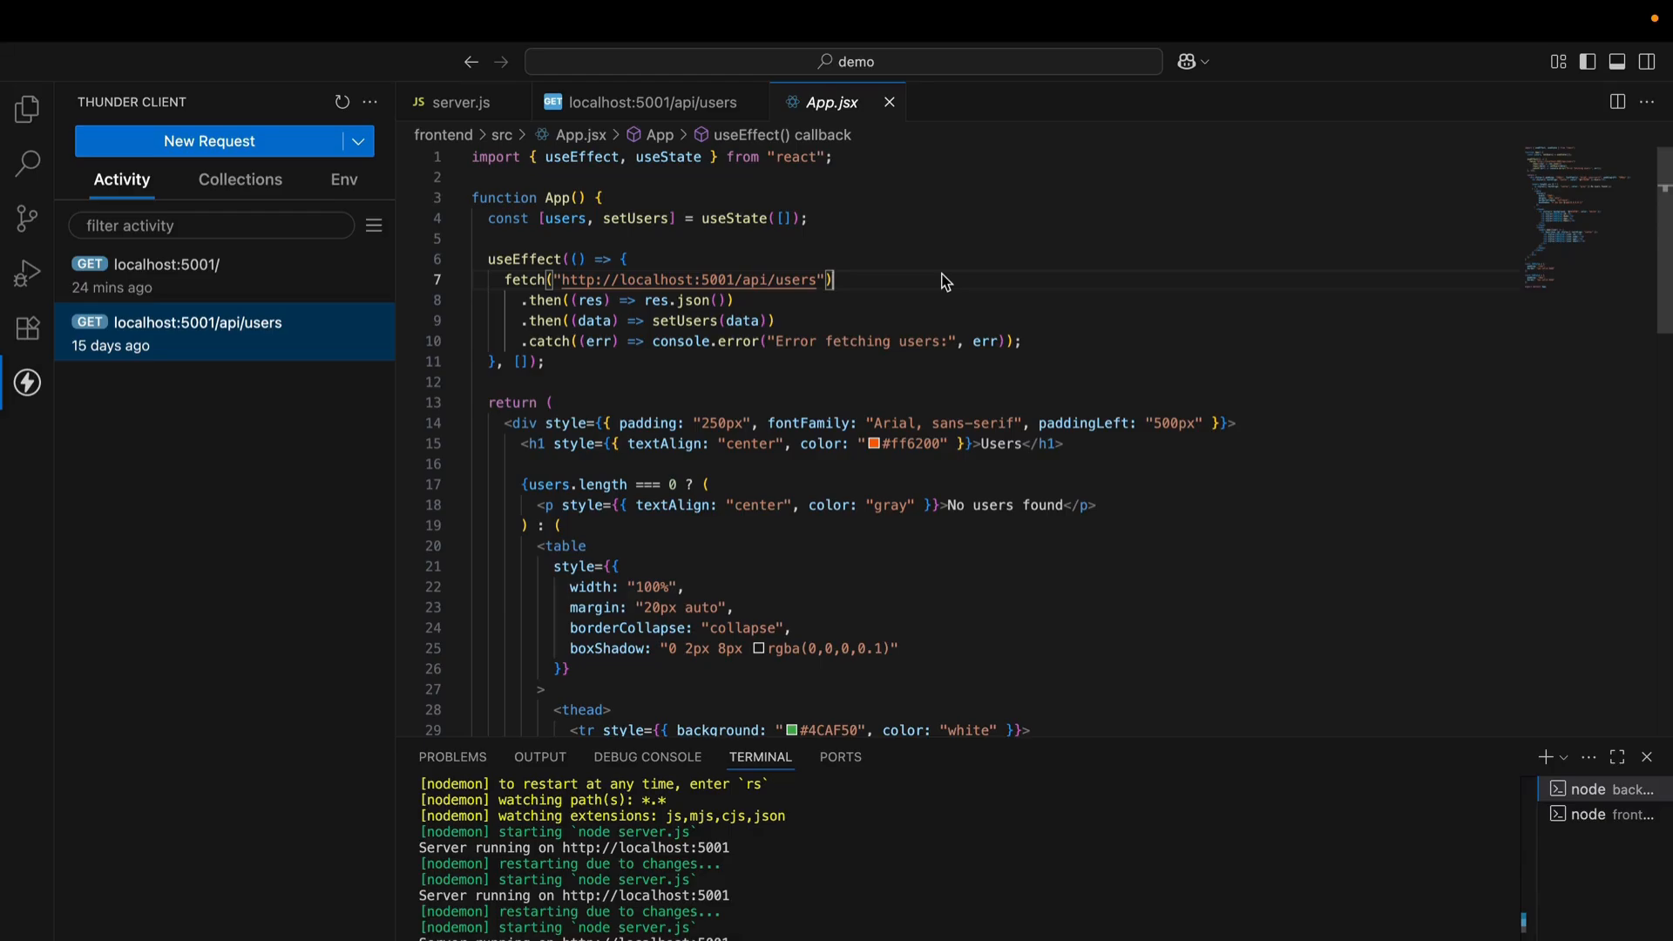
{"action": "mouse_move", "coordinate": [908, 299]}
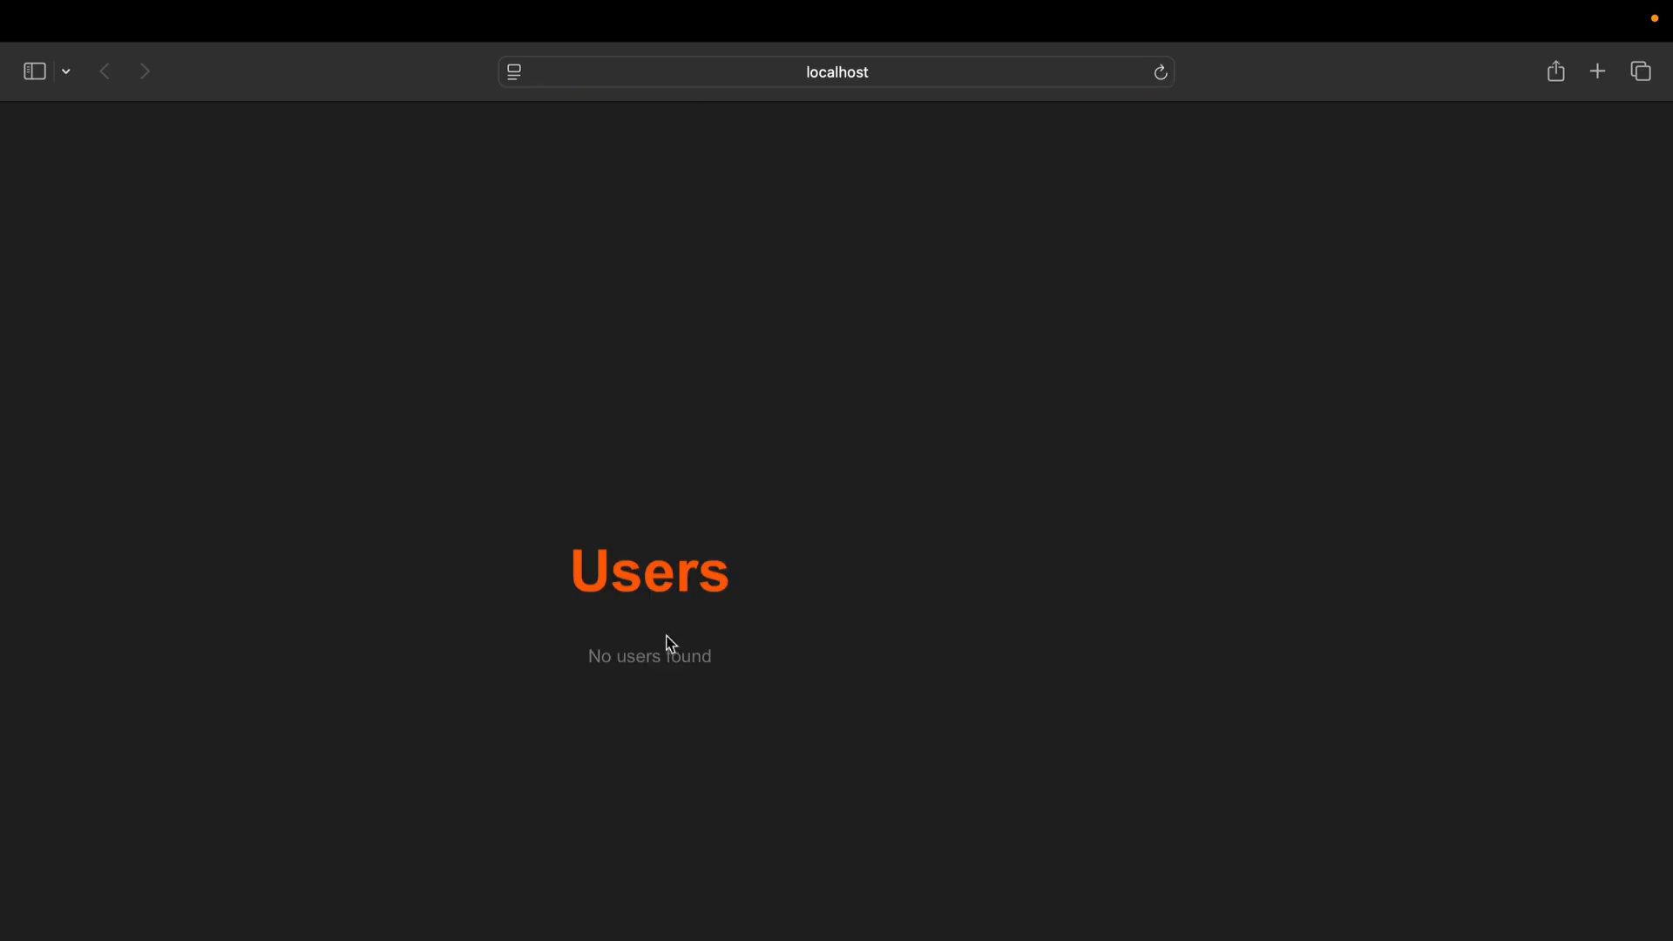
{"action": "mouse_move", "coordinate": [943, 328]}
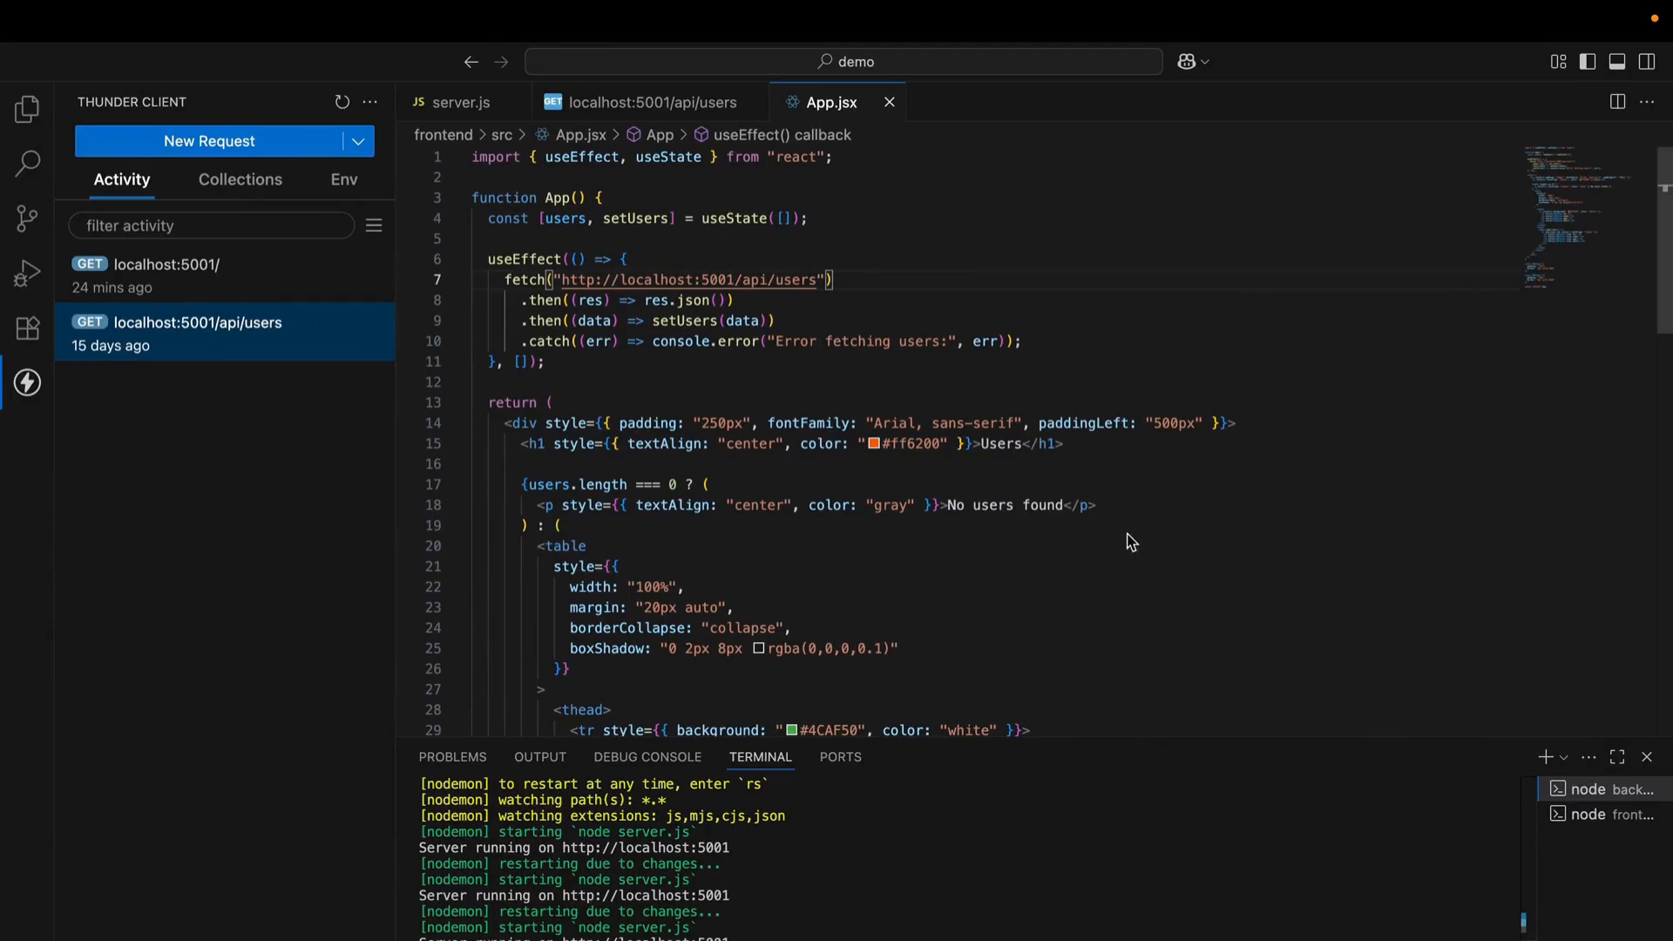
{"action": "mouse_move", "coordinate": [837, 263]}
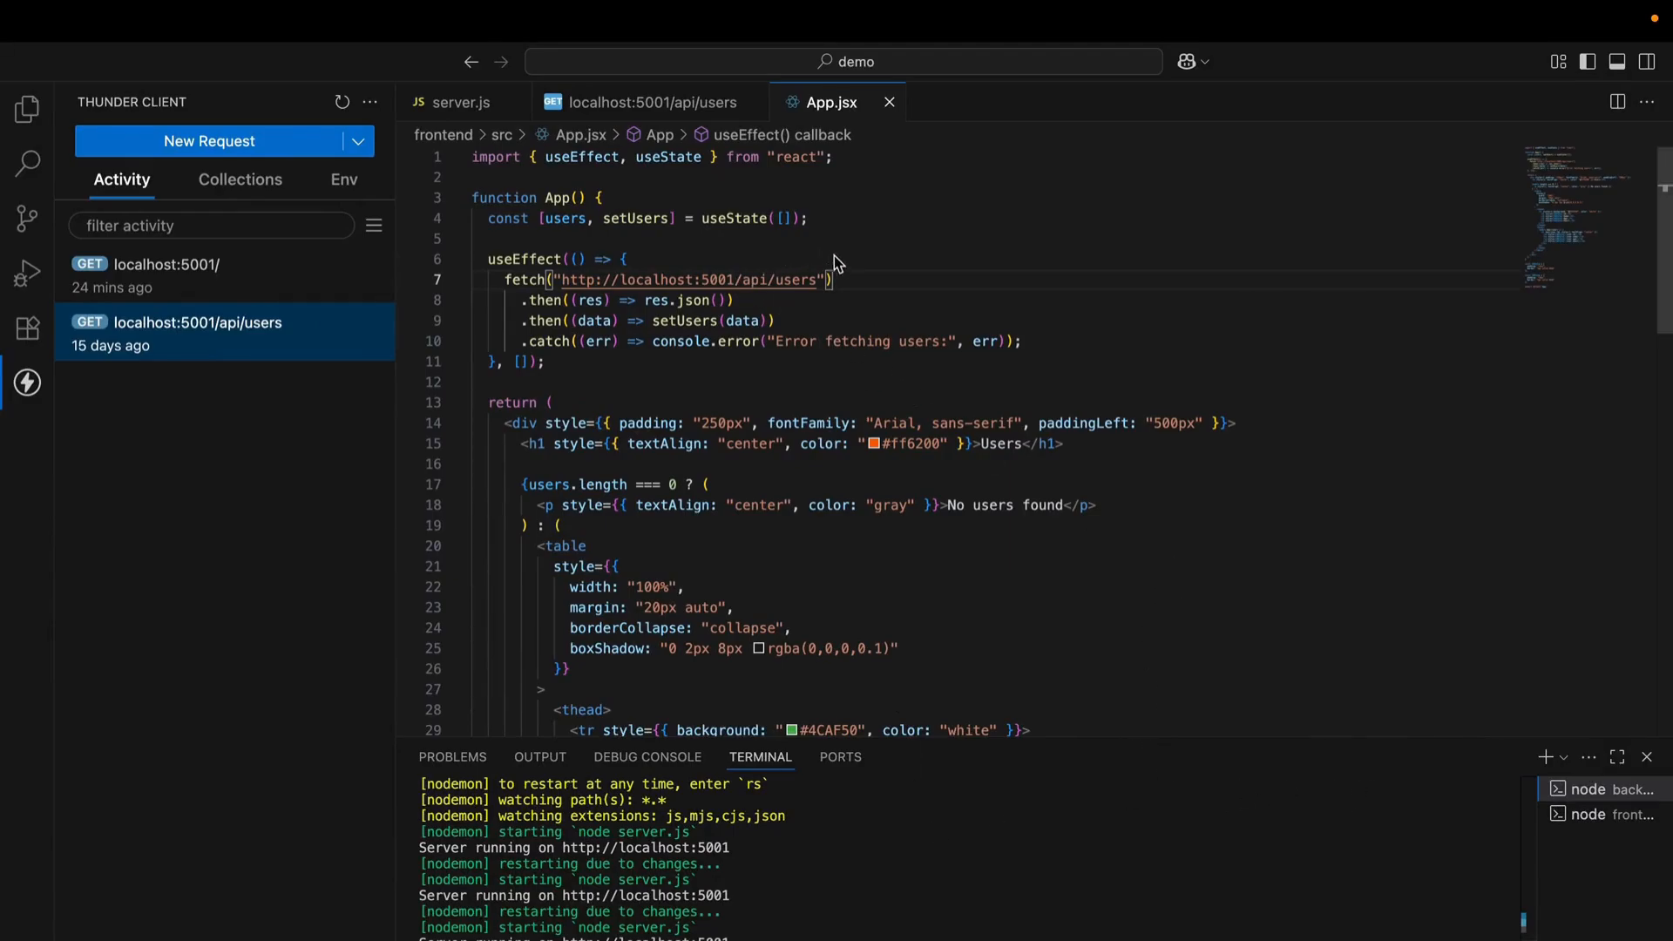
{"action": "mouse_move", "coordinate": [694, 280]}
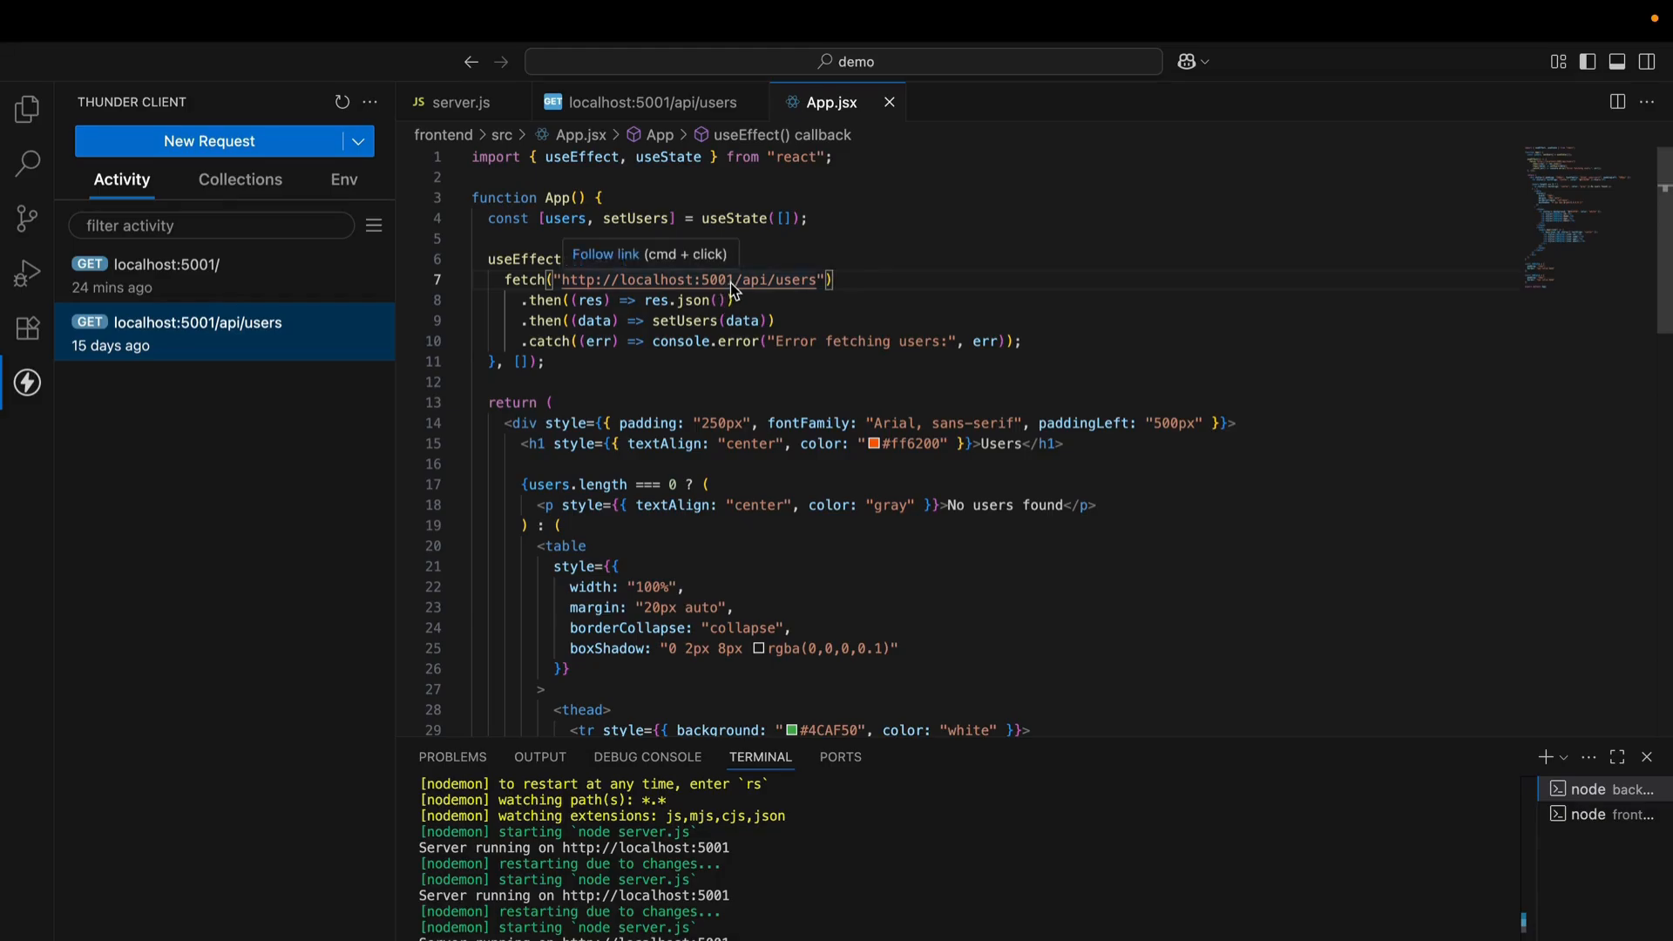
{"action": "left_click", "coordinate": [460, 101]}
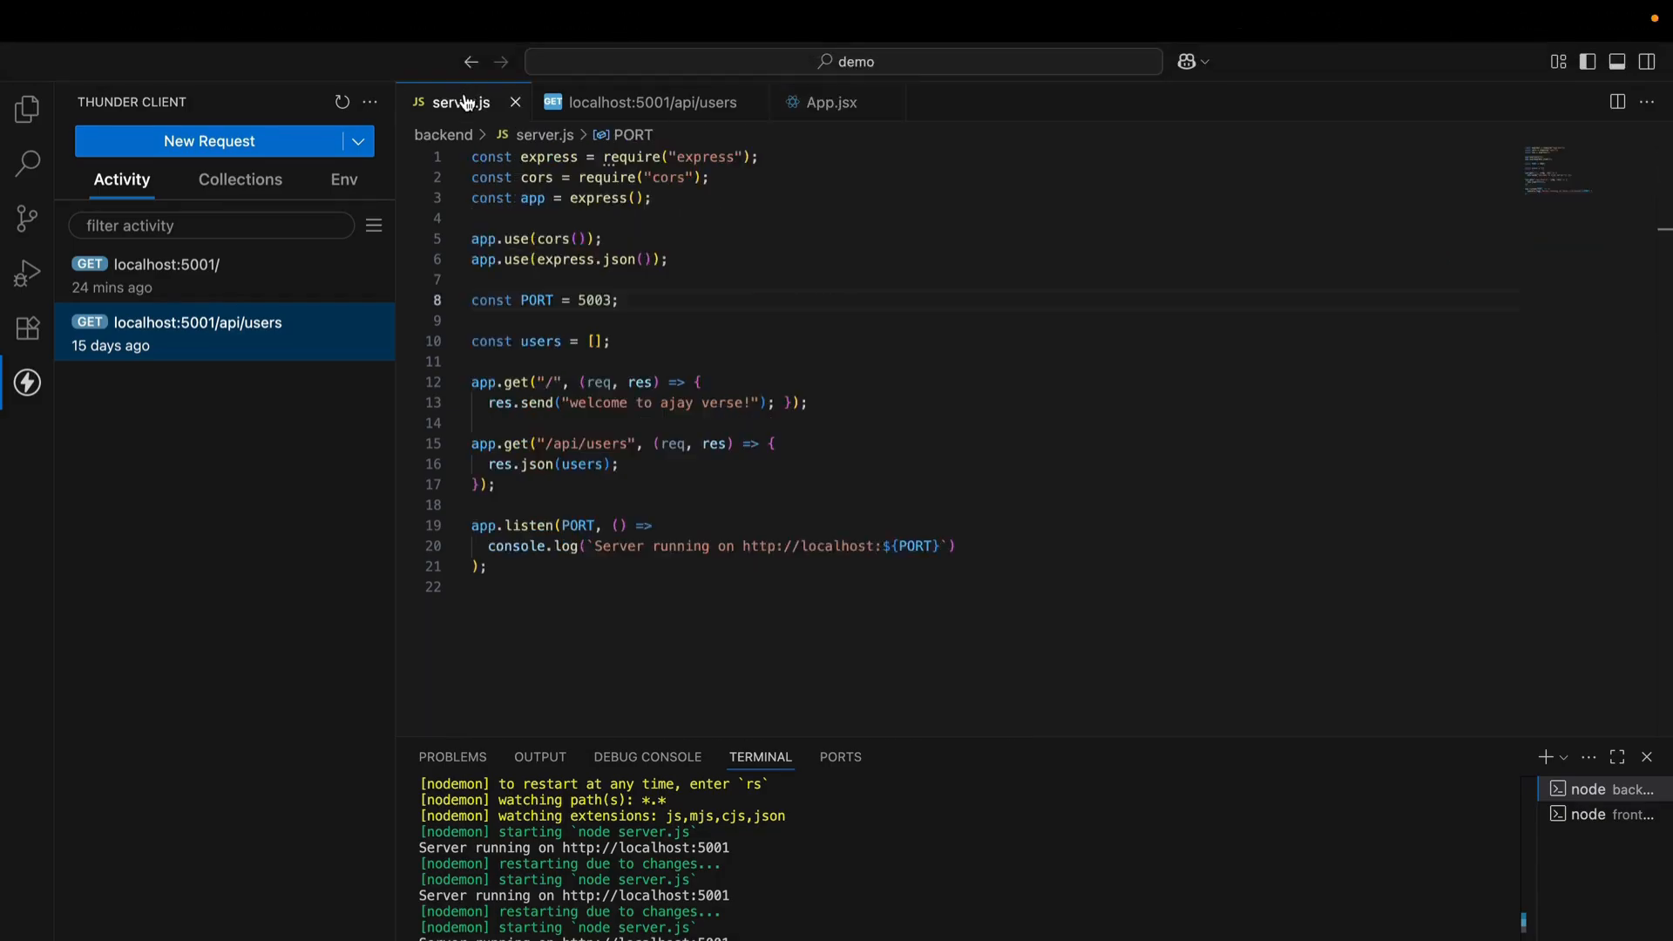
Fill the empty users array in server.js with two sample user records, then view the saved users request
{"action": "left_click", "coordinate": [597, 342]}
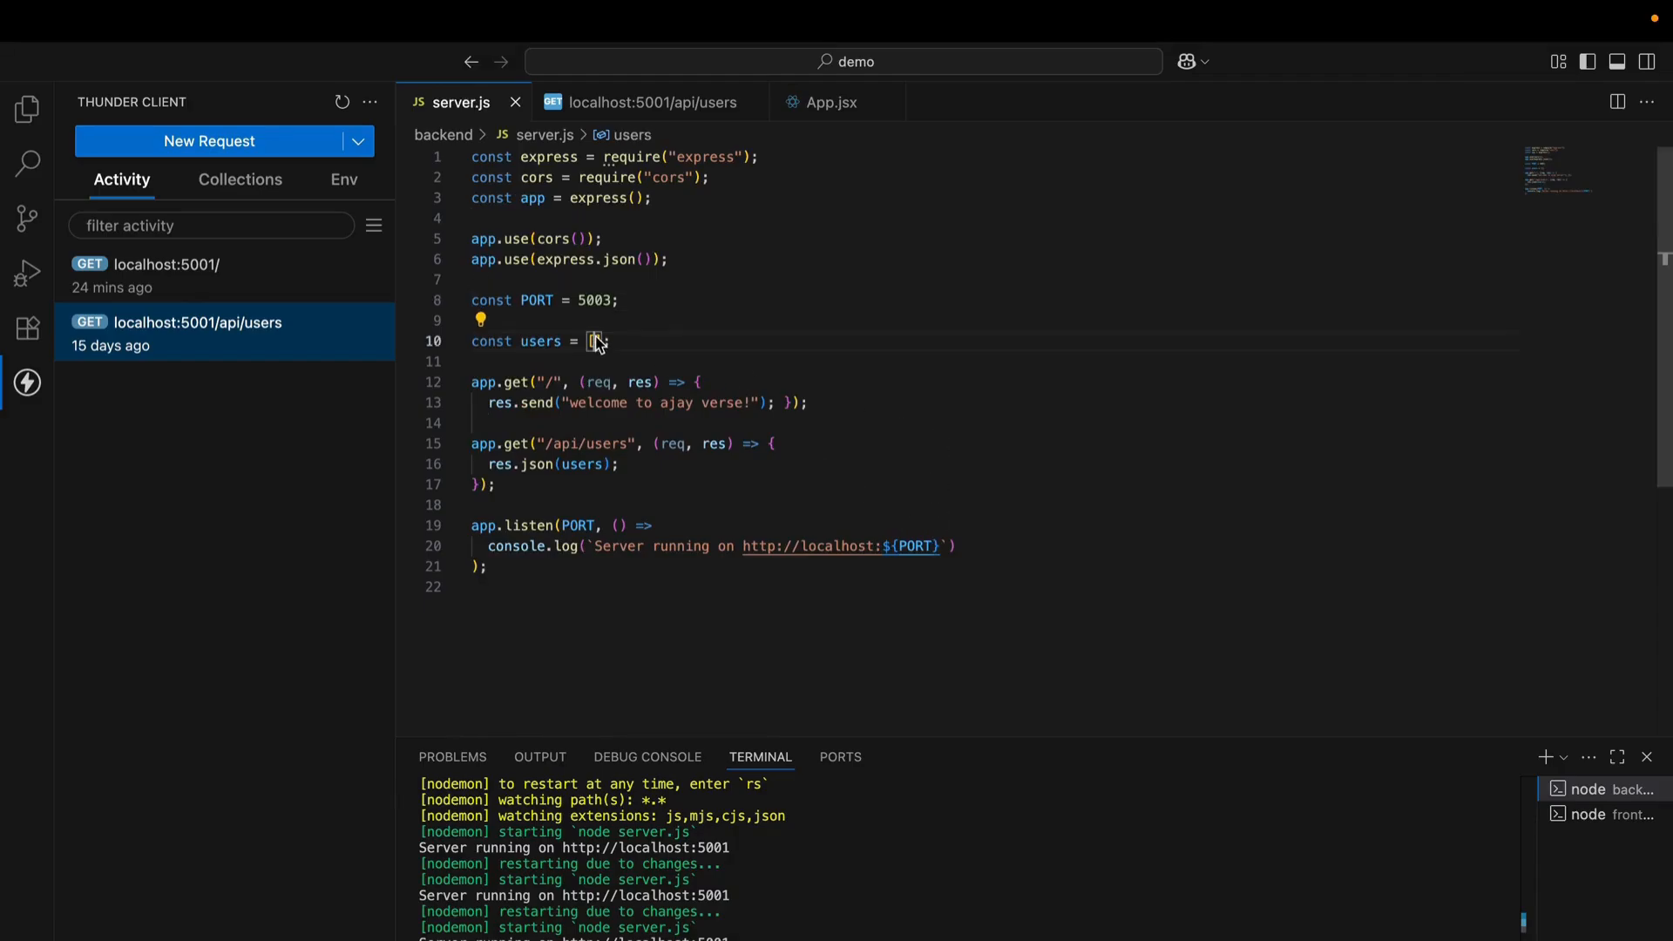
{"action": "type", "text": "5001"}
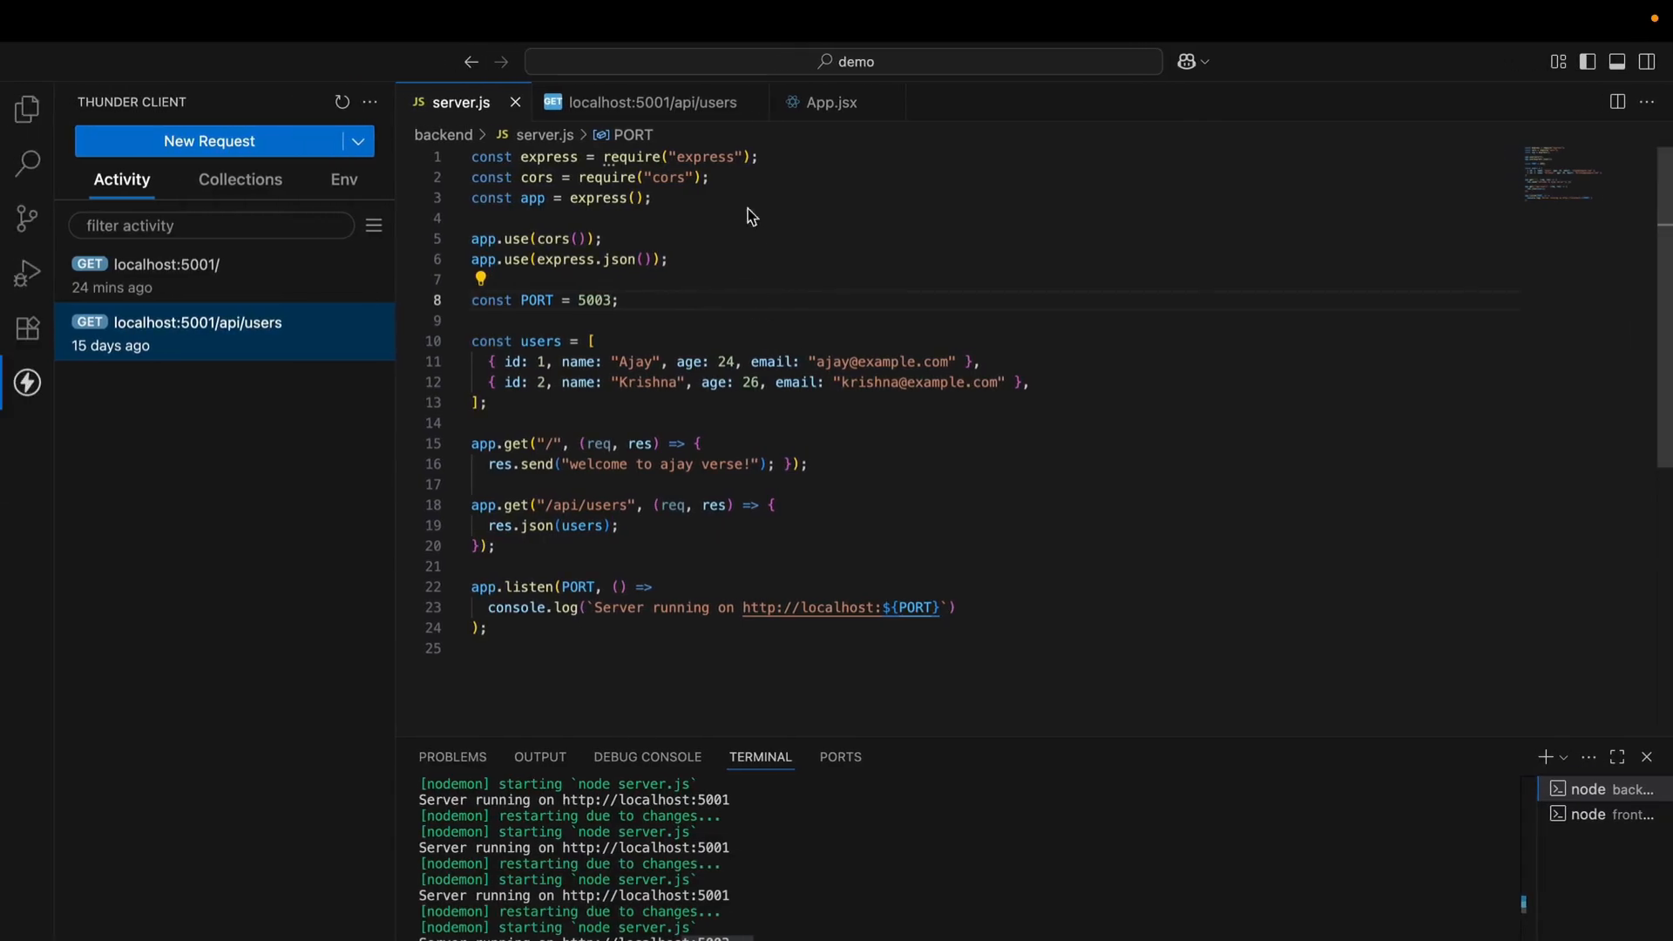
{"action": "left_click", "coordinate": [642, 101]}
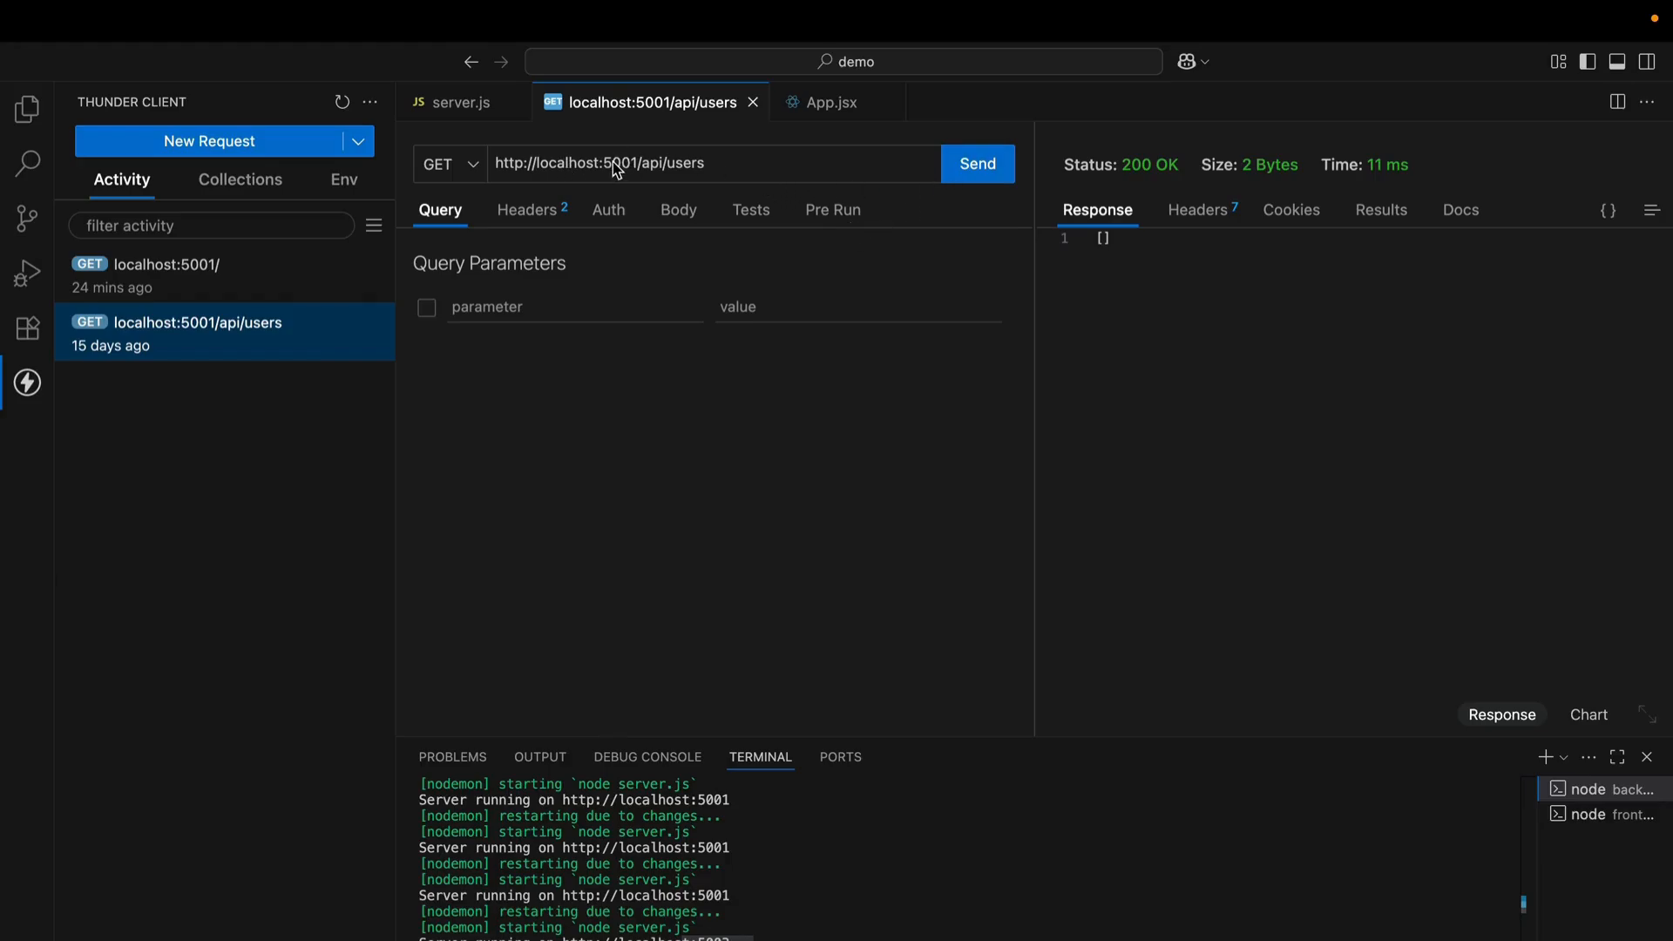
Compare server.js with the users request and send the request to port 5003
{"action": "left_click", "coordinate": [461, 101]}
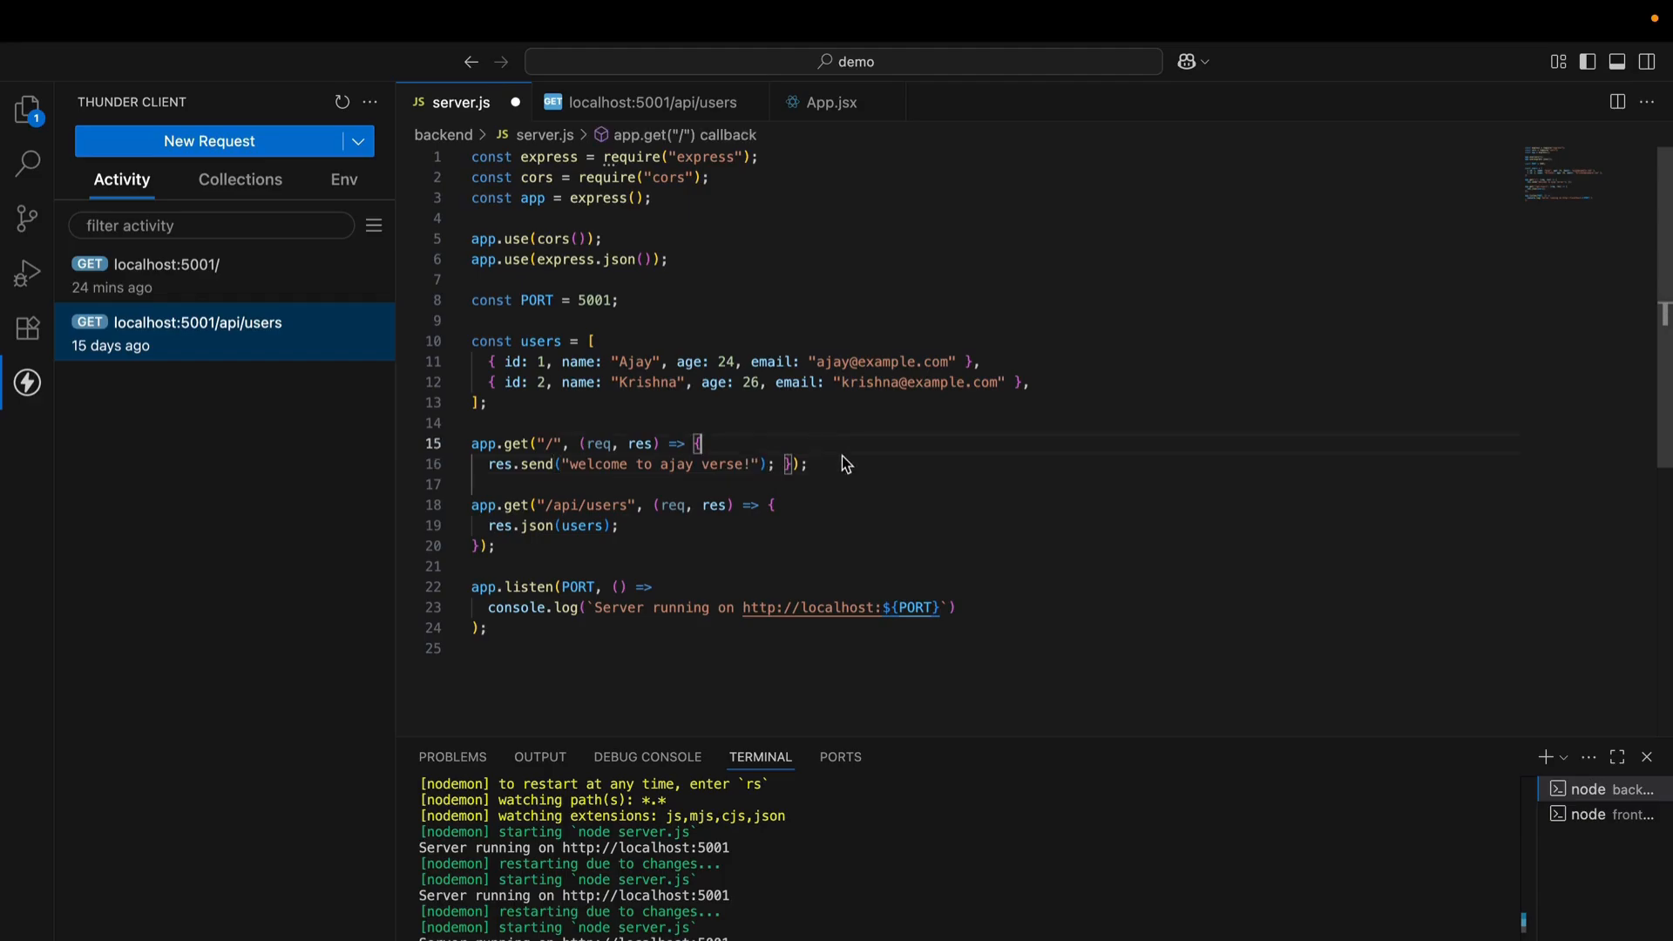
{"action": "left_click", "coordinate": [653, 101]}
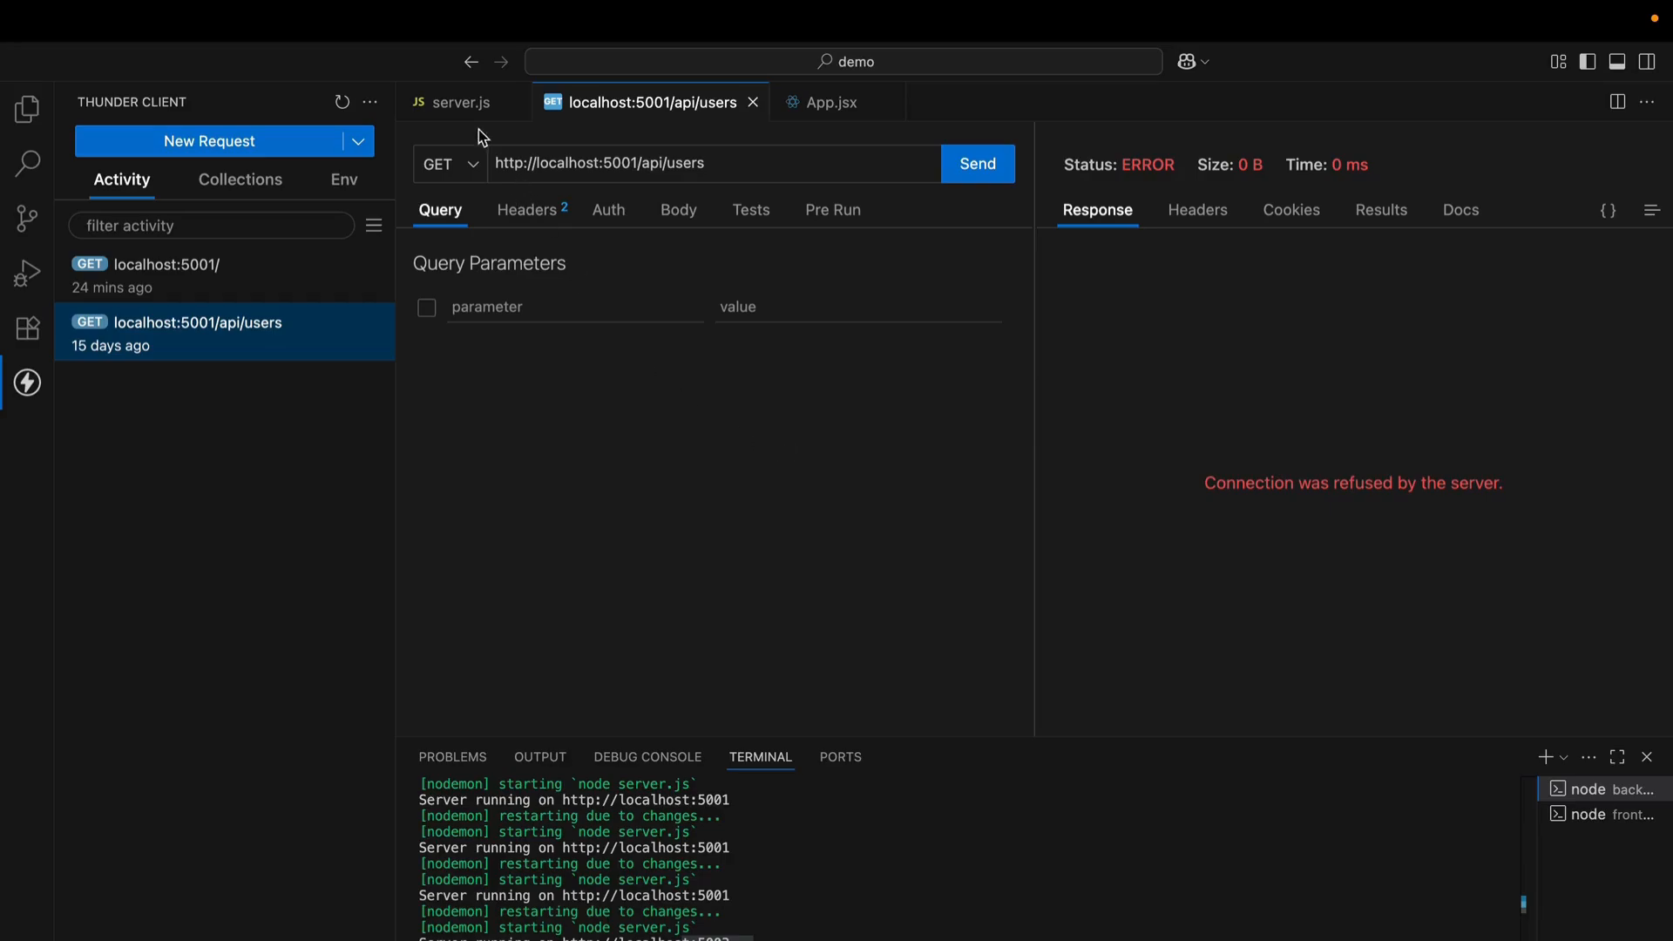
{"action": "left_click", "coordinate": [457, 101]}
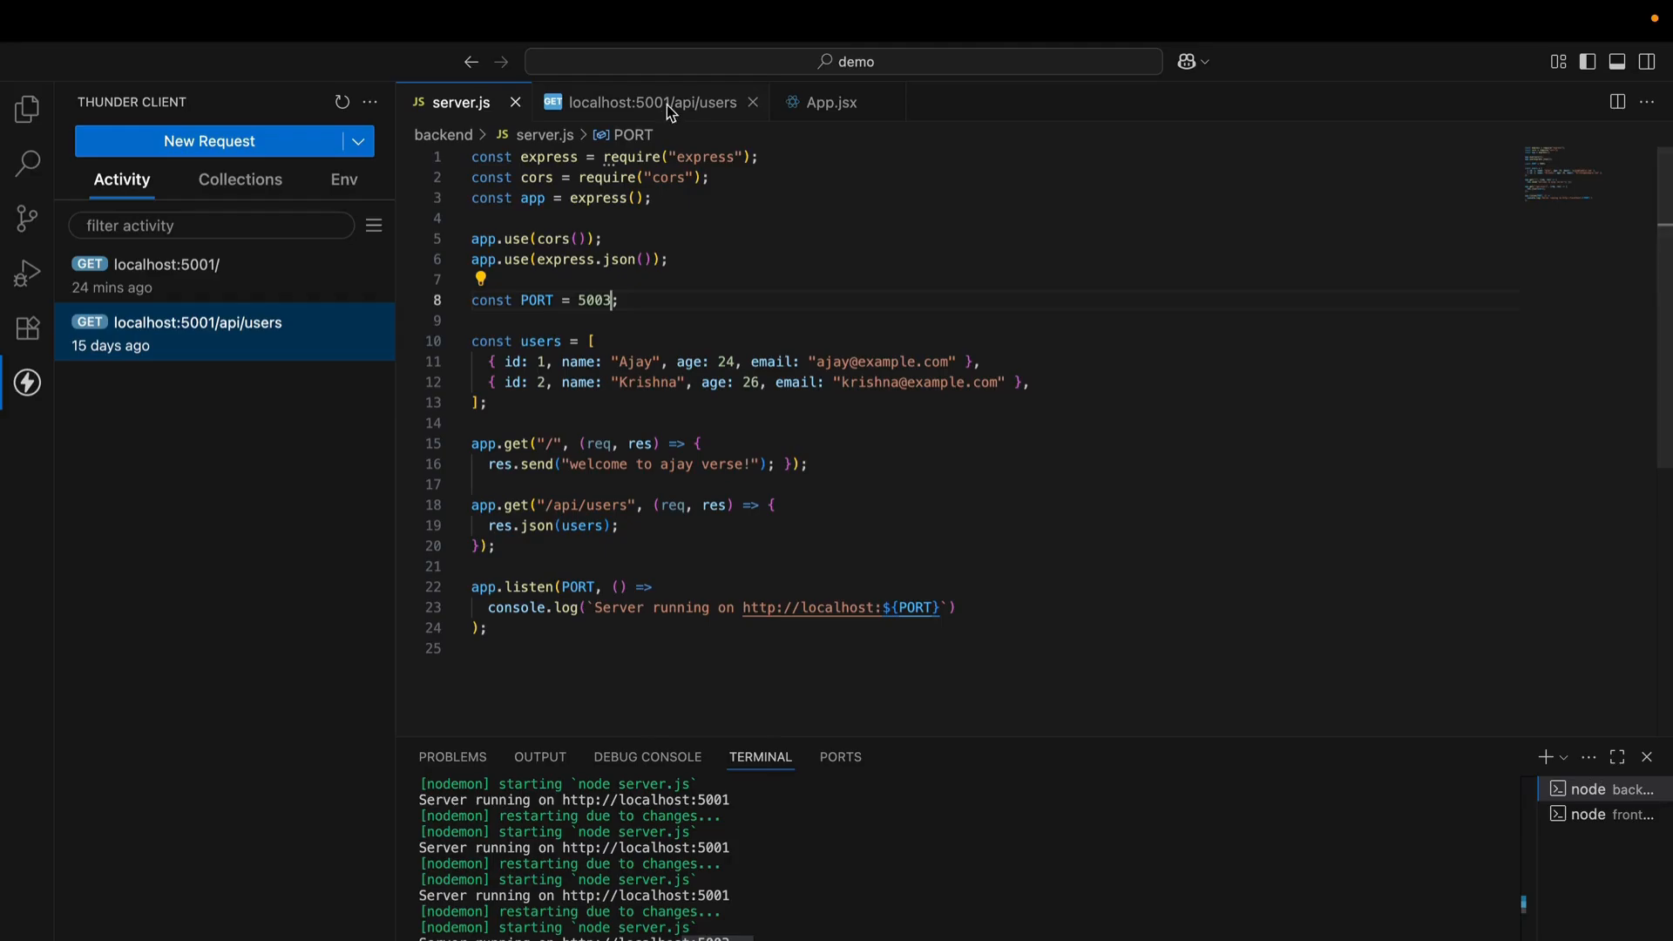
{"action": "left_click", "coordinate": [641, 101]}
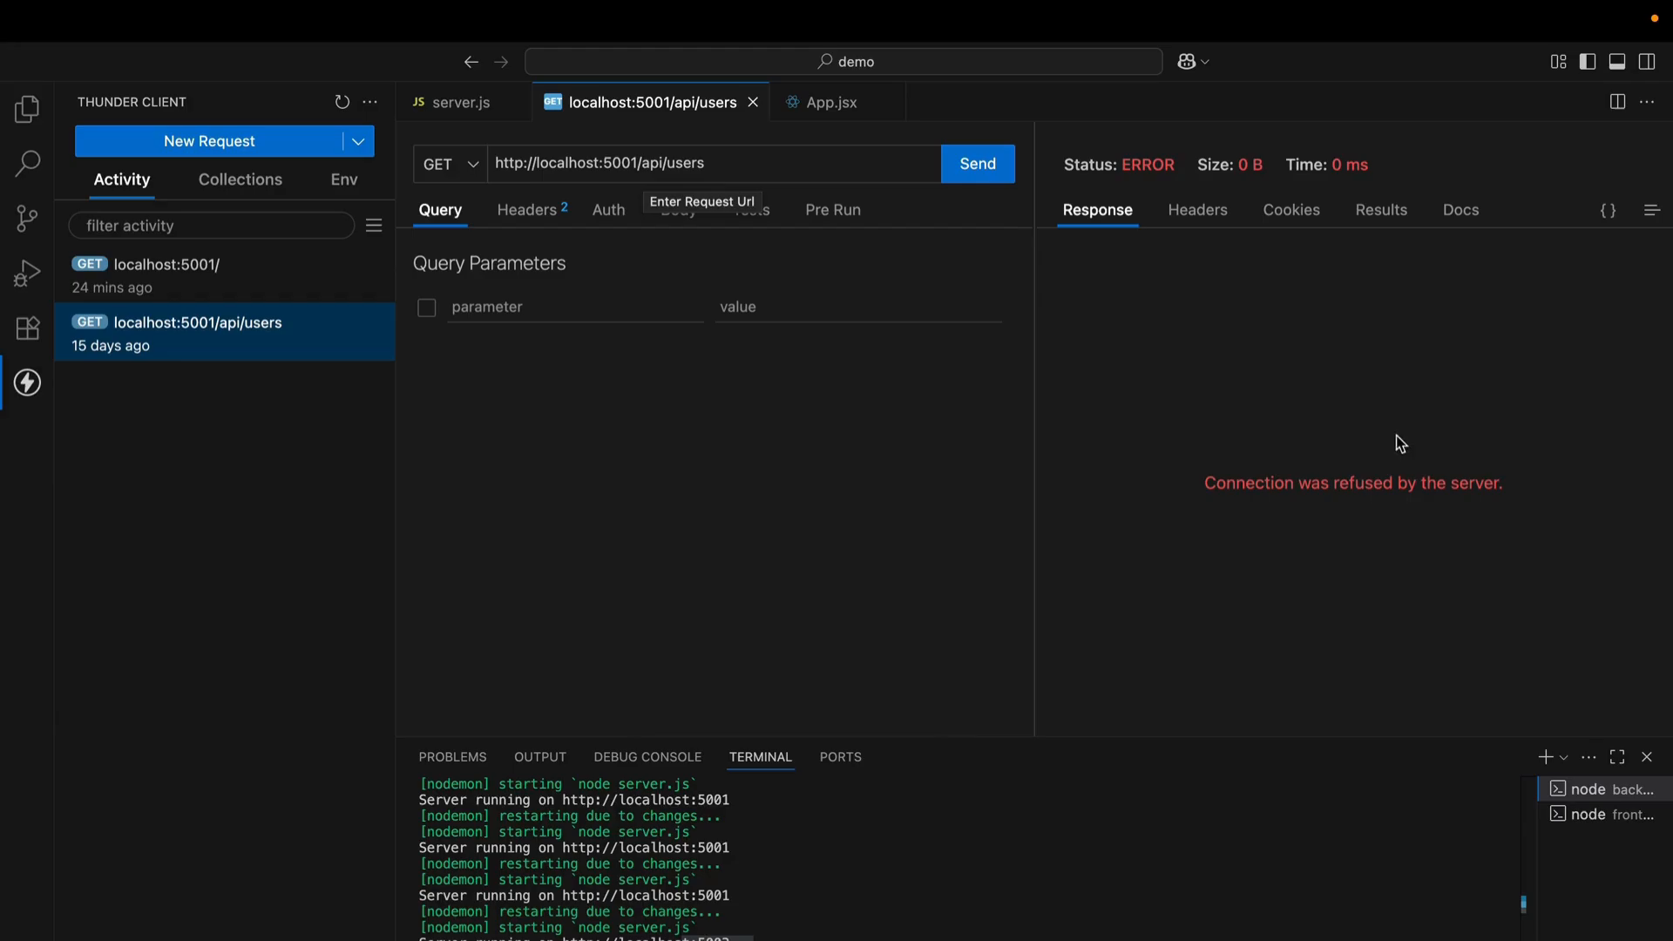
{"action": "mouse_move", "coordinate": [1264, 519]}
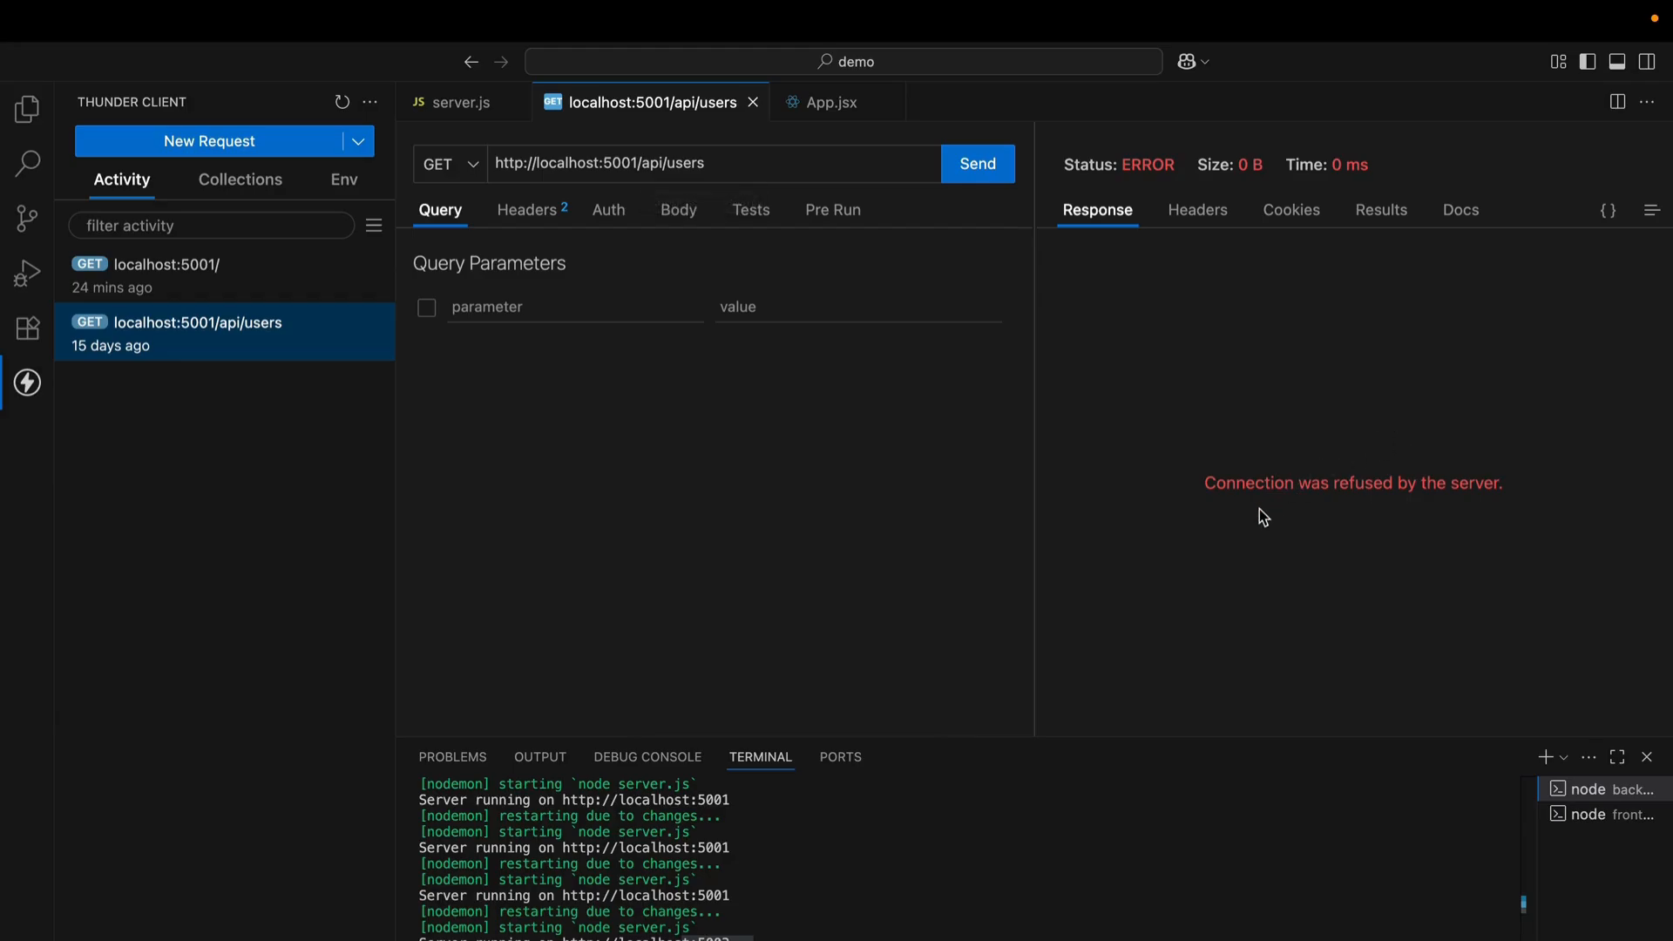
{"action": "mouse_move", "coordinate": [1244, 500]}
{"action": "type", "text": "3"}
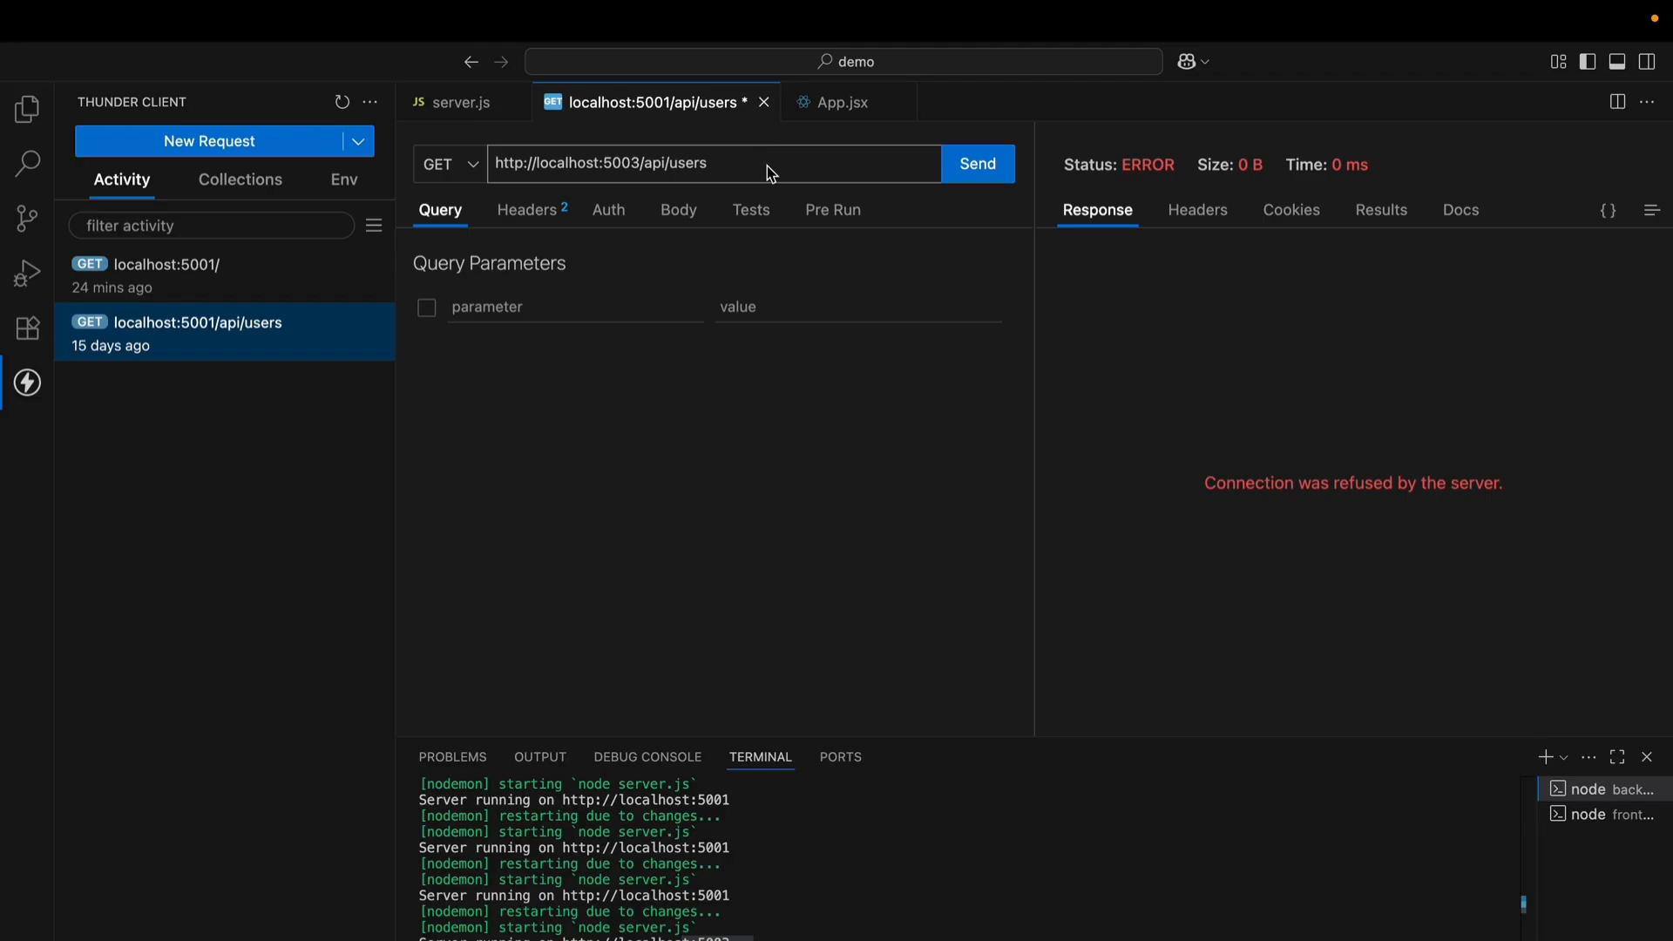
{"action": "left_click", "coordinate": [975, 163]}
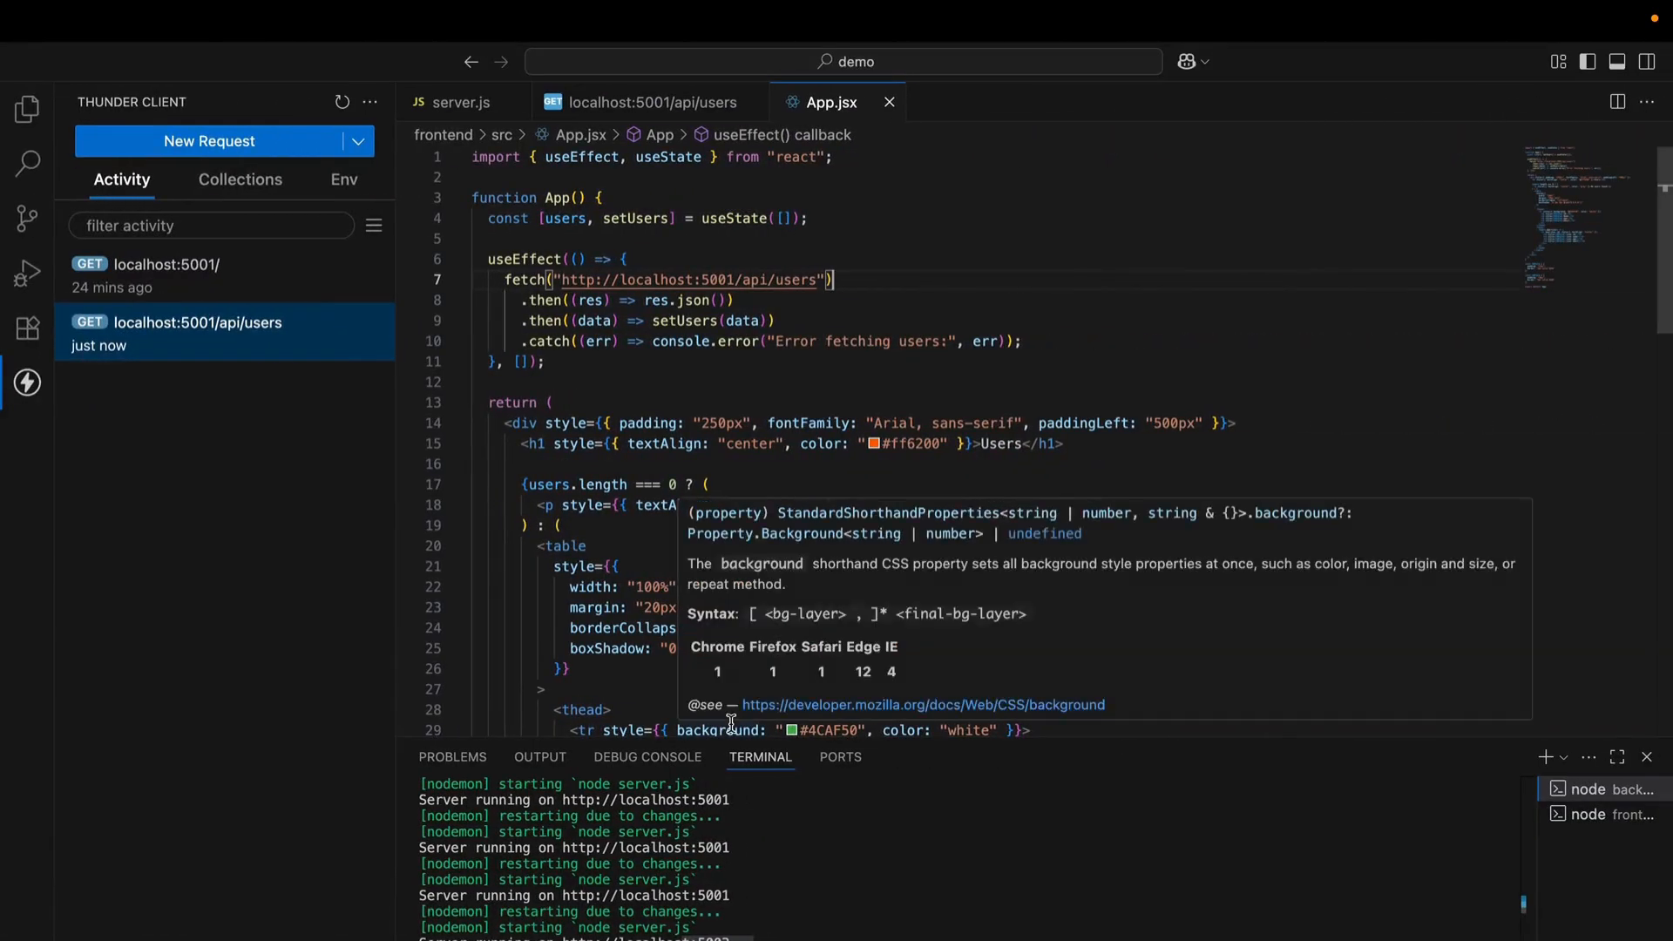
{"action": "mouse_move", "coordinate": [773, 358]}
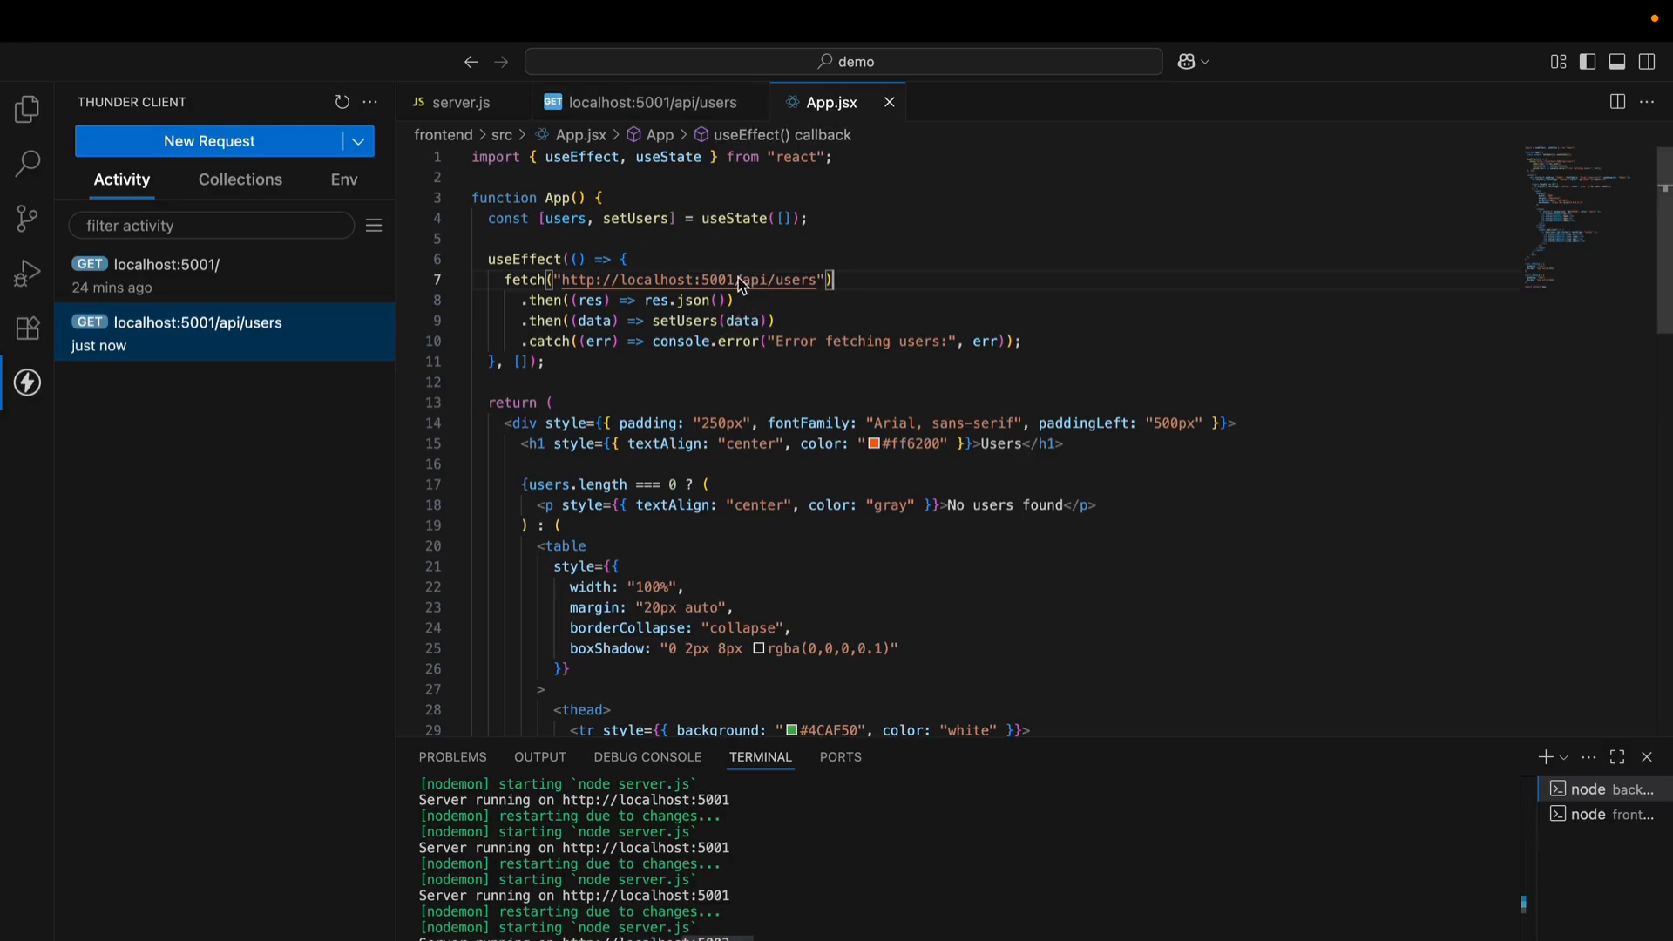
Change the App.jsx fetch port from 5001 to 5003, reload the Users page, and return to Excalidraw
{"action": "key", "text": "Backspace"}
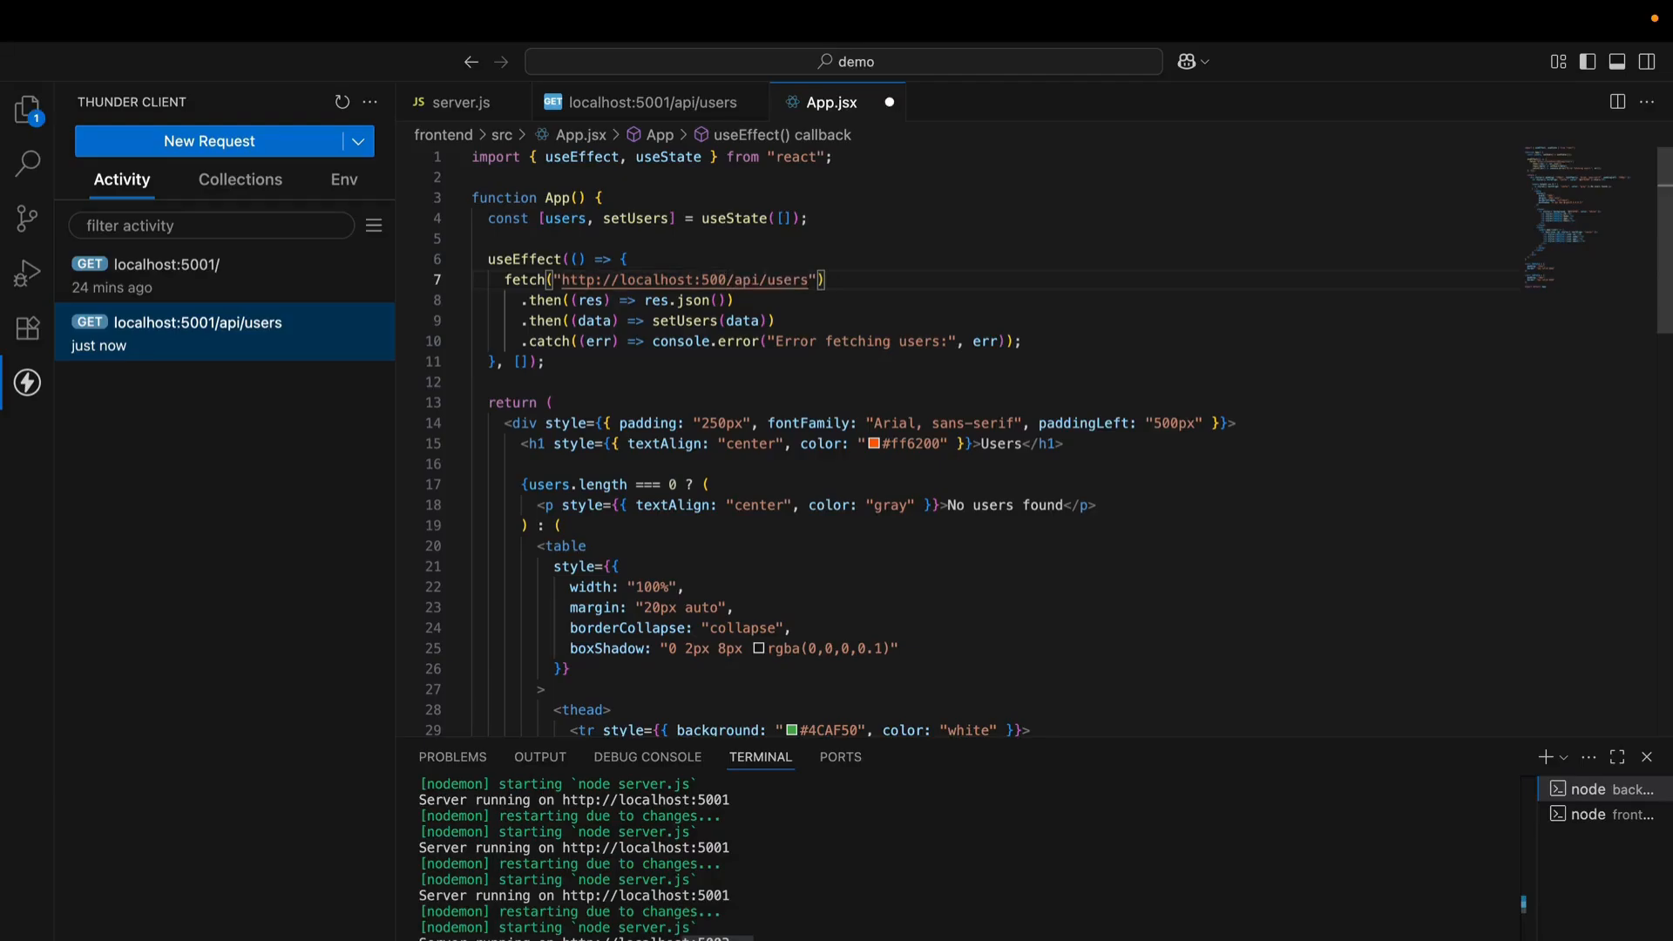
{"action": "type", "text": "3"}
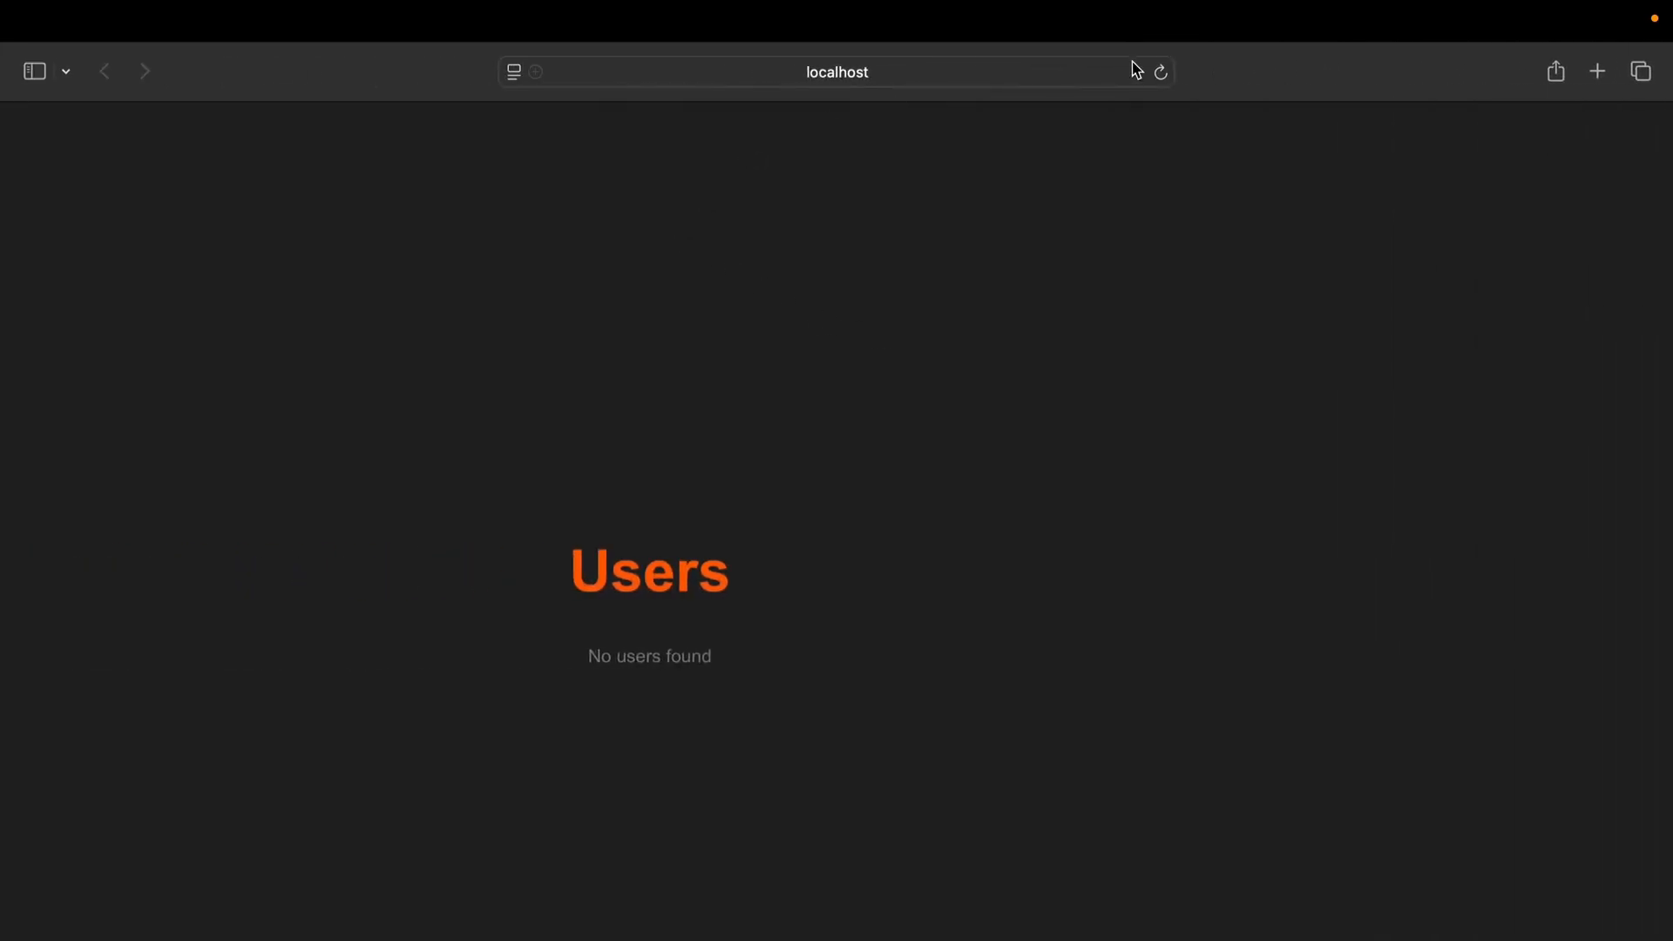
{"action": "left_click", "coordinate": [1161, 72]}
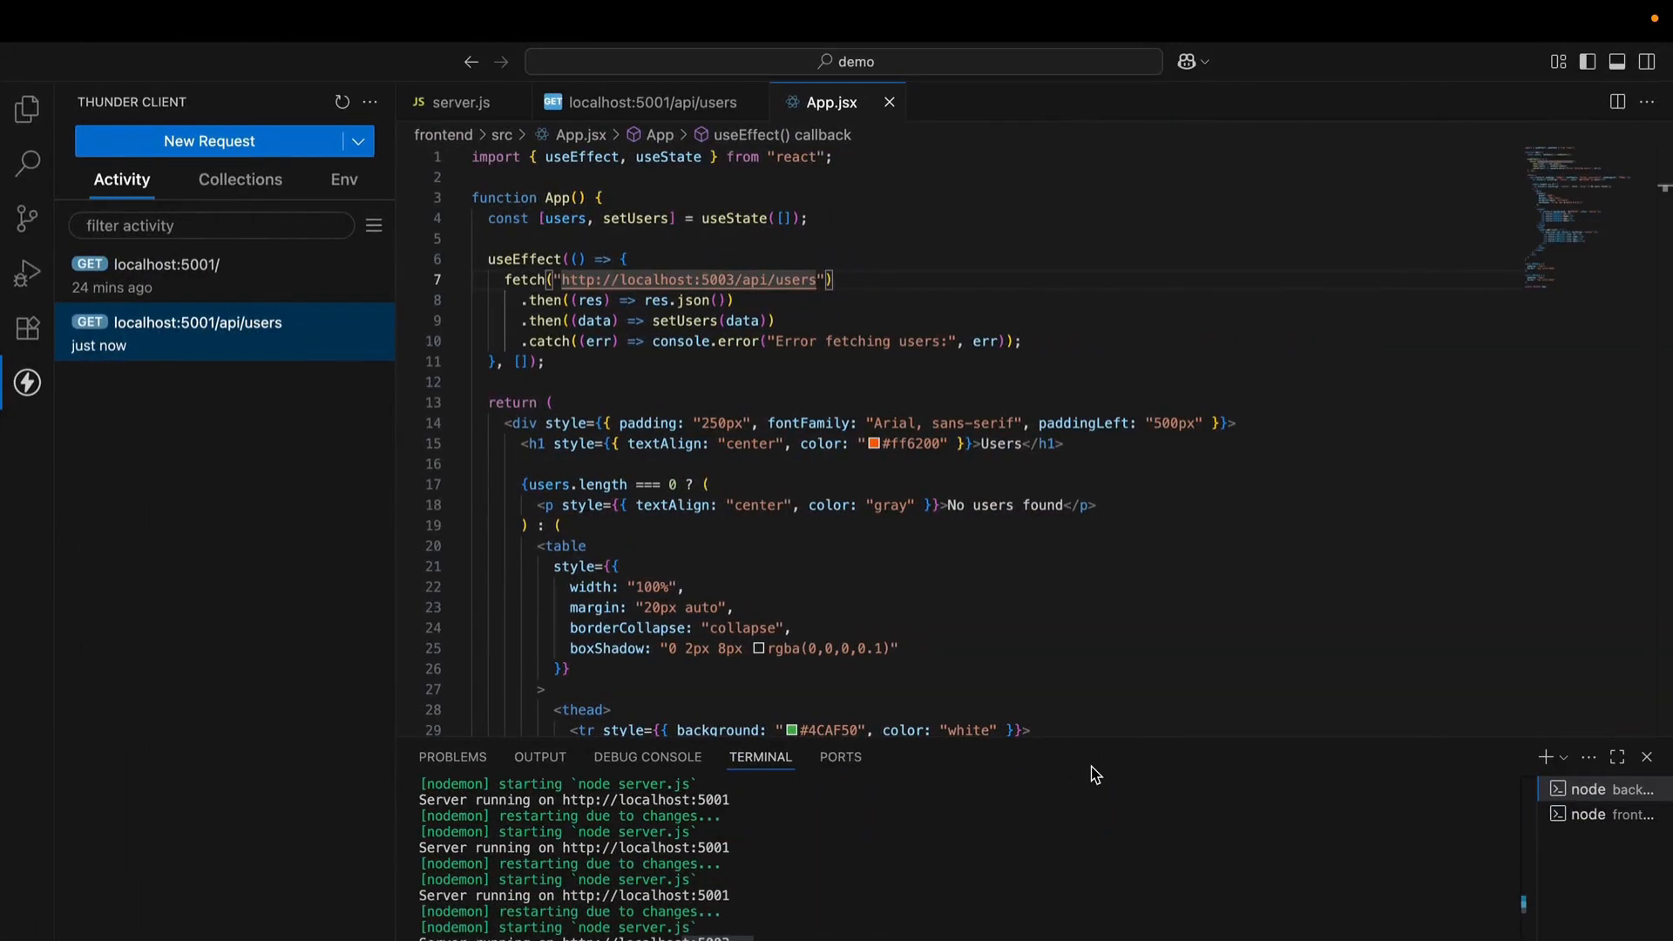
{"action": "mouse_move", "coordinate": [1089, 823]}
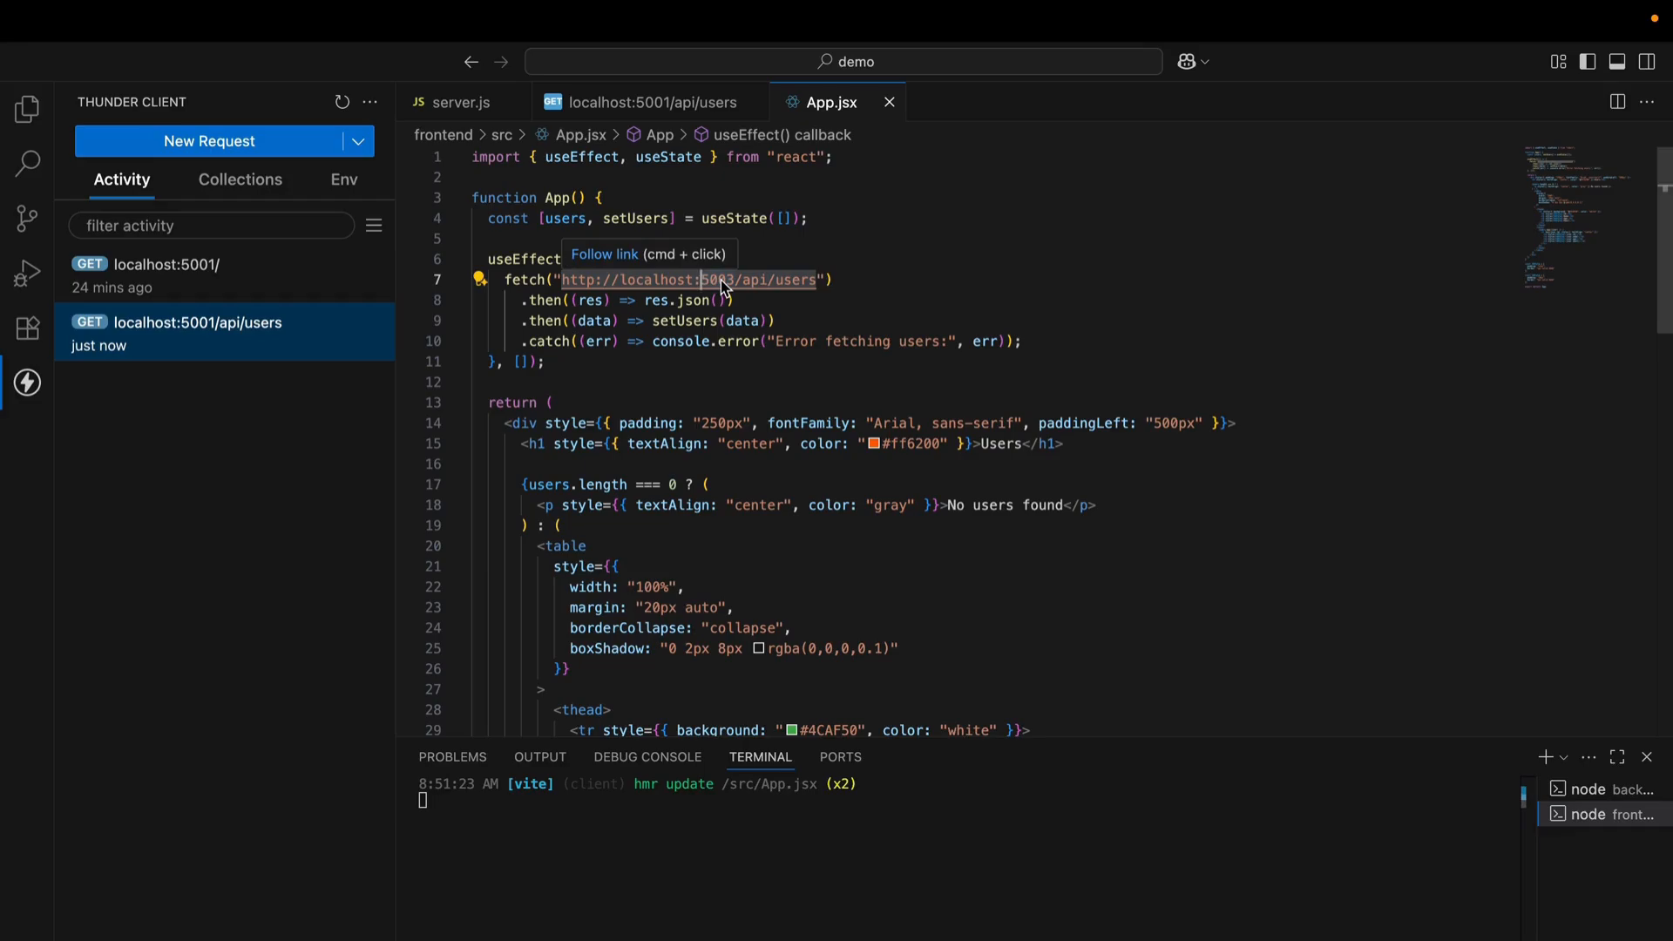
{"action": "left_click", "coordinate": [171, 61]}
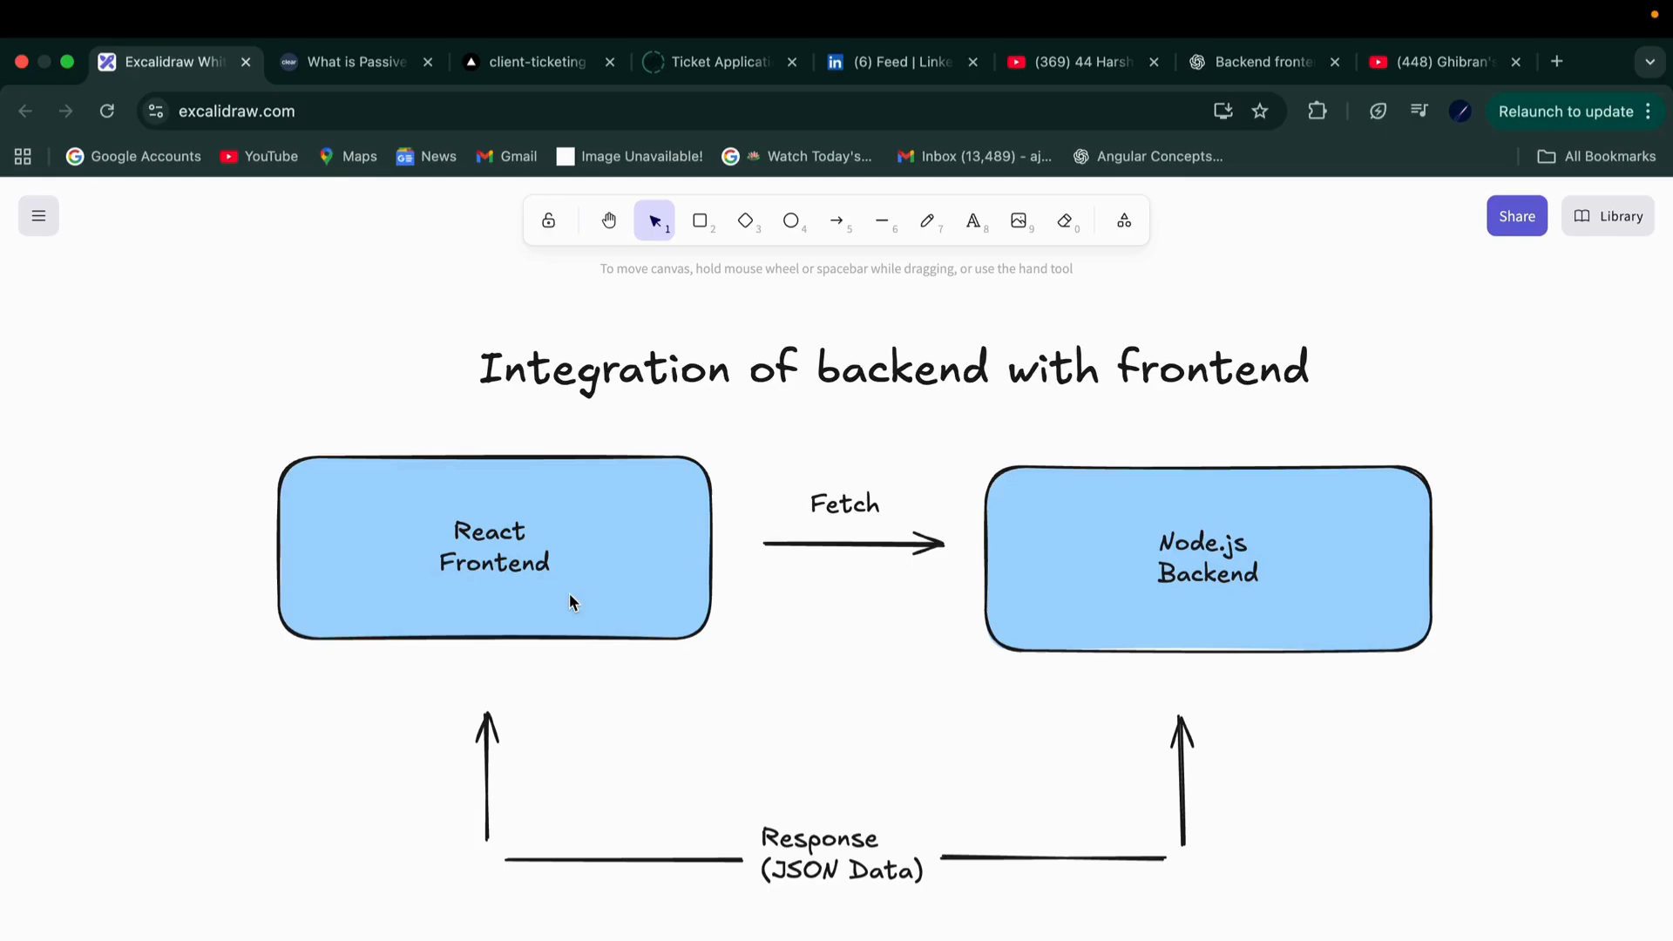
{"action": "mouse_move", "coordinate": [605, 604]}
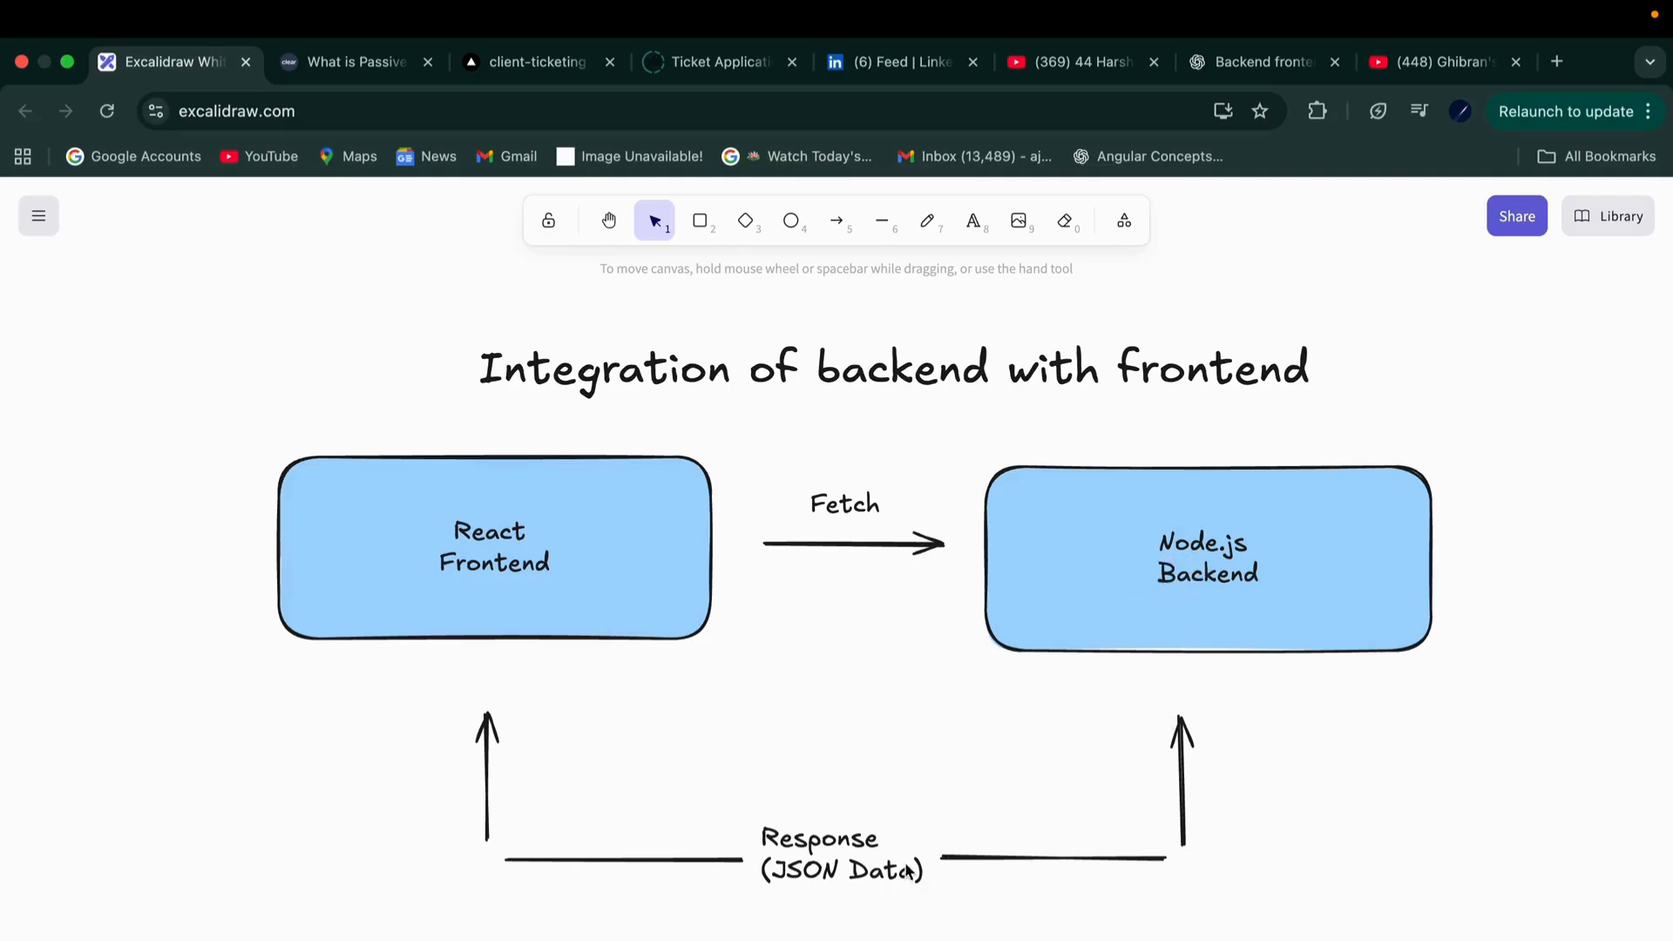
{"action": "mouse_move", "coordinate": [835, 899]}
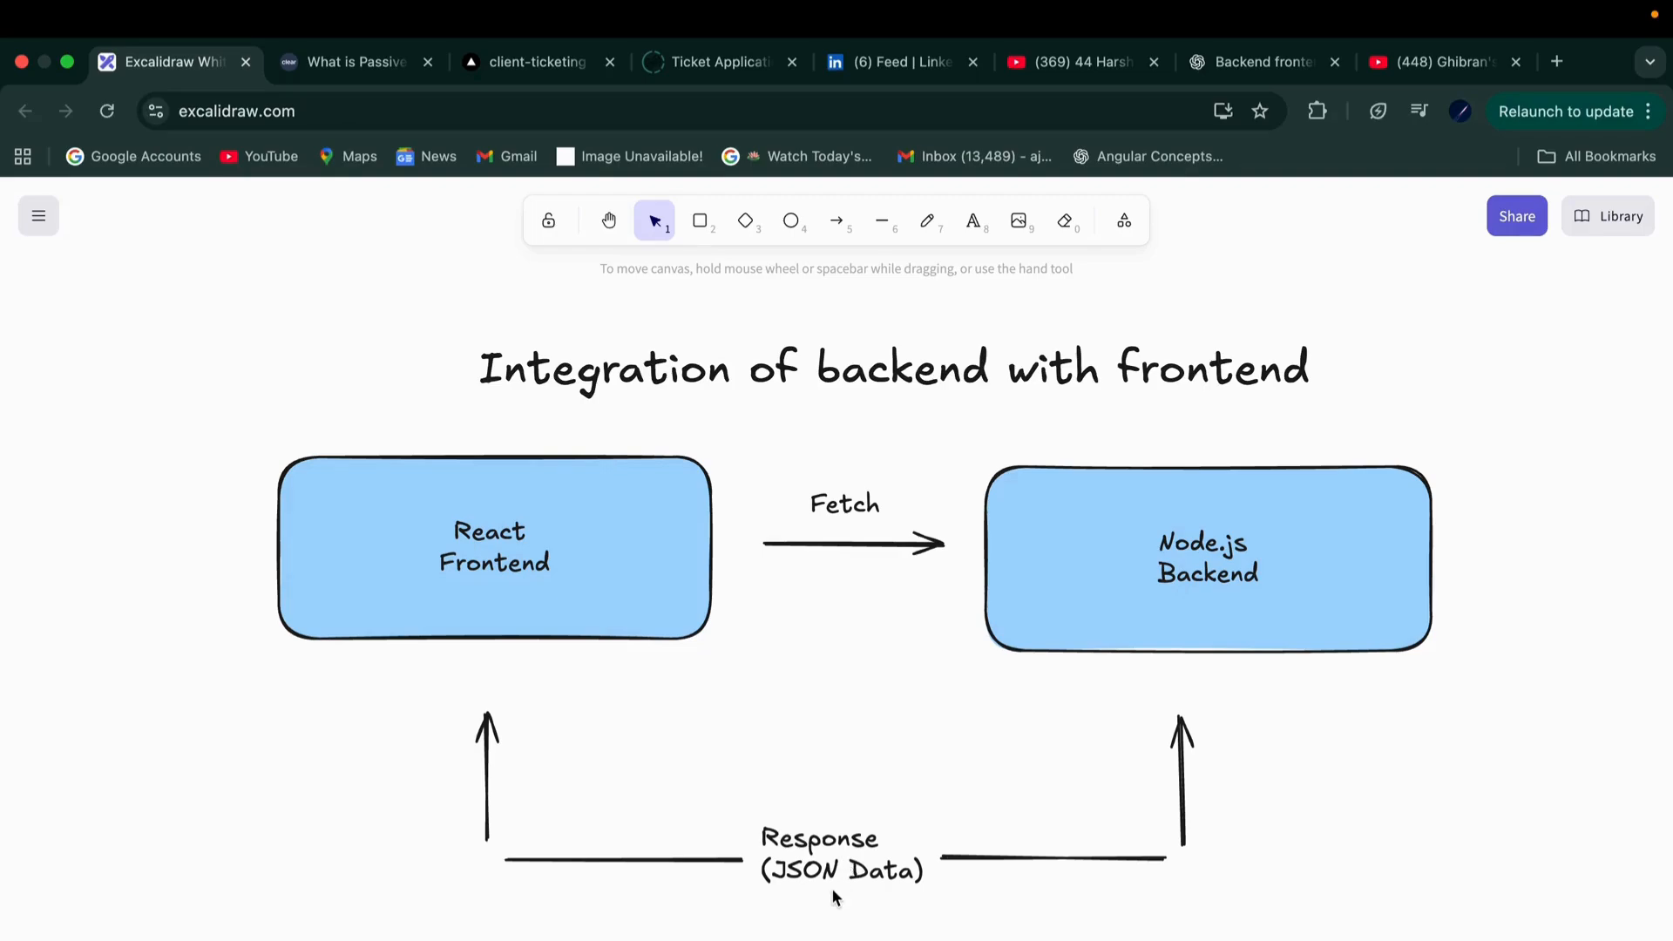
{"action": "mouse_move", "coordinate": [574, 615]}
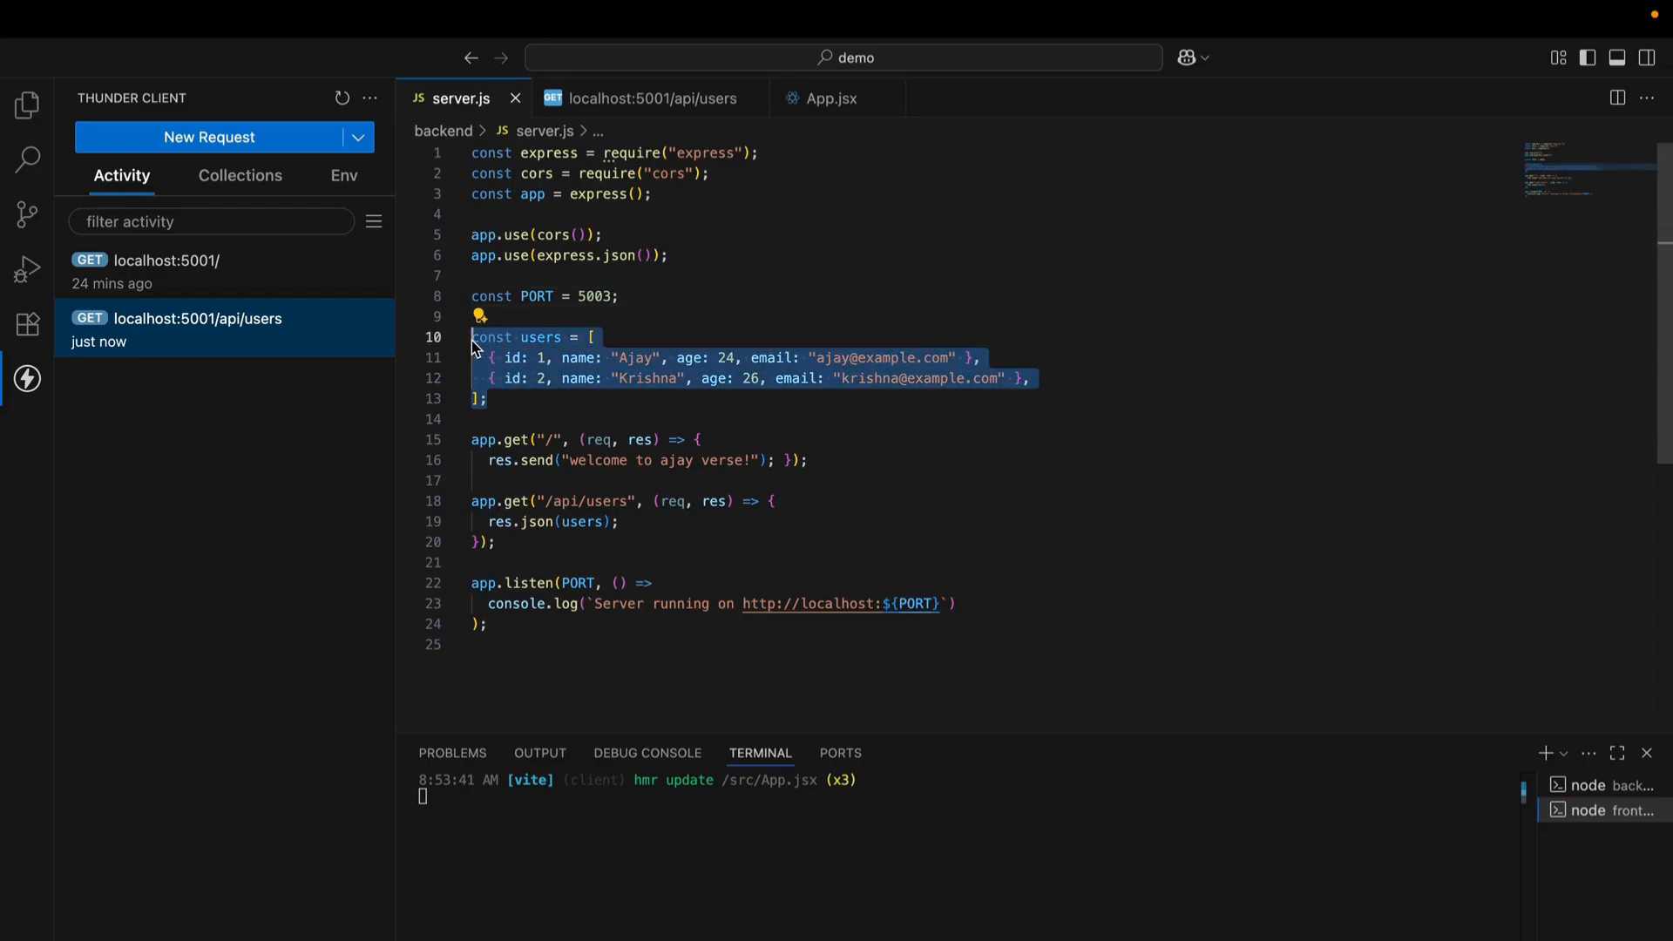
In App.jsx, highlight the users useState line and scroll to the port 5003 fetch call
{"action": "left_click", "coordinate": [828, 99]}
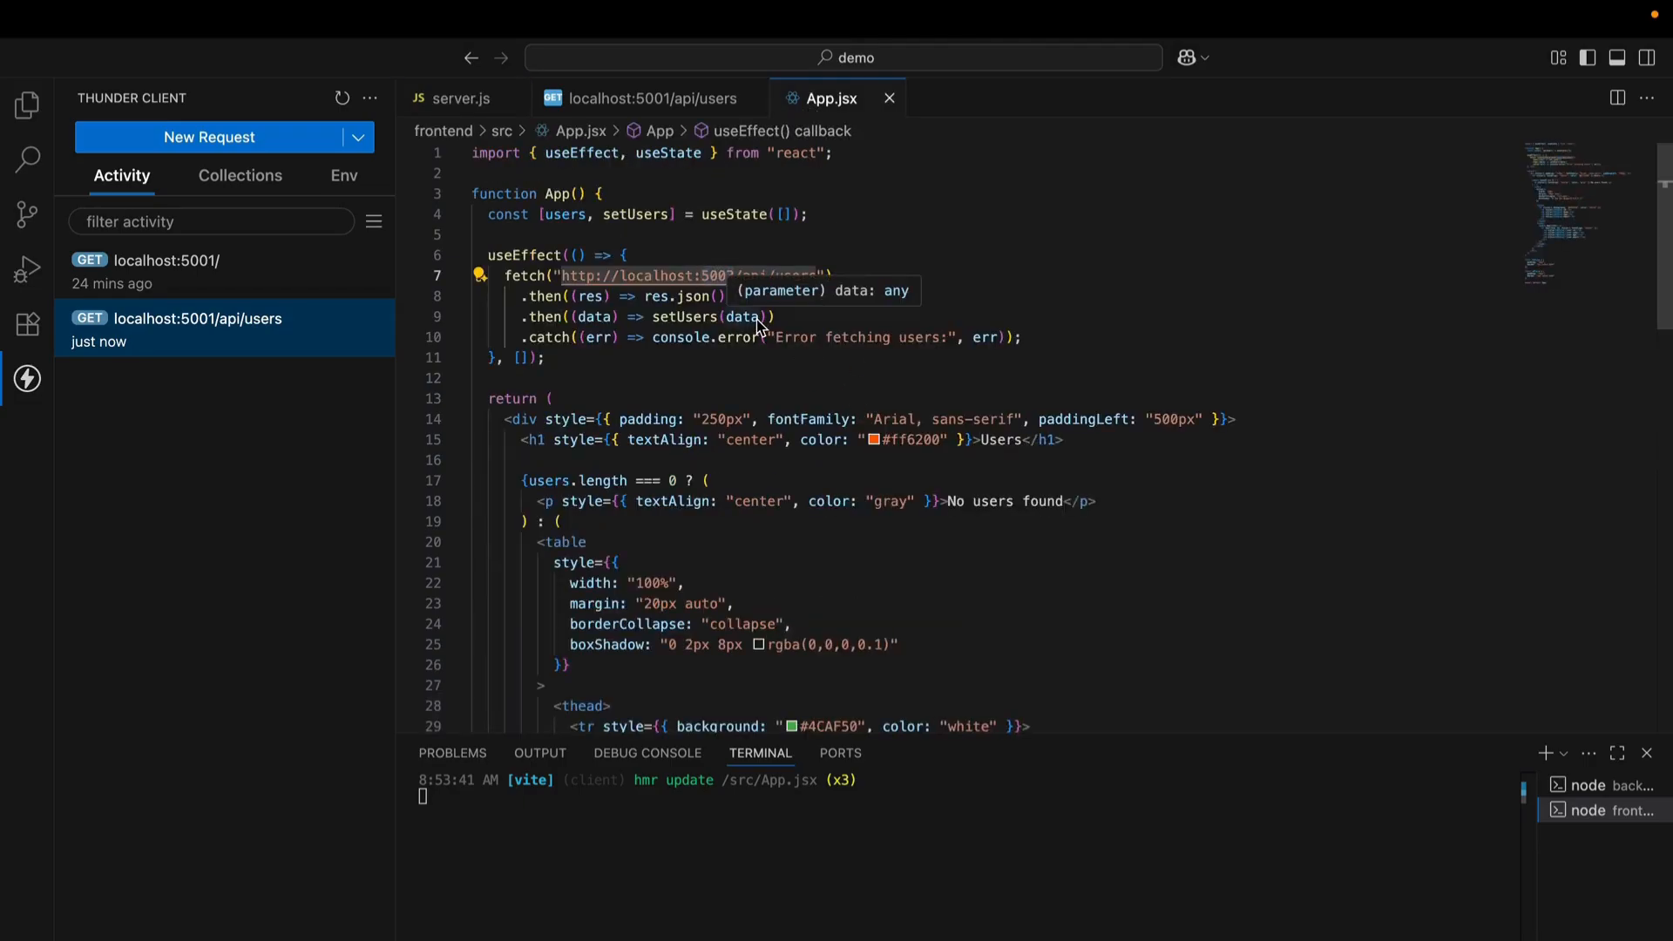
{"action": "mouse_move", "coordinate": [705, 296]}
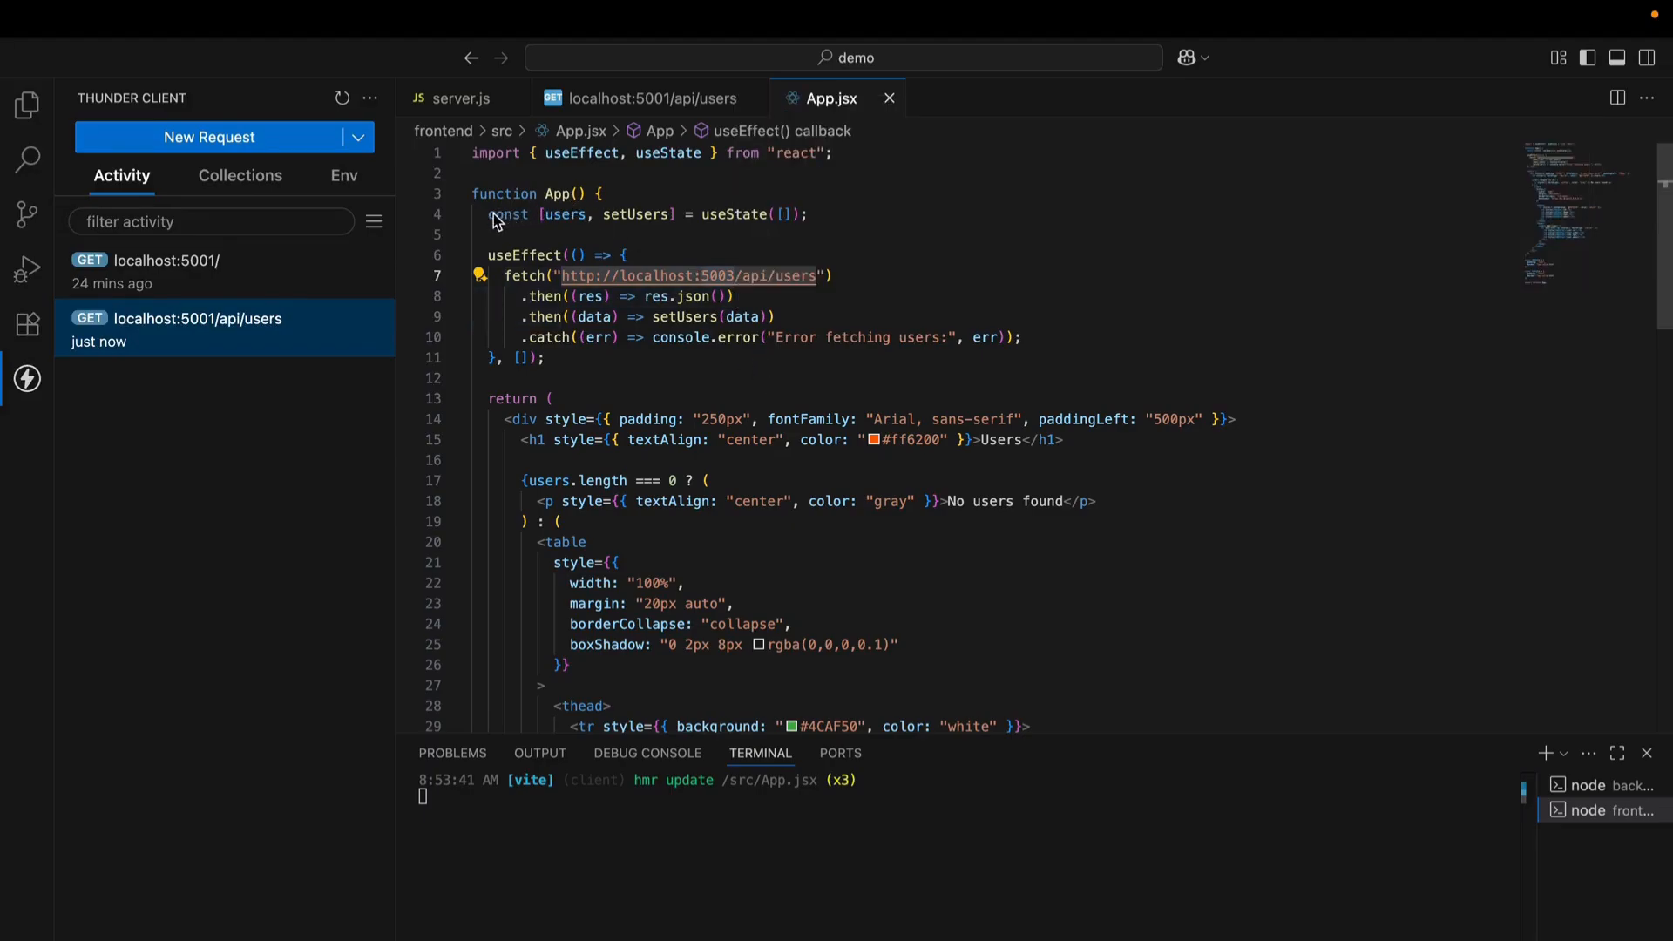
{"action": "triple_click", "coordinate": [646, 215]}
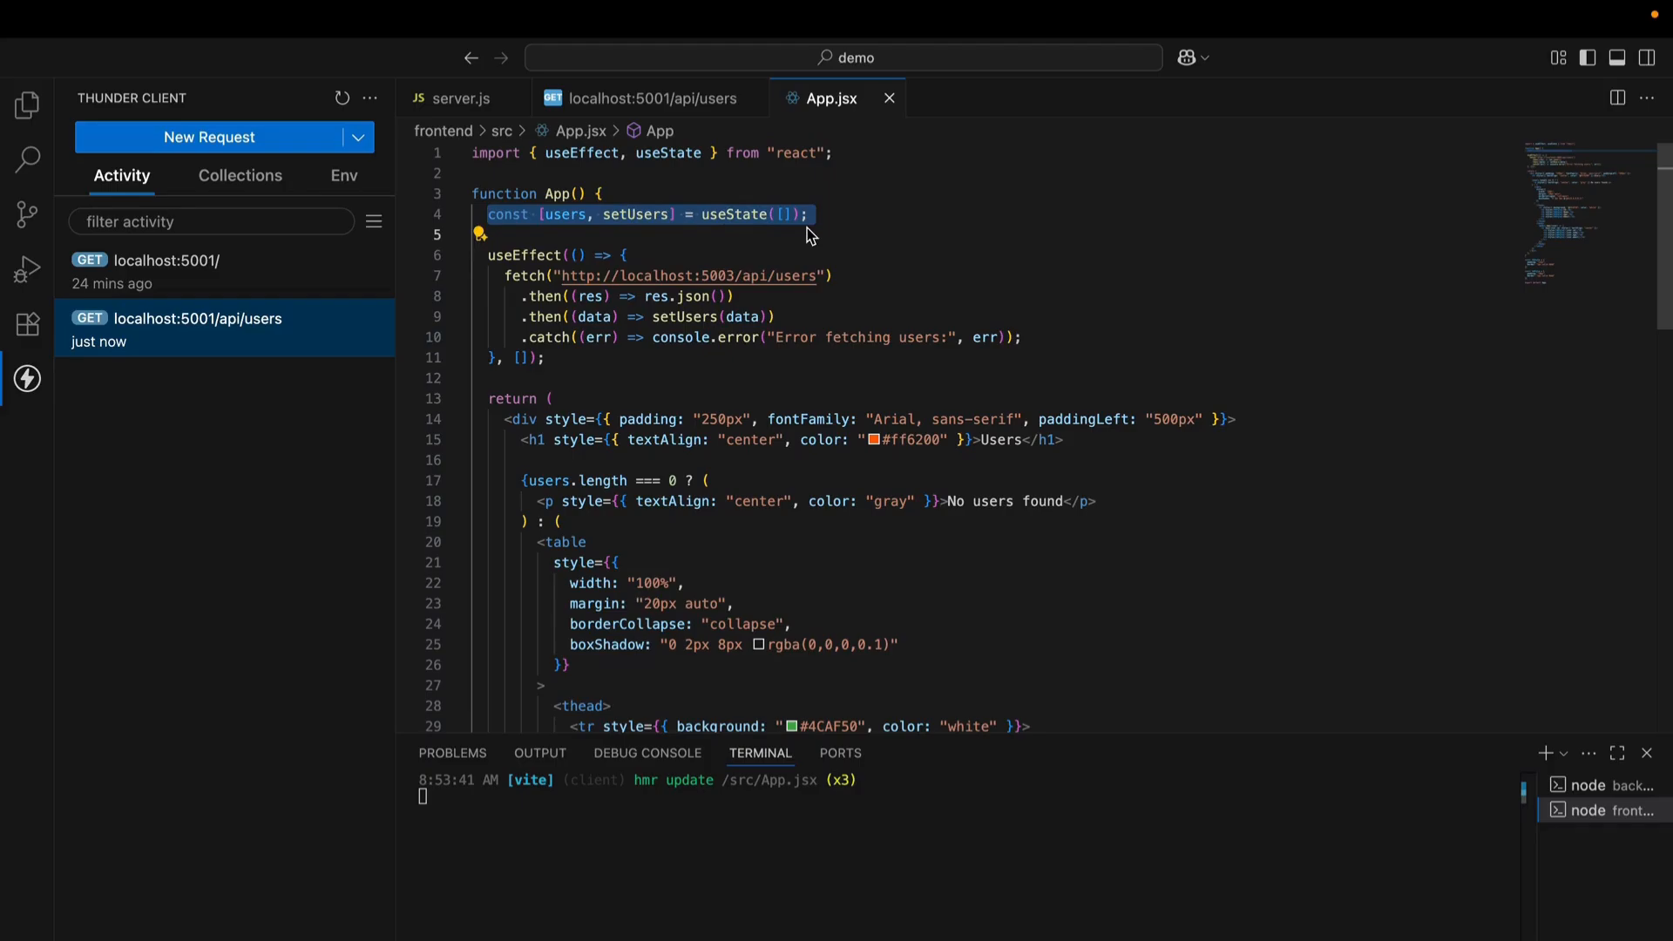
{"action": "scroll", "scroll_direction": "down", "scroll_amount": 3}
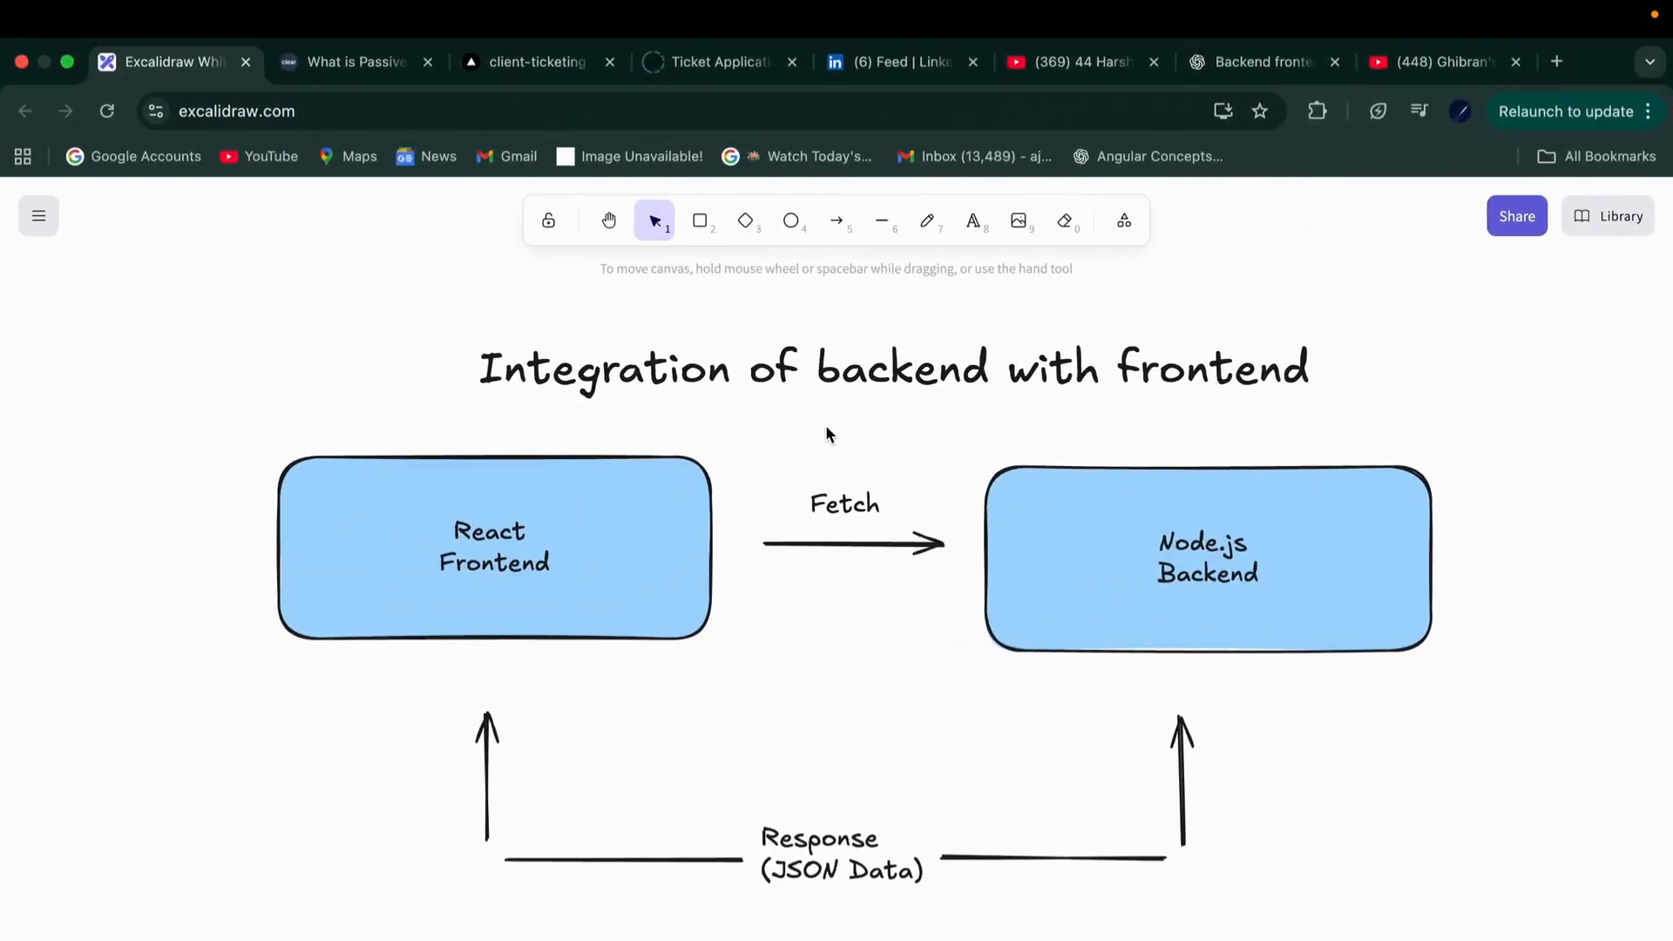
{"action": "mouse_move", "coordinate": [894, 433]}
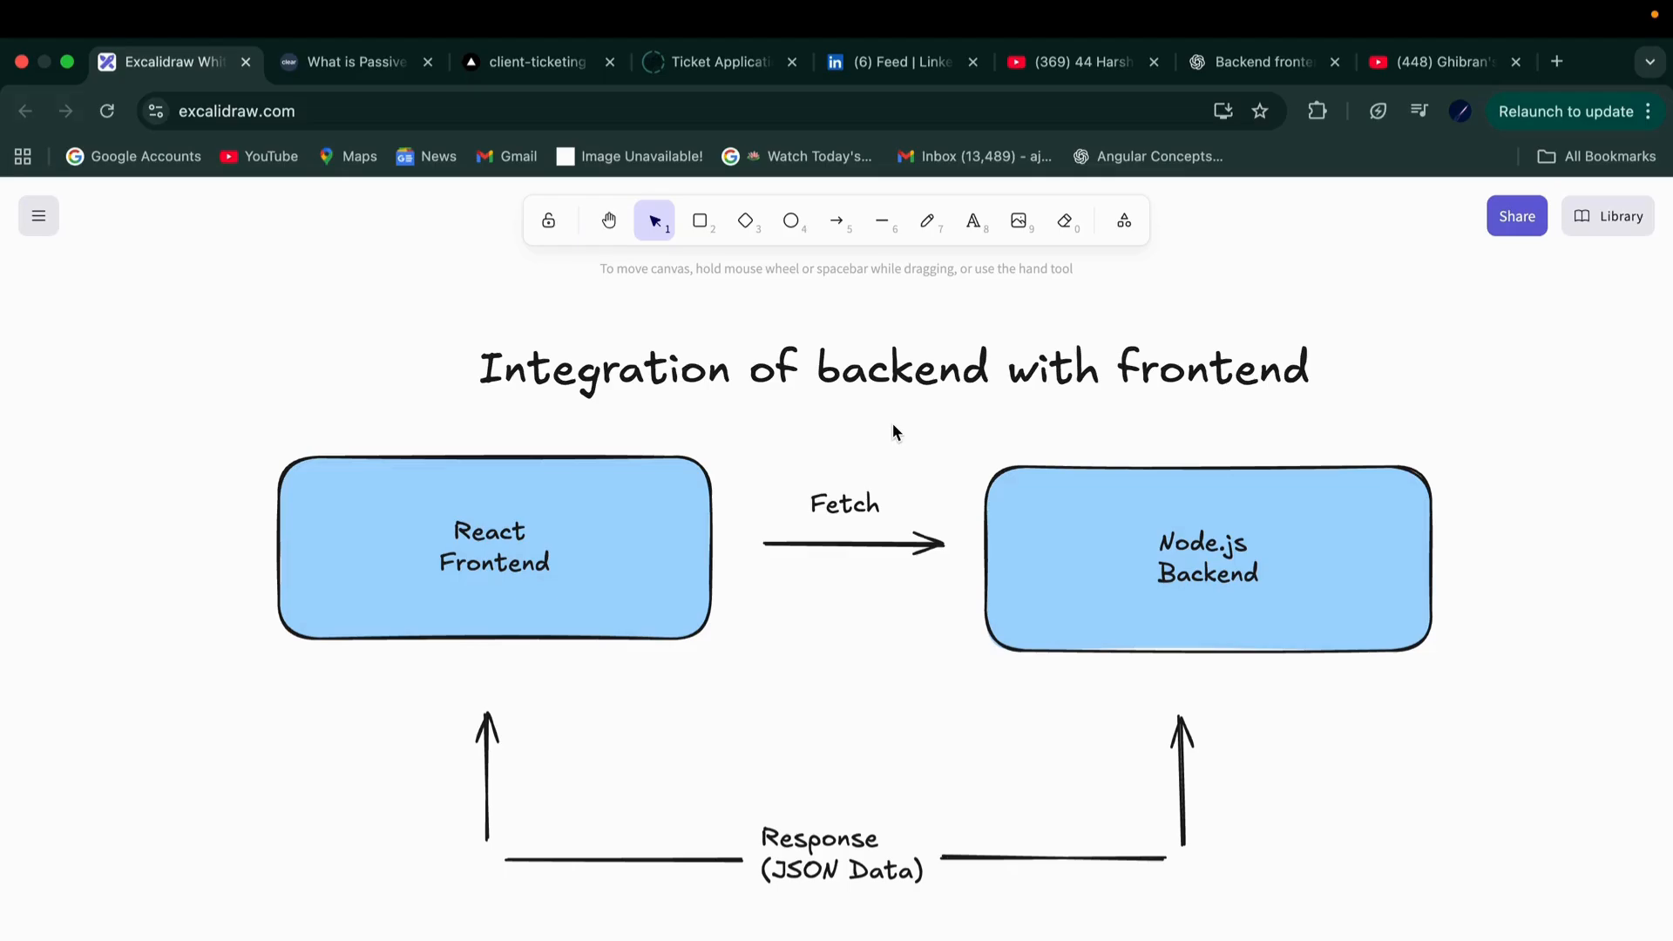
{"action": "mouse_move", "coordinate": [1041, 503]}
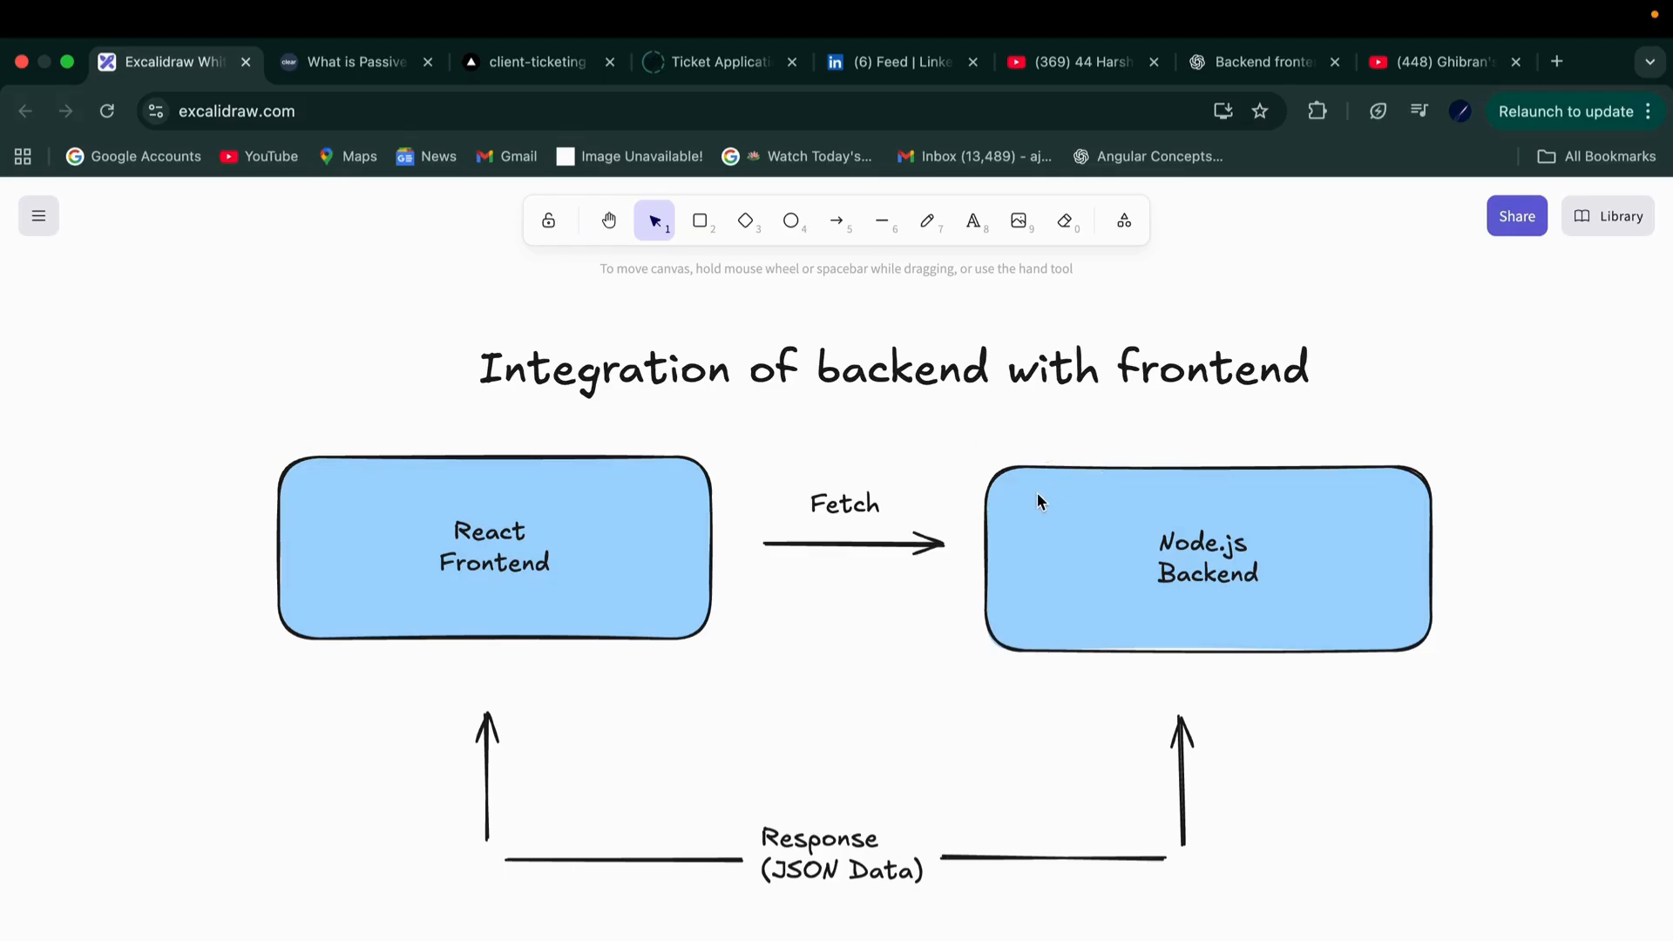
{"action": "mouse_move", "coordinate": [580, 496]}
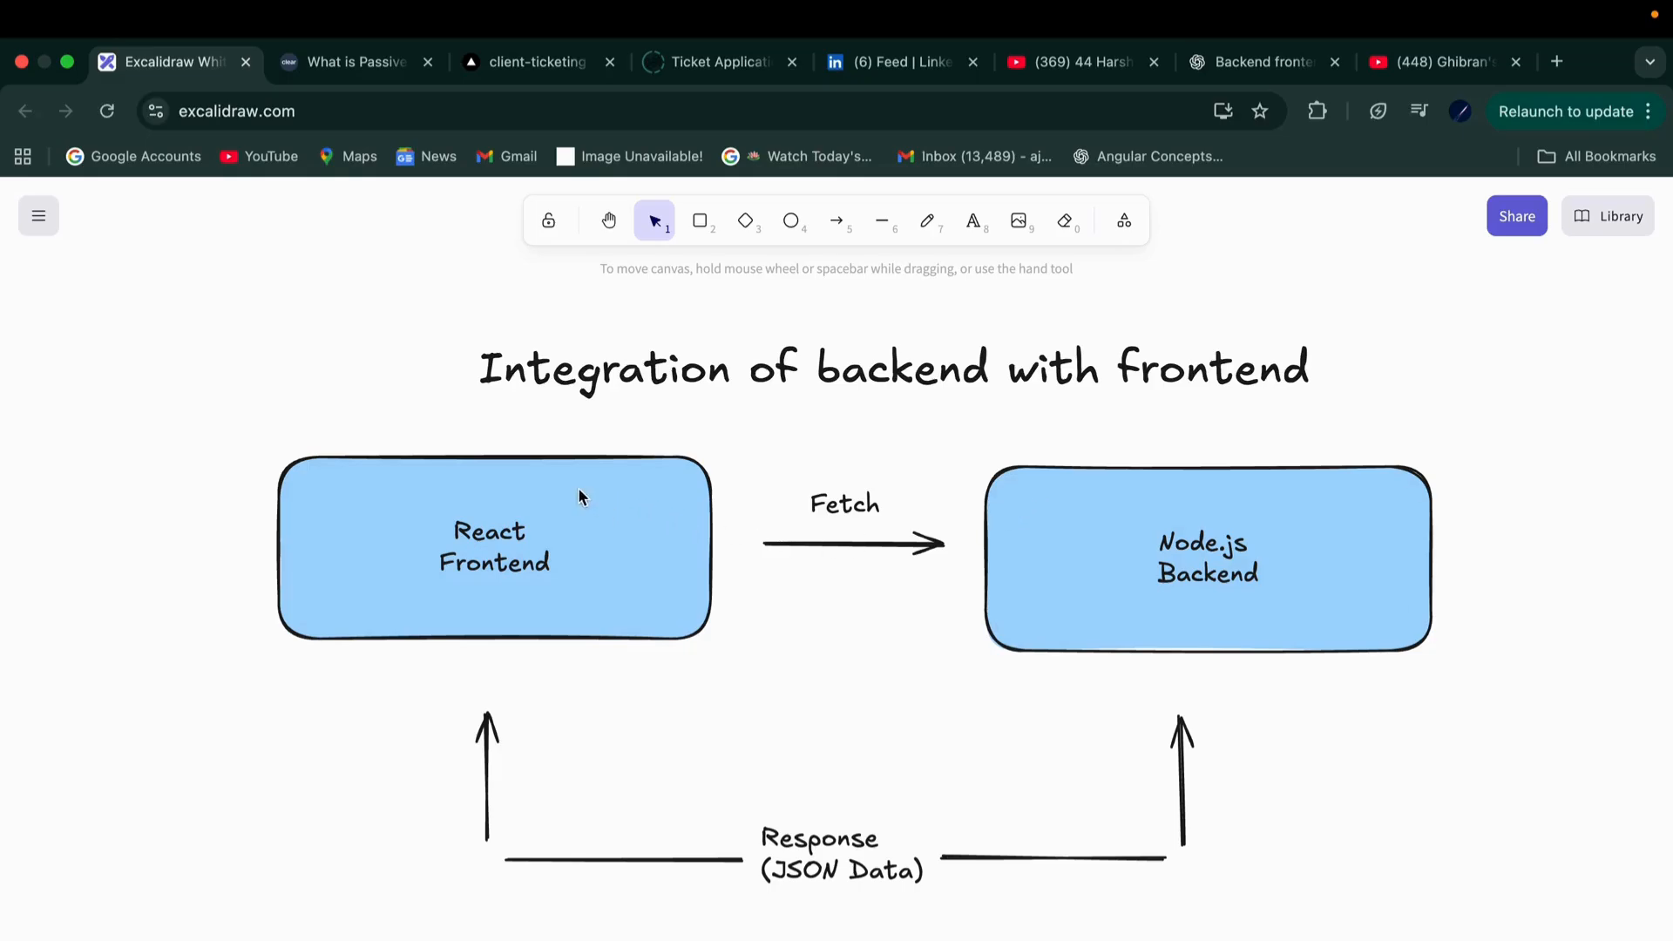
{"action": "mouse_move", "coordinate": [565, 534]}
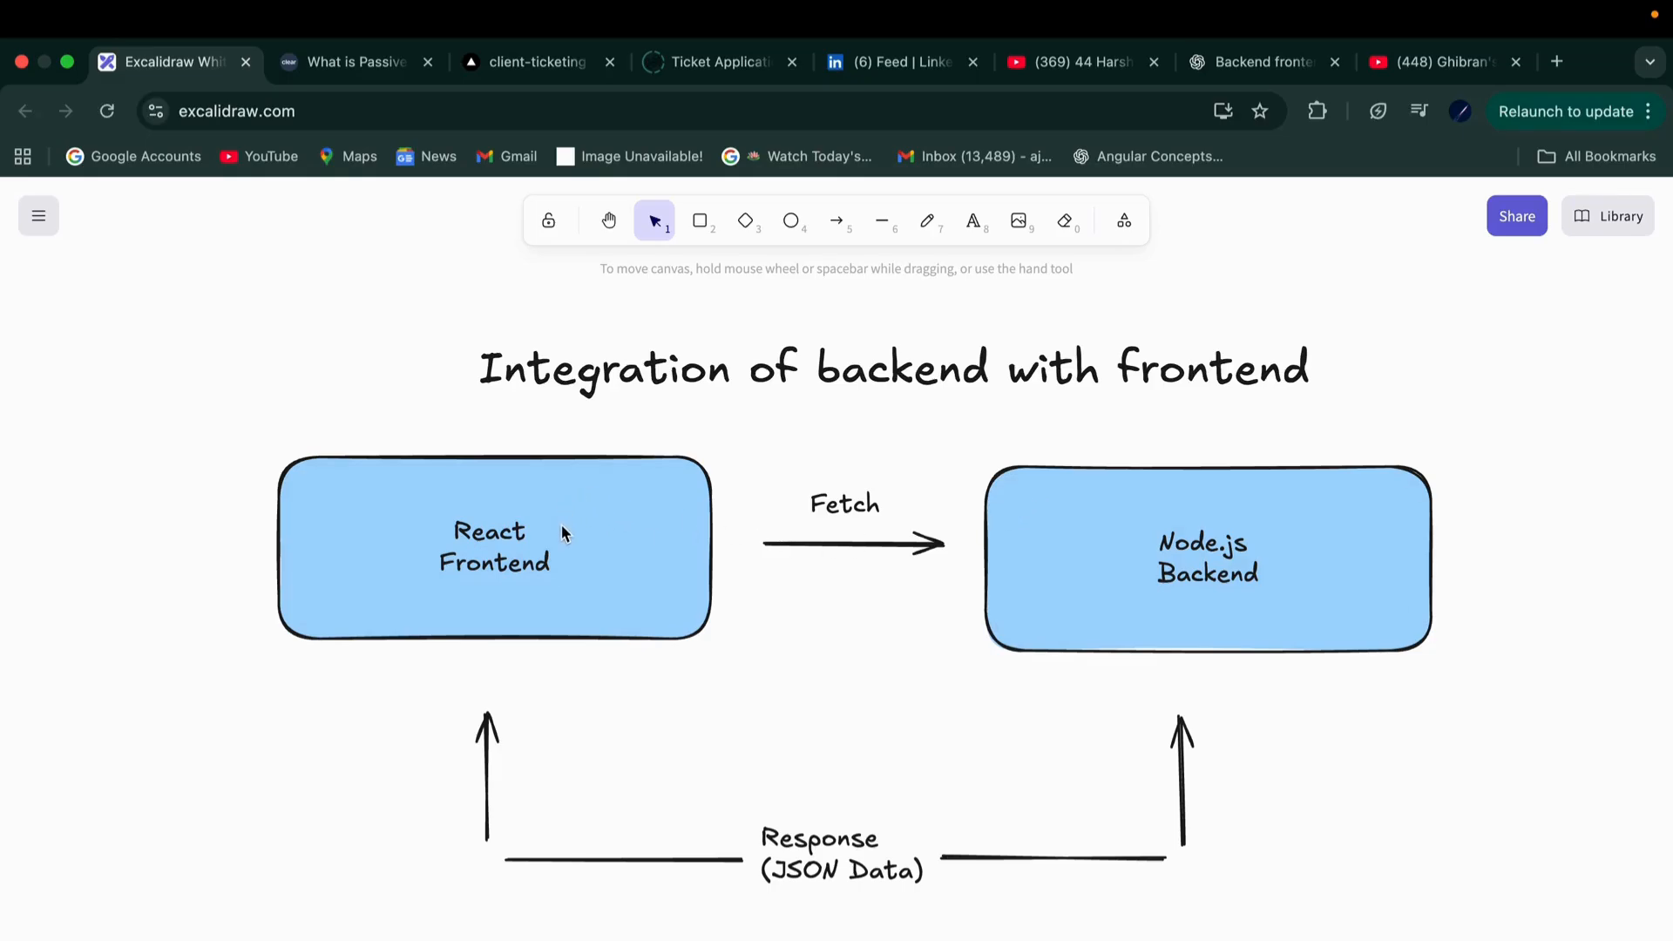